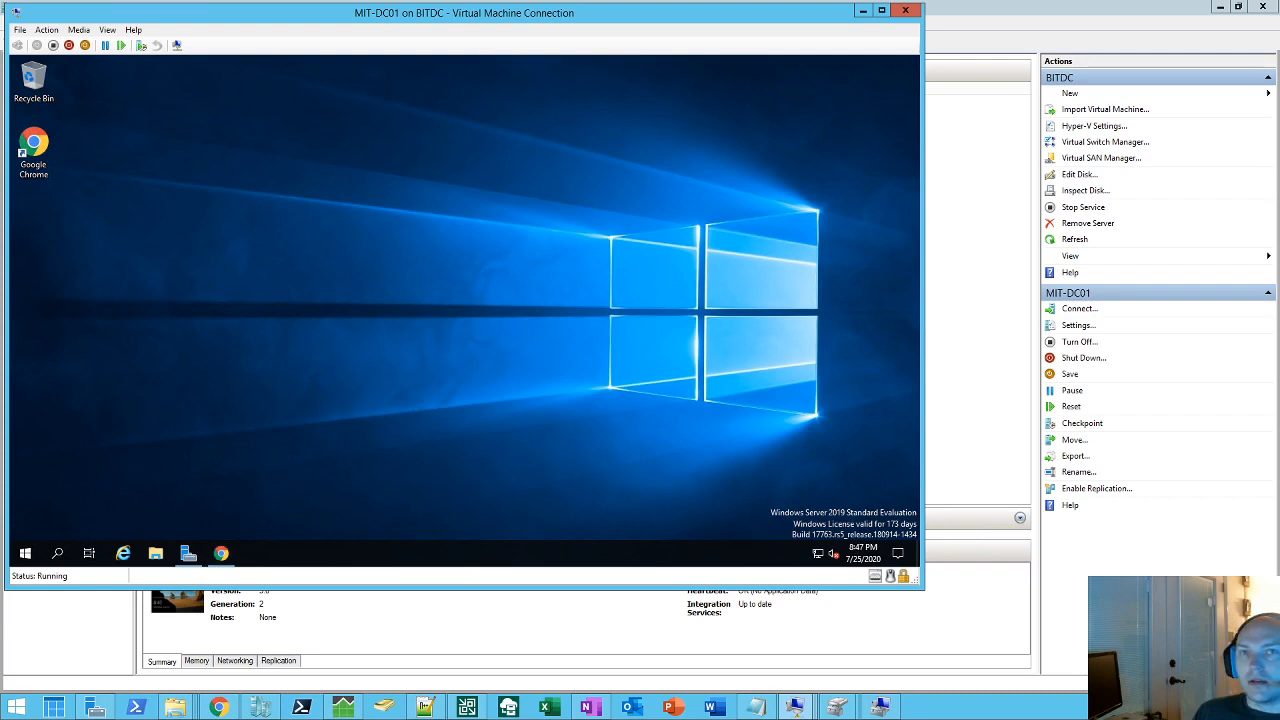
{"action": "mouse_move", "coordinate": [308, 422]}
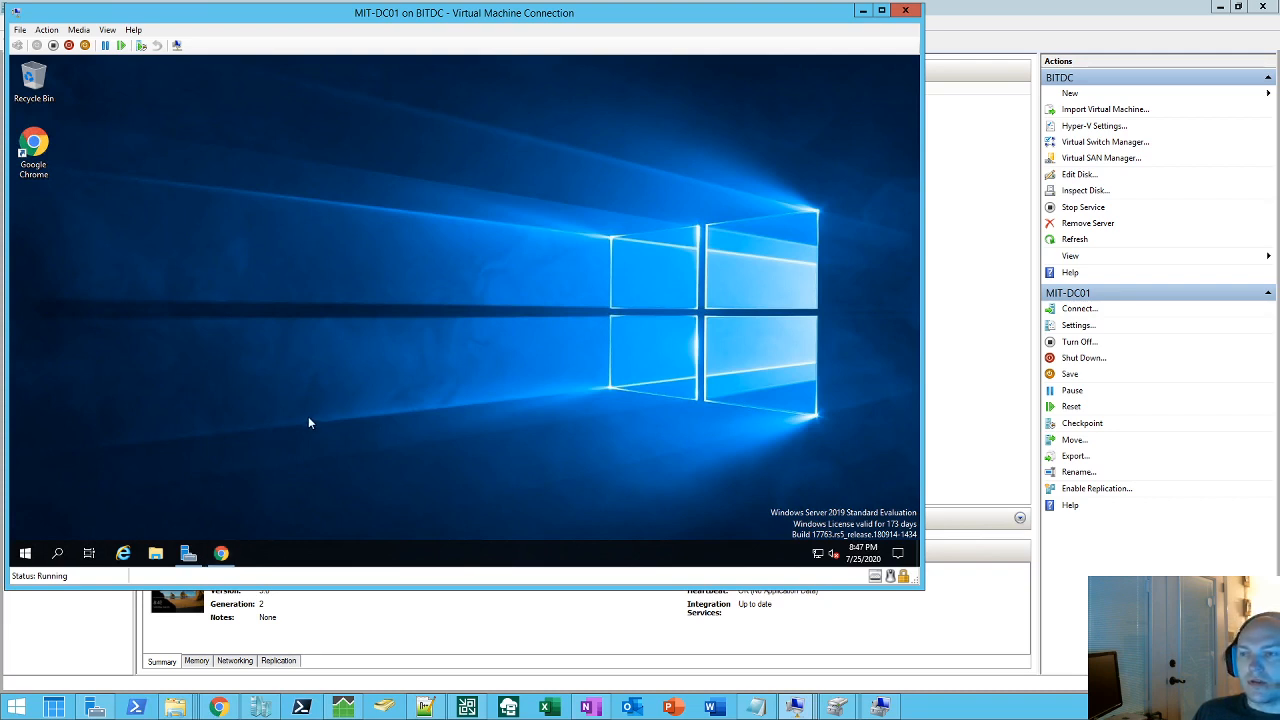
{"action": "mouse_move", "coordinate": [420, 348]}
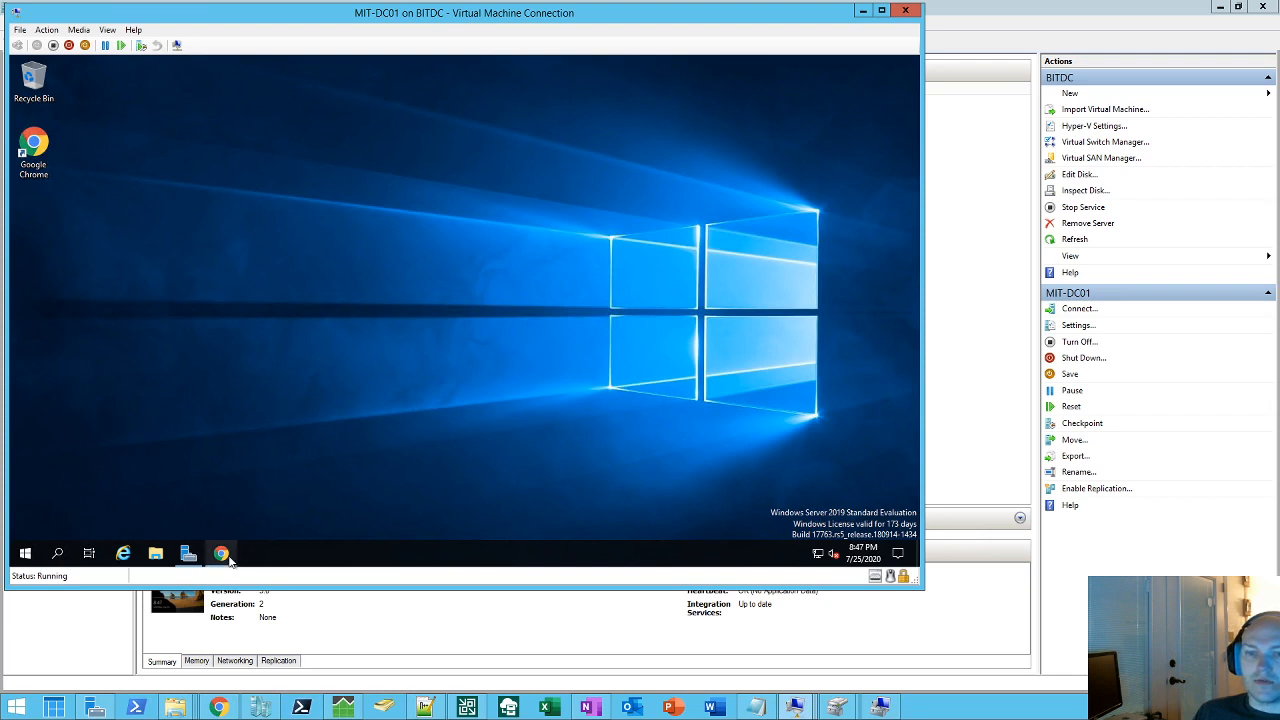
Step: Launch Chrome on the Azure portal home and go to the Resource groups list
{"action": "left_click", "coordinate": [220, 552]}
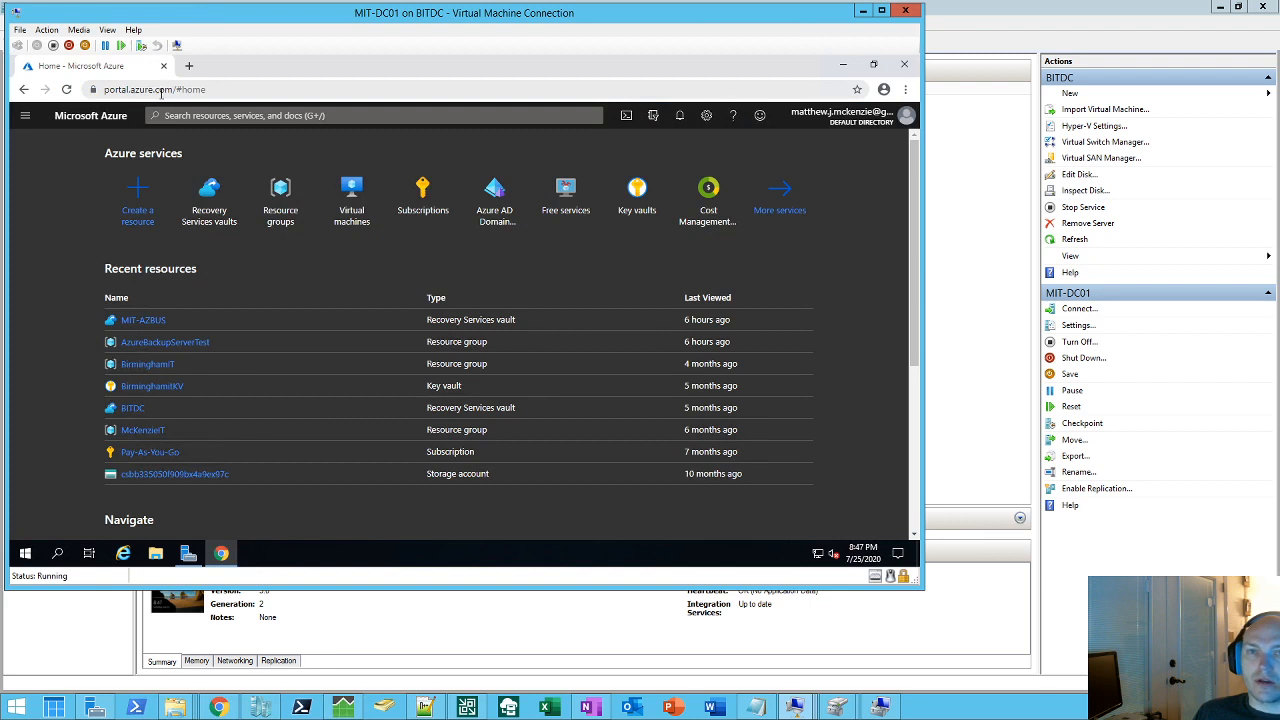
{"action": "mouse_move", "coordinate": [280, 196]}
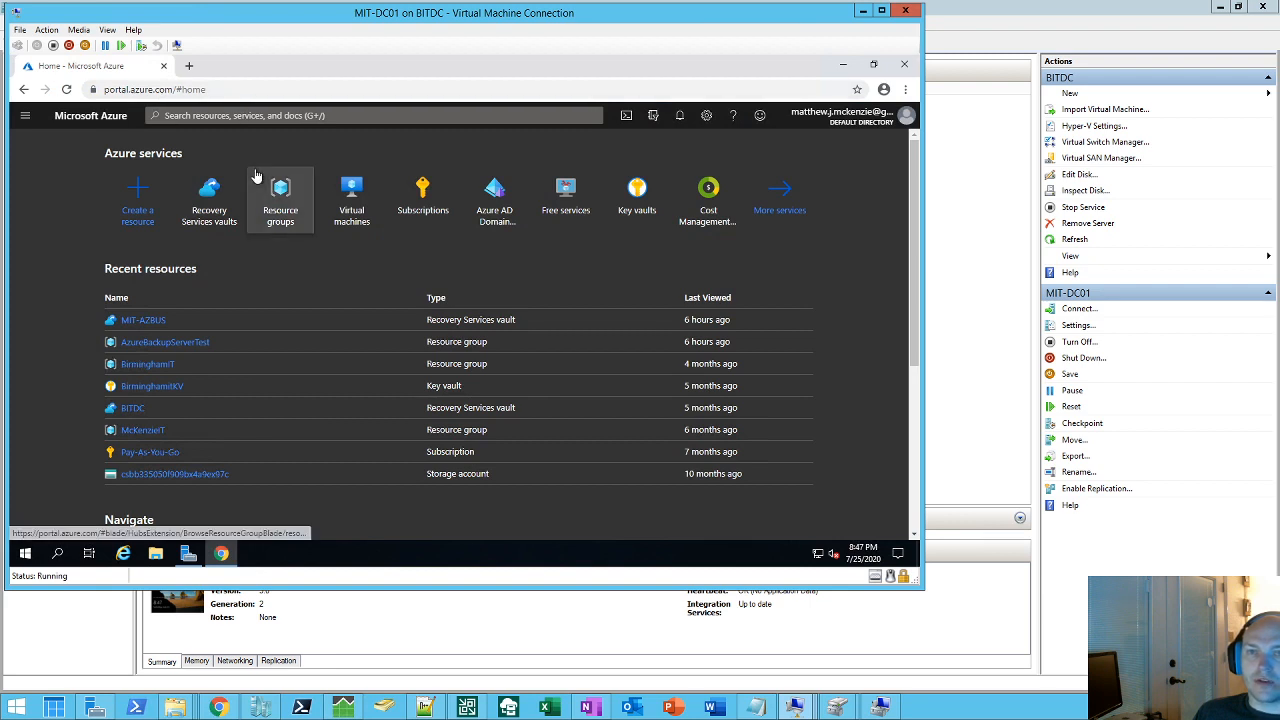
{"action": "mouse_move", "coordinate": [360, 320]}
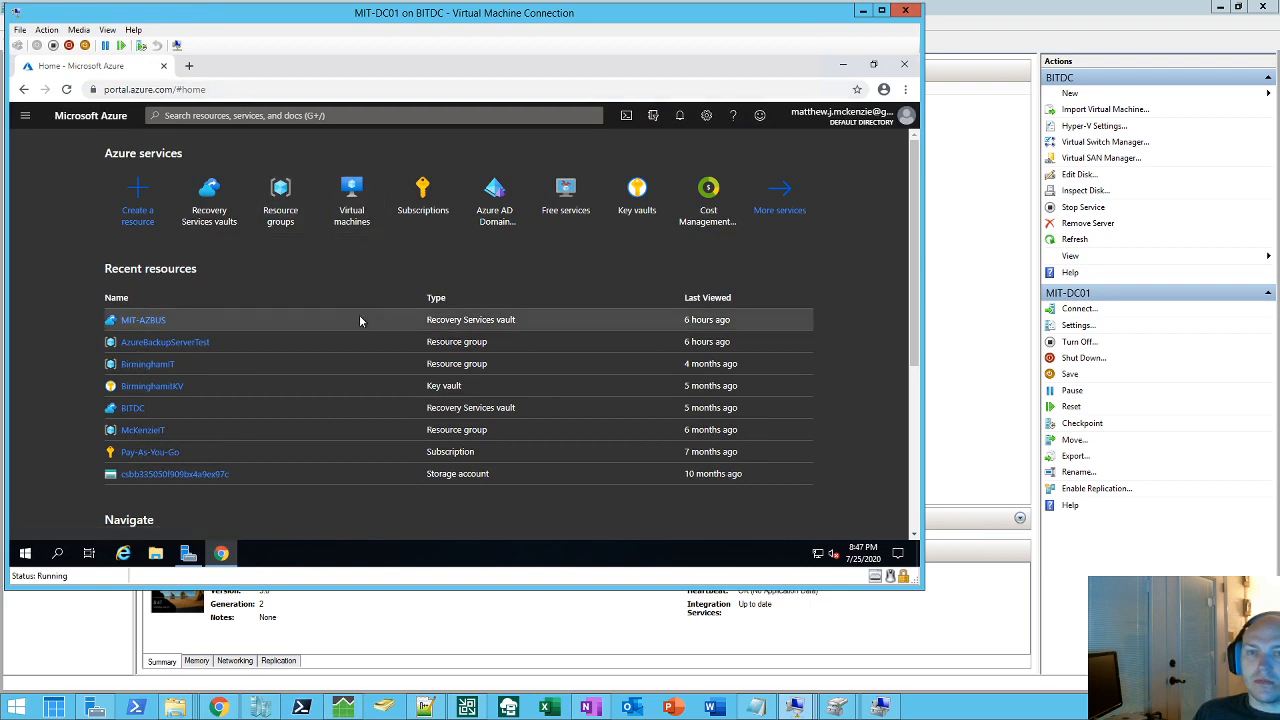
{"action": "mouse_move", "coordinate": [280, 200]}
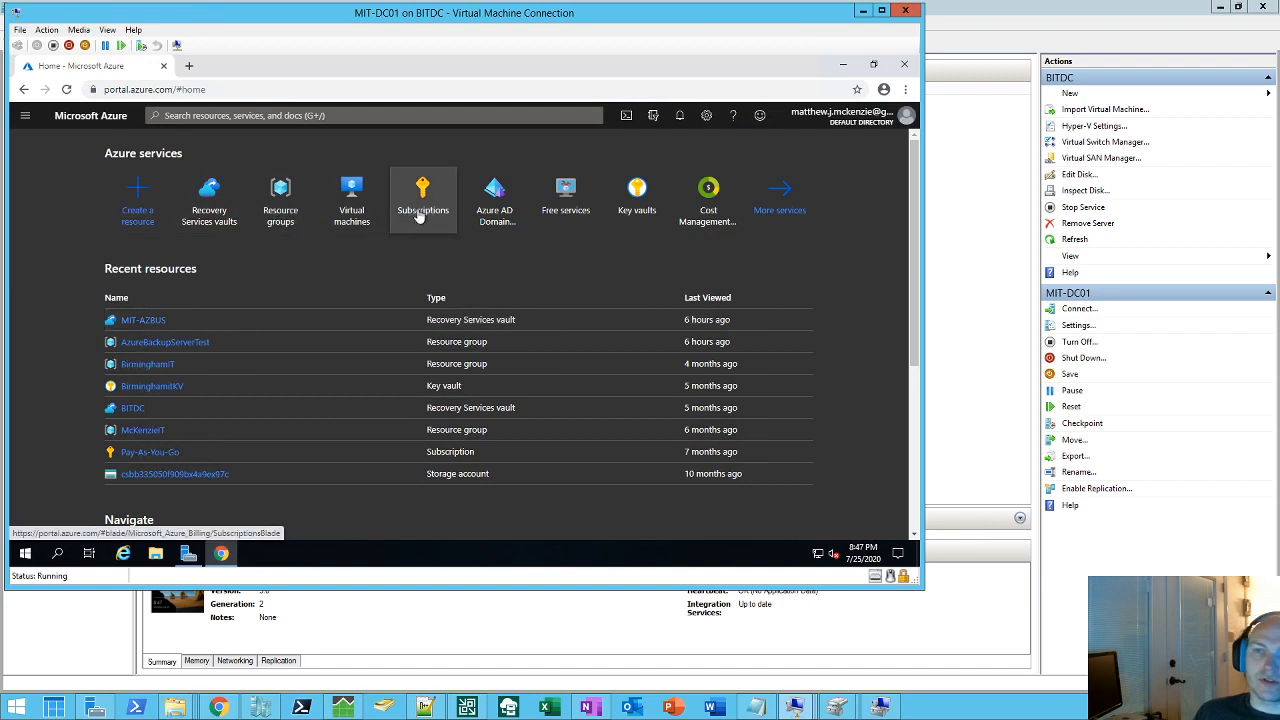
{"action": "mouse_move", "coordinate": [424, 200]}
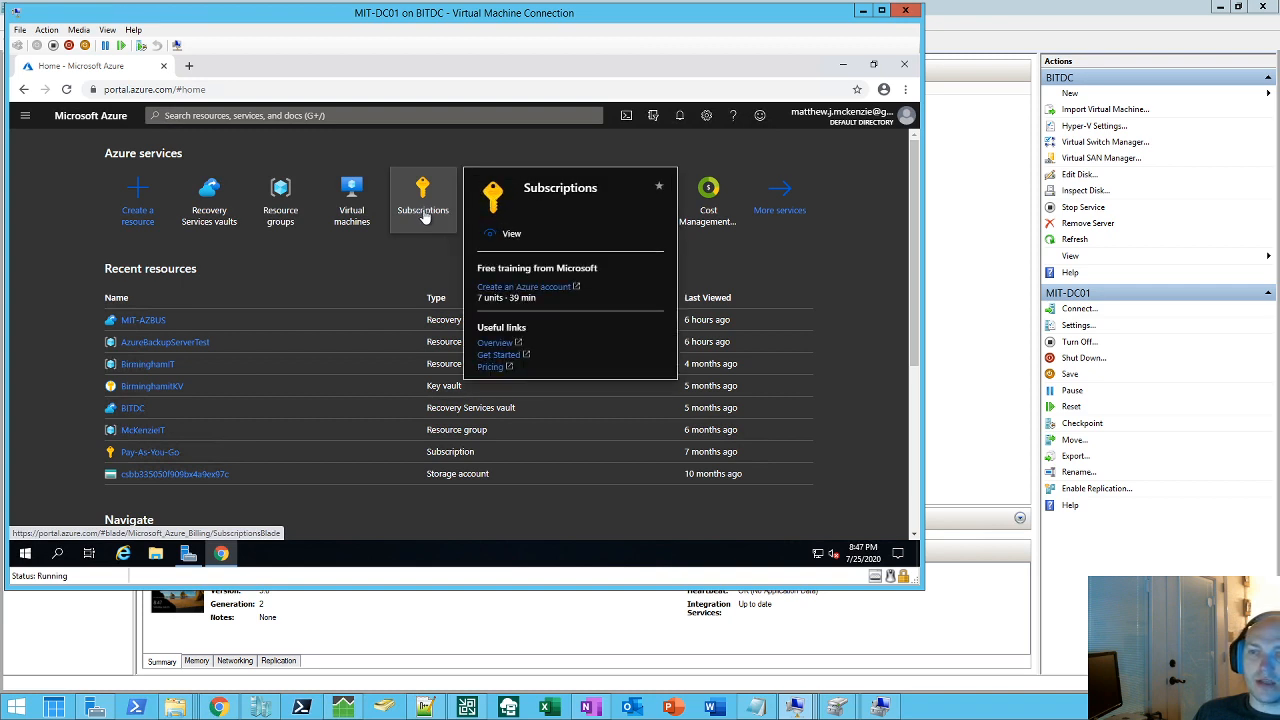
{"action": "mouse_move", "coordinate": [320, 264]}
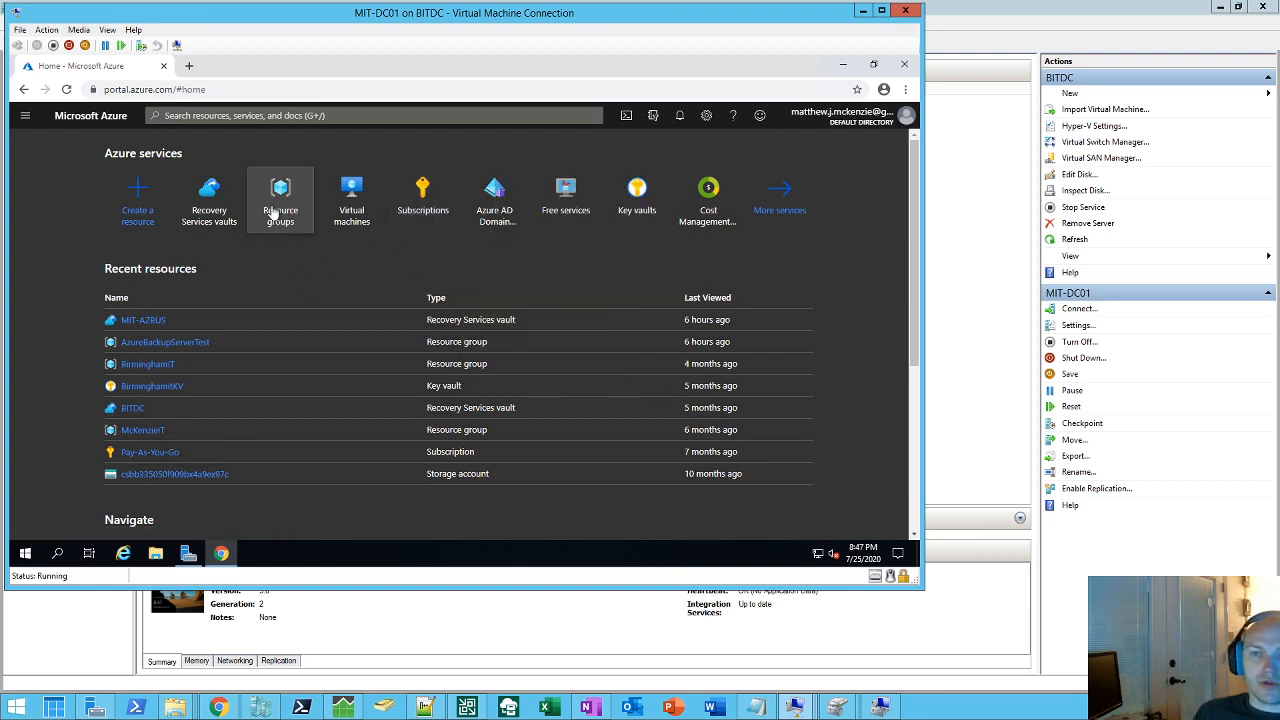
{"action": "mouse_move", "coordinate": [280, 200]}
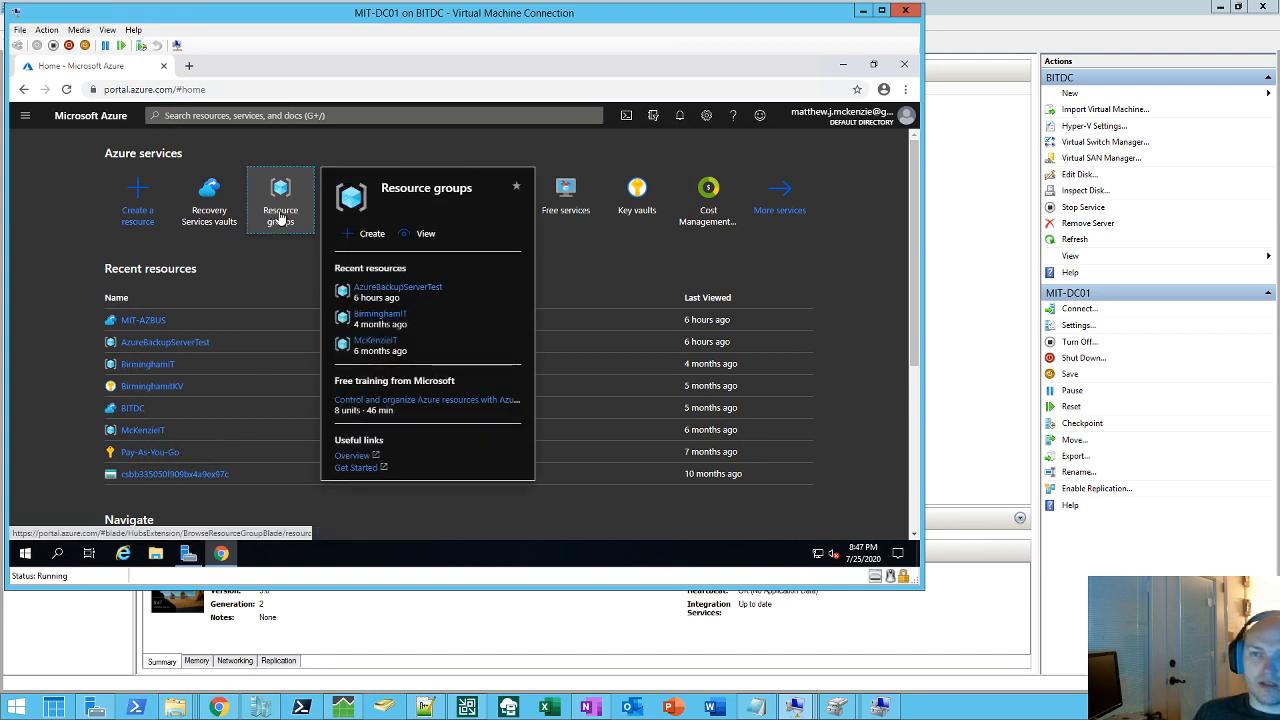
{"action": "left_click", "coordinate": [280, 200]}
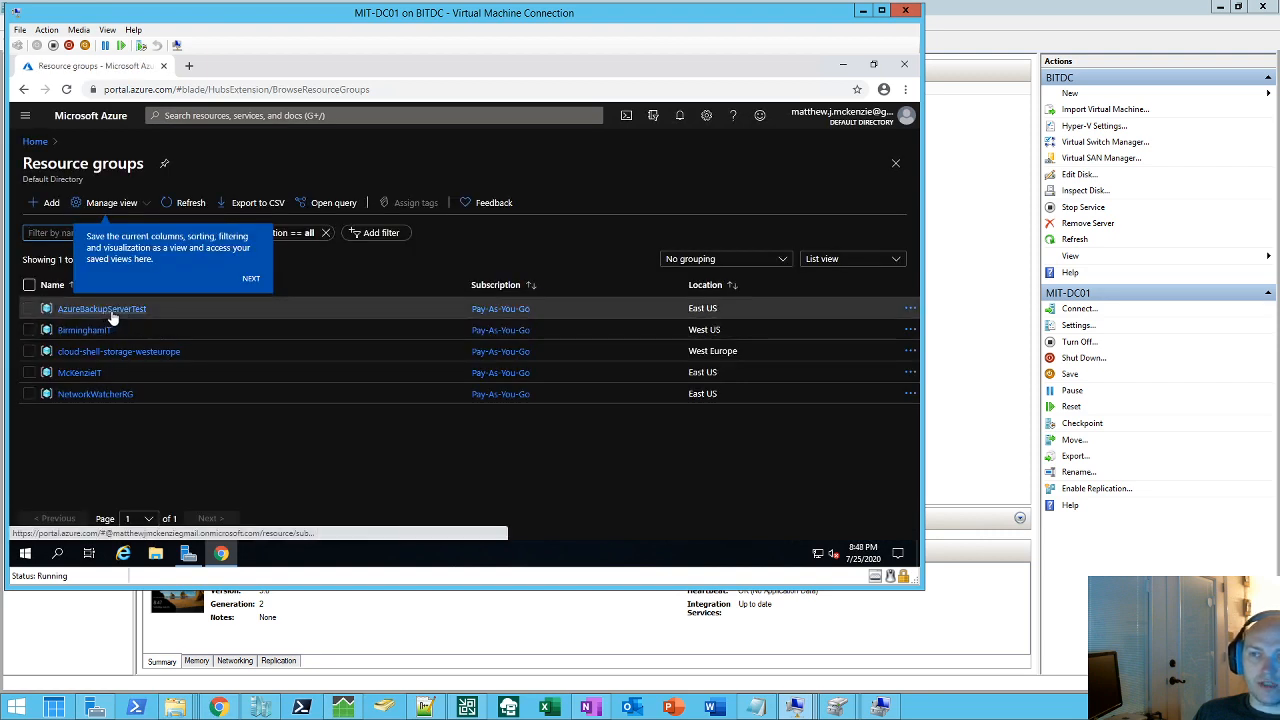
Step: Open AzureBackupServerTest, then the MIT-AZBUS vault's Backup page under Getting started
{"action": "left_click", "coordinate": [100, 308]}
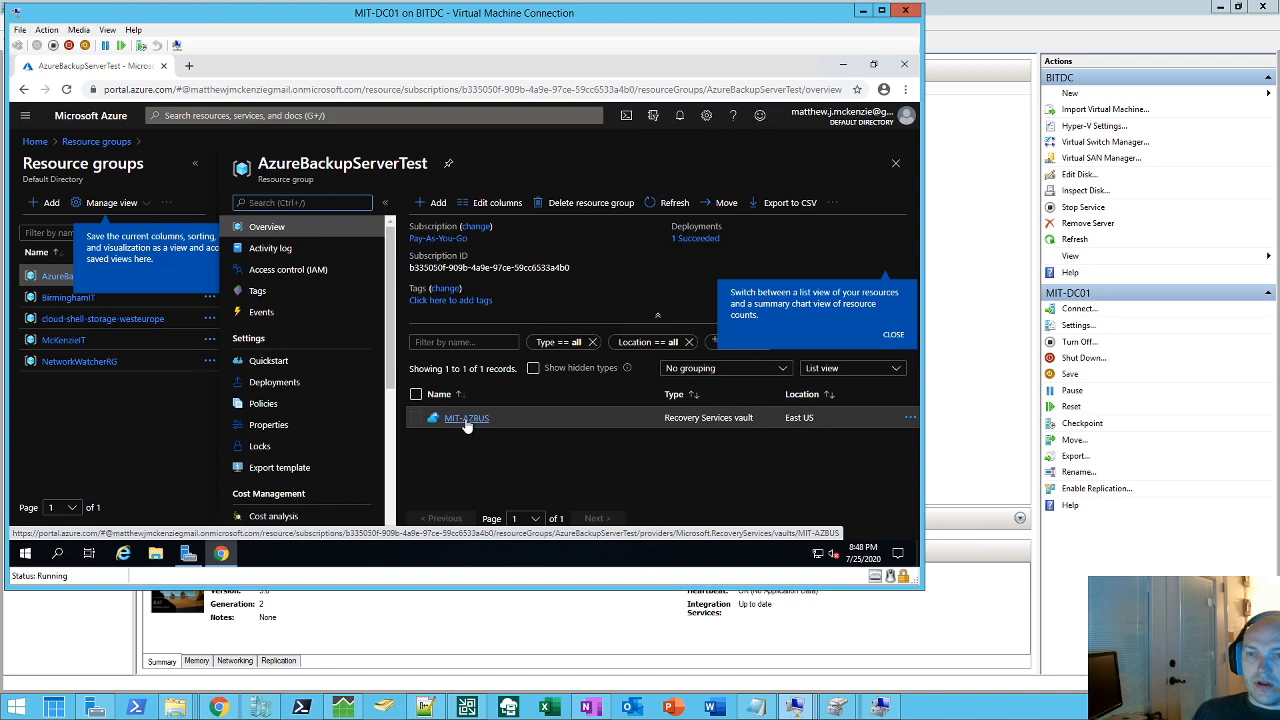
{"action": "left_click", "coordinate": [466, 418]}
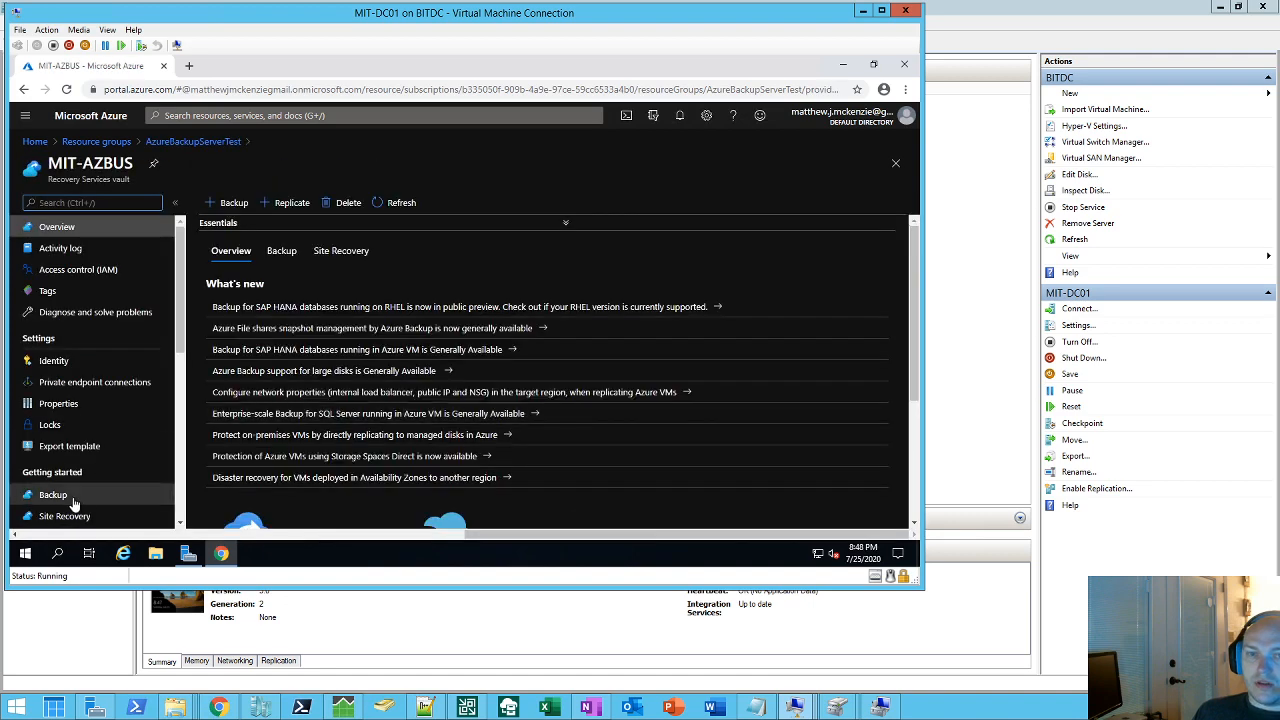
{"action": "left_click", "coordinate": [52, 494]}
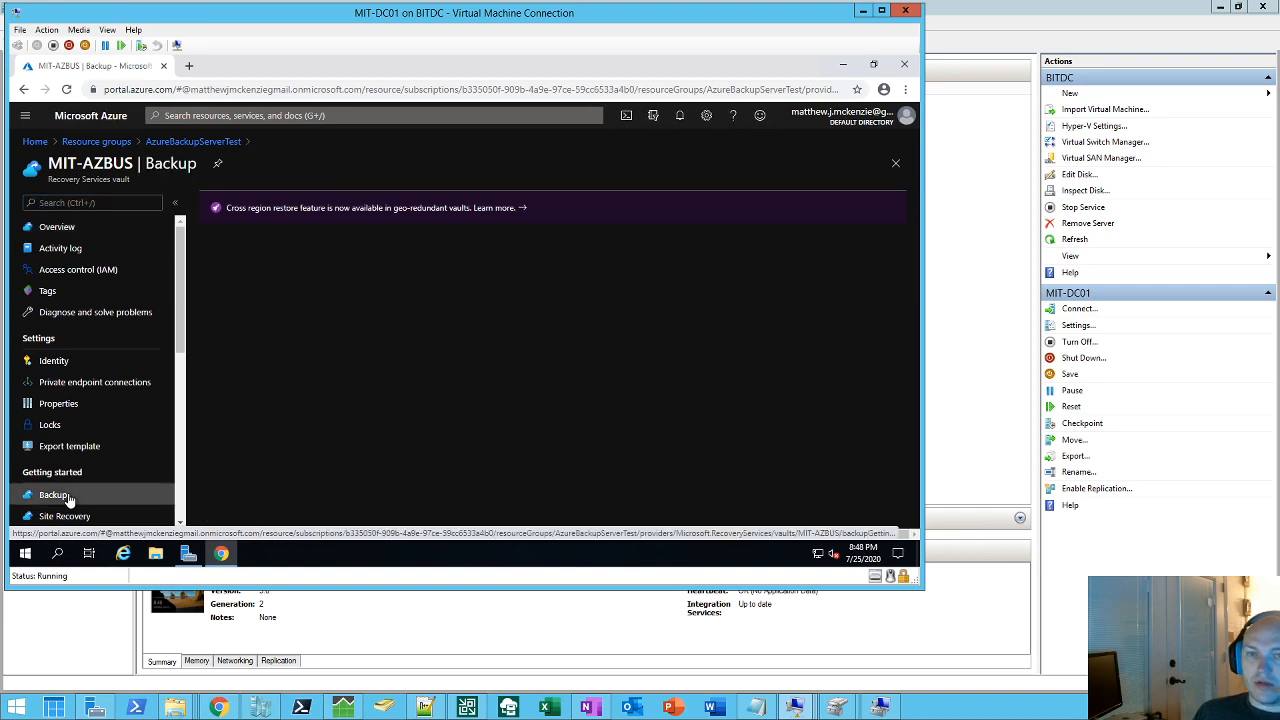
Step: Set workload location to On-Premises and back up Files and folders plus System State
{"action": "left_click", "coordinate": [52, 494]}
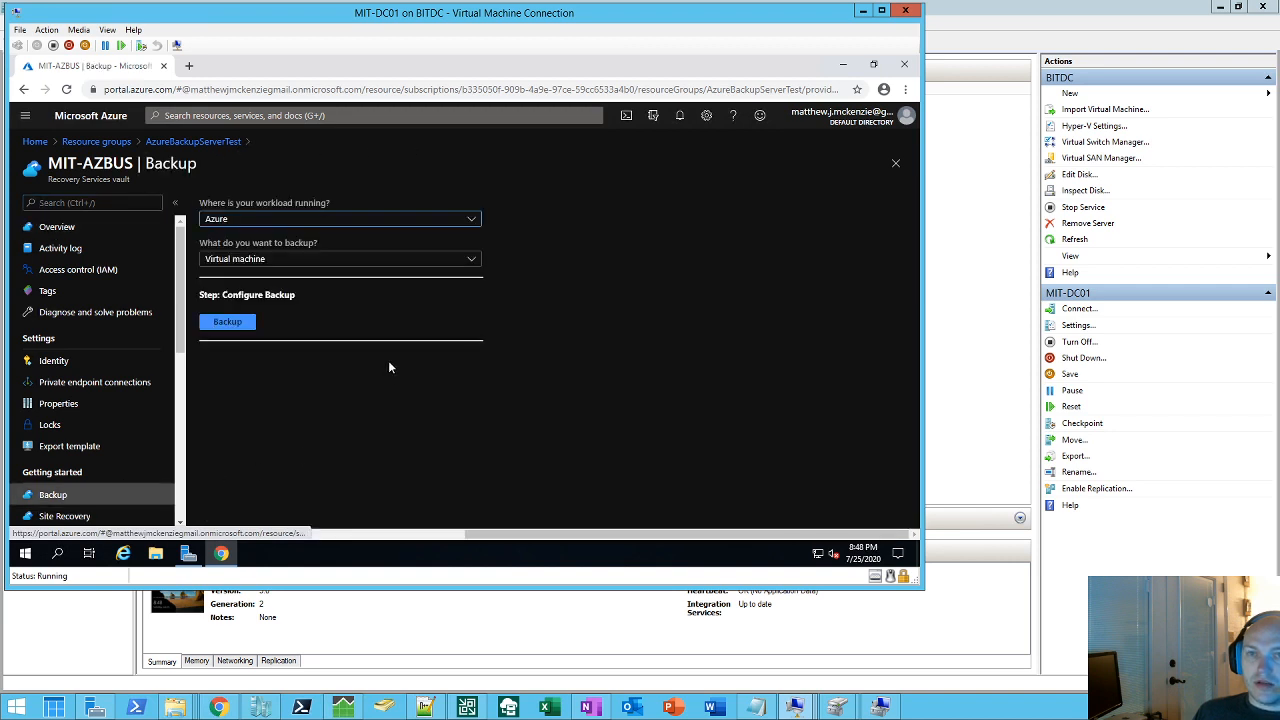
{"action": "left_click", "coordinate": [340, 218]}
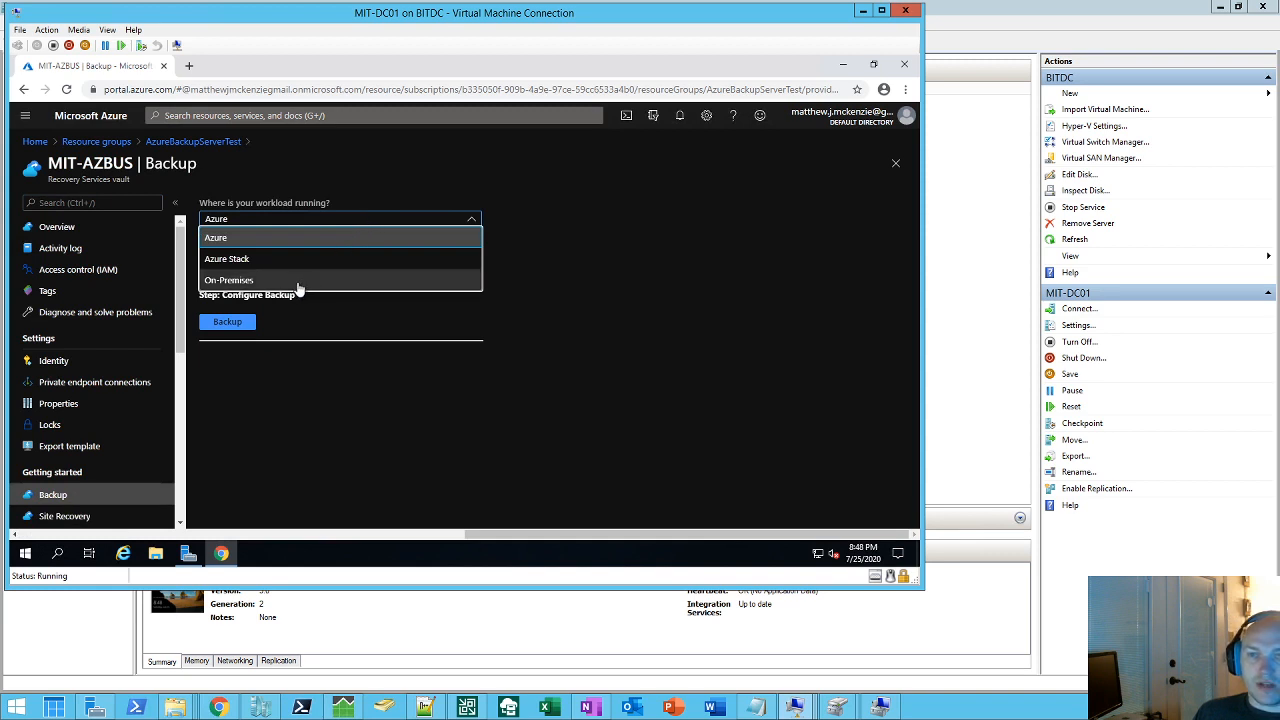
{"action": "left_click", "coordinate": [228, 280]}
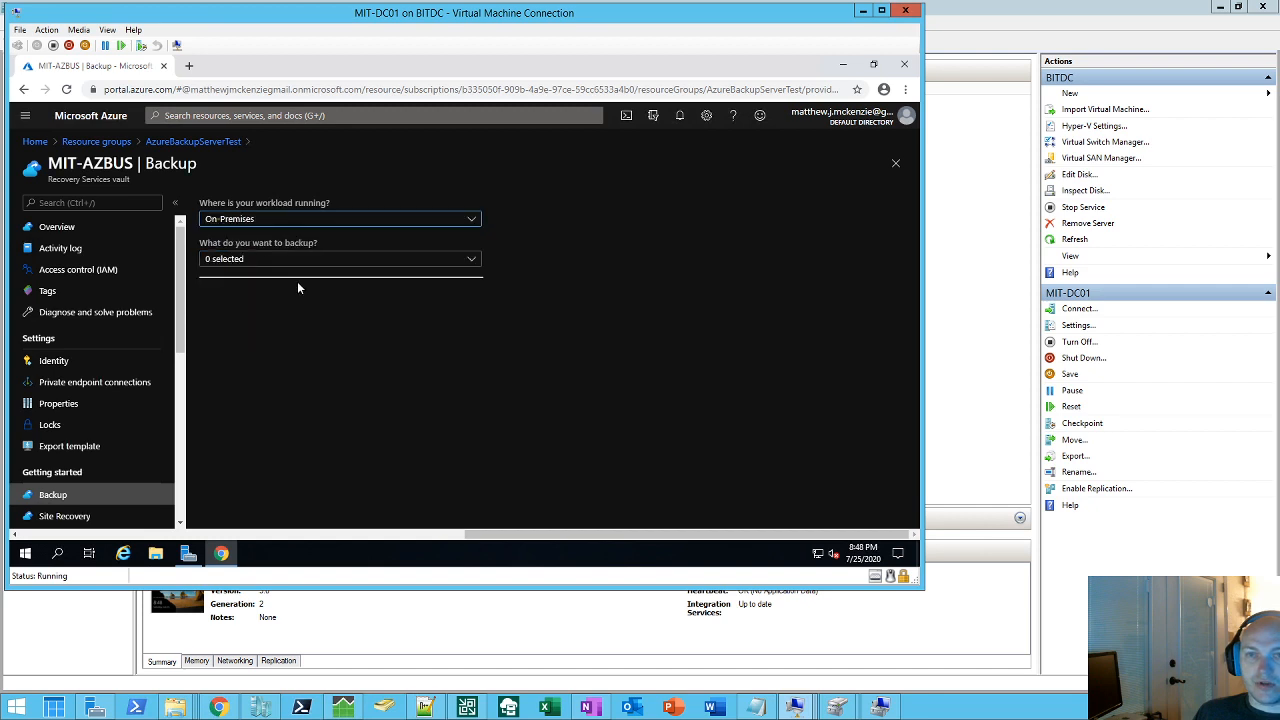
{"action": "left_click", "coordinate": [340, 258]}
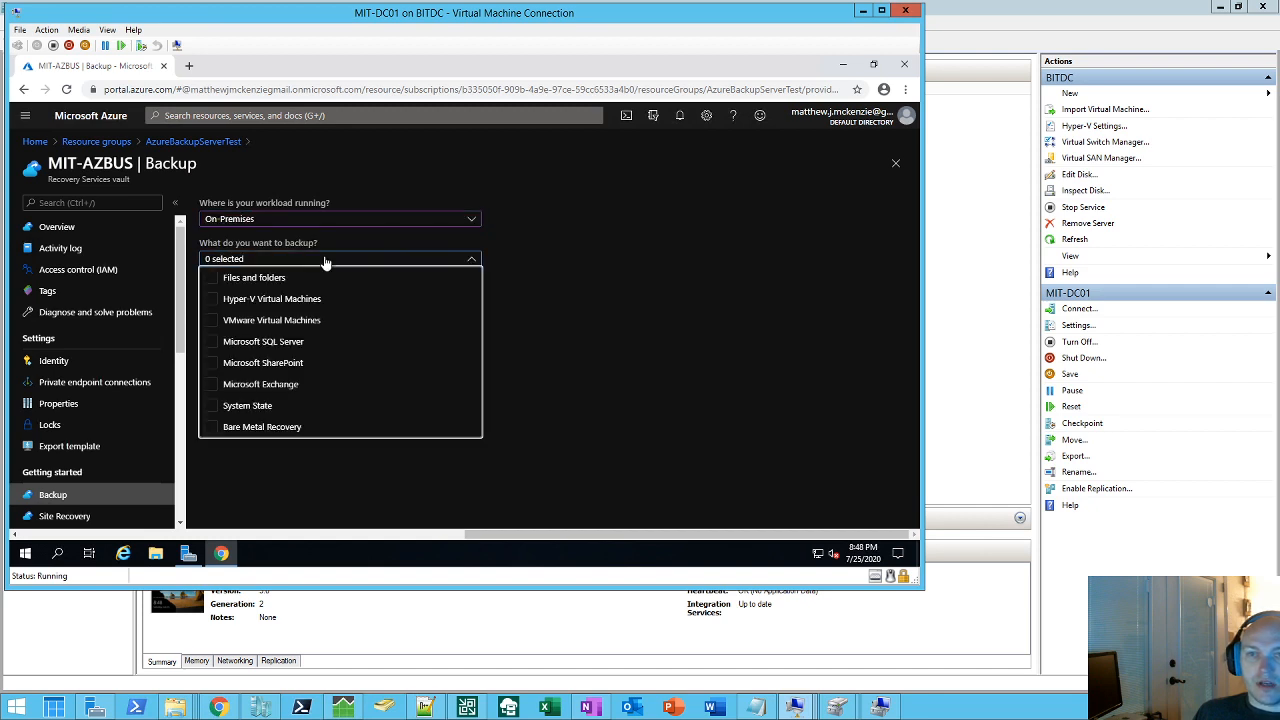
{"action": "left_click", "coordinate": [212, 276]}
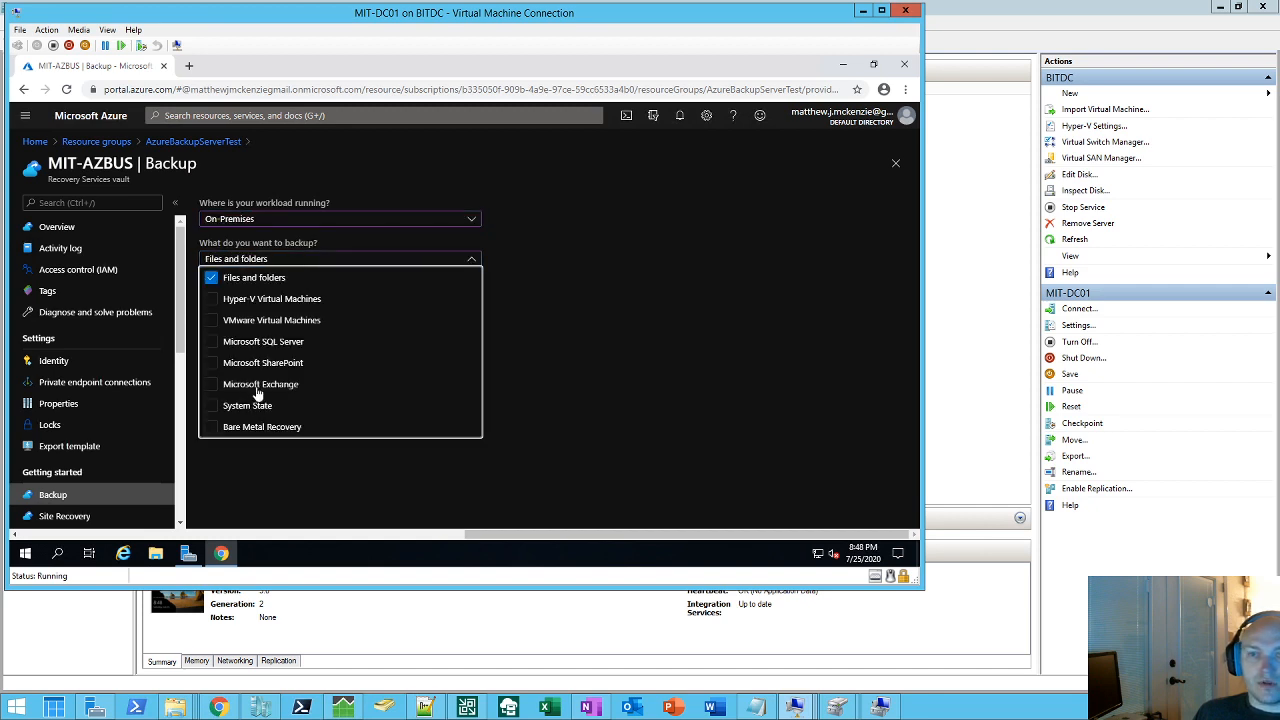
{"action": "left_click", "coordinate": [212, 404]}
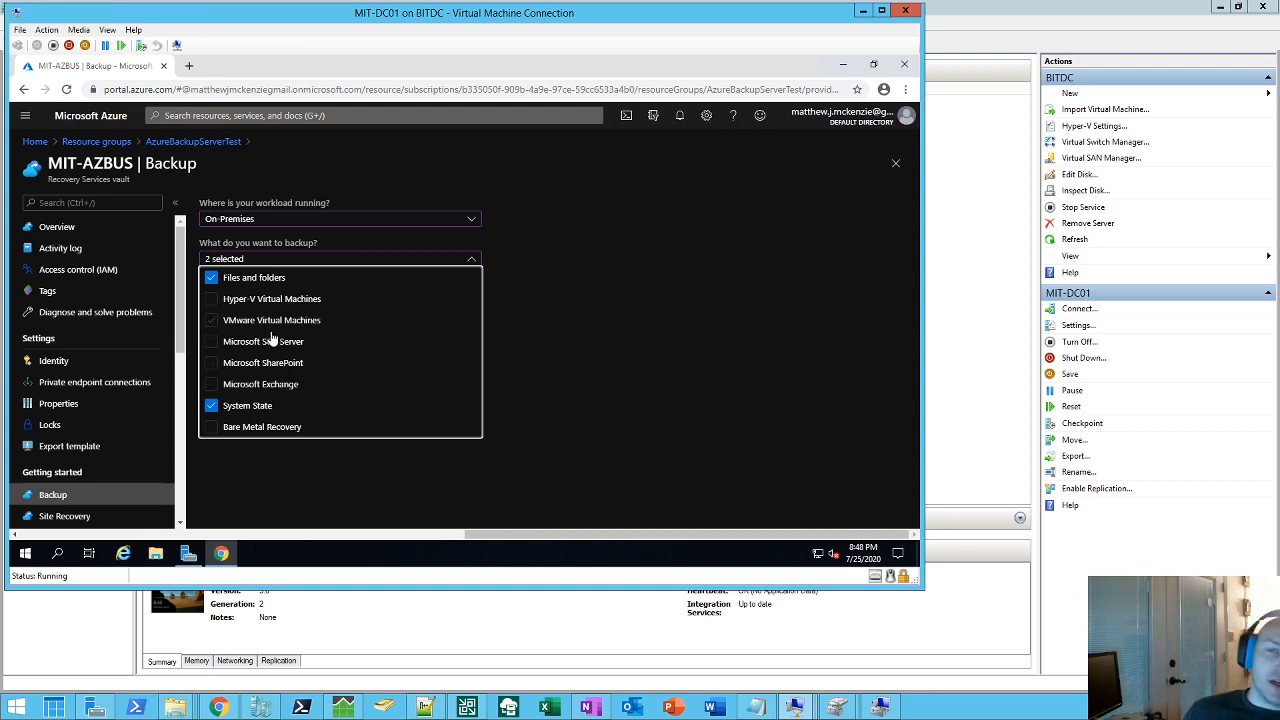
{"action": "left_click", "coordinate": [212, 320]}
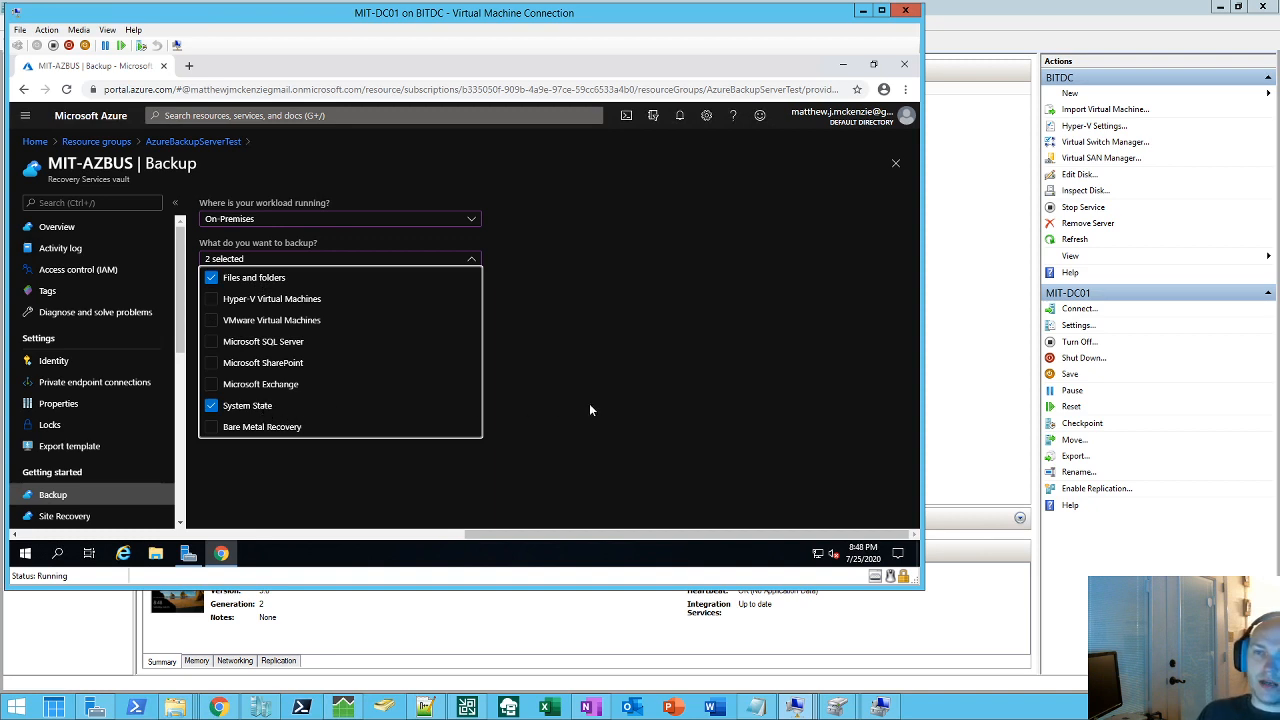
{"action": "left_click", "coordinate": [470, 258]}
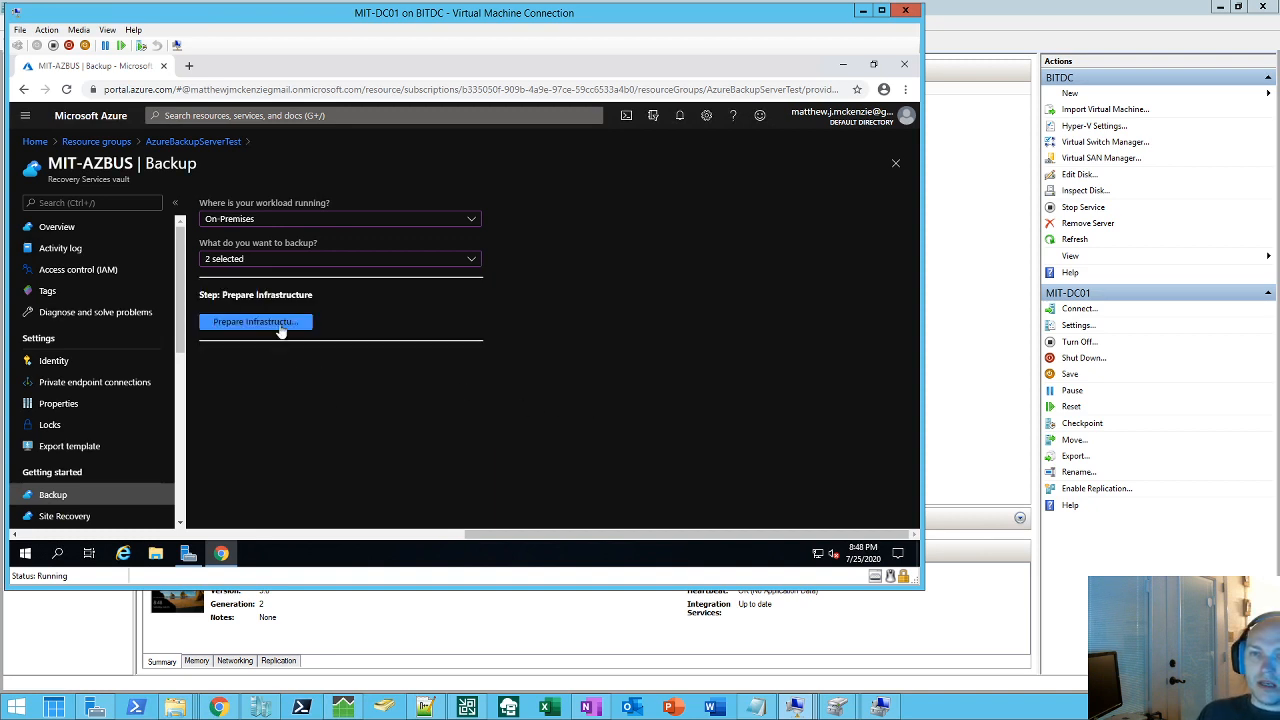
Step: Open Prepare infrastructure, mark the agent as already downloaded, and download the vault credentials
{"action": "left_click", "coordinate": [256, 320]}
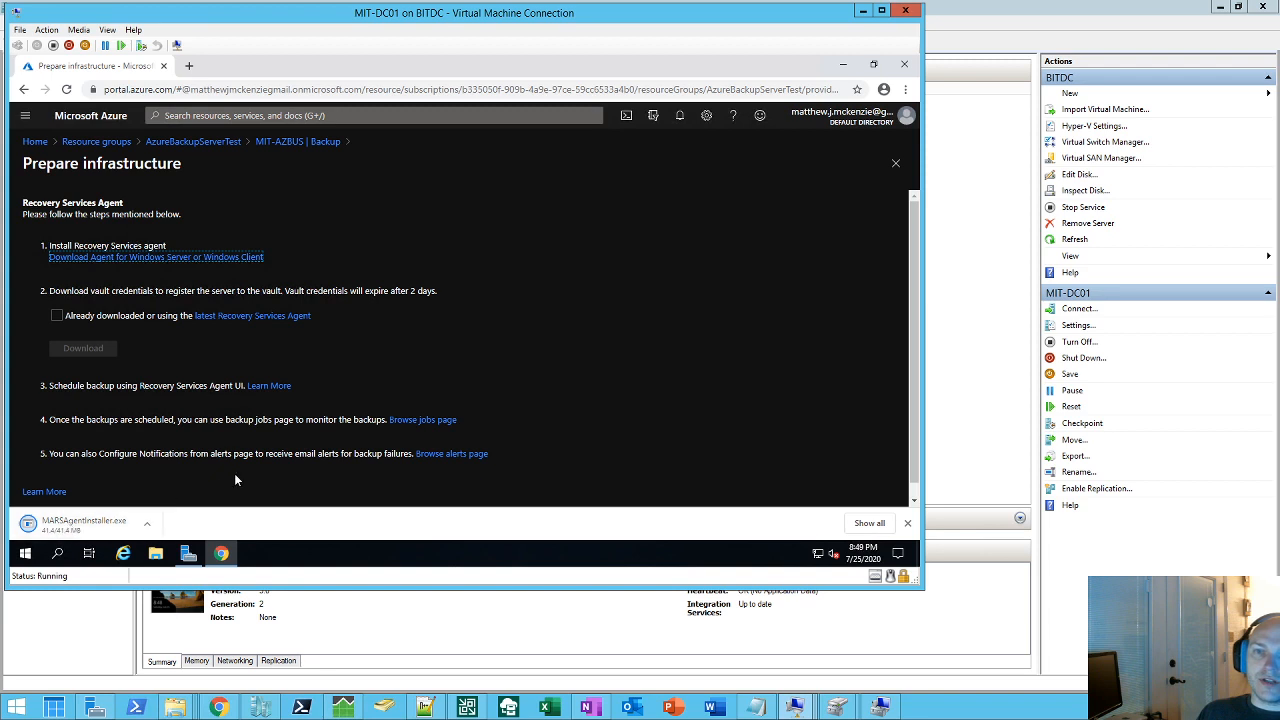
{"action": "left_click", "coordinate": [56, 316]}
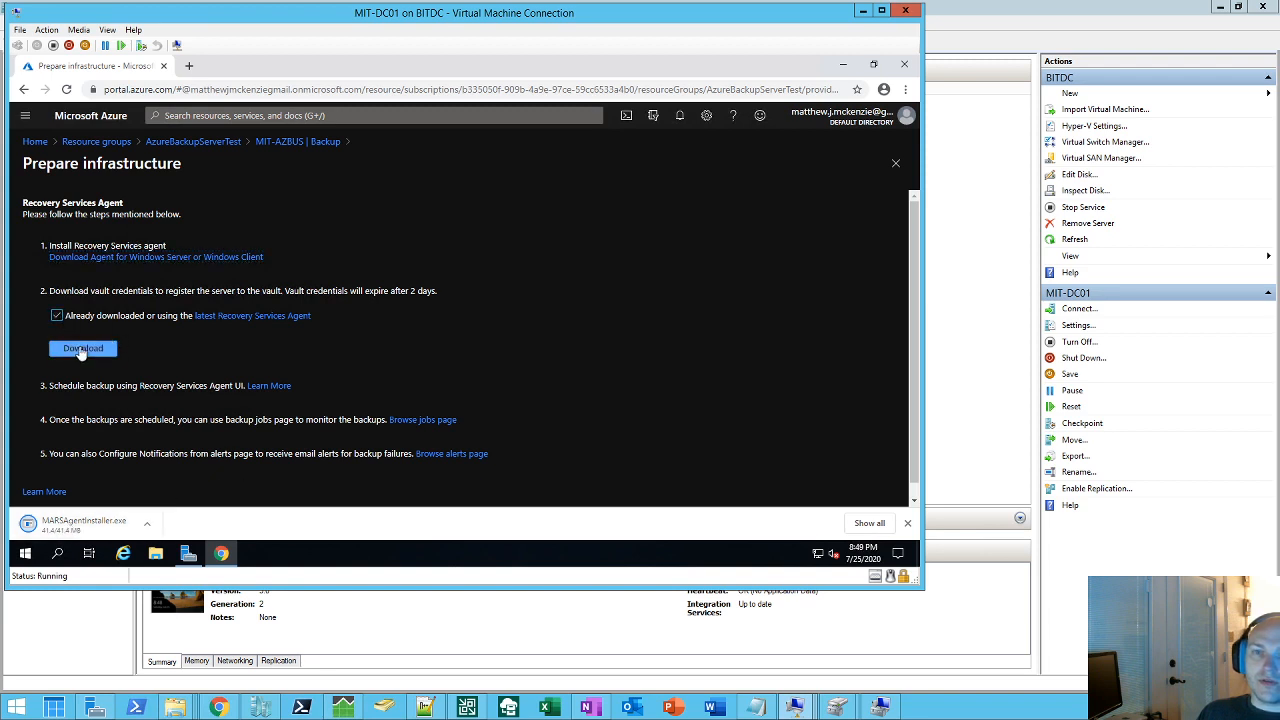
{"action": "left_click", "coordinate": [82, 348]}
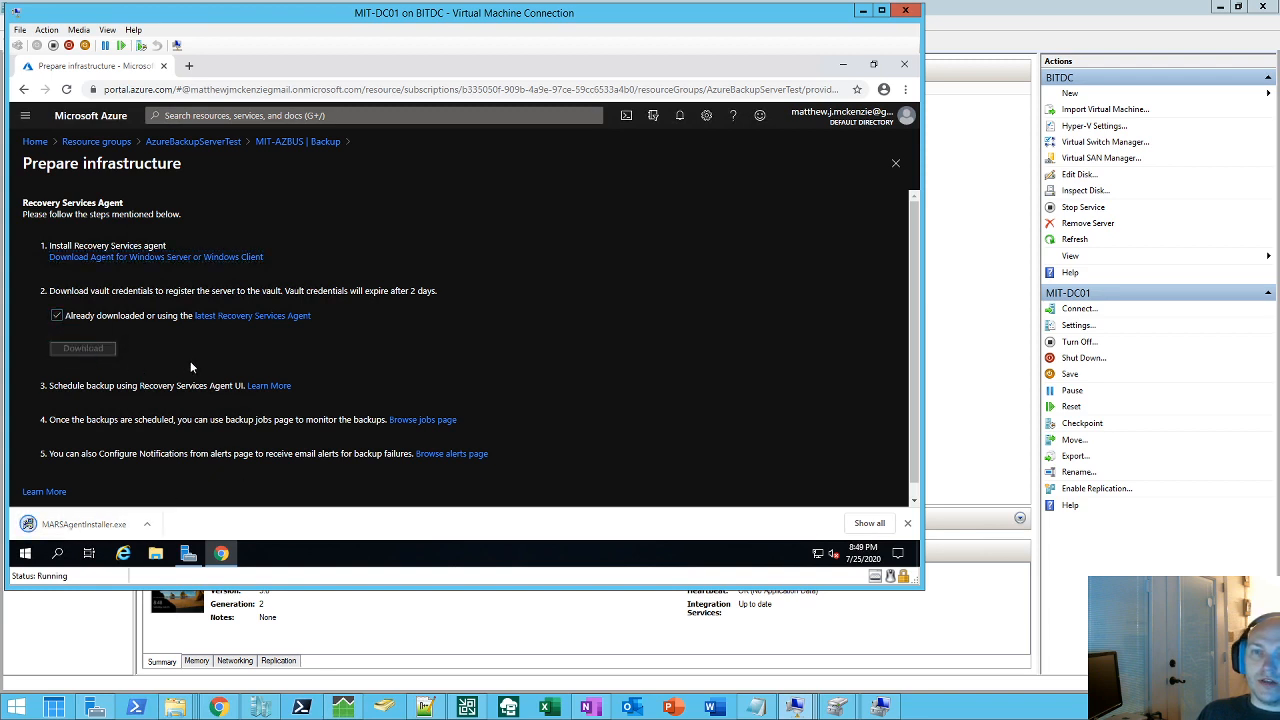
{"action": "left_click", "coordinate": [82, 348]}
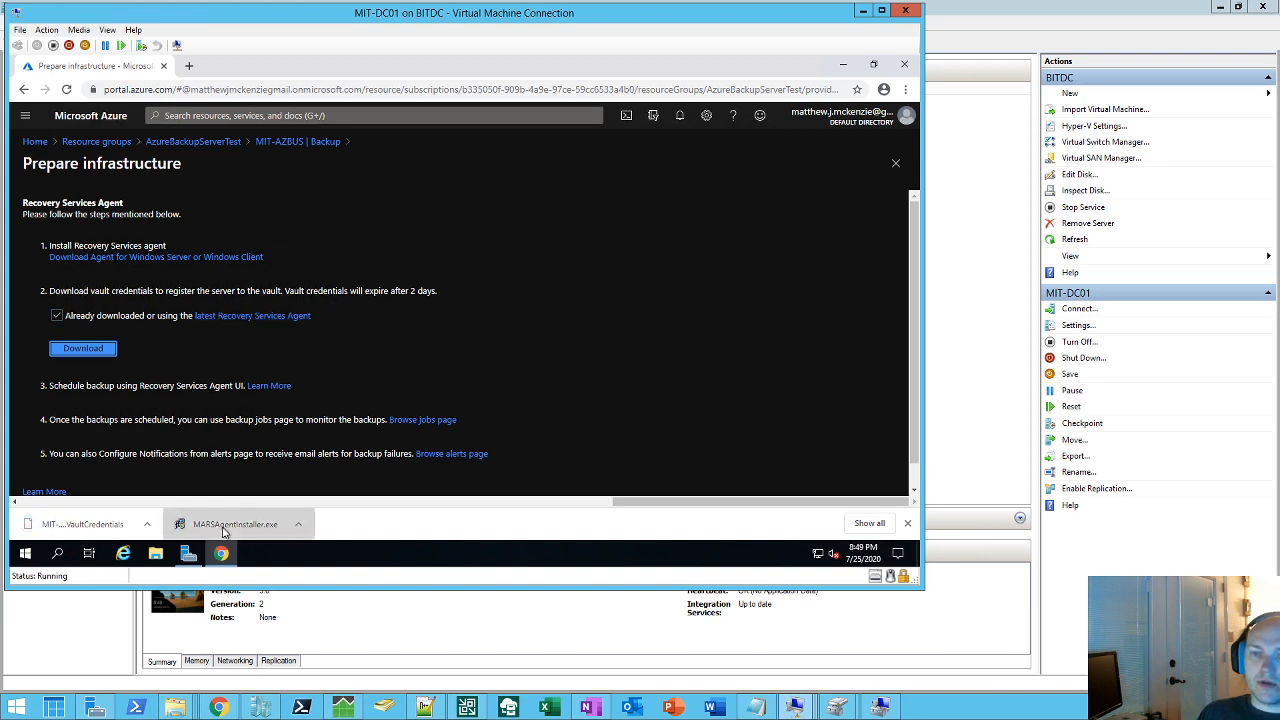
Step: Run the MARS installer with default folders, no proxy, and Microsoft Update opted in
{"action": "left_click", "coordinate": [236, 524]}
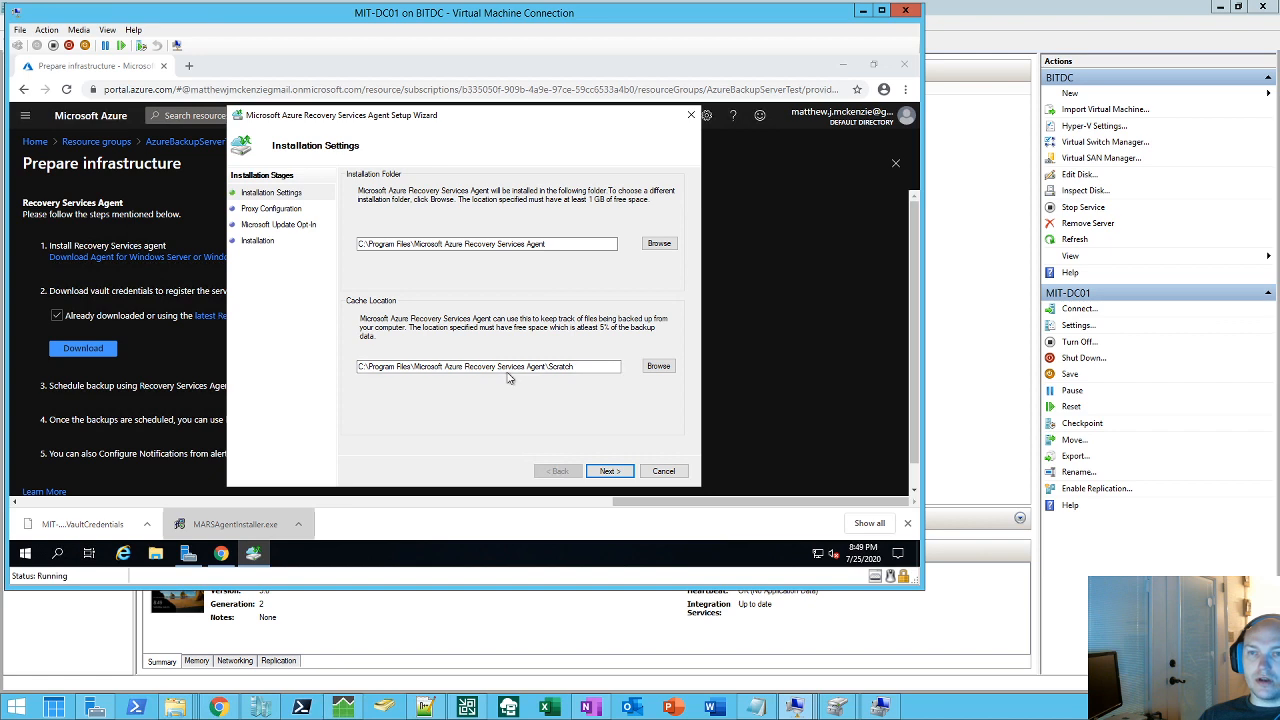
{"action": "mouse_move", "coordinate": [564, 390]}
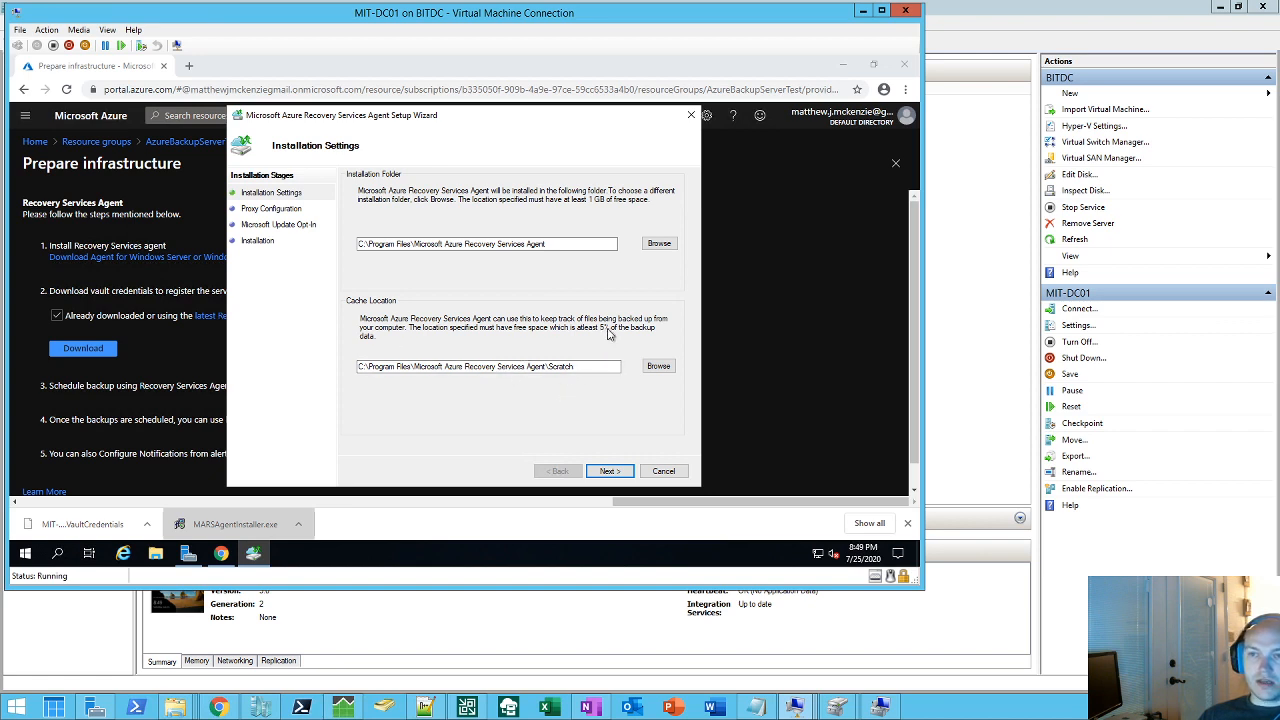
{"action": "mouse_move", "coordinate": [608, 338]}
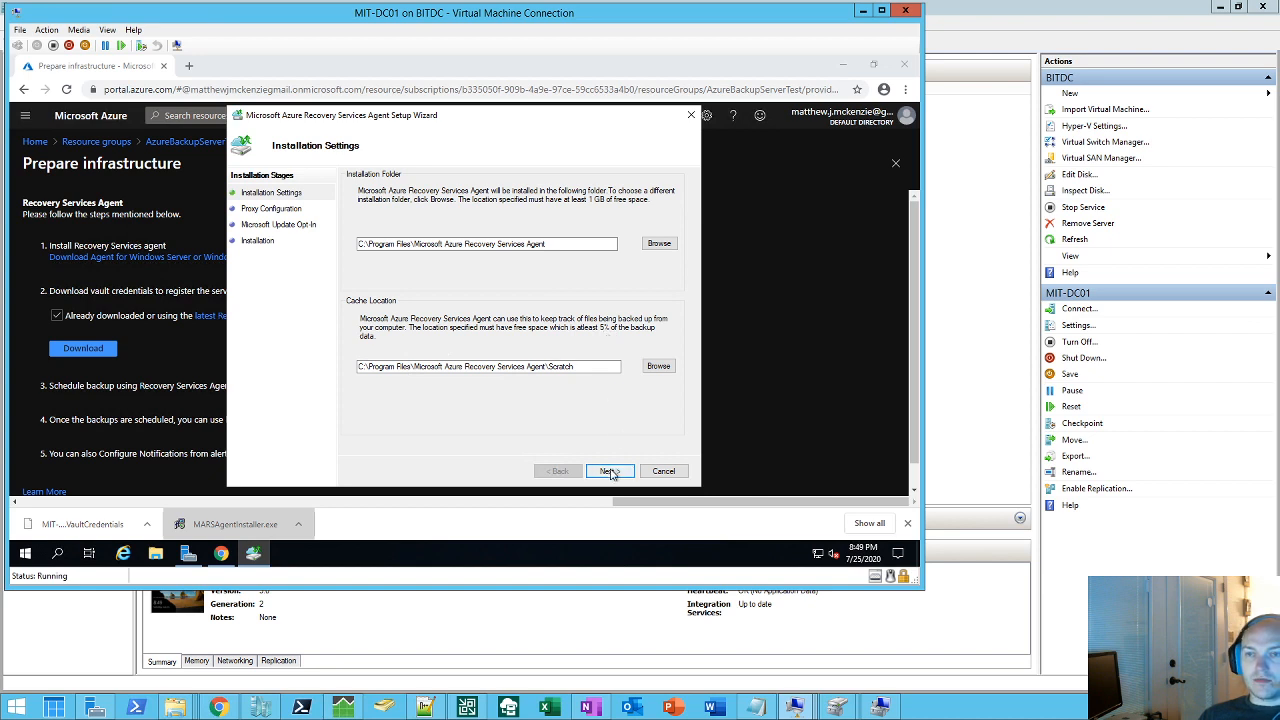
{"action": "left_click", "coordinate": [608, 470]}
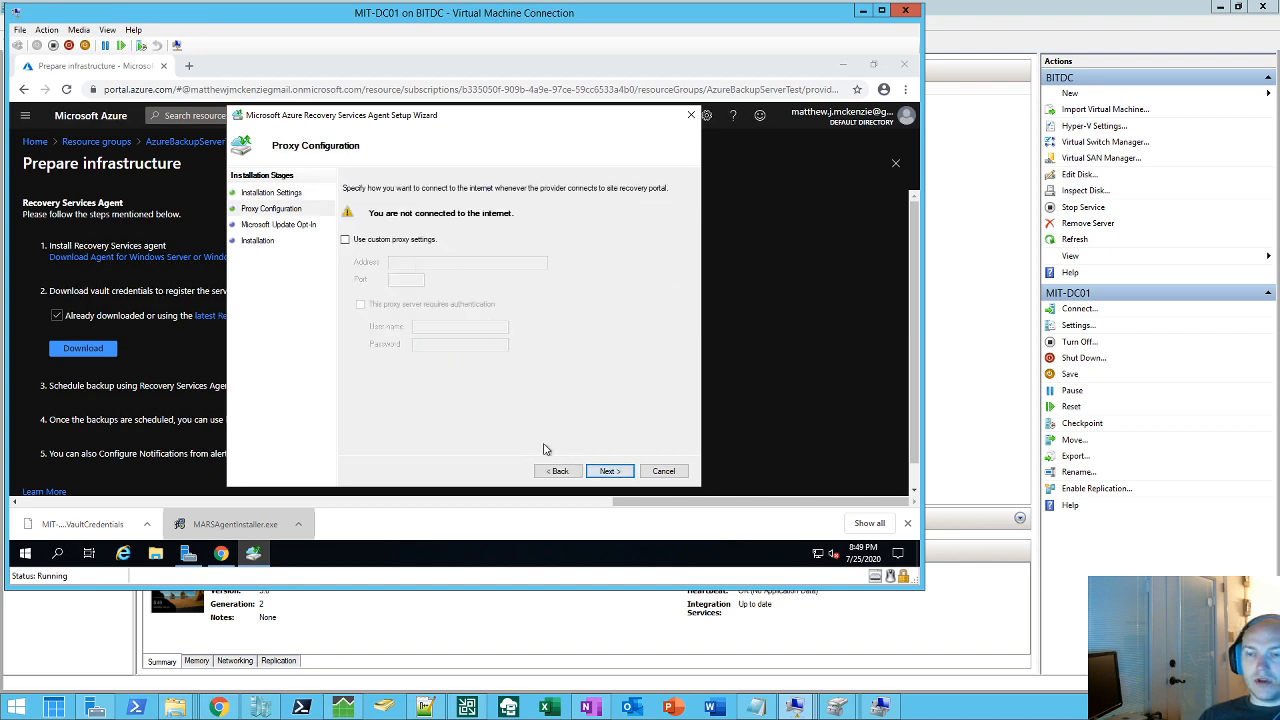
{"action": "left_click", "coordinate": [608, 472]}
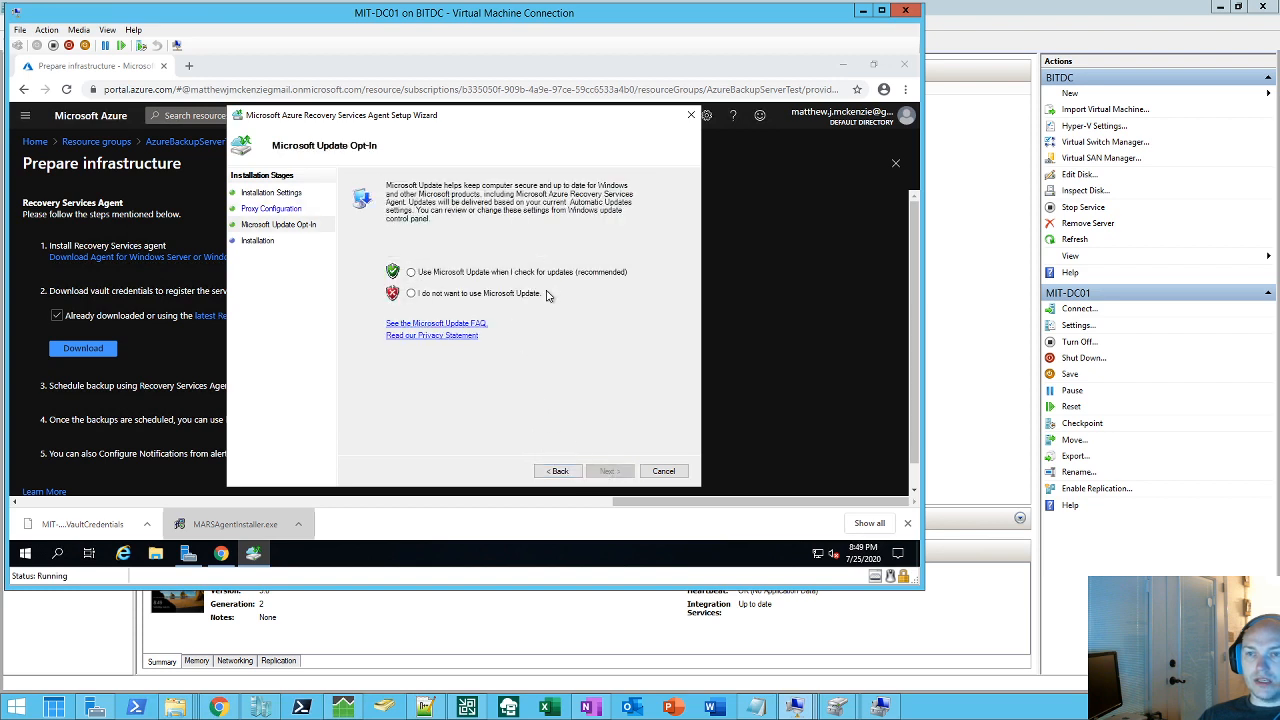
{"action": "left_click", "coordinate": [410, 272]}
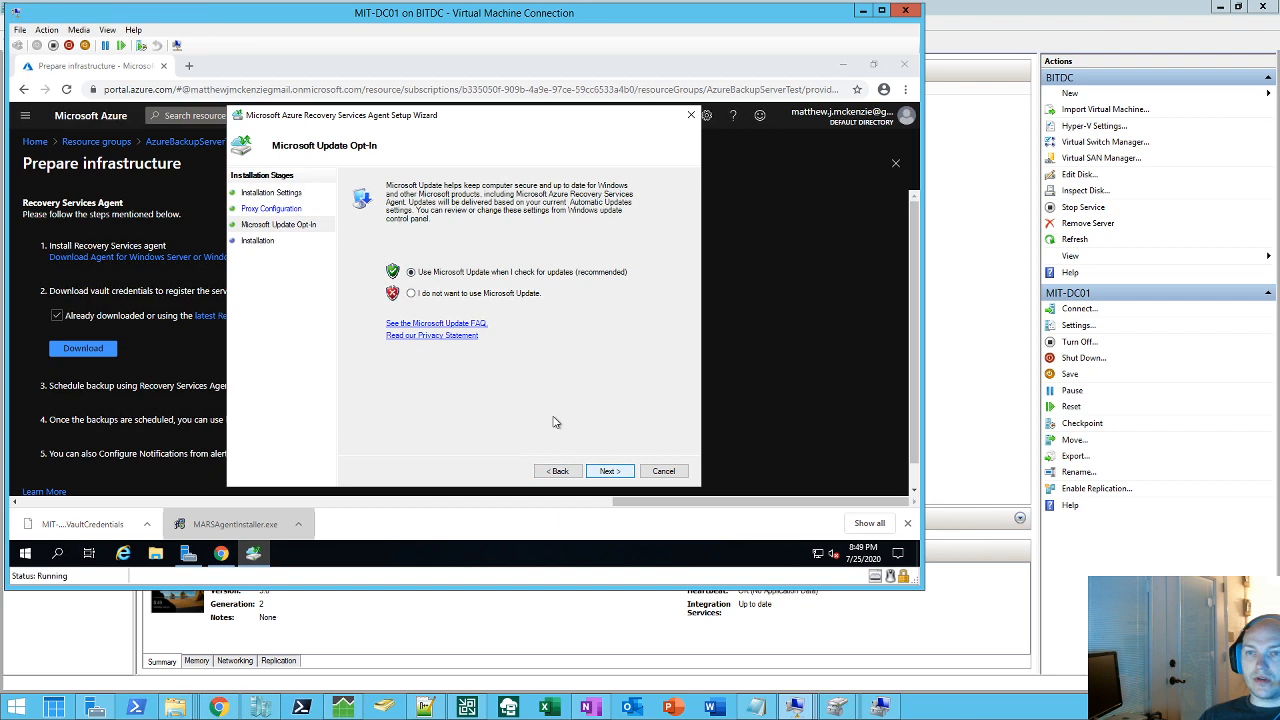
{"action": "left_click", "coordinate": [608, 472]}
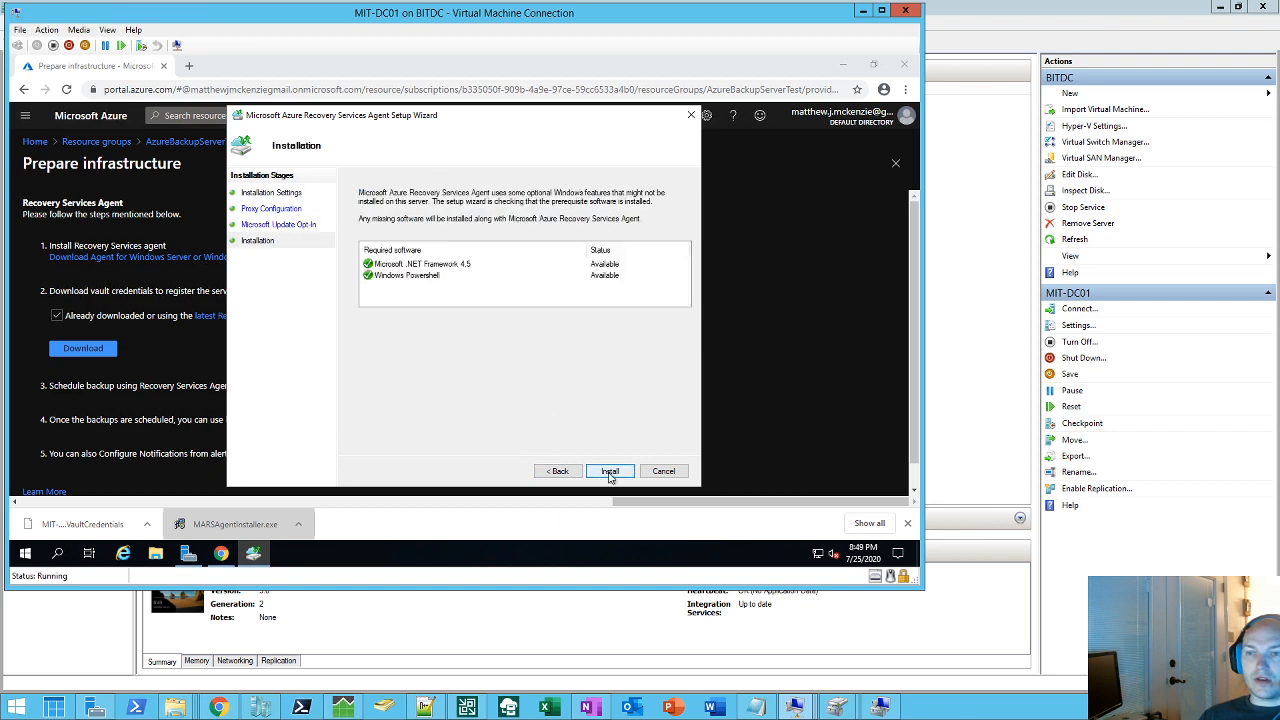
Step: Install the Recovery Services agent and proceed once it reports success
{"action": "left_click", "coordinate": [610, 472]}
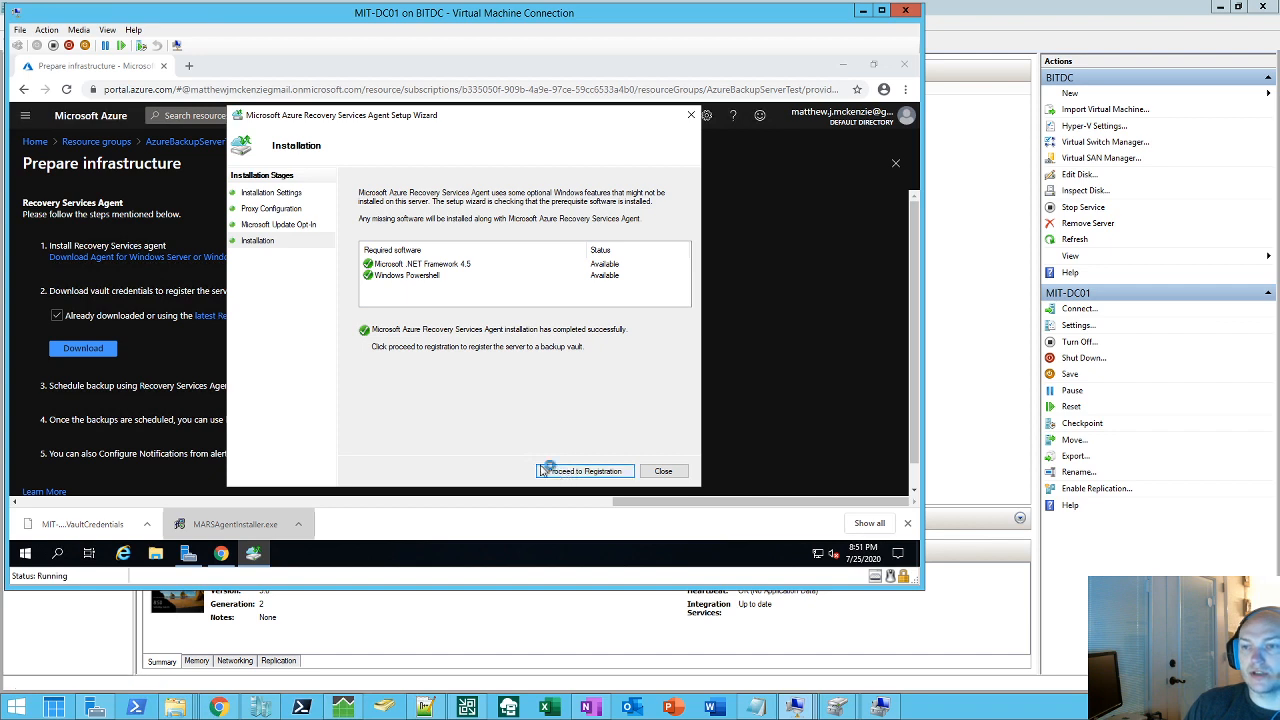
{"action": "left_click", "coordinate": [584, 470]}
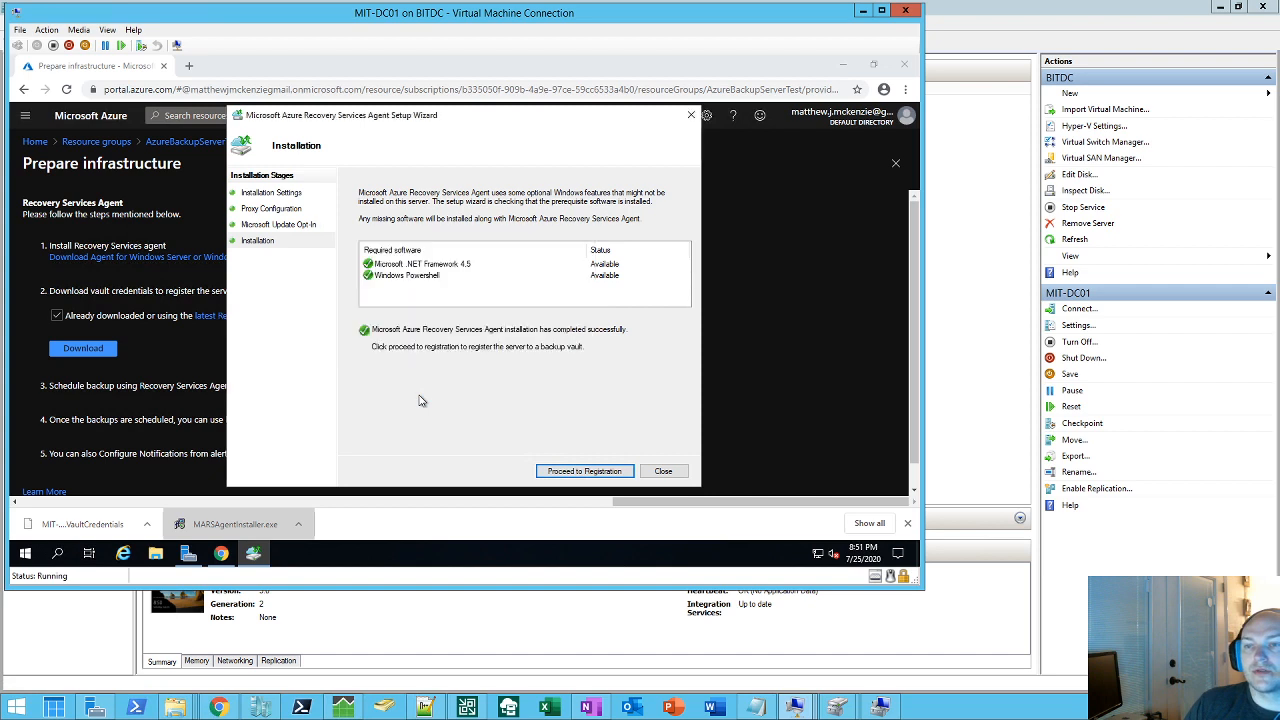
Step: Load the .VaultCredentials file from Downloads so MIT-AZBUS vault details appear
{"action": "left_click", "coordinate": [584, 470]}
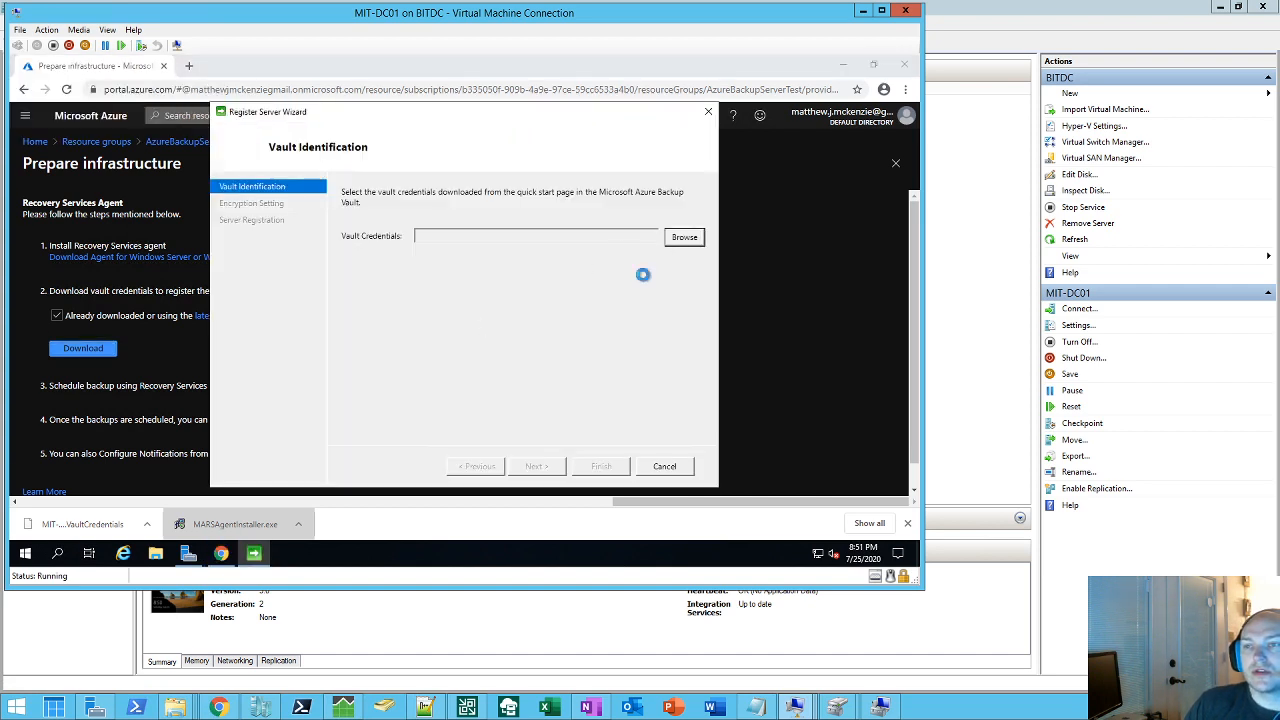
{"action": "left_click", "coordinate": [684, 236]}
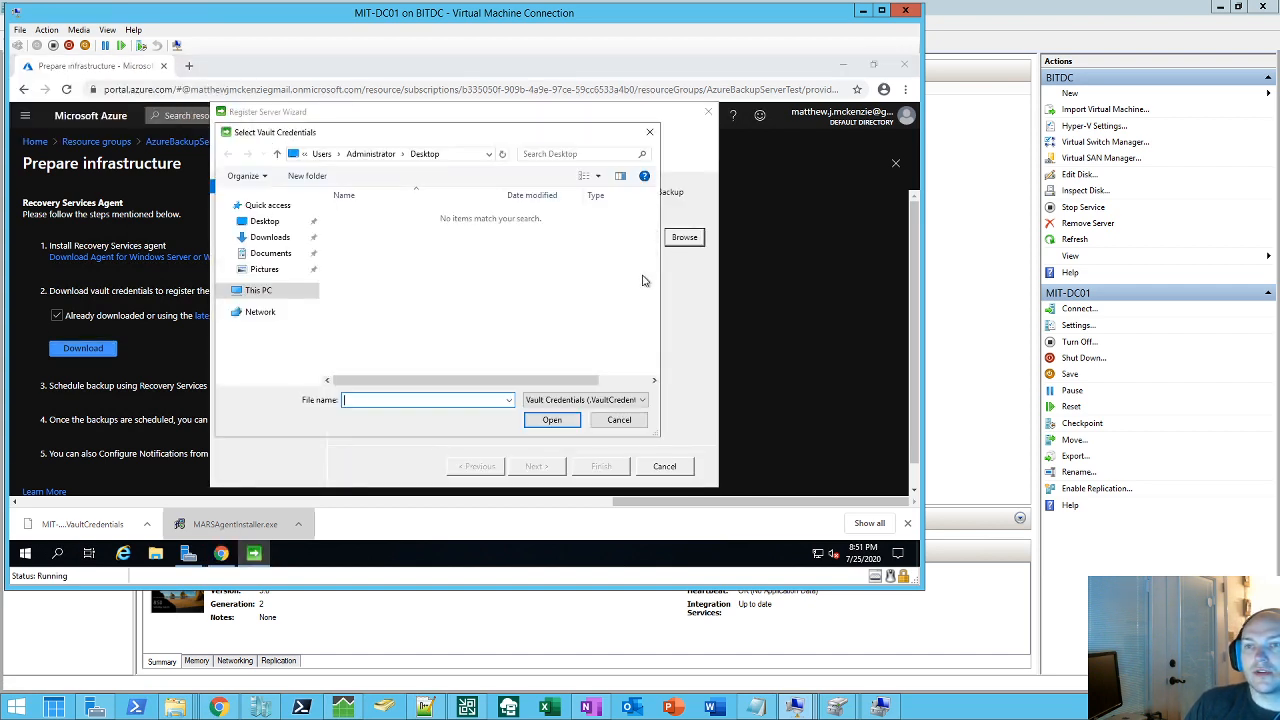
{"action": "left_click", "coordinate": [268, 236]}
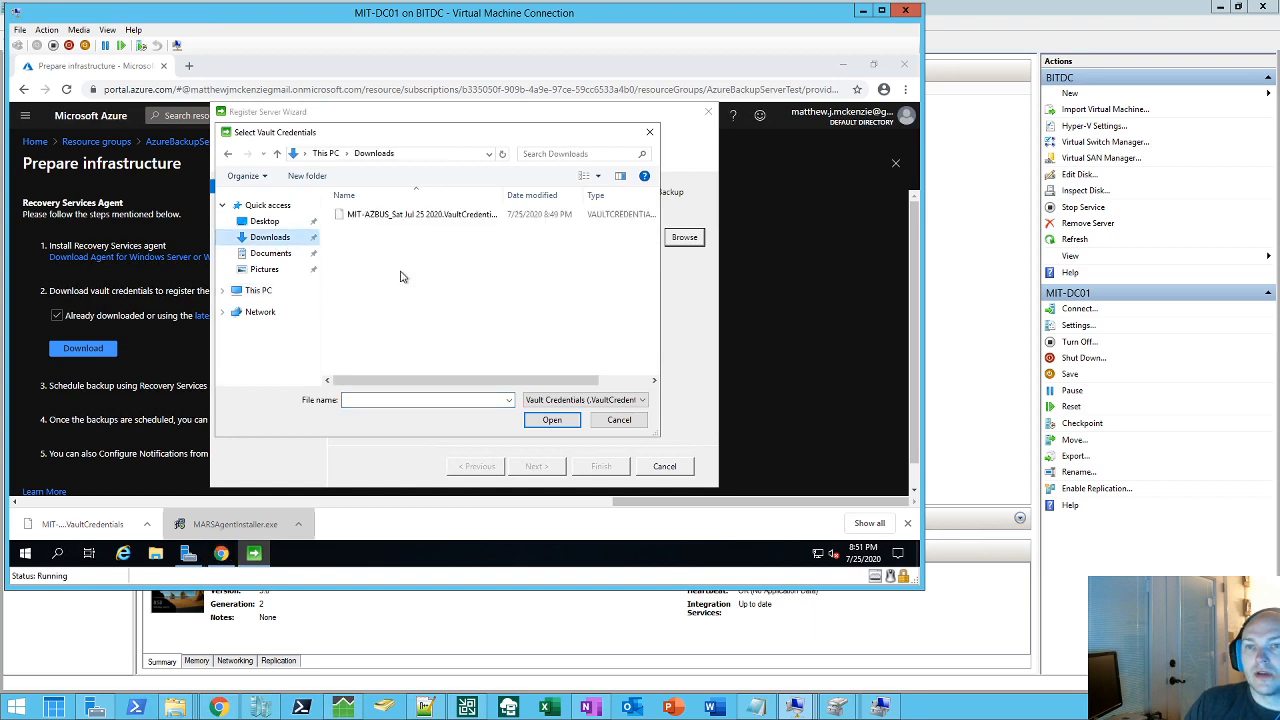
{"action": "left_click", "coordinate": [618, 420]}
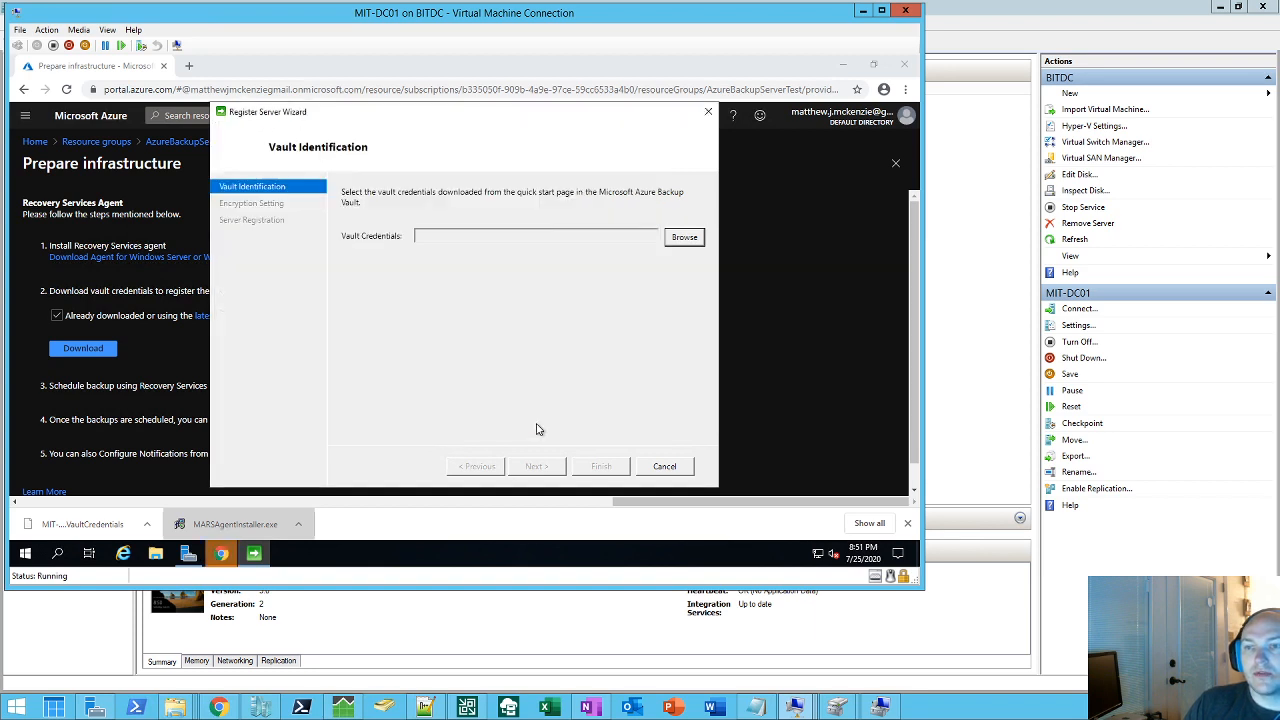
{"action": "left_click", "coordinate": [684, 236]}
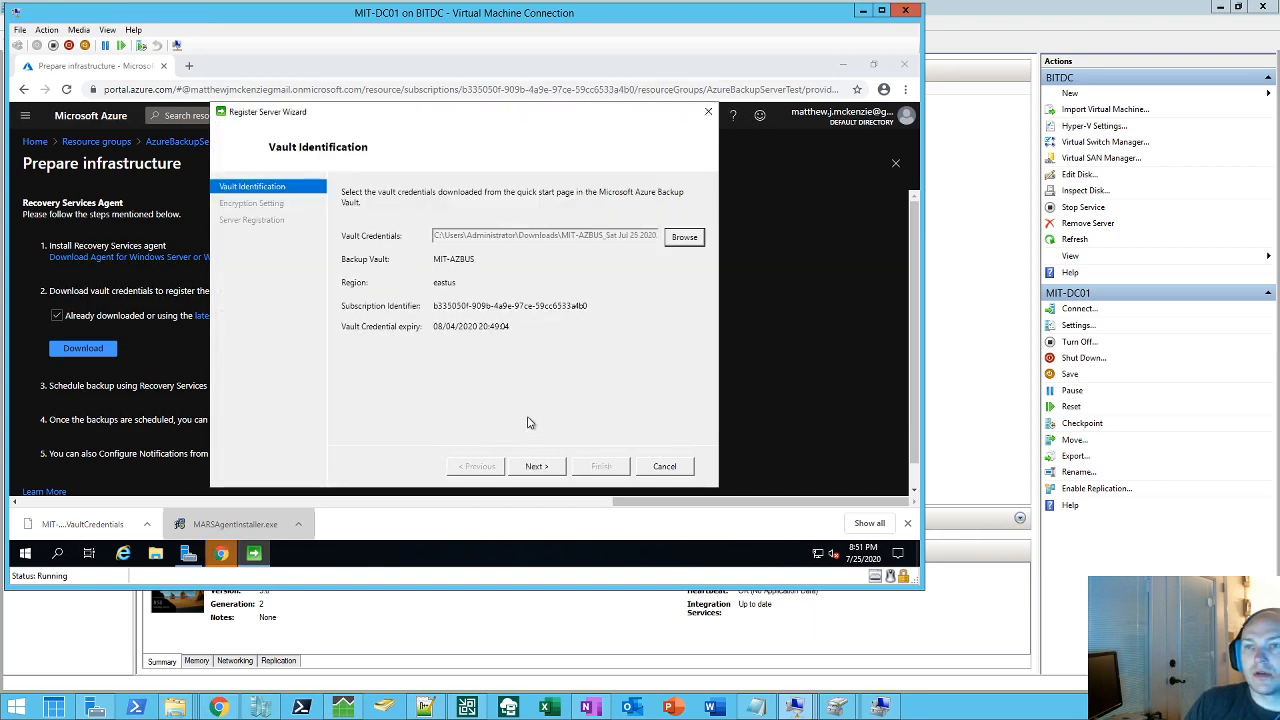
Step: Enter and confirm the 20-character passphrase, save it to the Desktop, and finish
{"action": "left_click", "coordinate": [536, 466]}
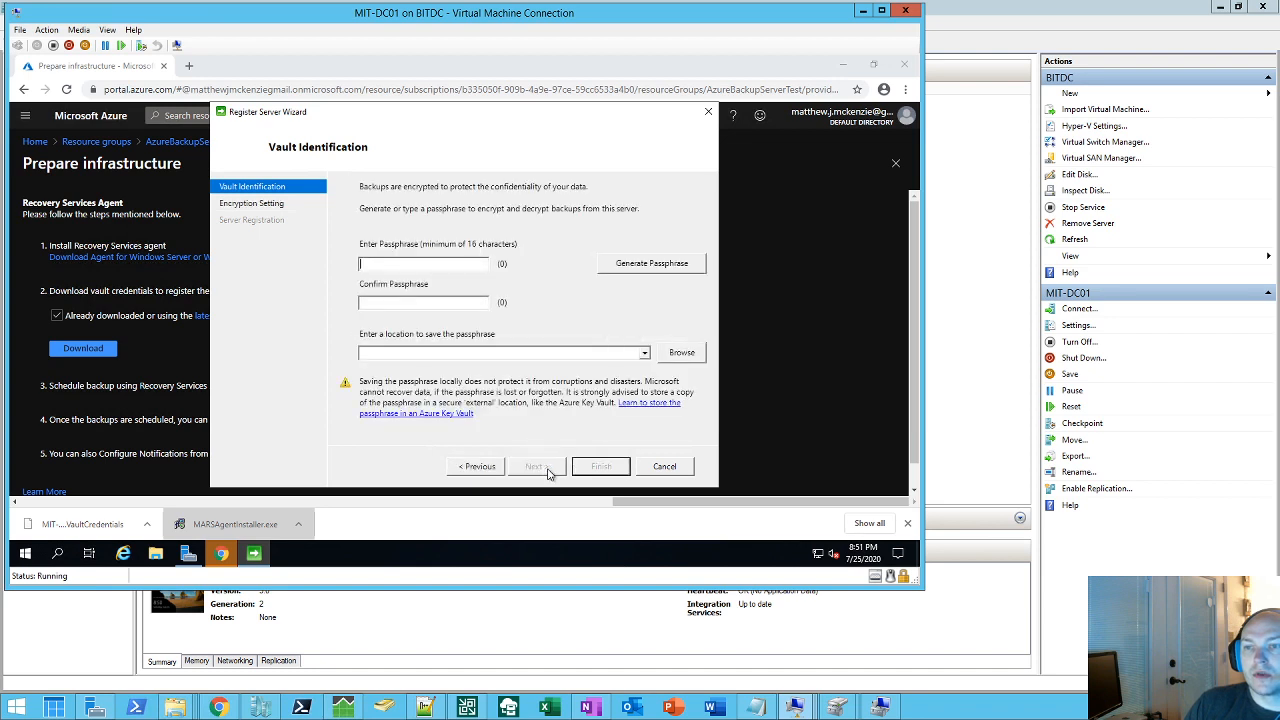
{"action": "left_click", "coordinate": [536, 466]}
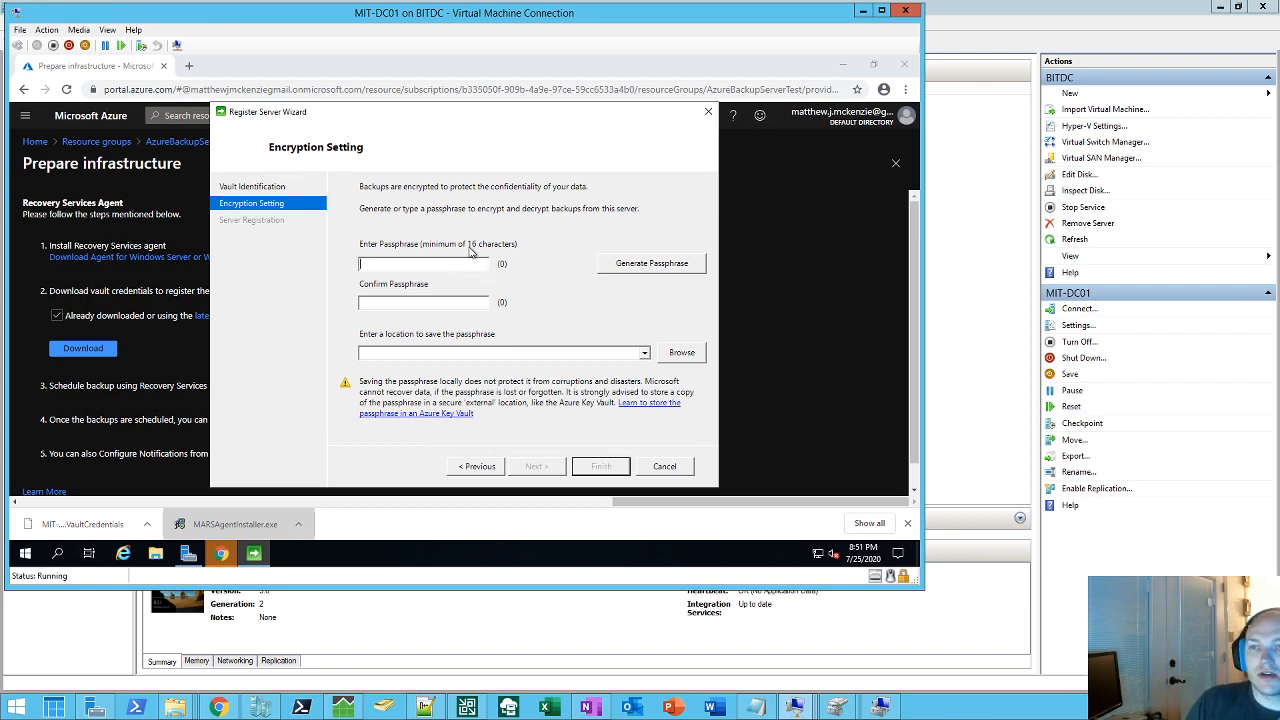
{"action": "mouse_move", "coordinate": [472, 252]}
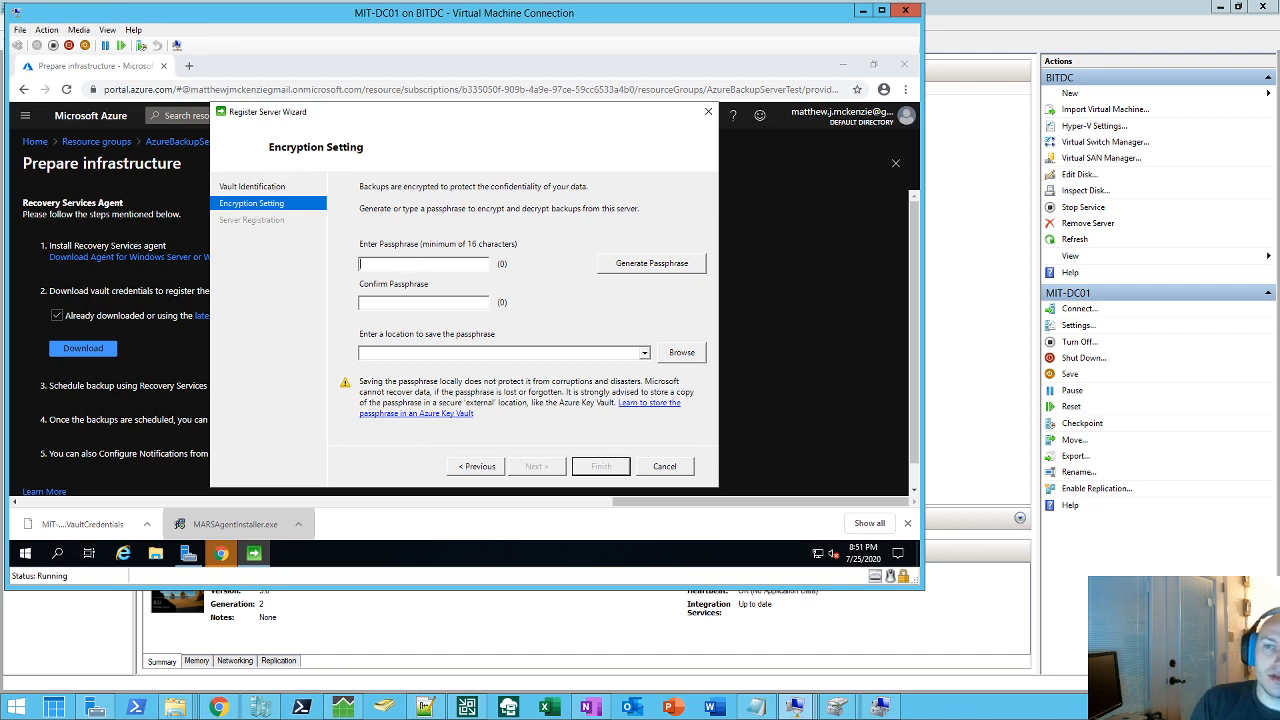
{"action": "type", "text": "***********"}
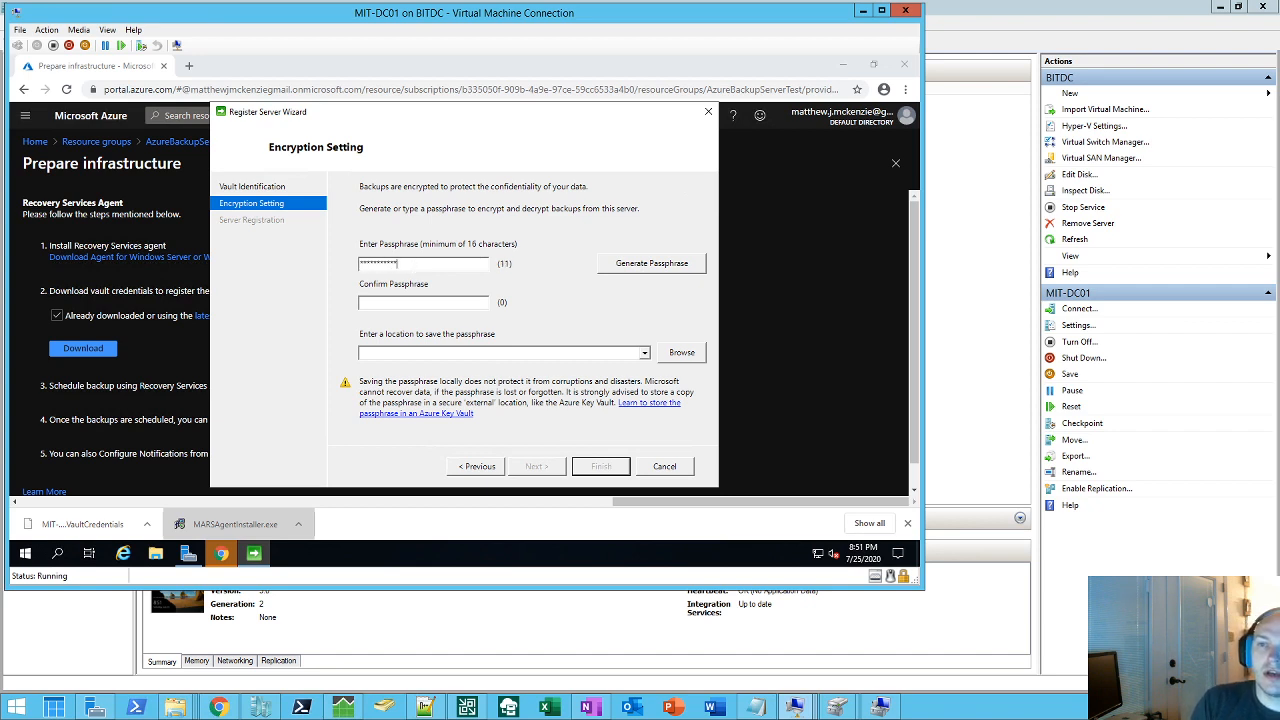
{"action": "type", "text": "1"}
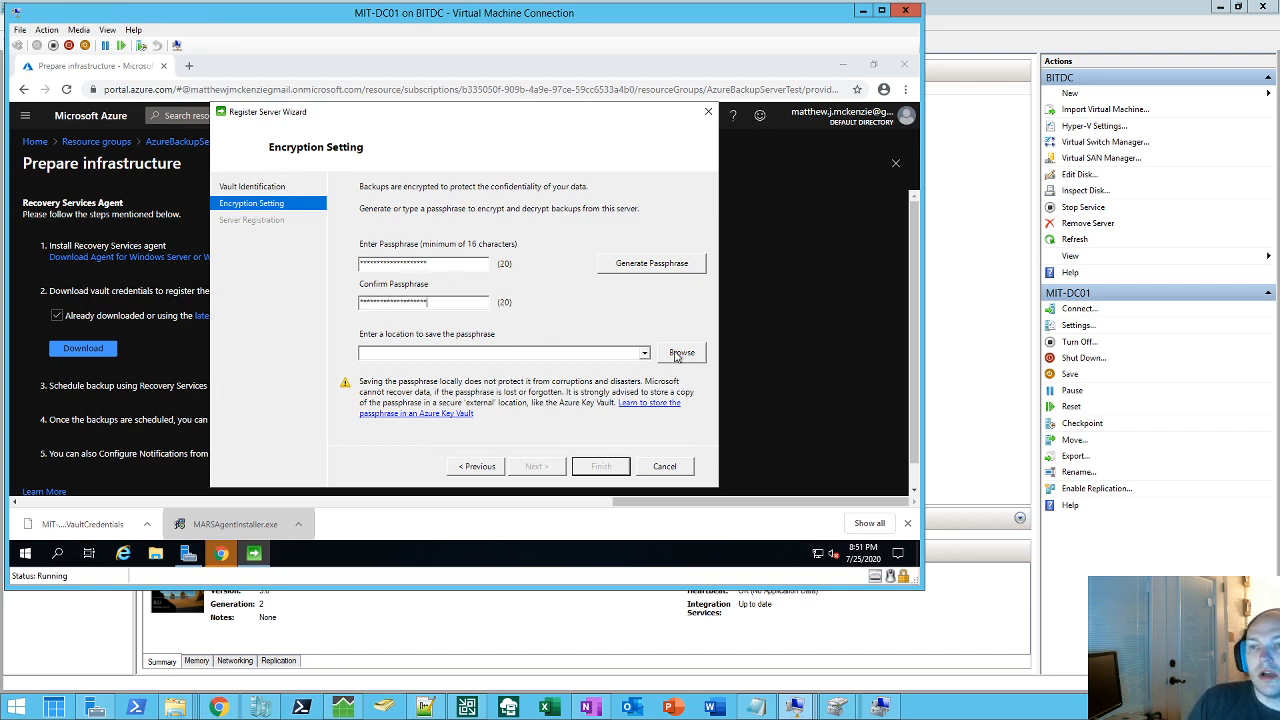
{"action": "left_click", "coordinate": [680, 352]}
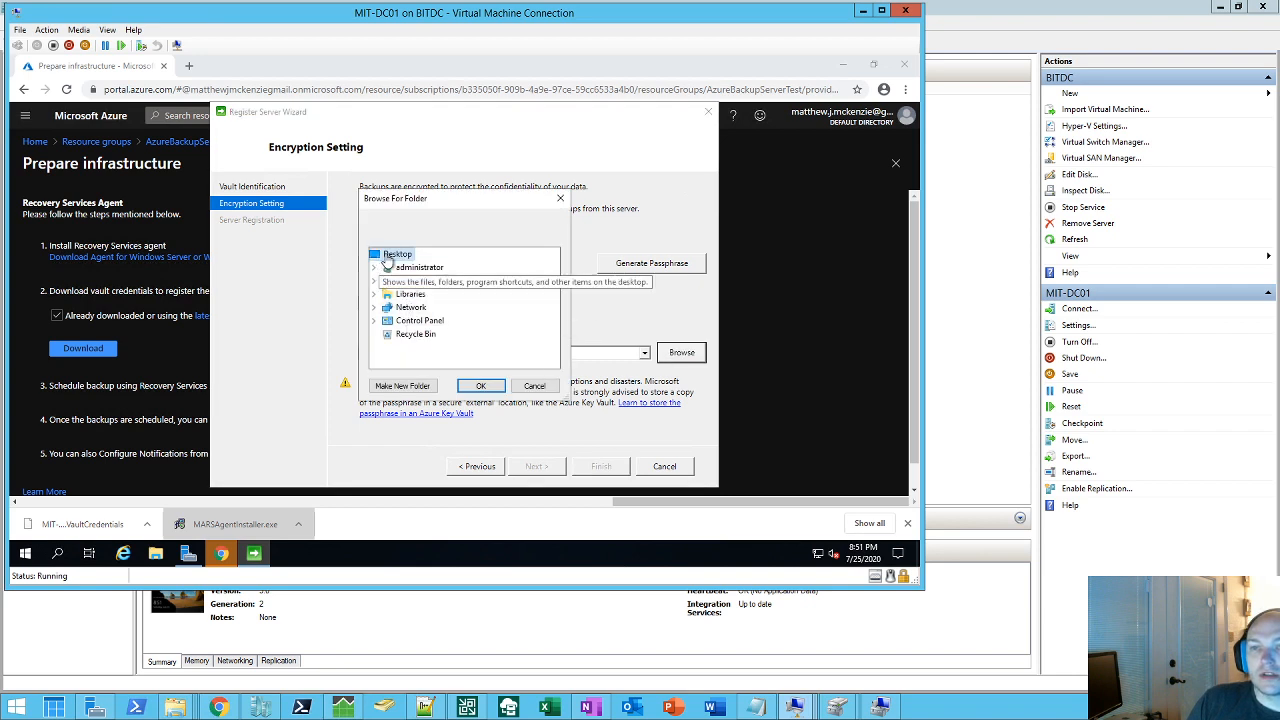
{"action": "left_click", "coordinate": [480, 384]}
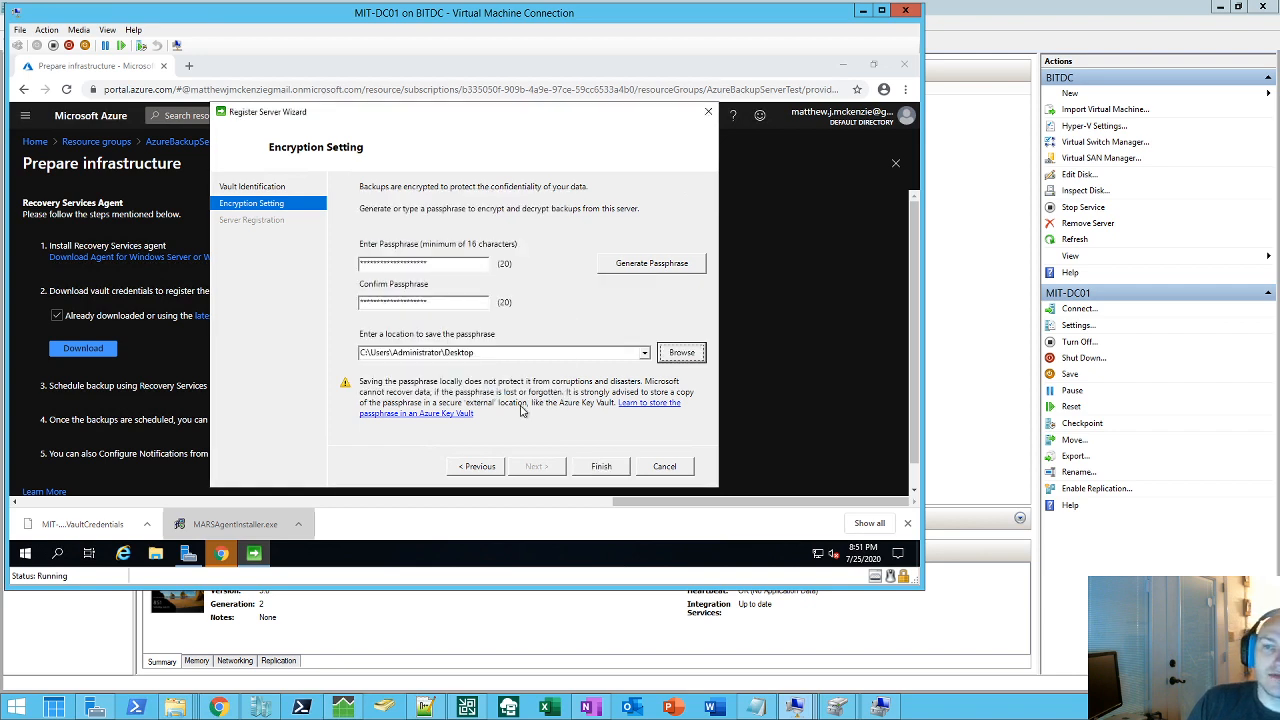
{"action": "mouse_move", "coordinate": [408, 428]}
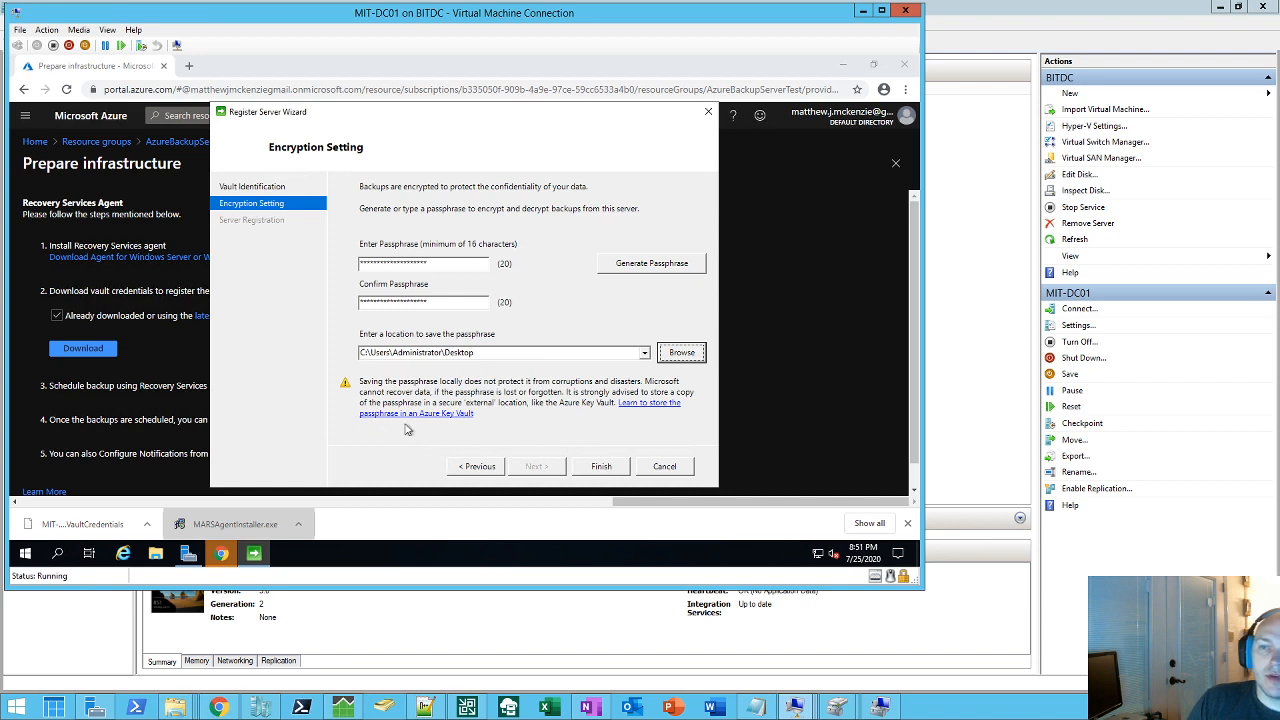
{"action": "mouse_move", "coordinate": [452, 420]}
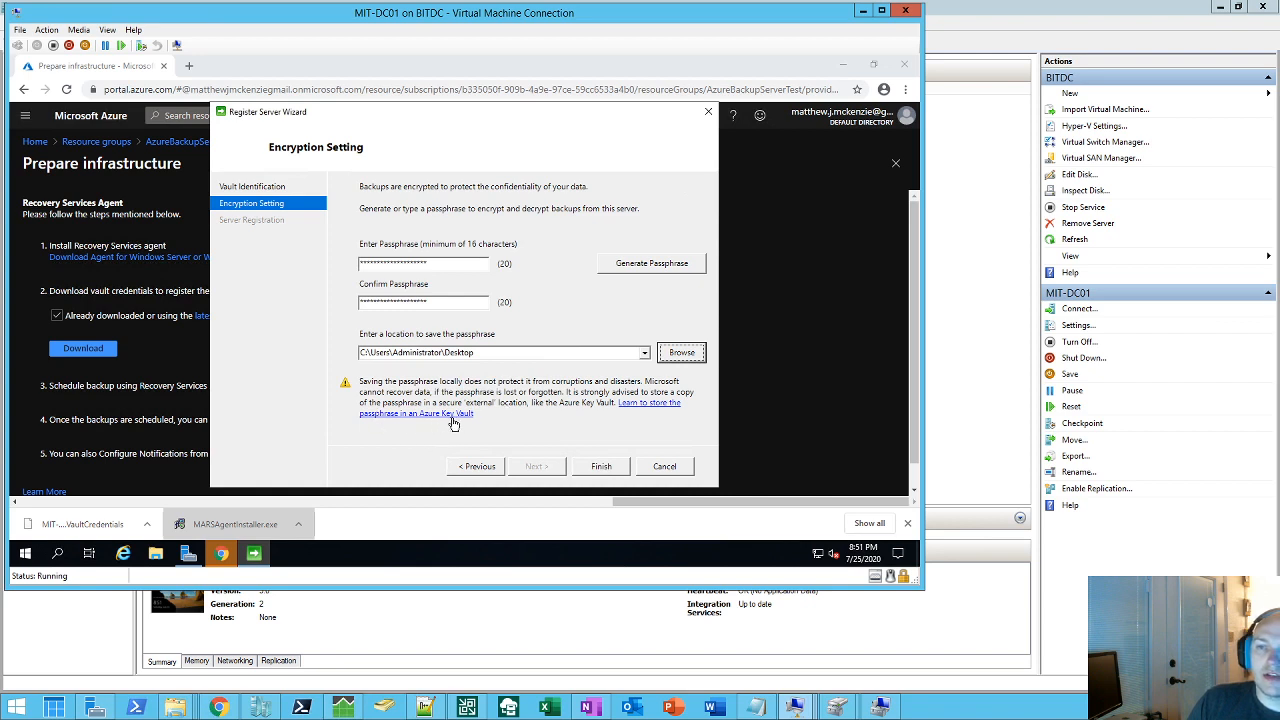
{"action": "mouse_move", "coordinate": [420, 424]}
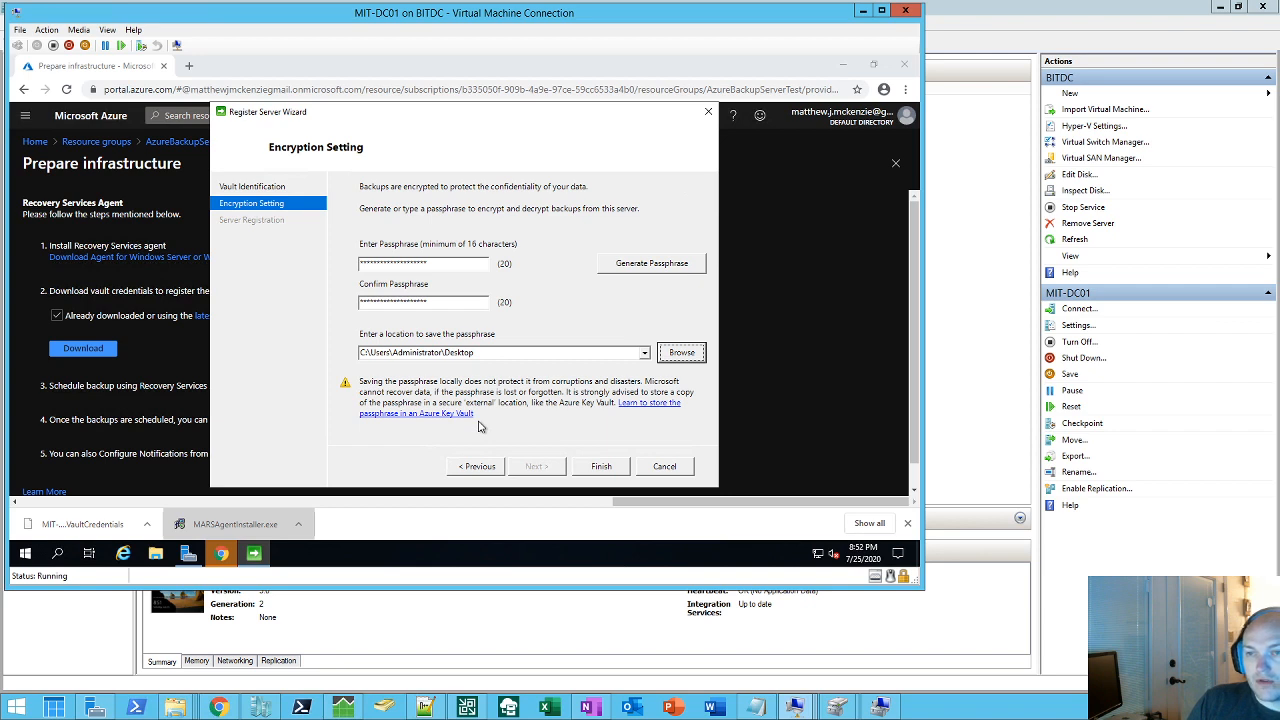
{"action": "mouse_move", "coordinate": [488, 424]}
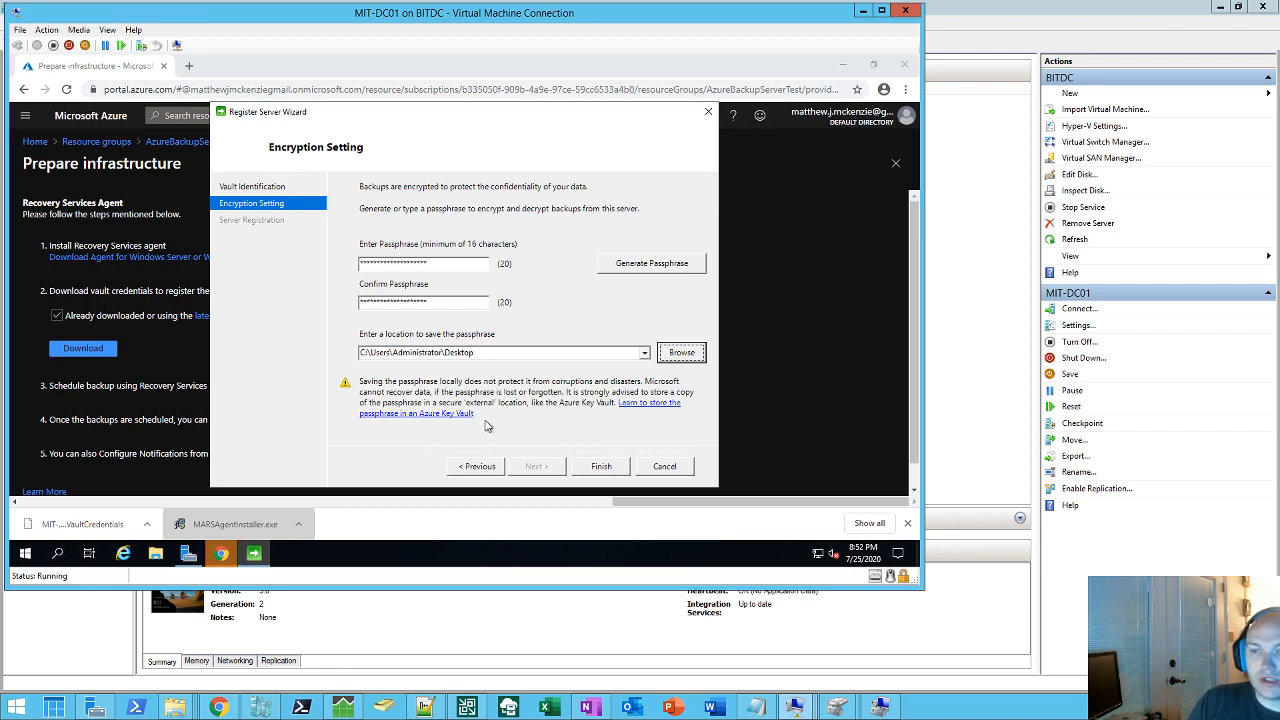
{"action": "mouse_move", "coordinate": [484, 410]}
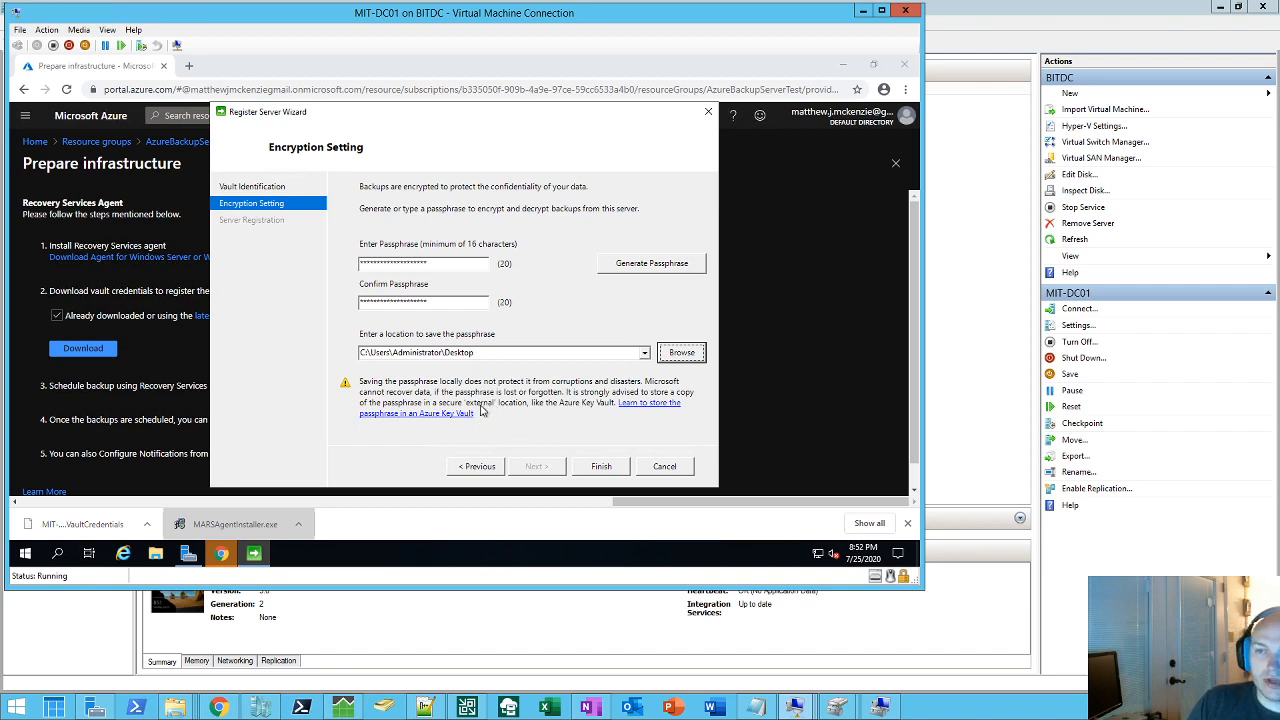
{"action": "mouse_move", "coordinate": [596, 456]}
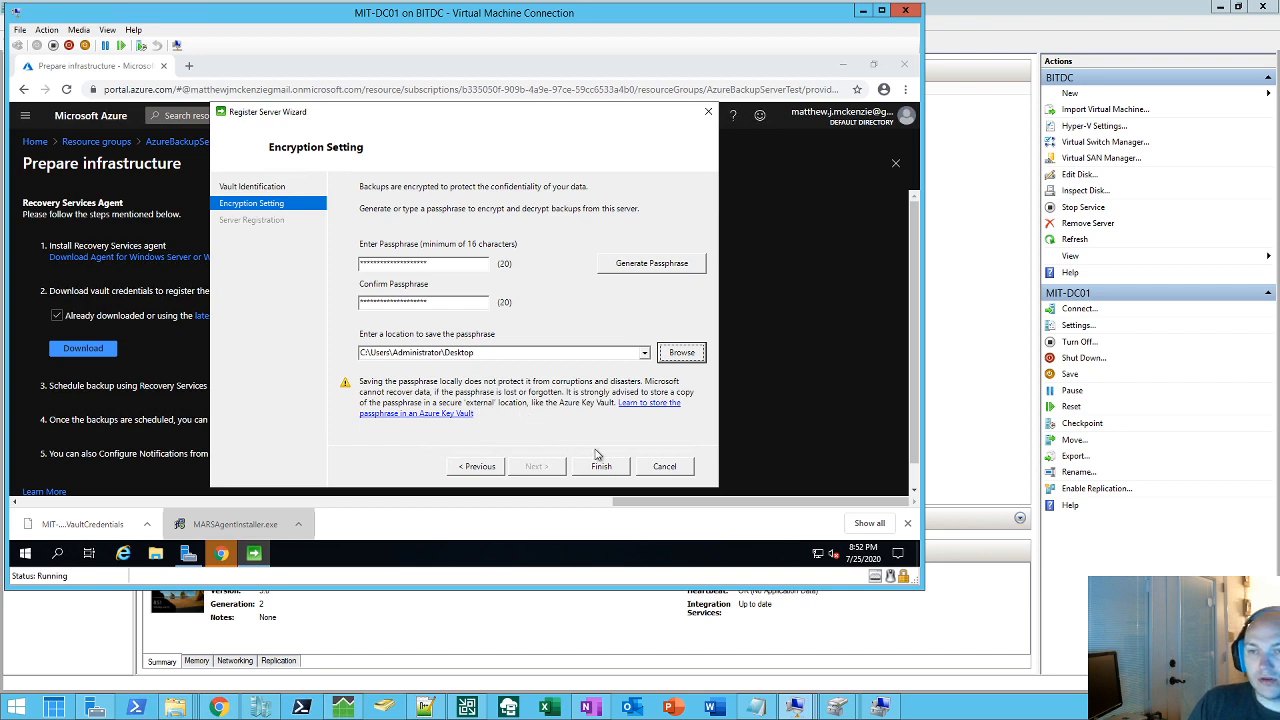
{"action": "mouse_move", "coordinate": [504, 422]}
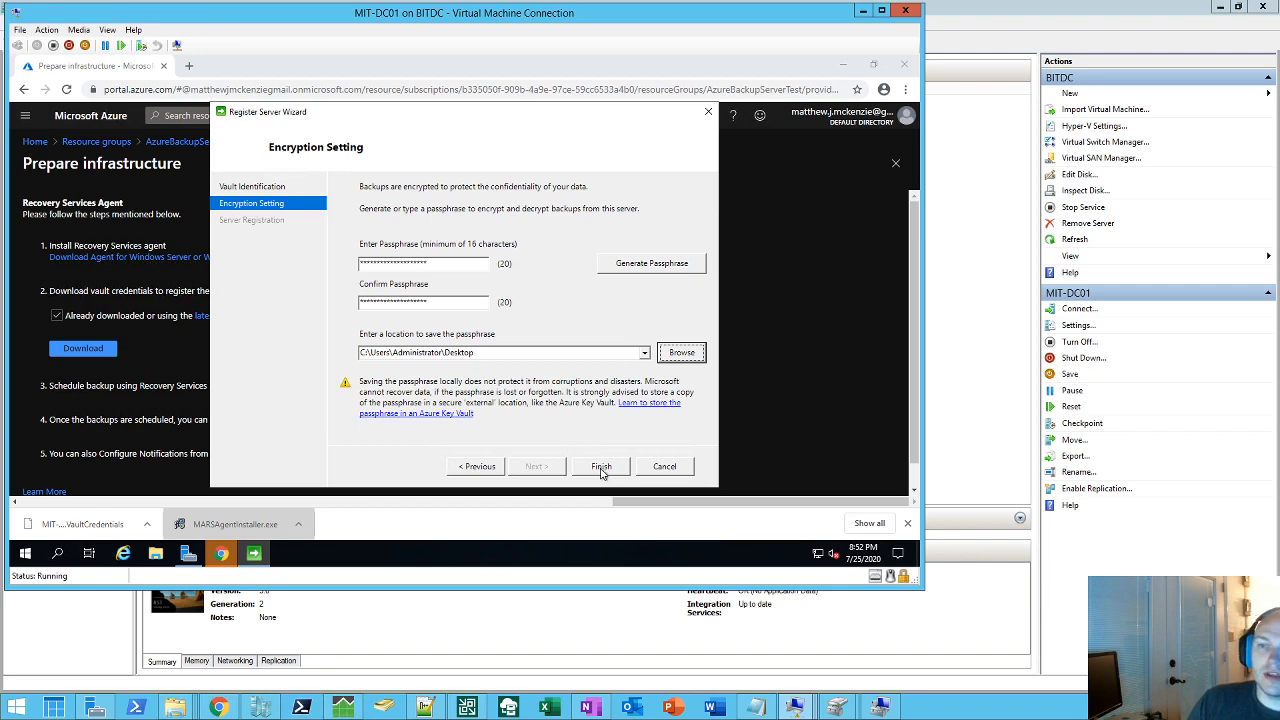
{"action": "left_click", "coordinate": [600, 466]}
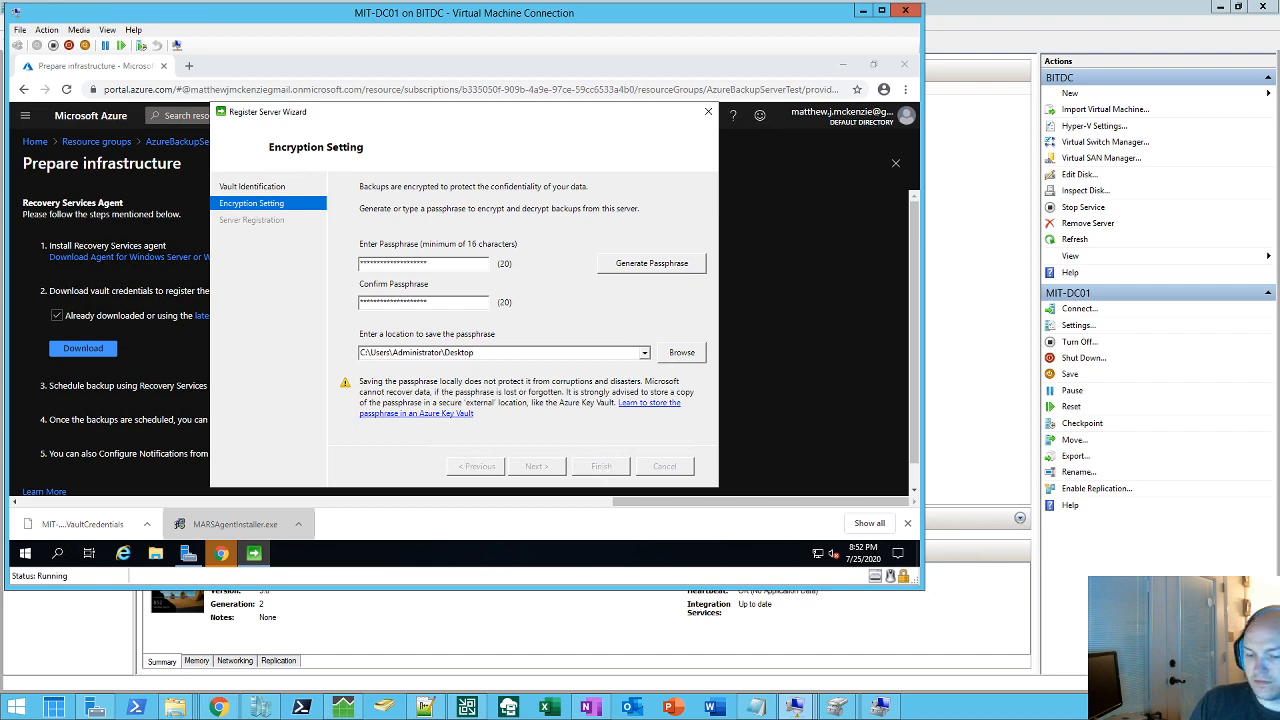
Step: Accept the local-passphrase warning and complete the server registration
{"action": "left_click", "coordinate": [536, 466]}
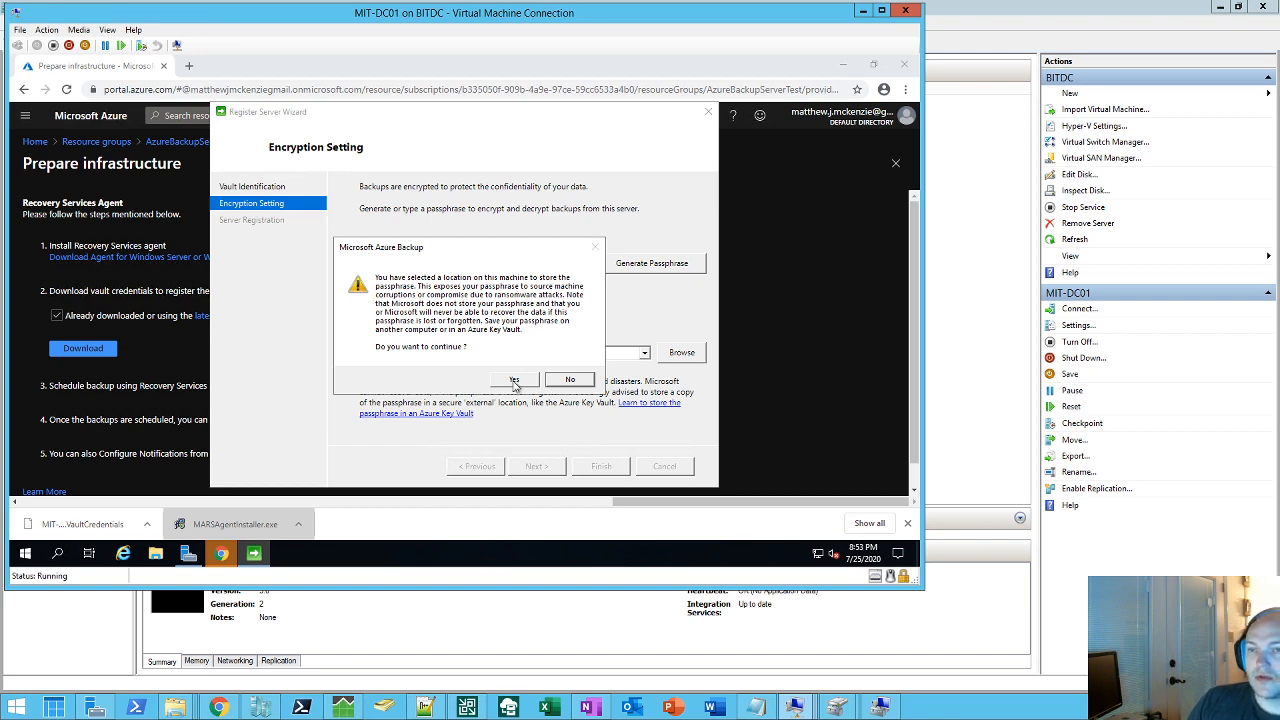
{"action": "left_click", "coordinate": [514, 380]}
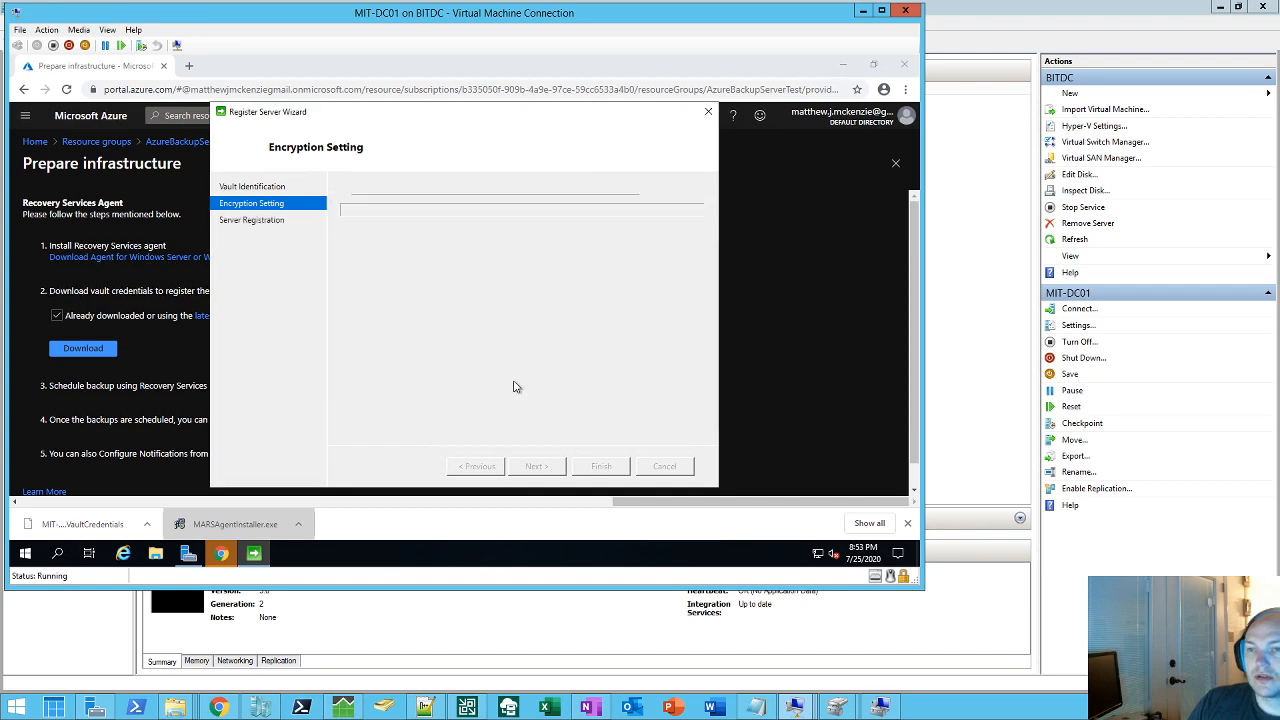
{"action": "left_click", "coordinate": [536, 466]}
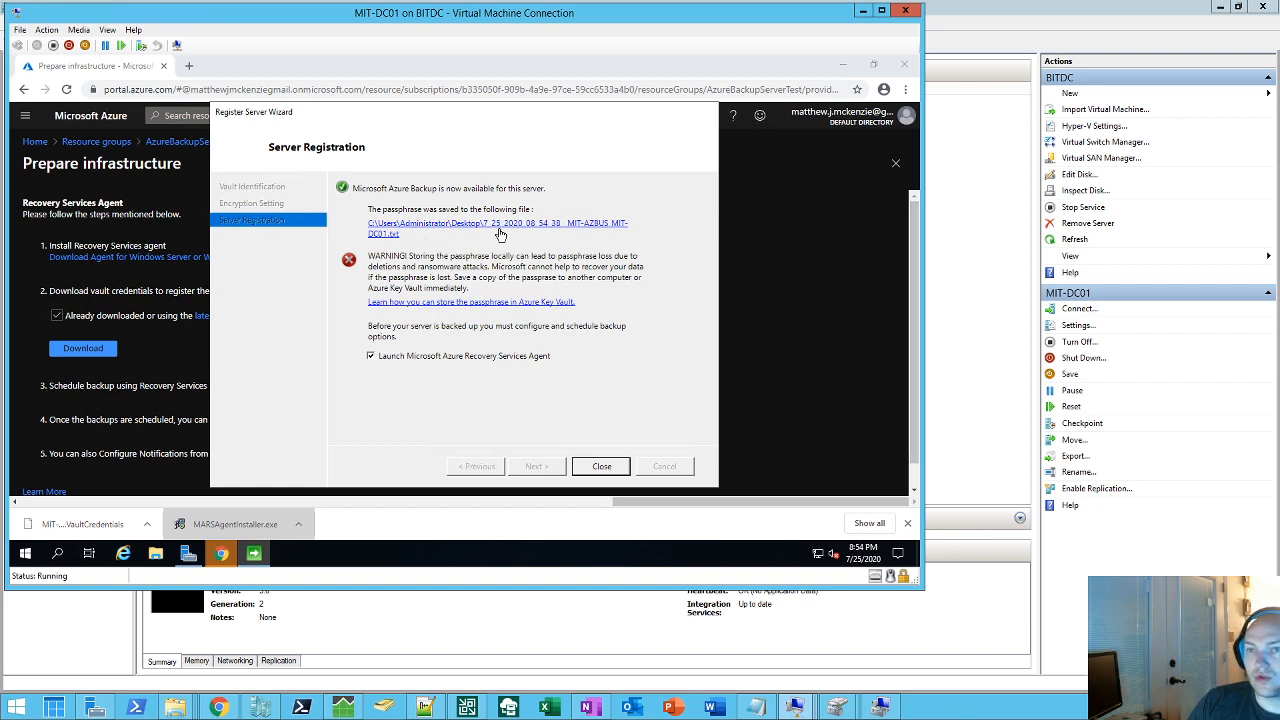
{"action": "mouse_move", "coordinate": [480, 290]}
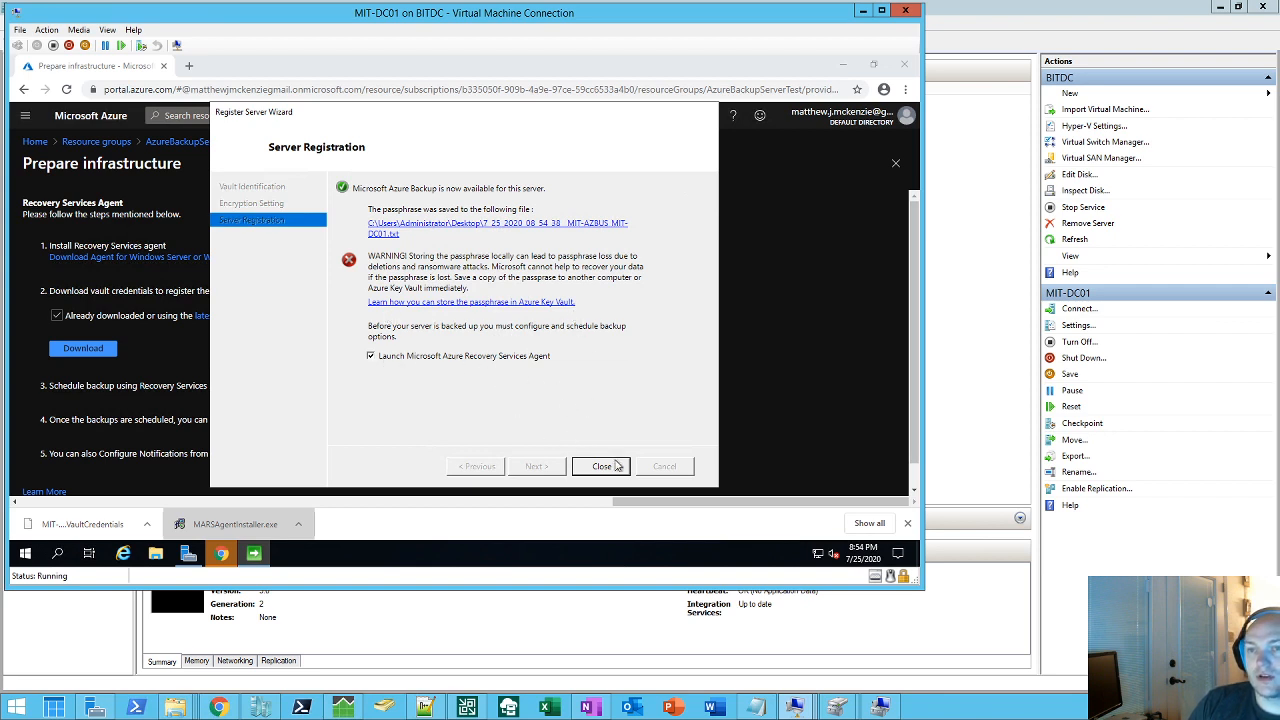
Step: Review Encryption, Proxy Configuration and Throttling in Change Properties and save them
{"action": "left_click", "coordinate": [600, 466]}
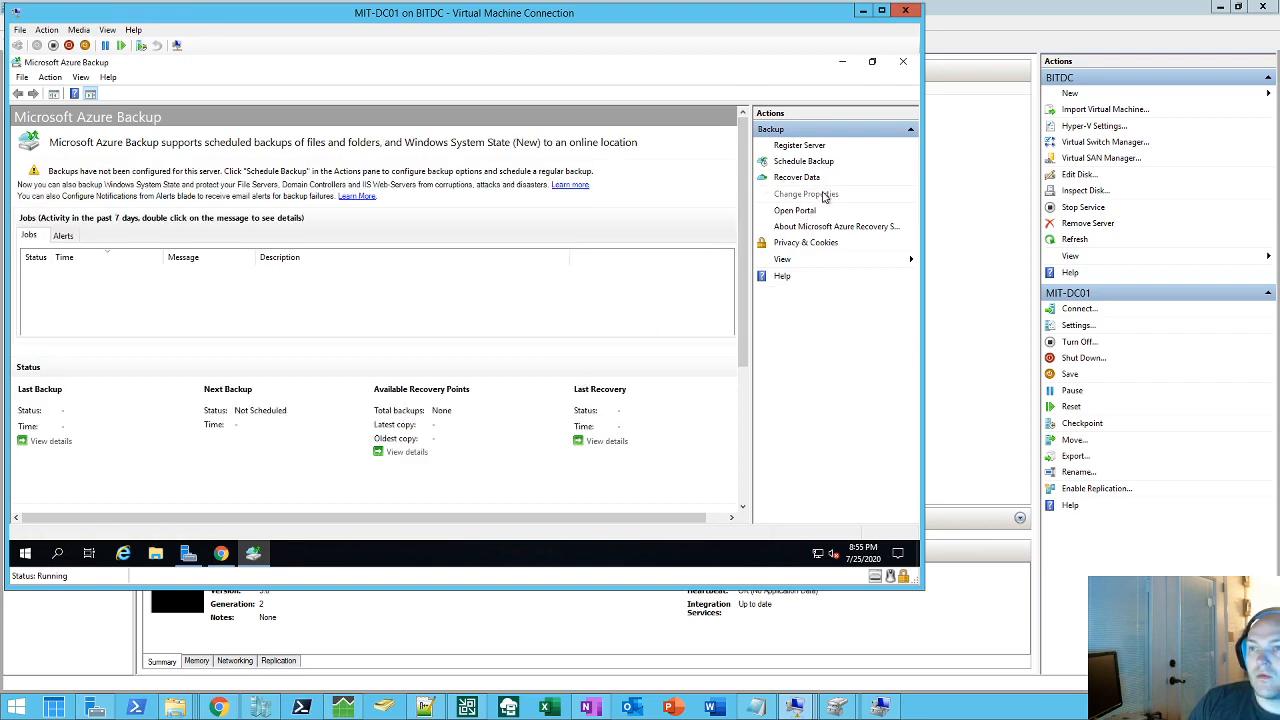
{"action": "left_click", "coordinate": [806, 194]}
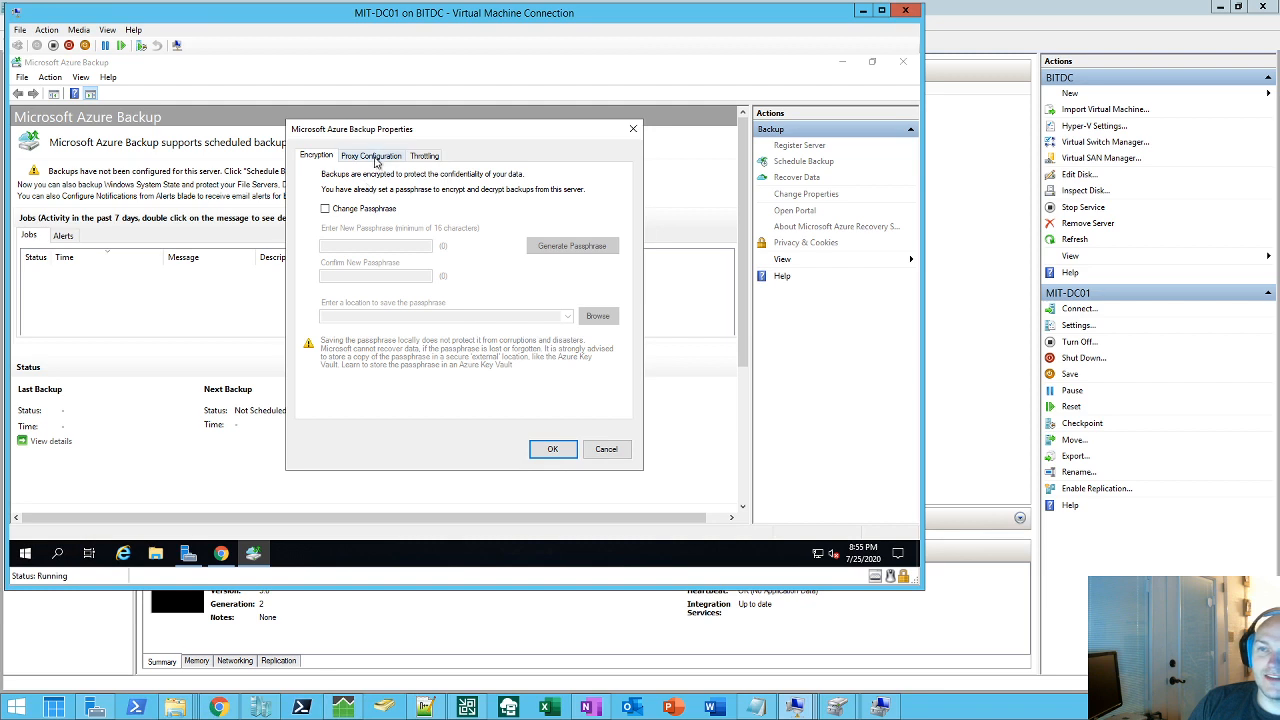
{"action": "left_click", "coordinate": [372, 156]}
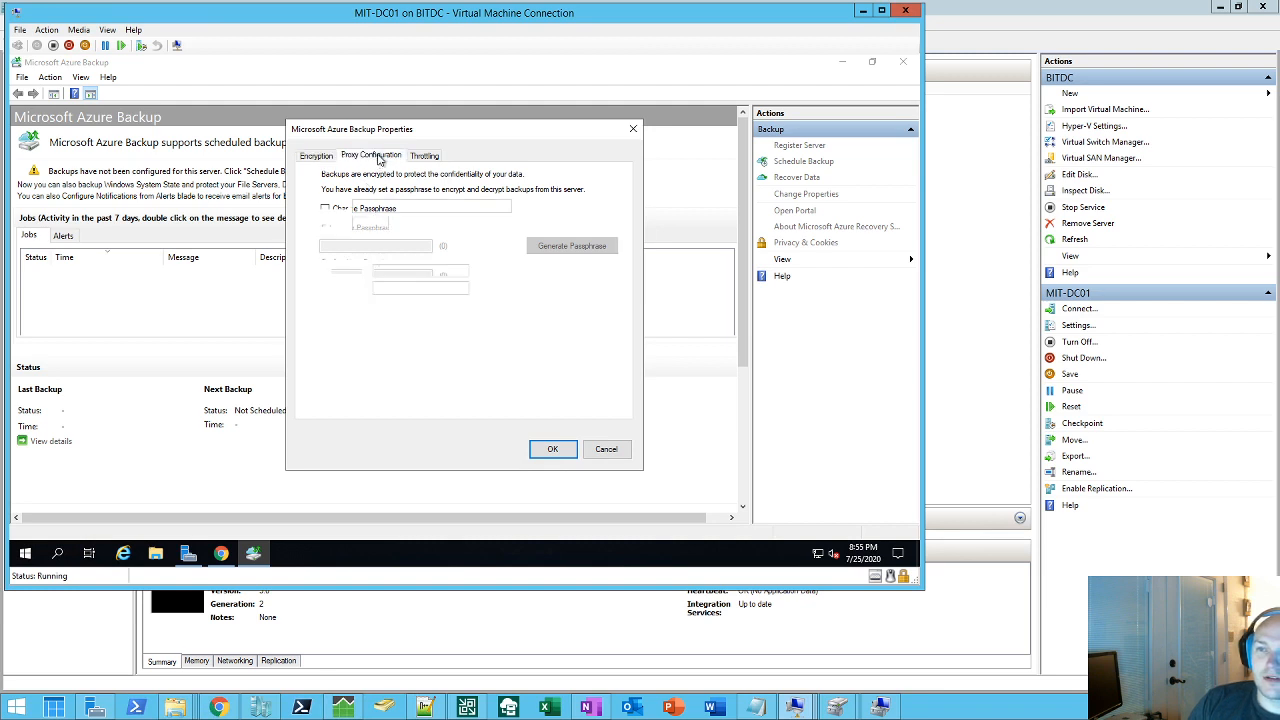
{"action": "left_click", "coordinate": [372, 156]}
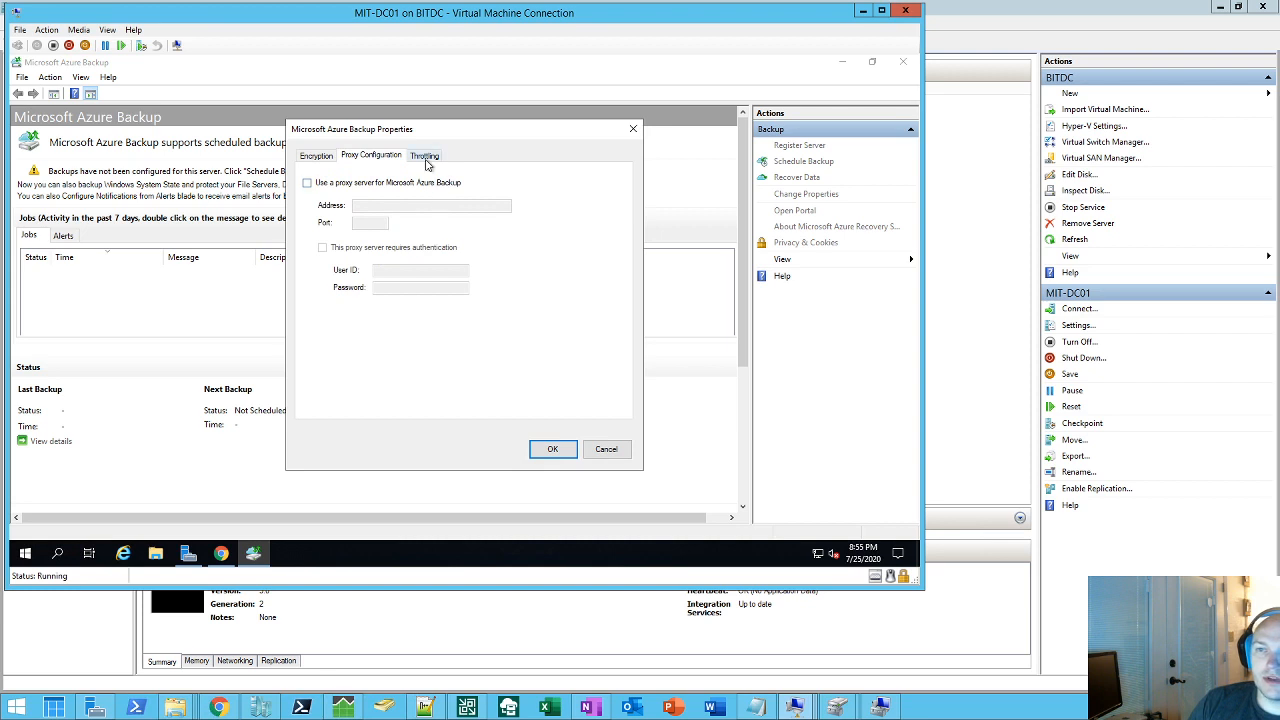
{"action": "left_click", "coordinate": [424, 156]}
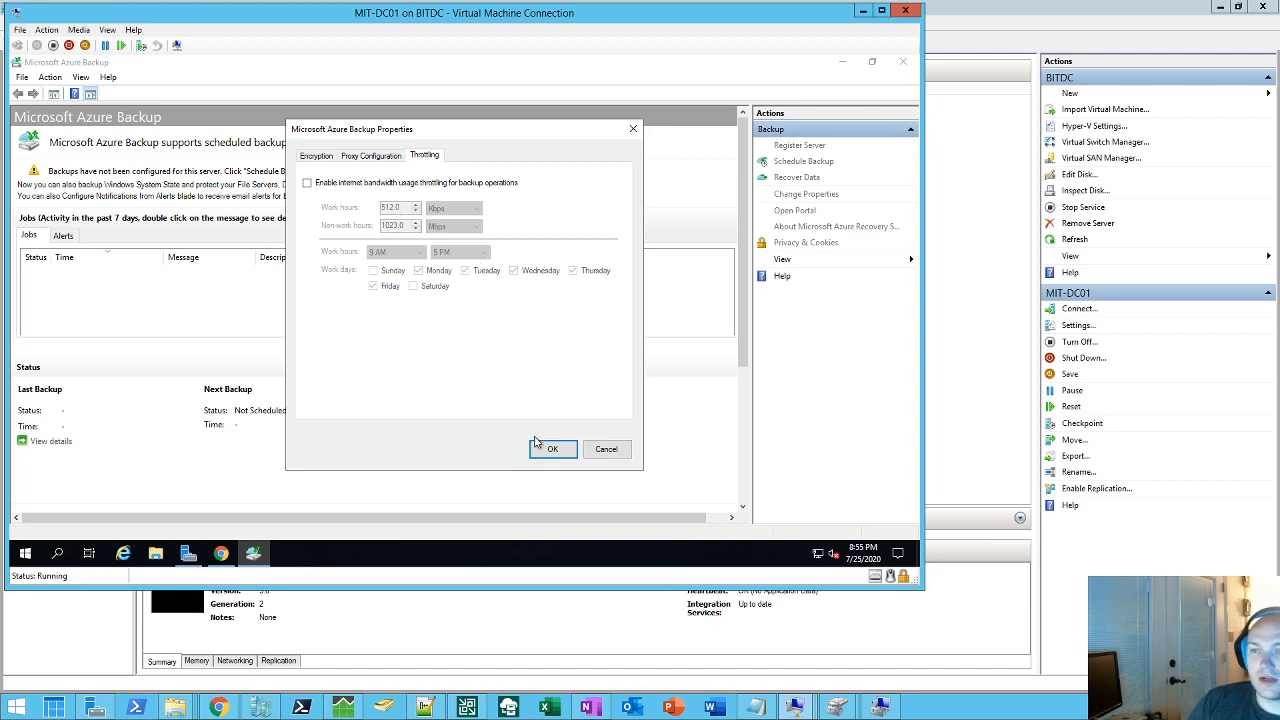
{"action": "mouse_move", "coordinate": [604, 436]}
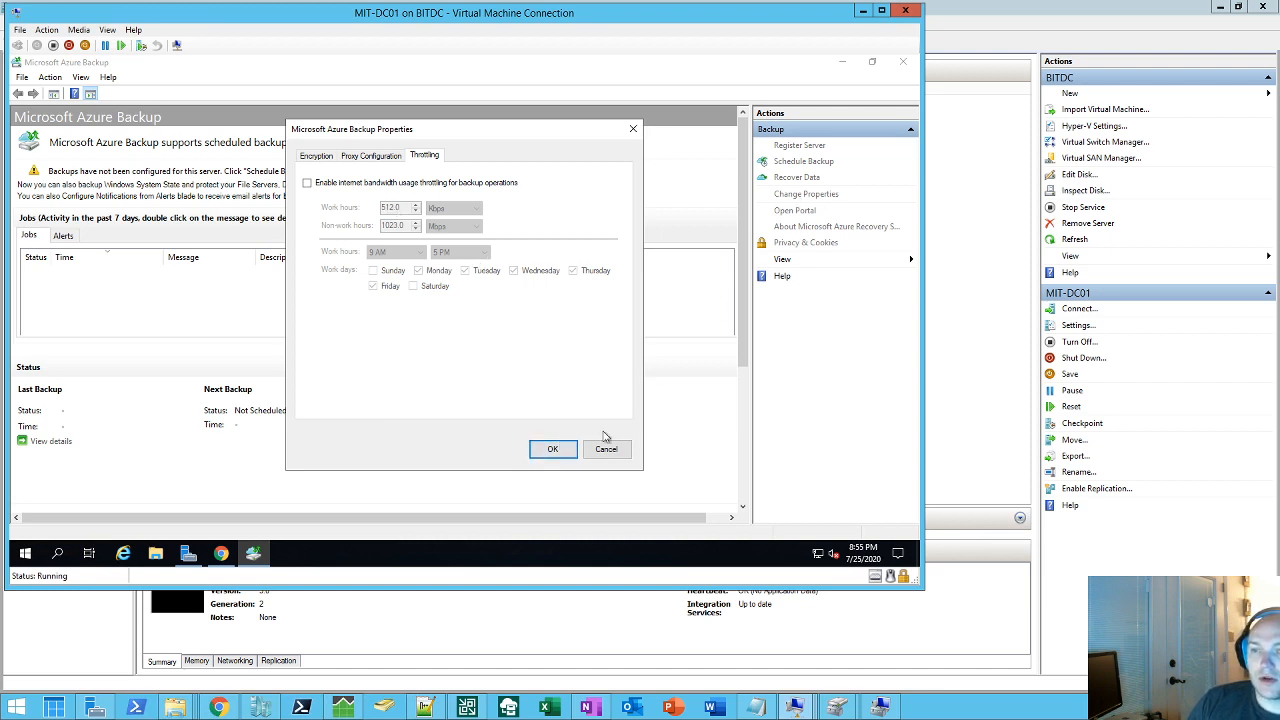
{"action": "left_click", "coordinate": [552, 448]}
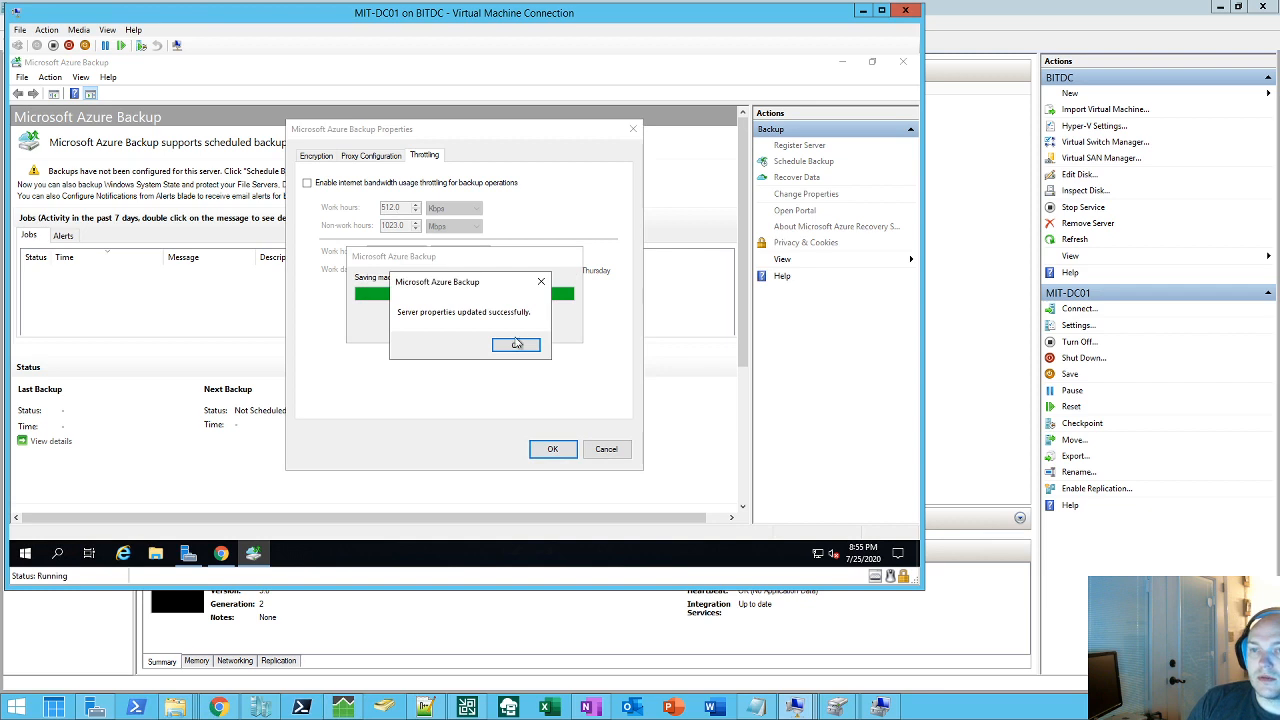
{"action": "left_click", "coordinate": [516, 344]}
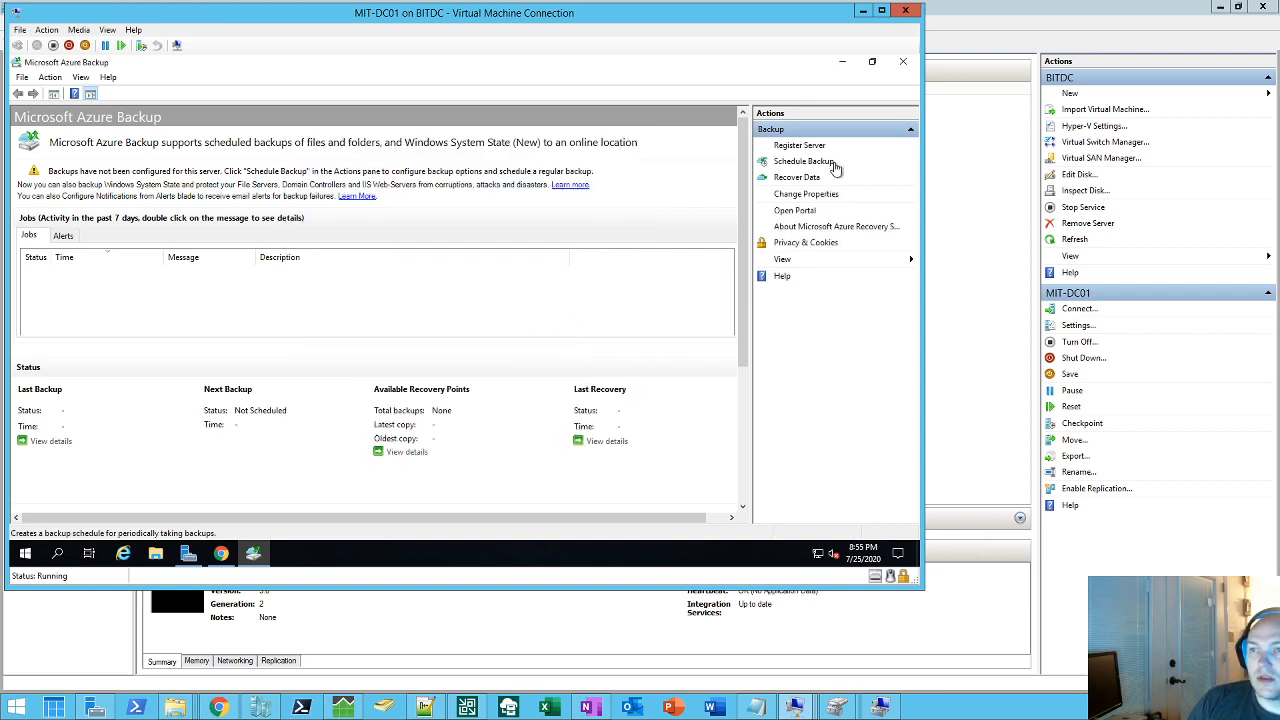
{"action": "mouse_move", "coordinate": [790, 162]}
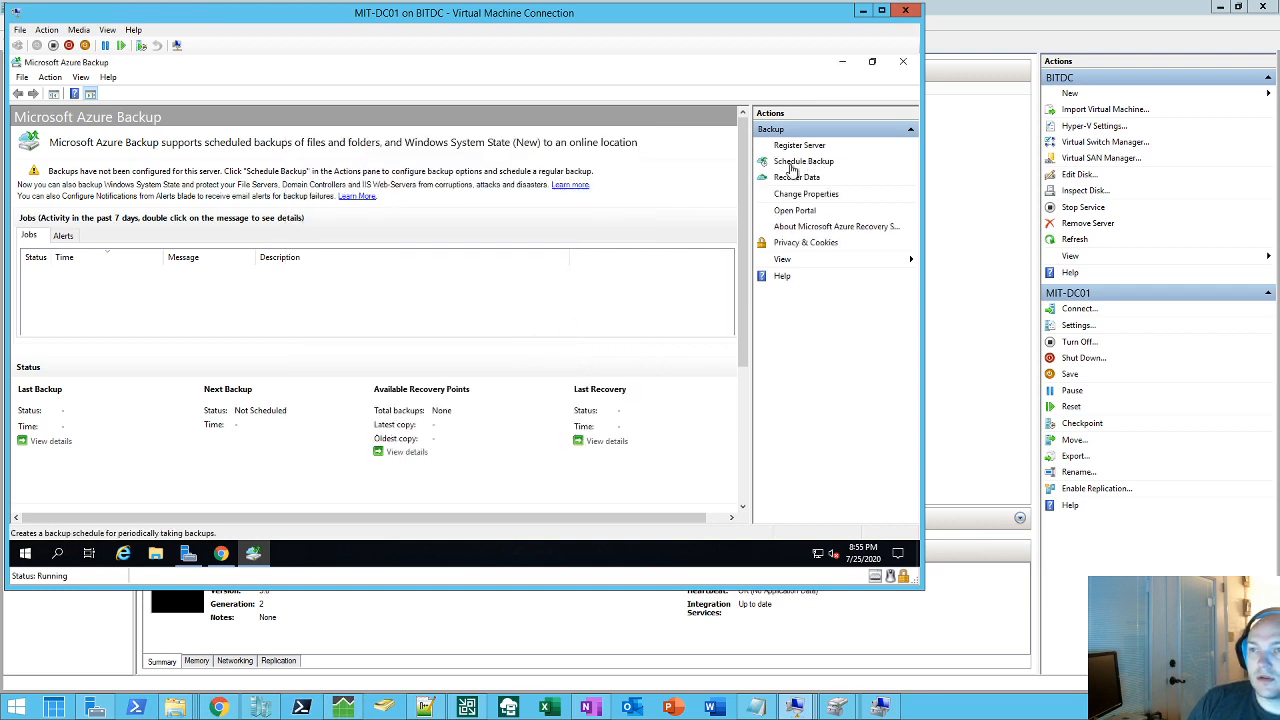
Step: Start Schedule Backup and browse into C:\Windows\System32 to tick the dns folder
{"action": "left_click", "coordinate": [804, 160]}
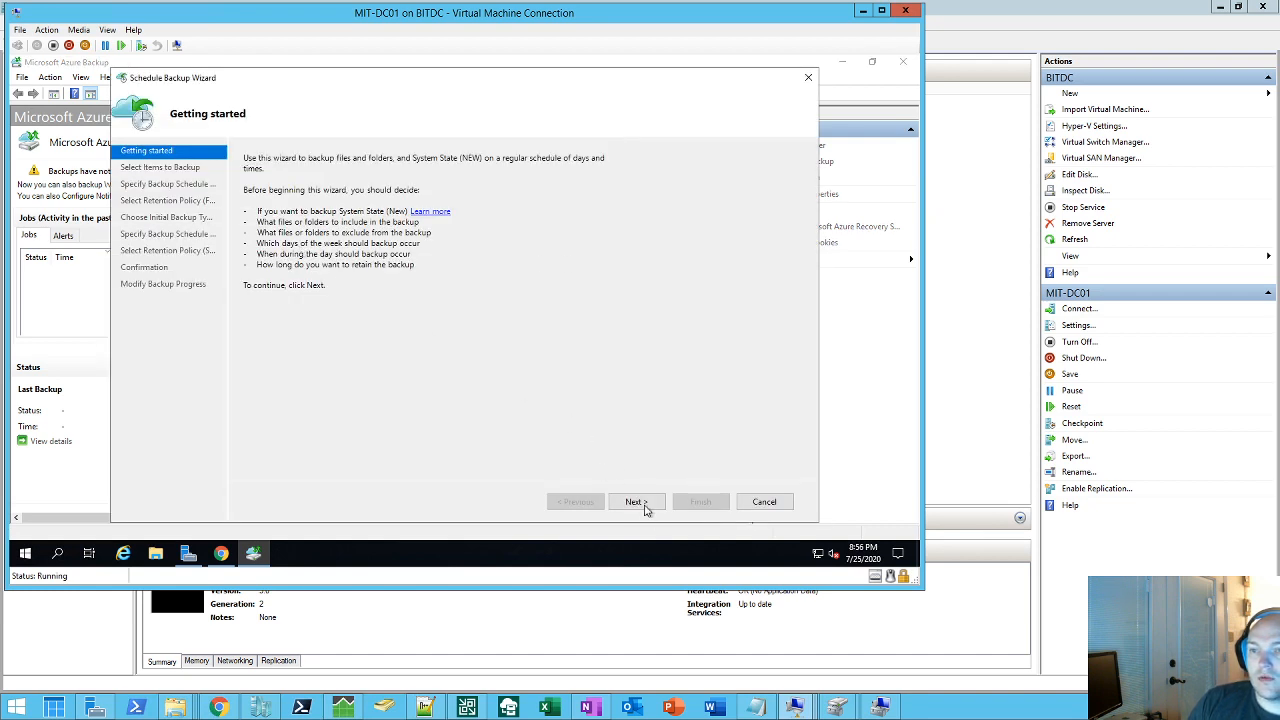
{"action": "left_click", "coordinate": [636, 500]}
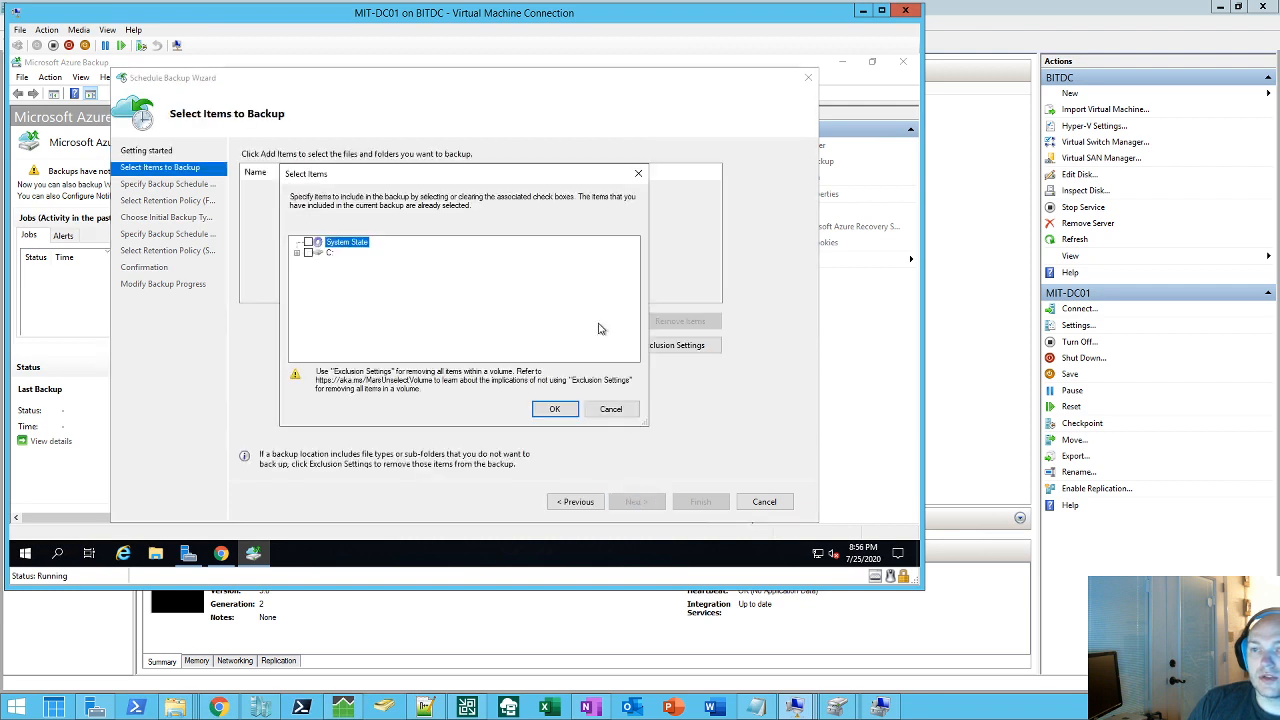
{"action": "left_click", "coordinate": [308, 240]}
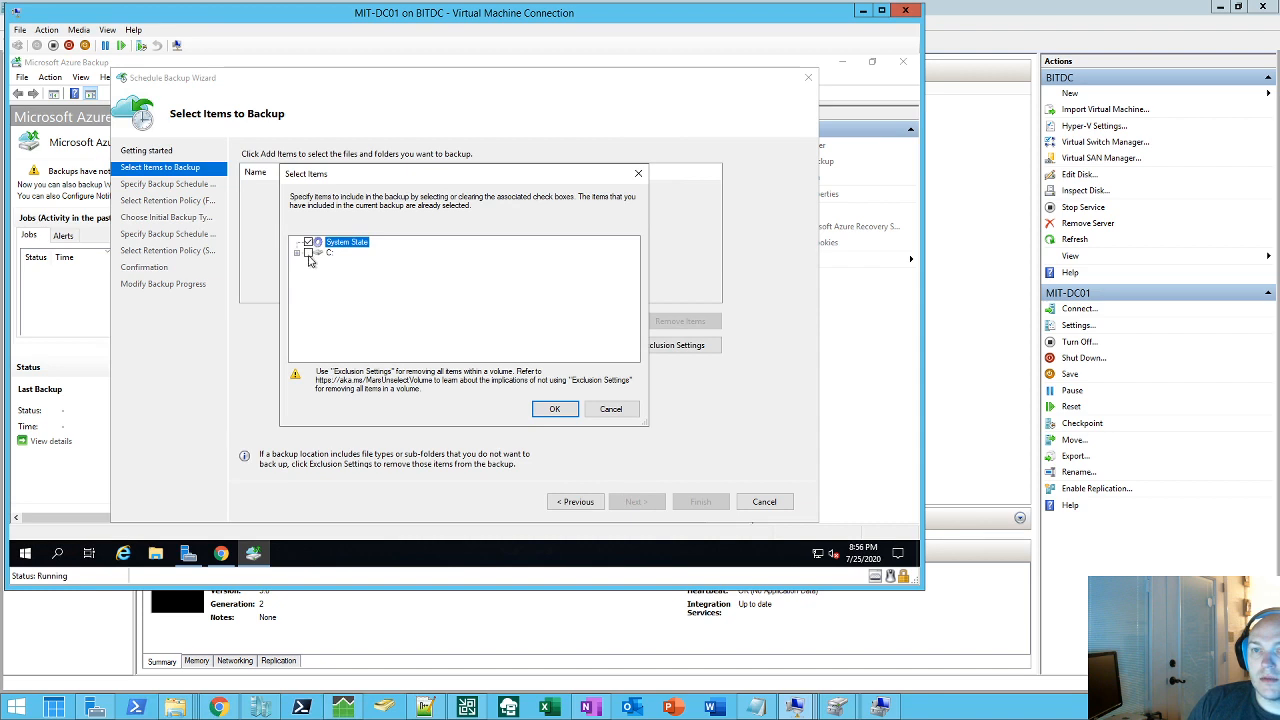
{"action": "left_click", "coordinate": [298, 252]}
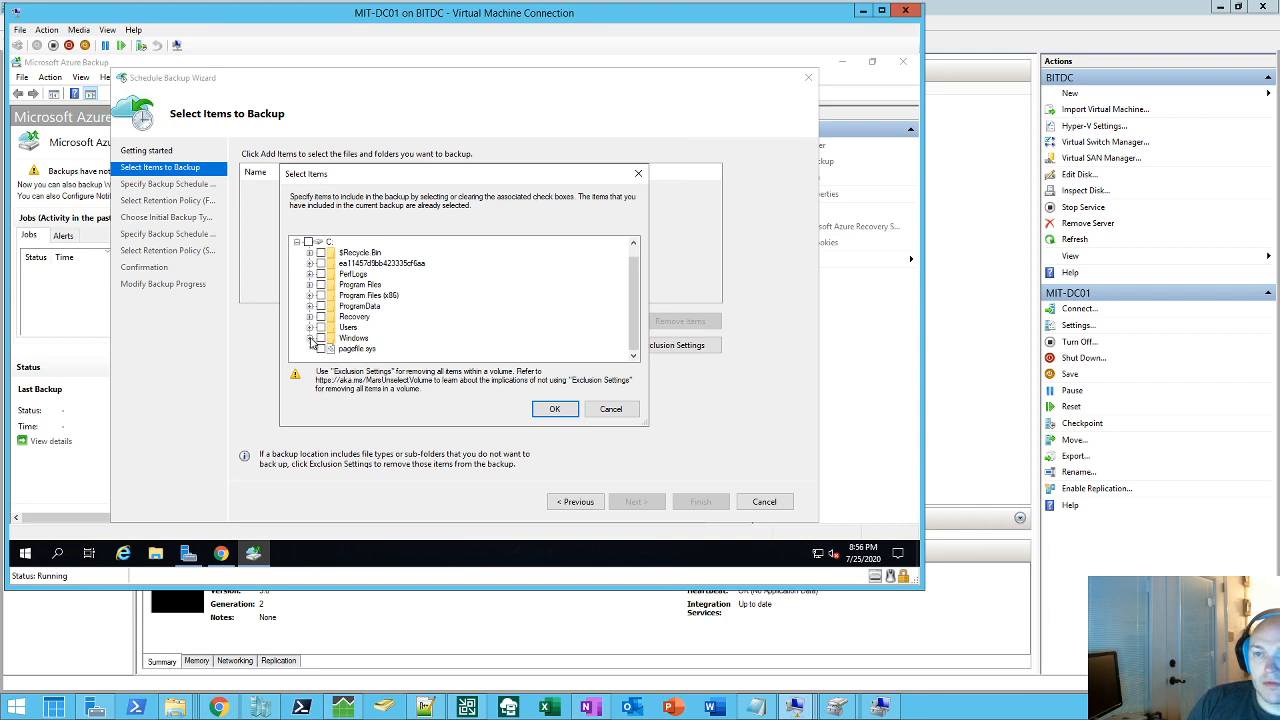
{"action": "left_click", "coordinate": [312, 338]}
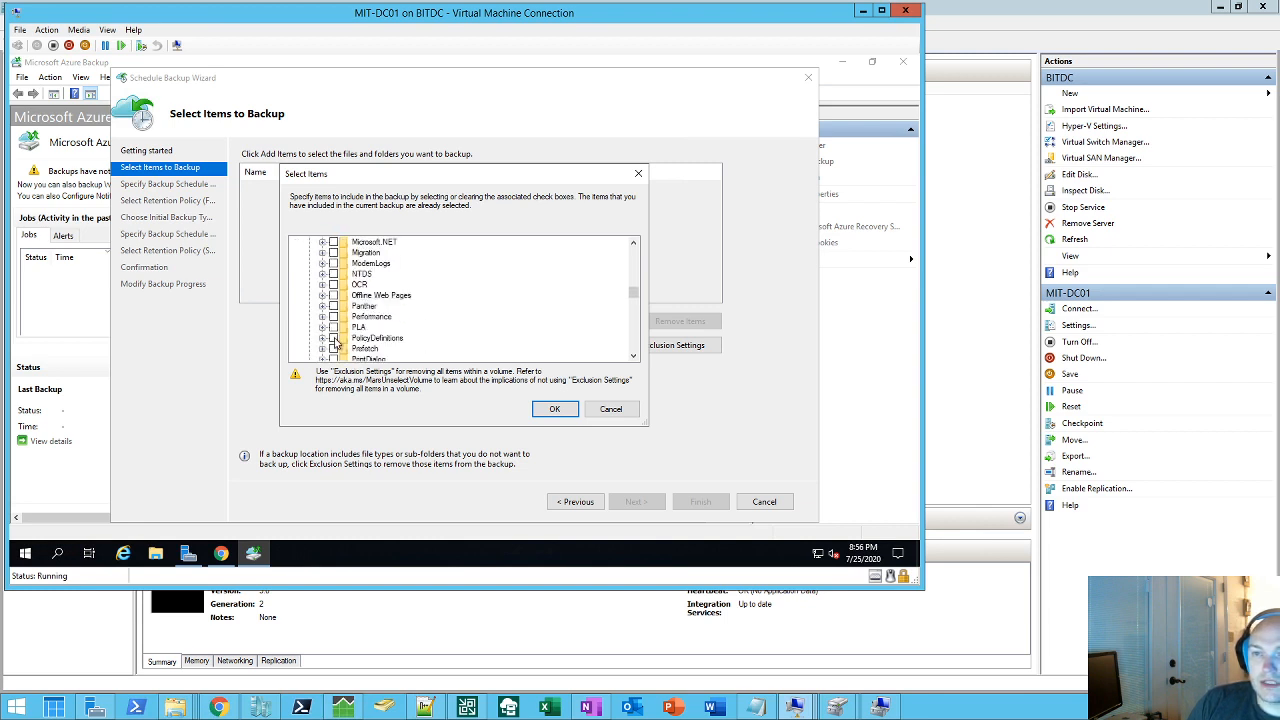
{"action": "scroll", "scroll_direction": "down", "scroll_amount": 3}
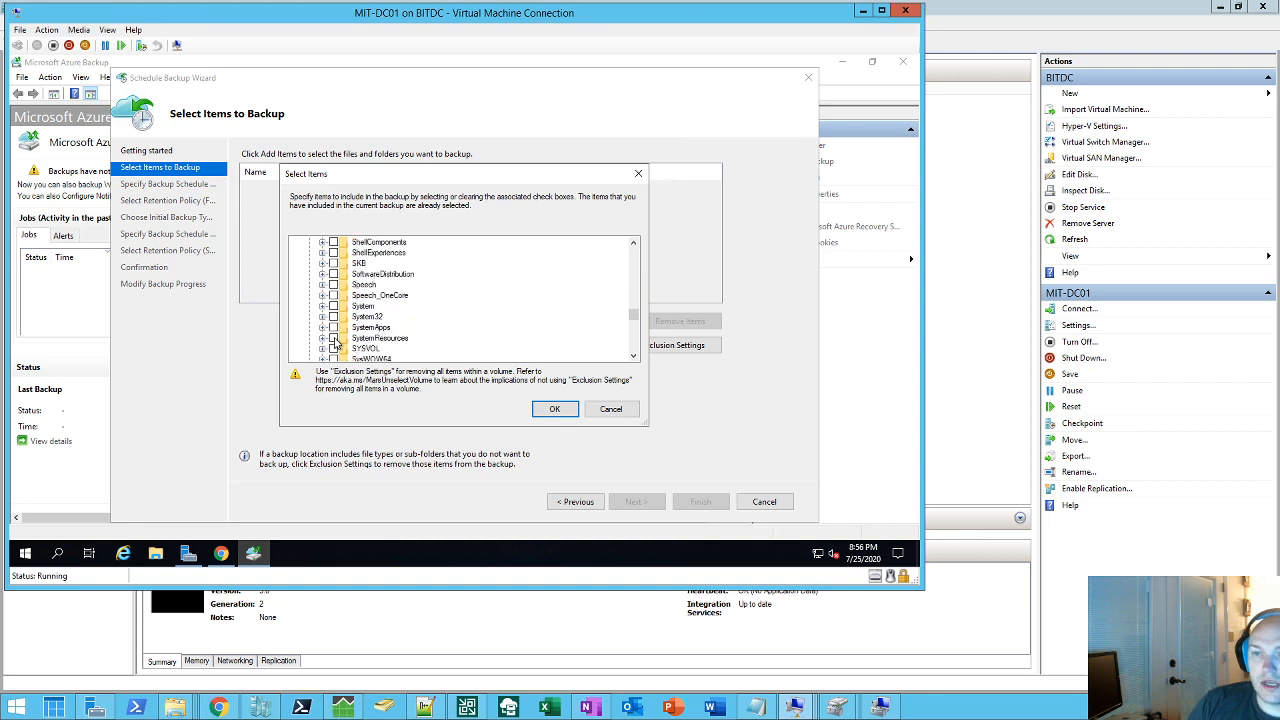
{"action": "left_click", "coordinate": [322, 316]}
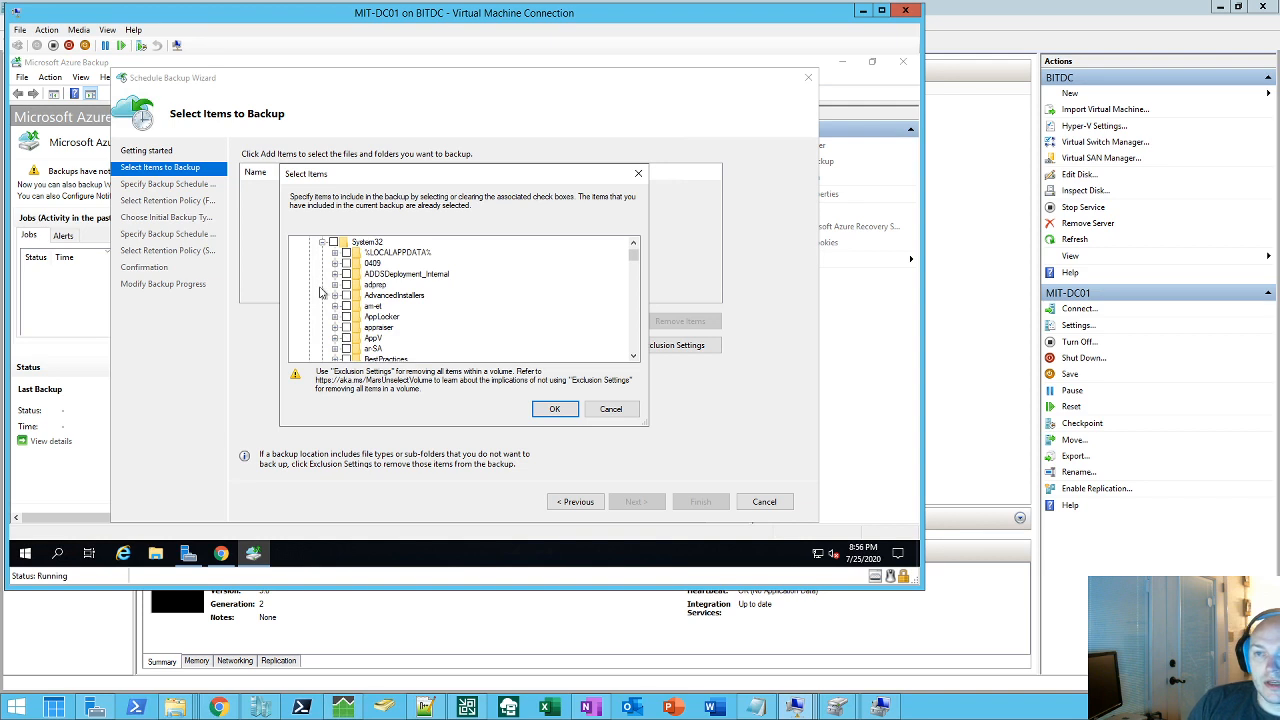
{"action": "scroll", "scroll_direction": "down", "scroll_amount": 3}
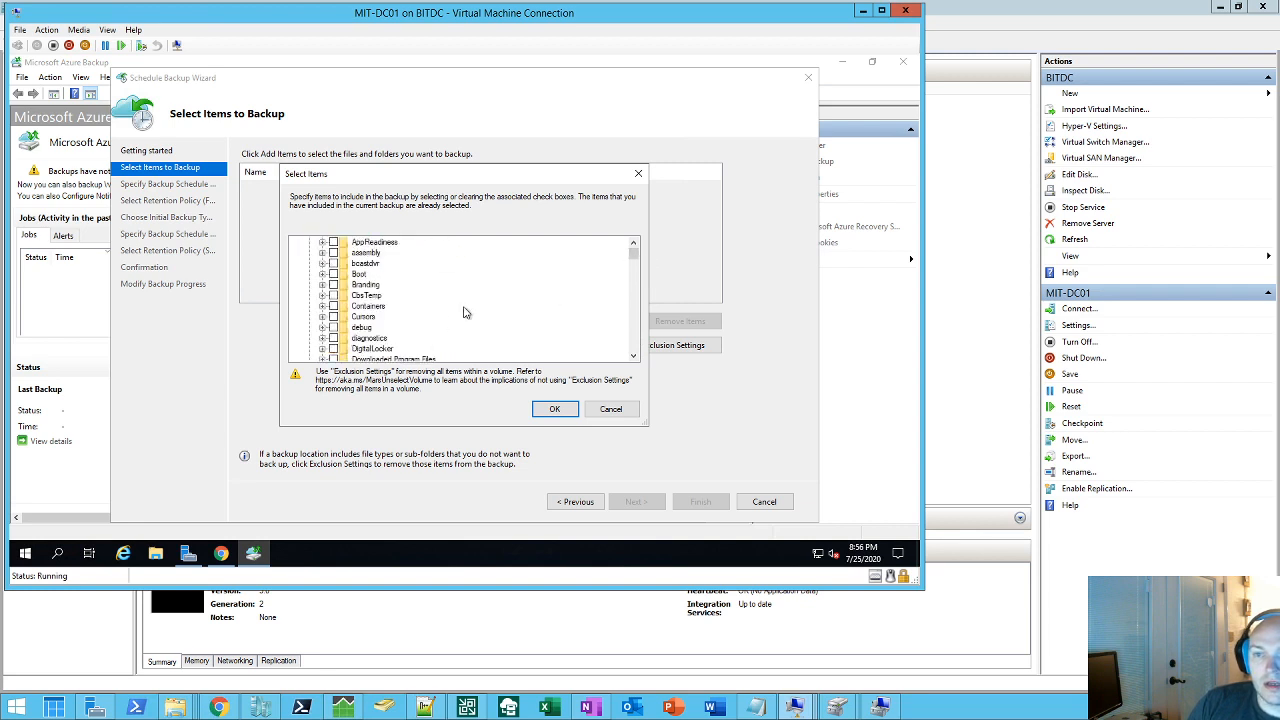
{"action": "scroll", "scroll_direction": "down", "scroll_amount": 3}
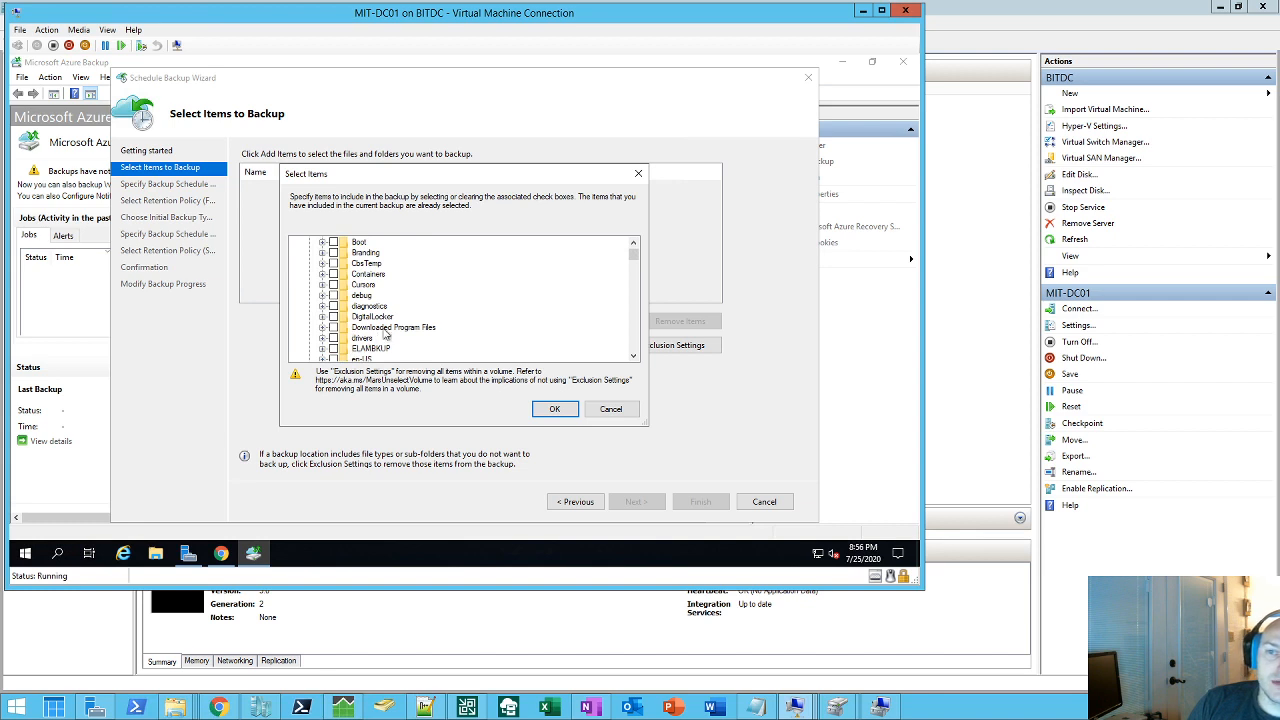
{"action": "scroll", "scroll_direction": "down", "scroll_amount": 3}
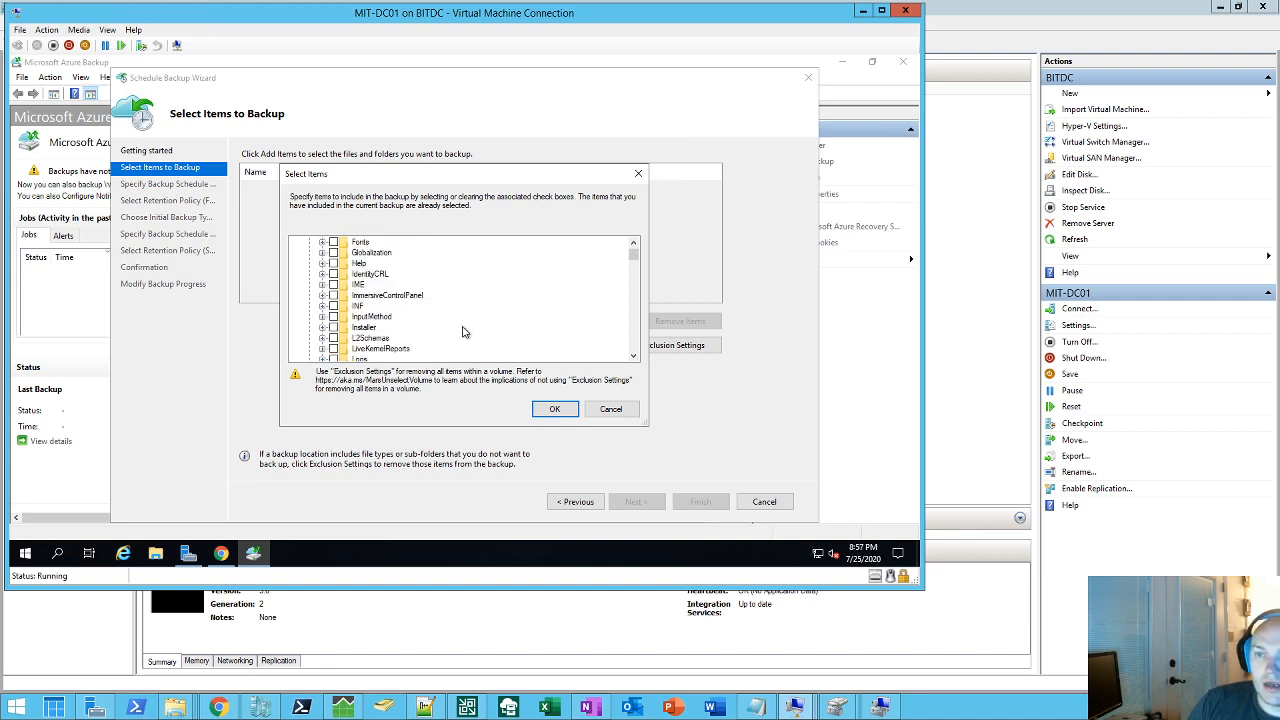
{"action": "scroll", "scroll_direction": "down", "scroll_amount": 3}
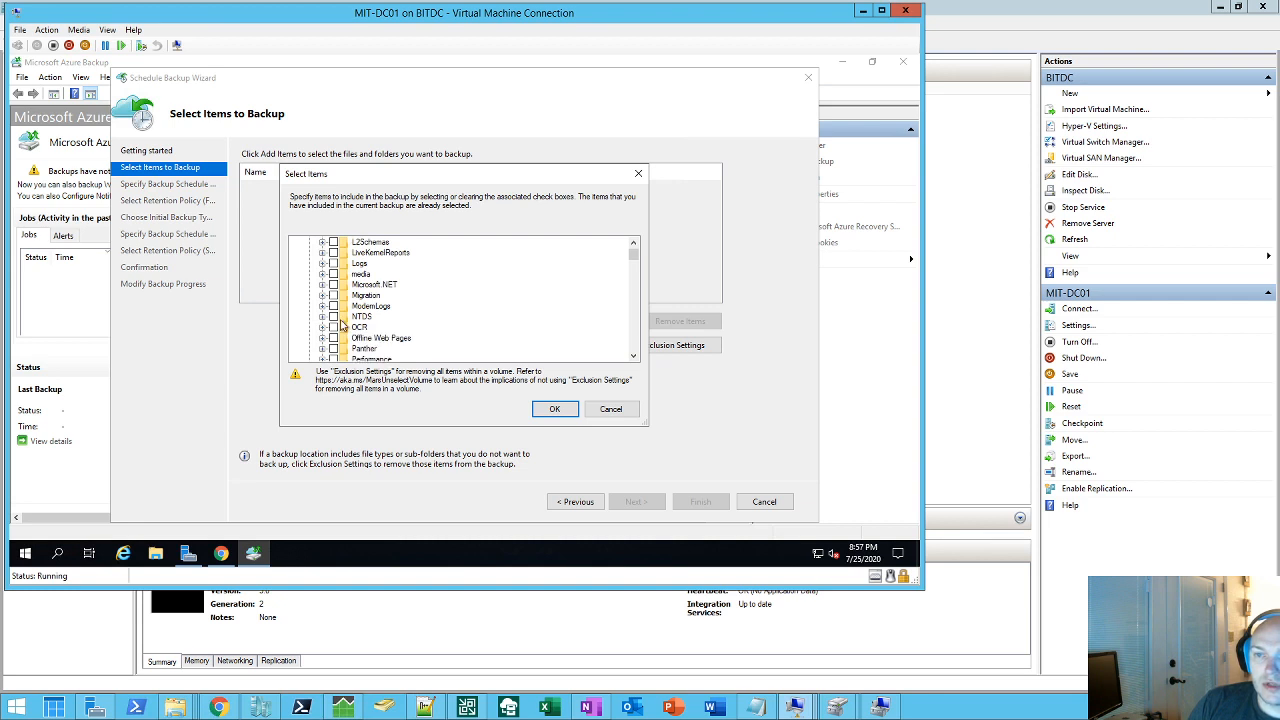
{"action": "left_click", "coordinate": [332, 316]}
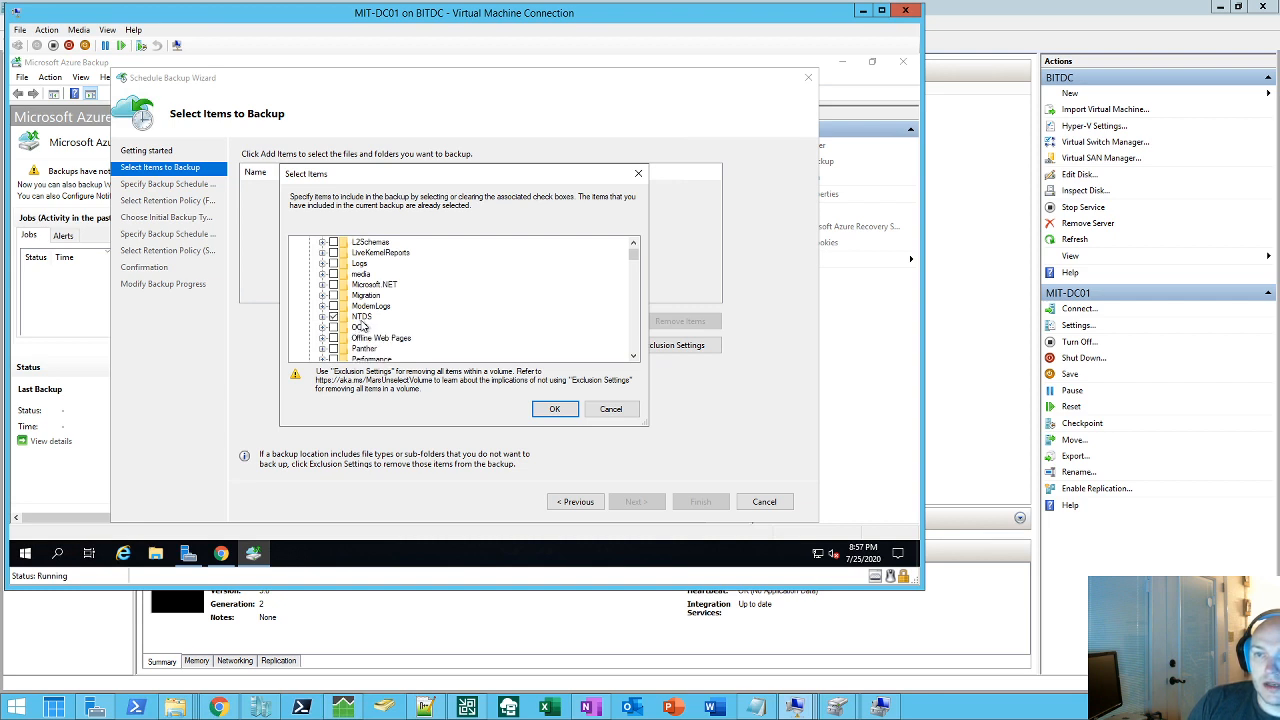
Step: Tick the NTDS and SYSVOL folders under Windows and confirm the selected items
{"action": "scroll", "scroll_direction": "down", "scroll_amount": 3}
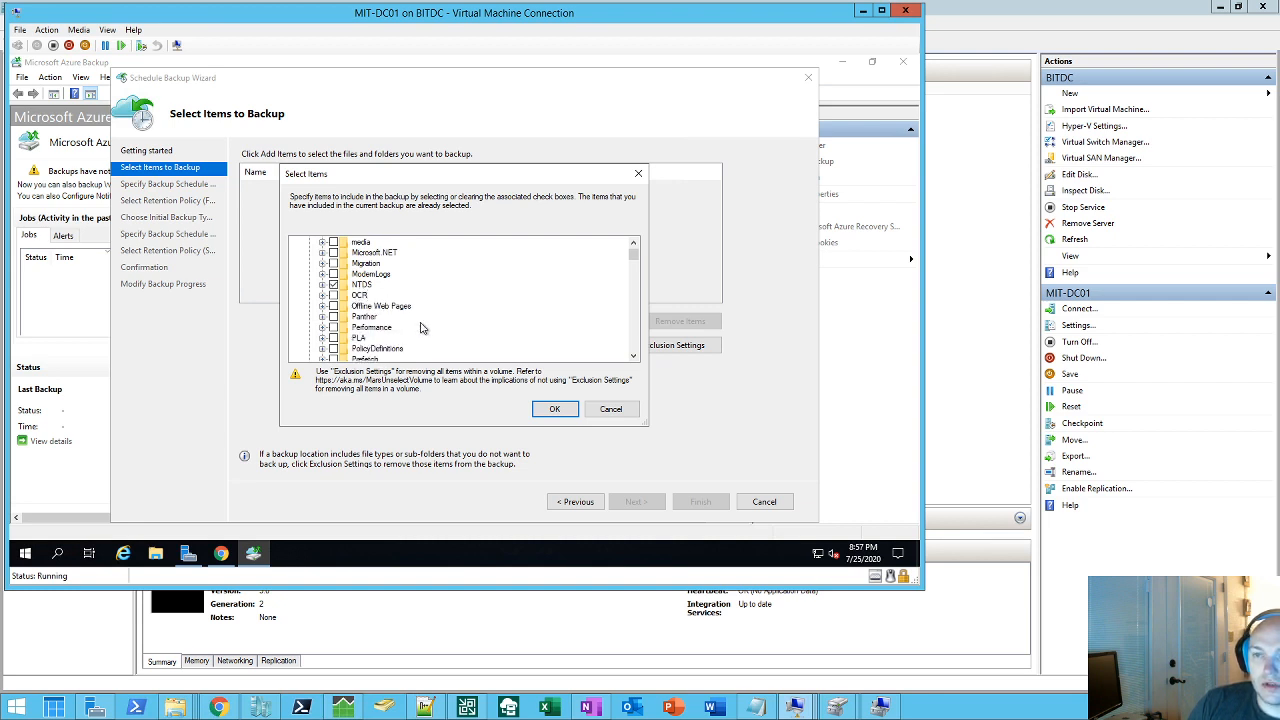
{"action": "scroll", "scroll_direction": "down", "scroll_amount": 3}
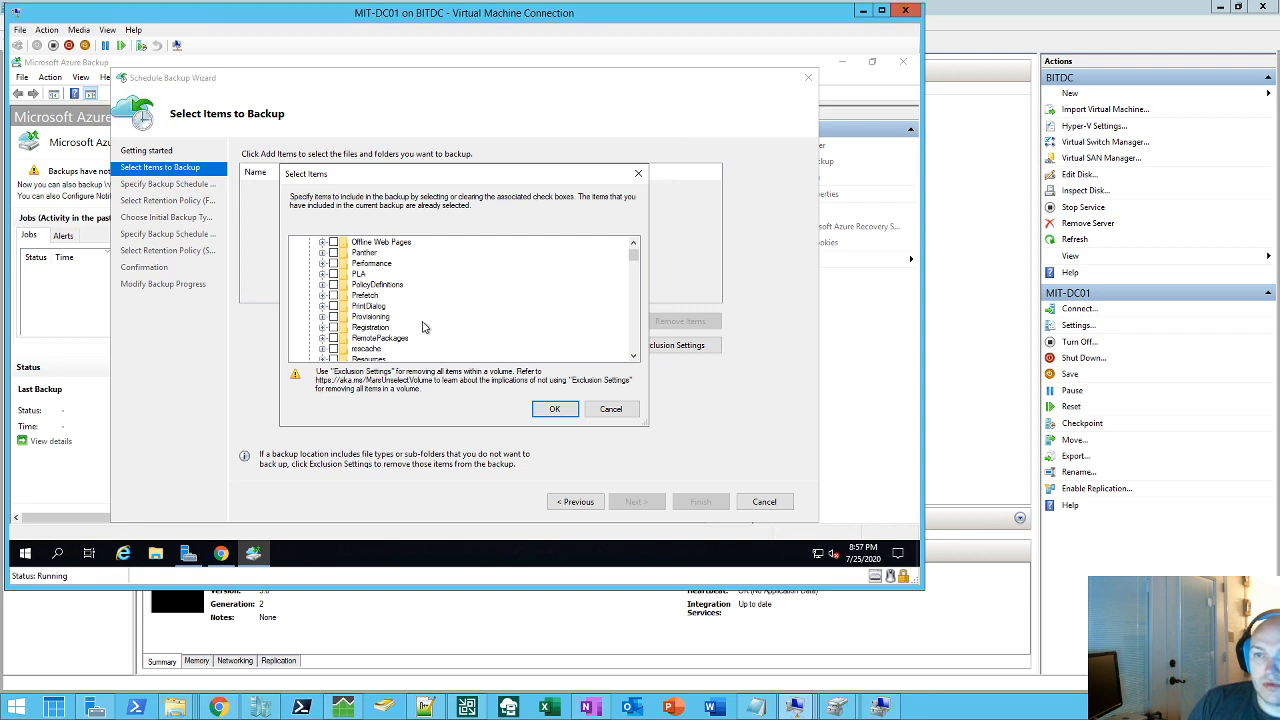
{"action": "scroll", "scroll_direction": "down", "scroll_amount": 3}
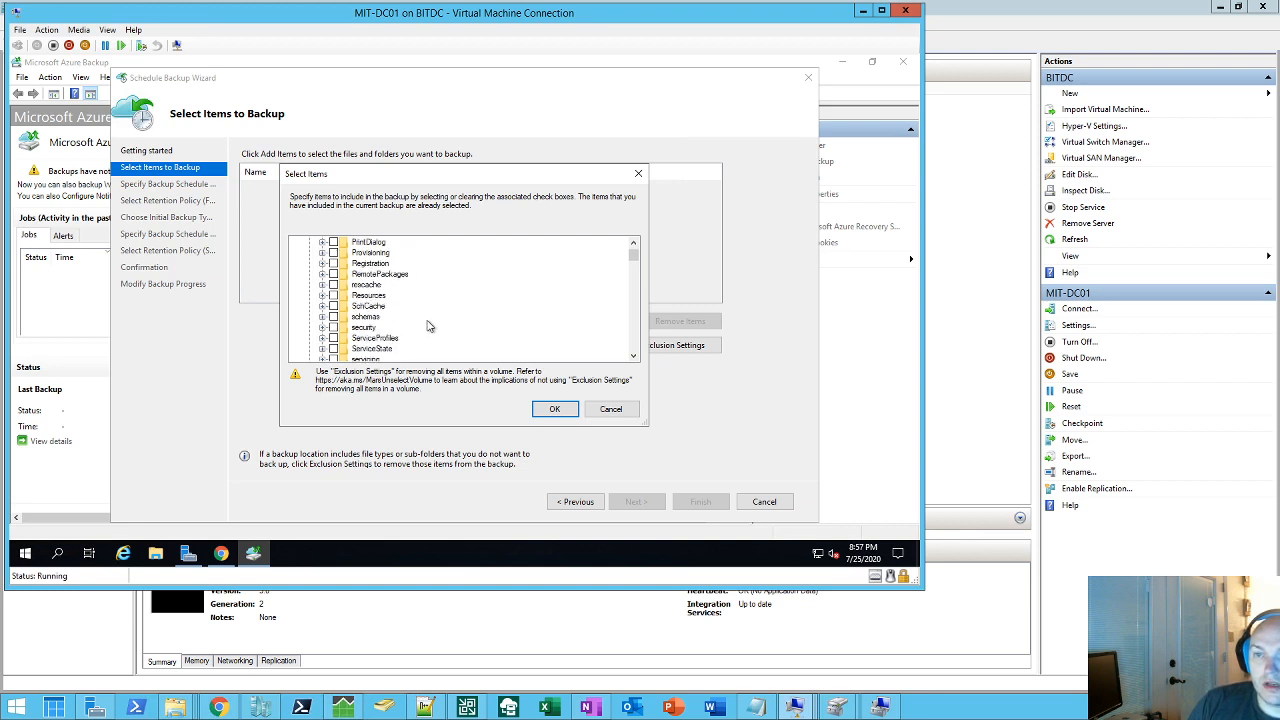
{"action": "scroll", "scroll_direction": "down", "scroll_amount": 3}
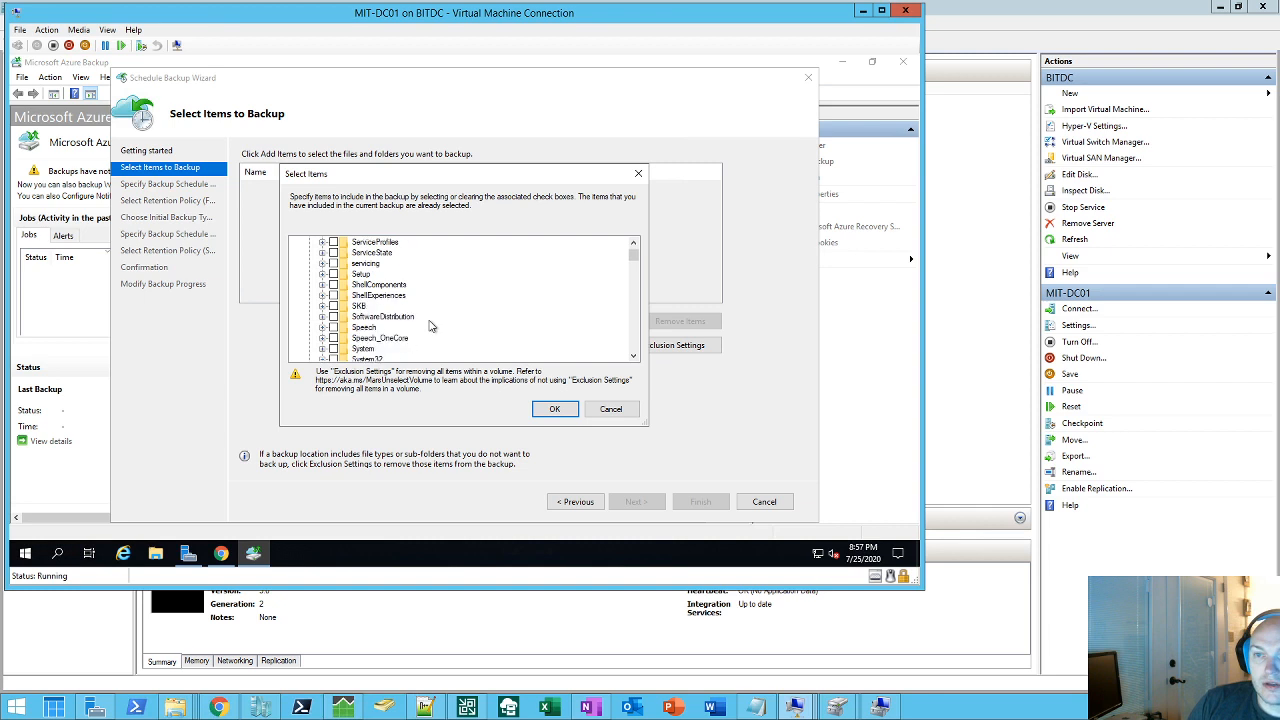
{"action": "scroll", "scroll_direction": "down", "scroll_amount": 3}
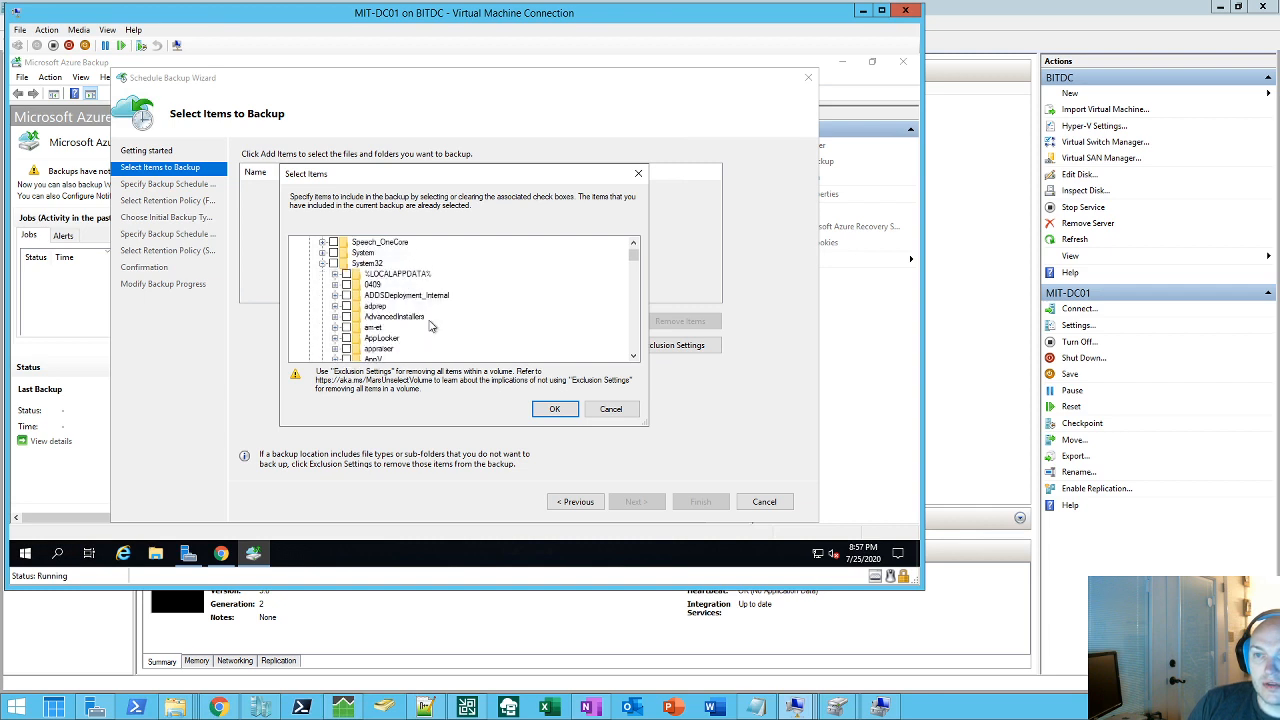
{"action": "scroll", "scroll_direction": "down", "scroll_amount": 3}
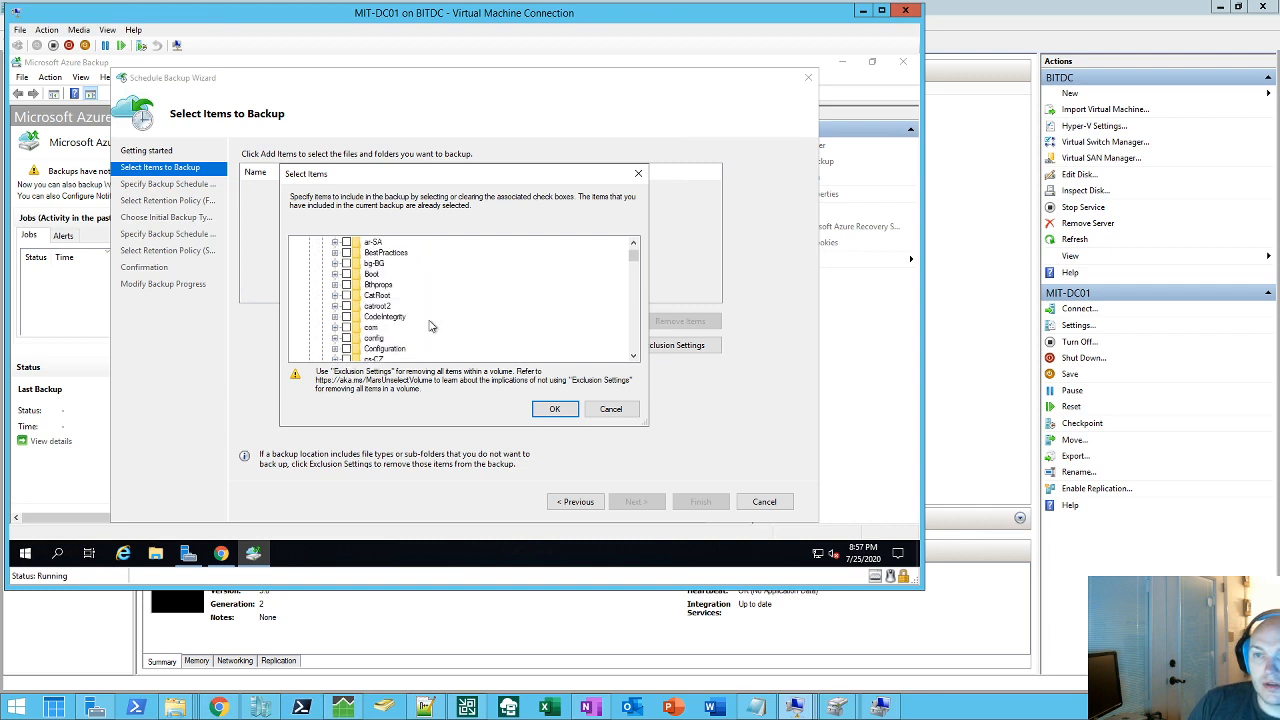
{"action": "scroll", "scroll_direction": "down", "scroll_amount": 3}
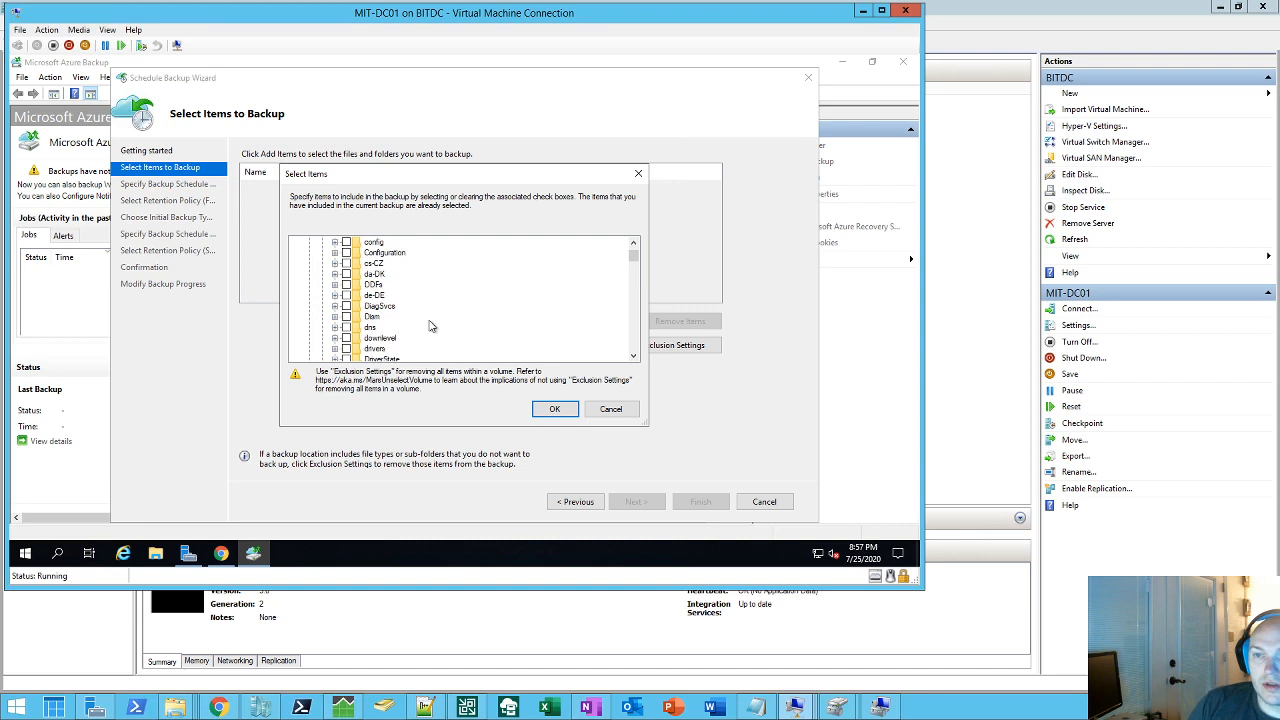
{"action": "left_click", "coordinate": [348, 328]}
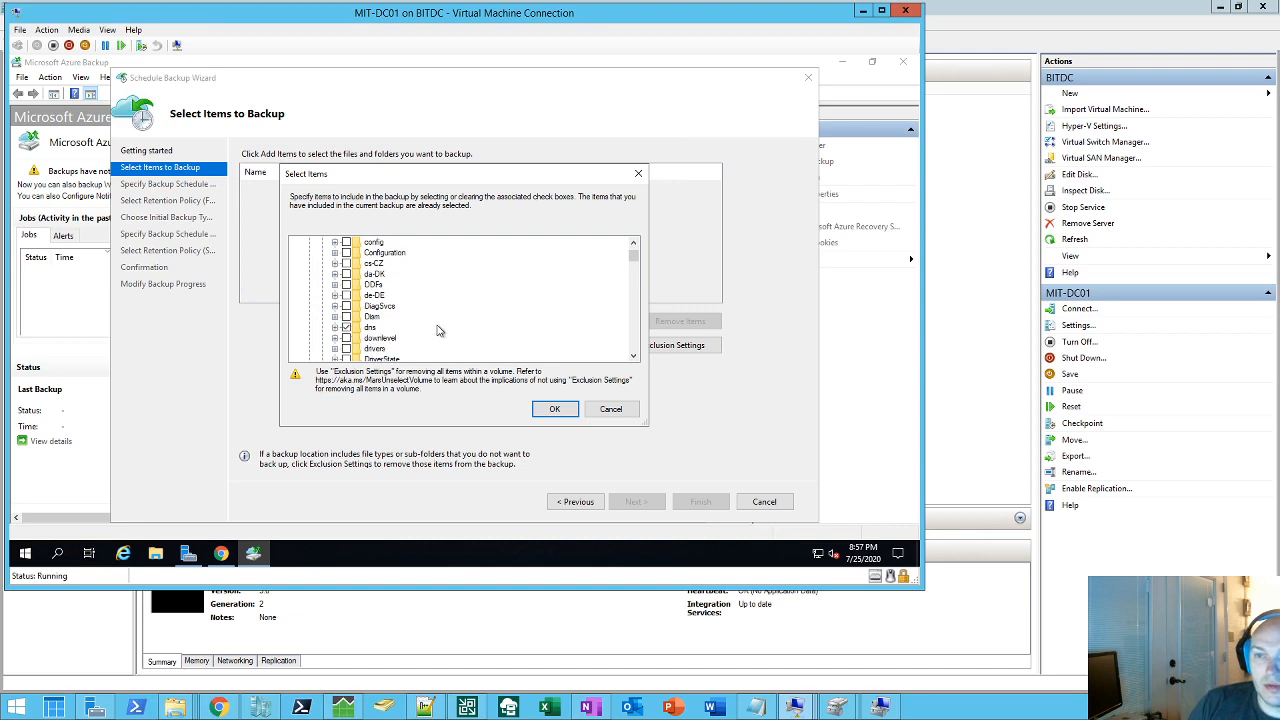
{"action": "scroll", "scroll_direction": "down", "scroll_amount": 3}
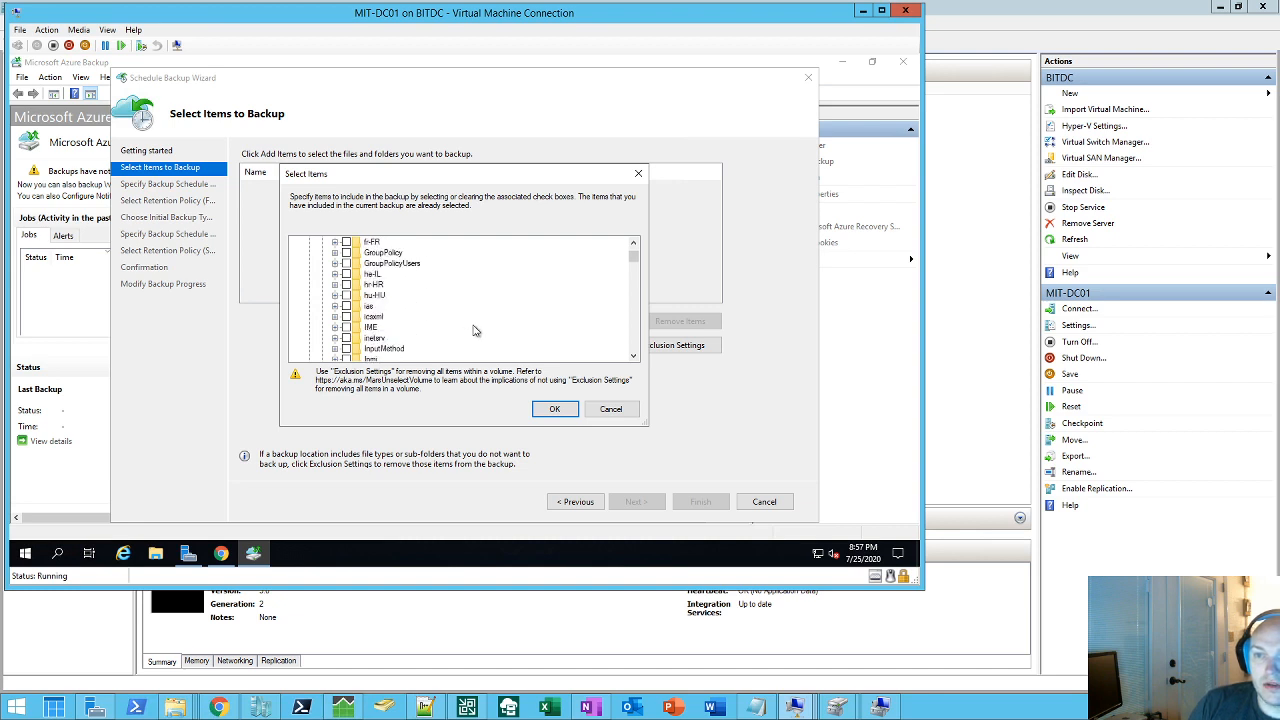
{"action": "scroll", "scroll_direction": "down", "scroll_amount": 3}
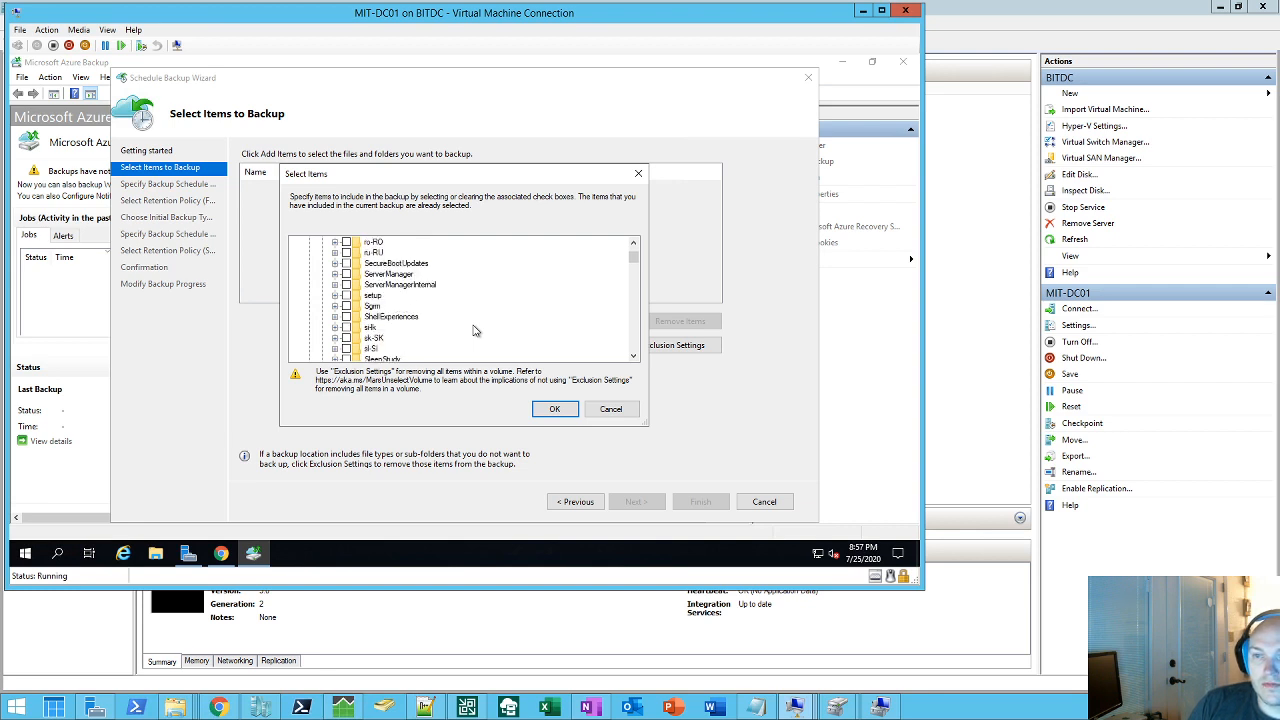
{"action": "scroll", "scroll_direction": "down", "scroll_amount": 3}
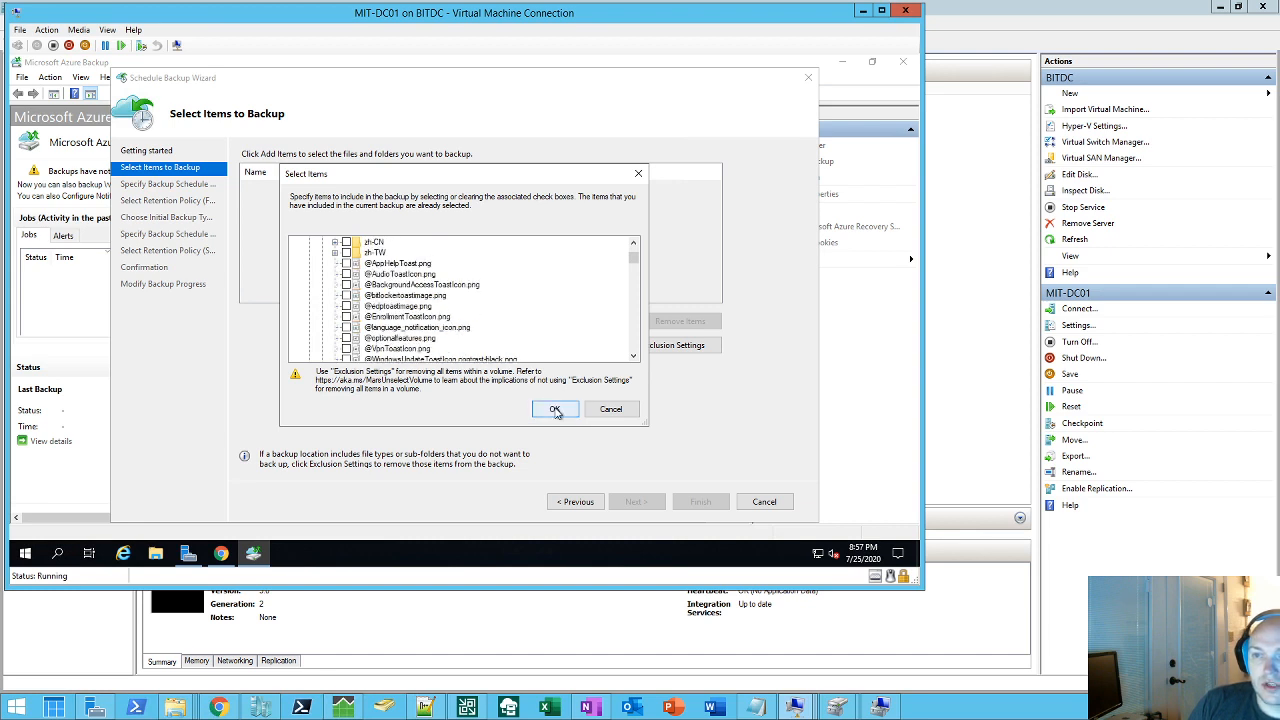
{"action": "left_click", "coordinate": [556, 408]}
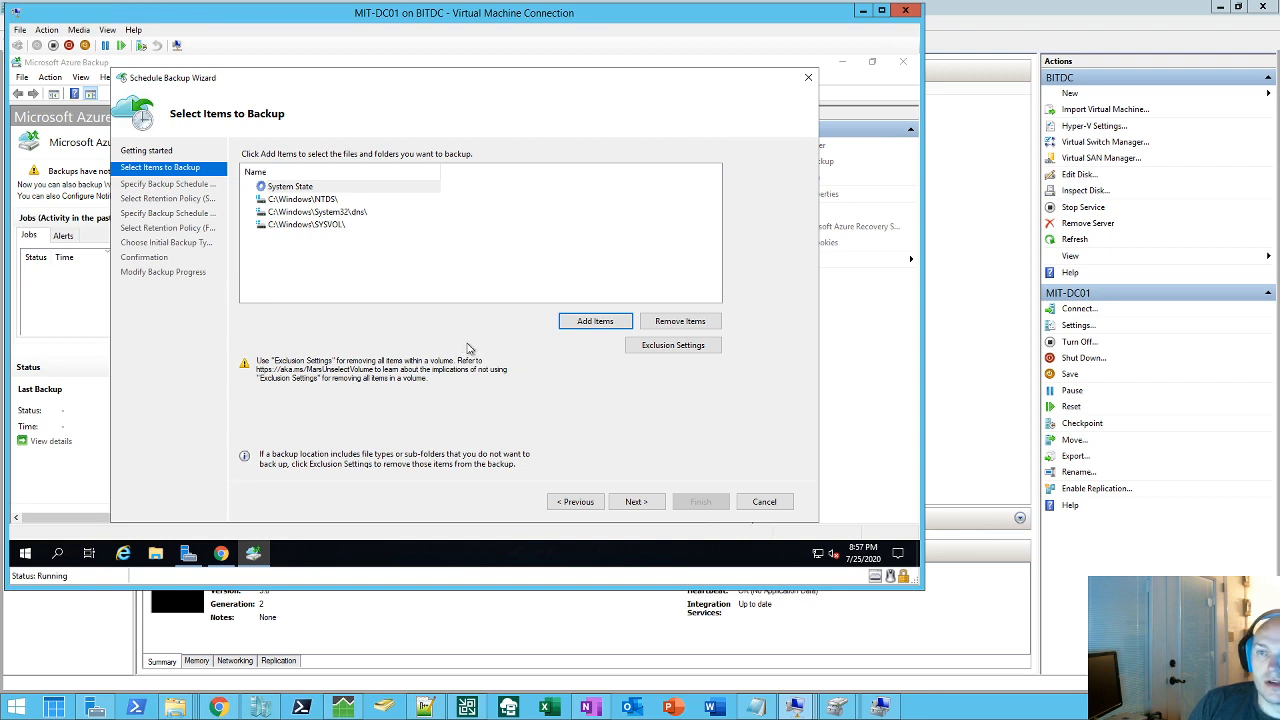
Step: Schedule the System State backup daily at 12:00 AM
{"action": "left_click", "coordinate": [636, 500]}
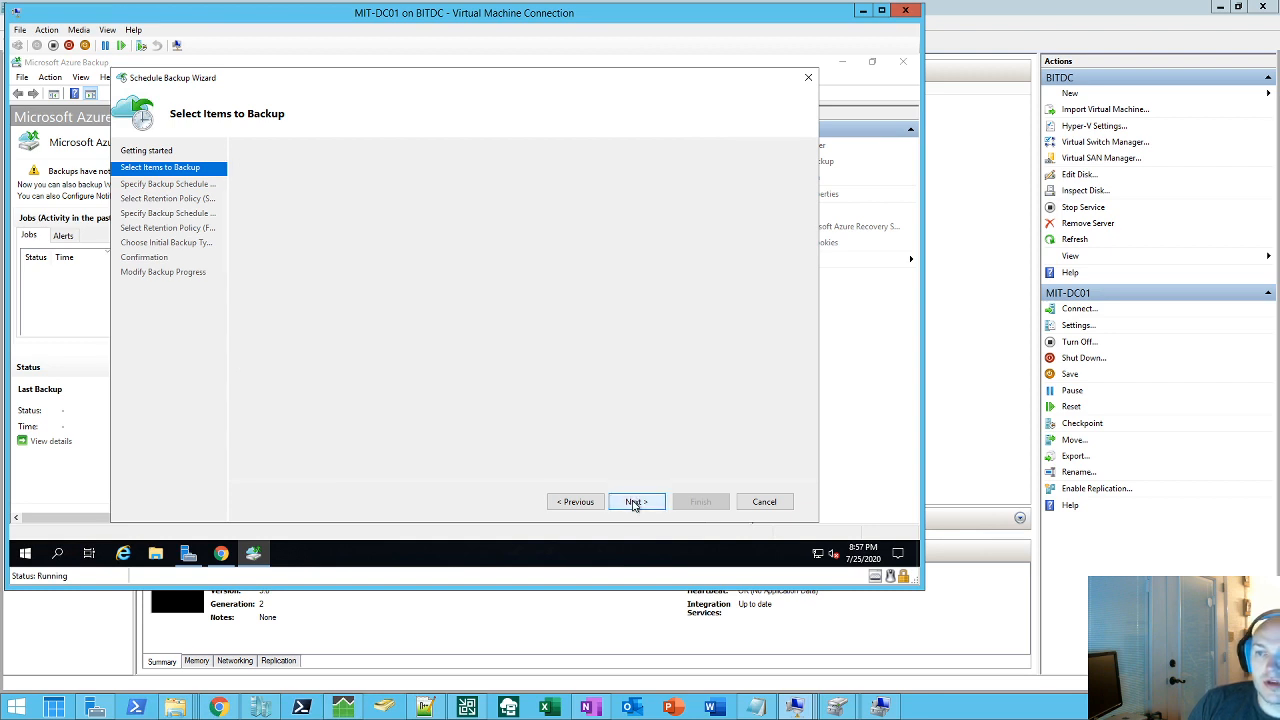
{"action": "left_click", "coordinate": [636, 500]}
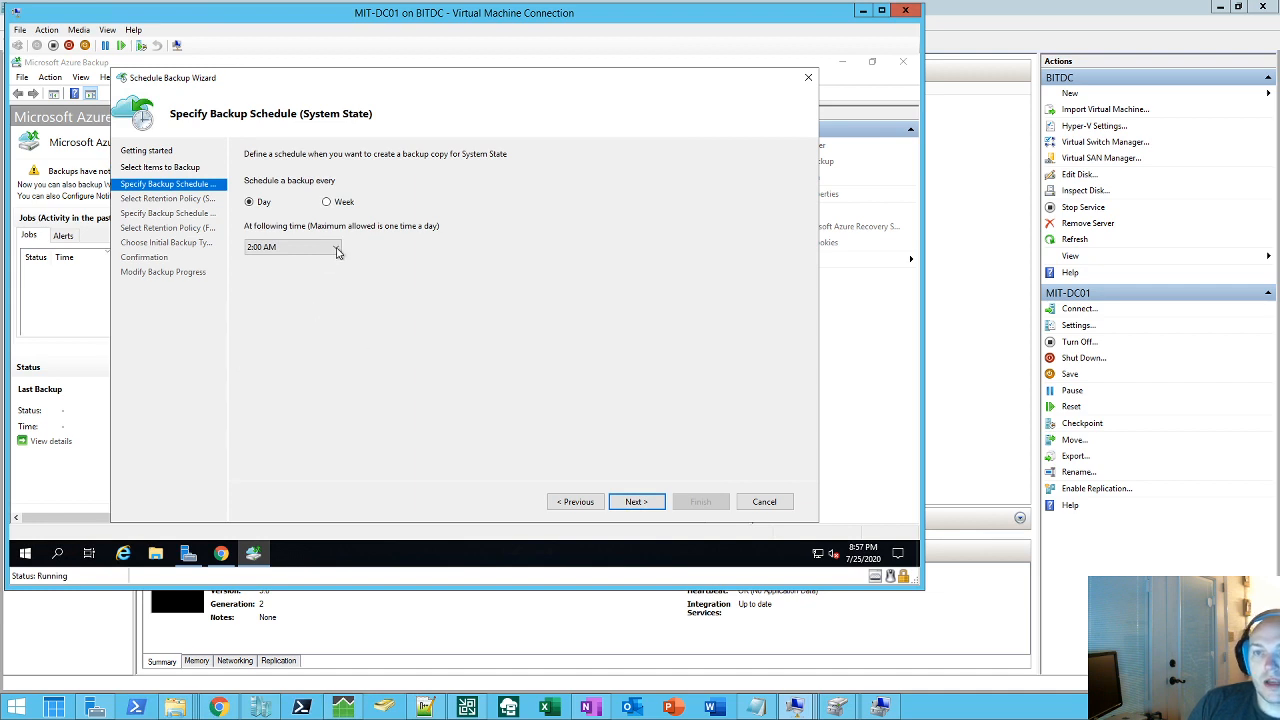
{"action": "left_click", "coordinate": [336, 248]}
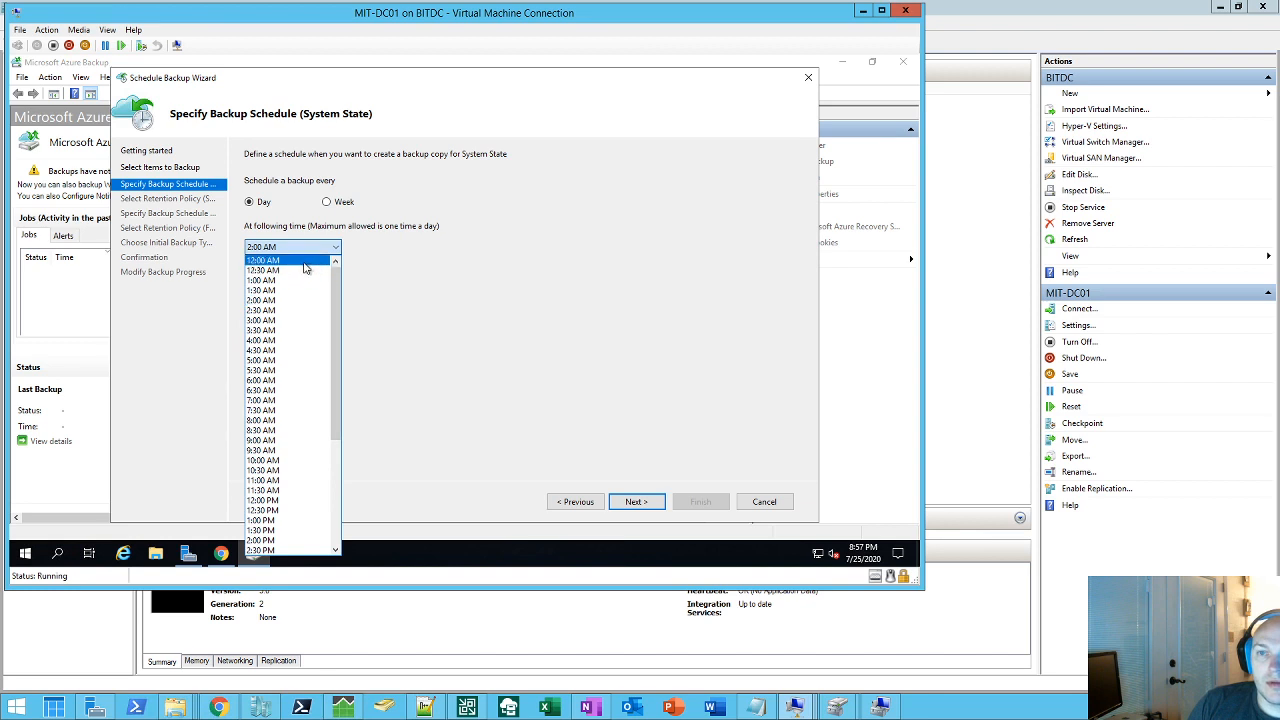
{"action": "left_click", "coordinate": [262, 260]}
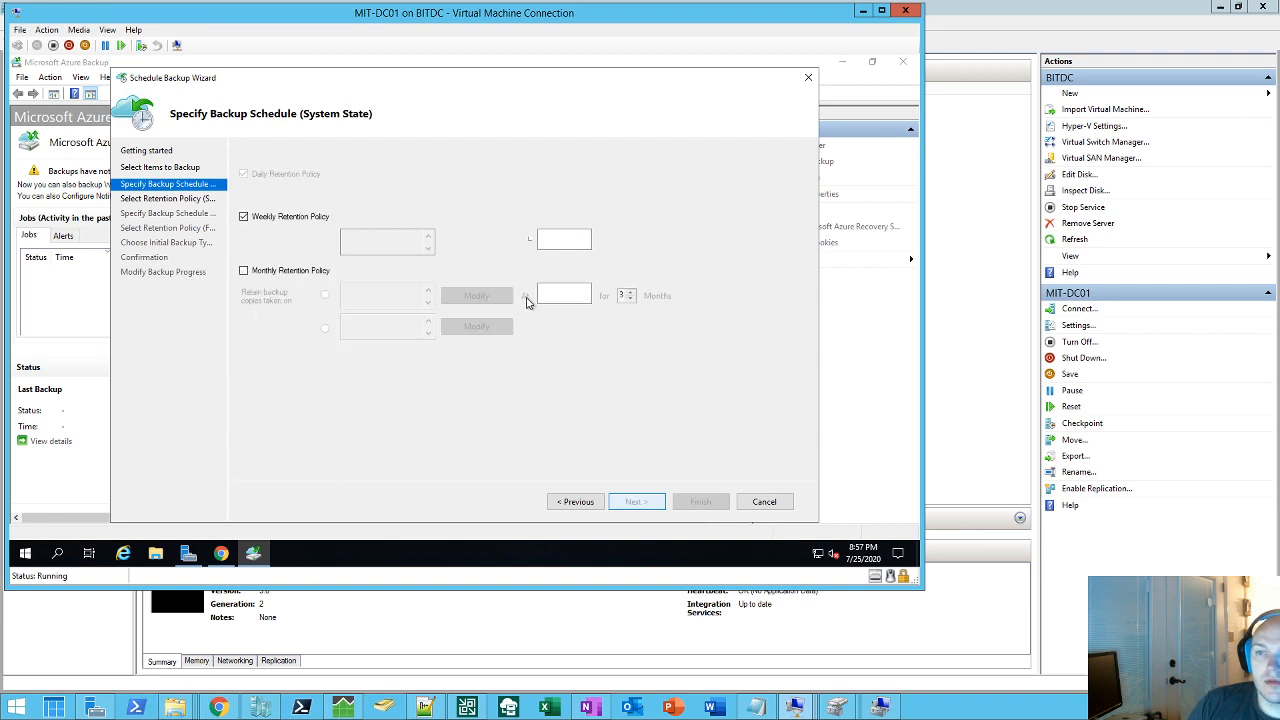
Step: Keep System State daily retention of 7 days with weekly retention turned off, then continue
{"action": "left_click", "coordinate": [324, 296]}
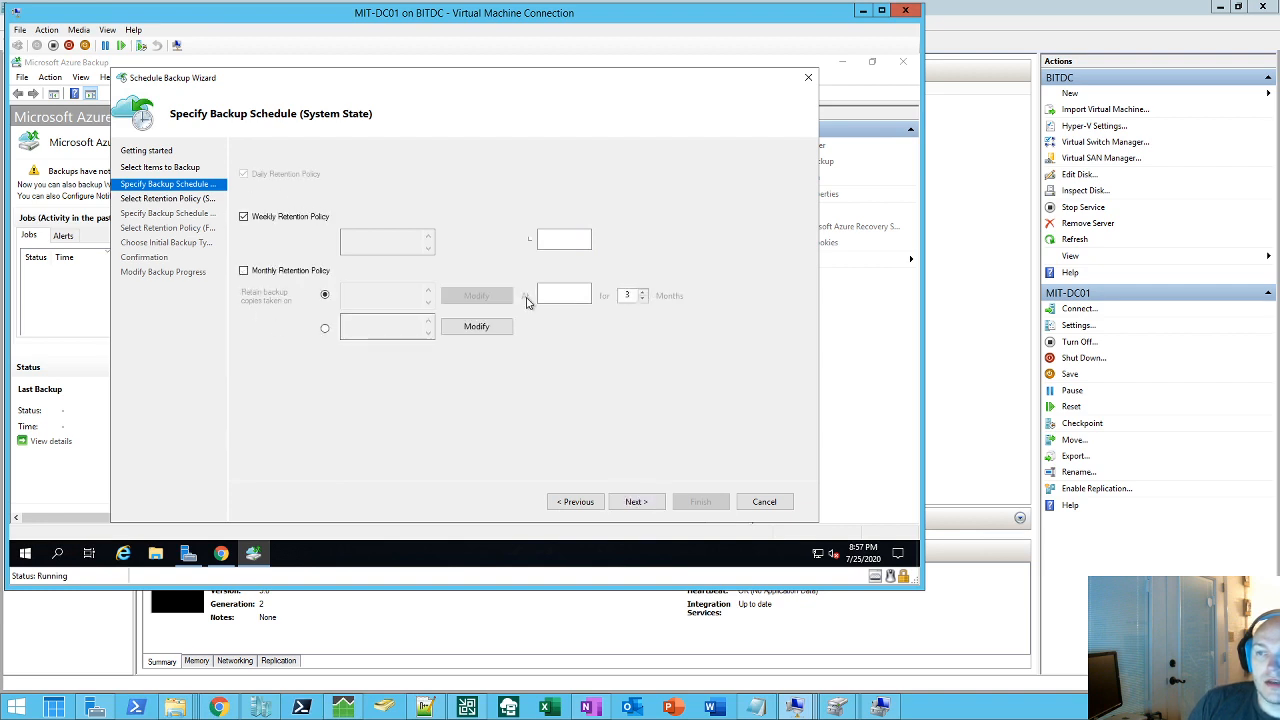
{"action": "left_click", "coordinate": [636, 500]}
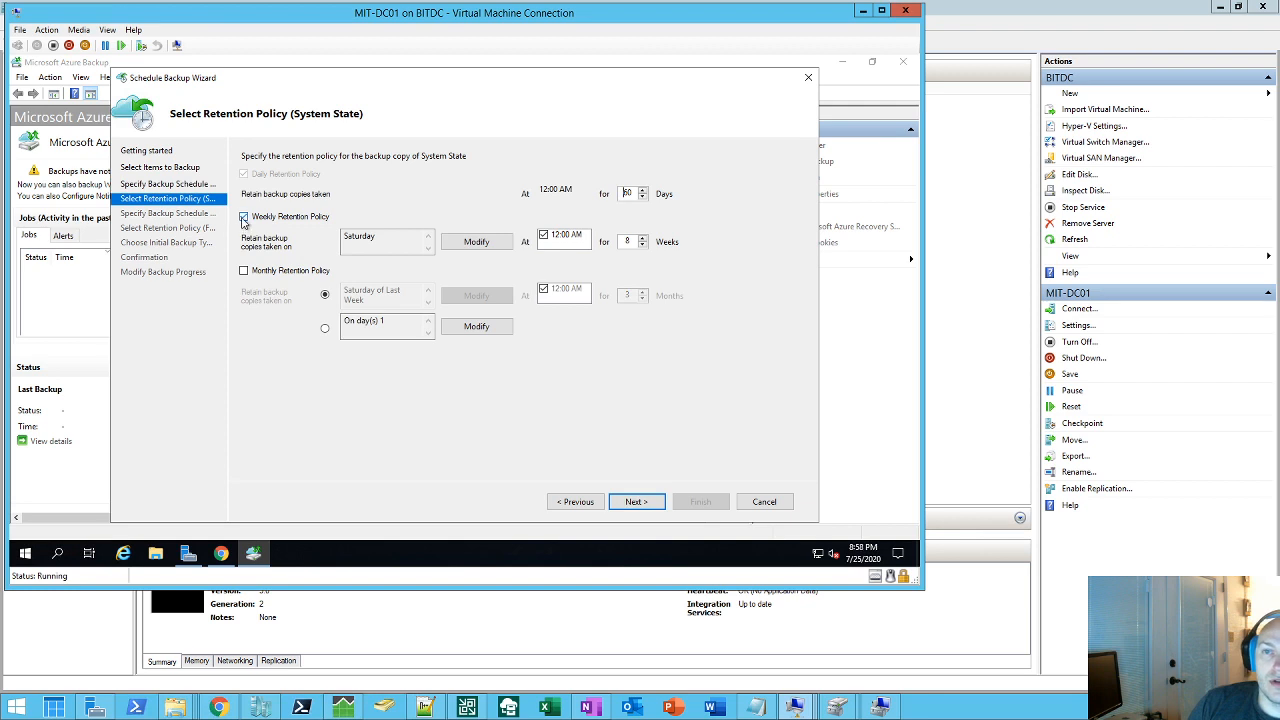
{"action": "left_click", "coordinate": [244, 216]}
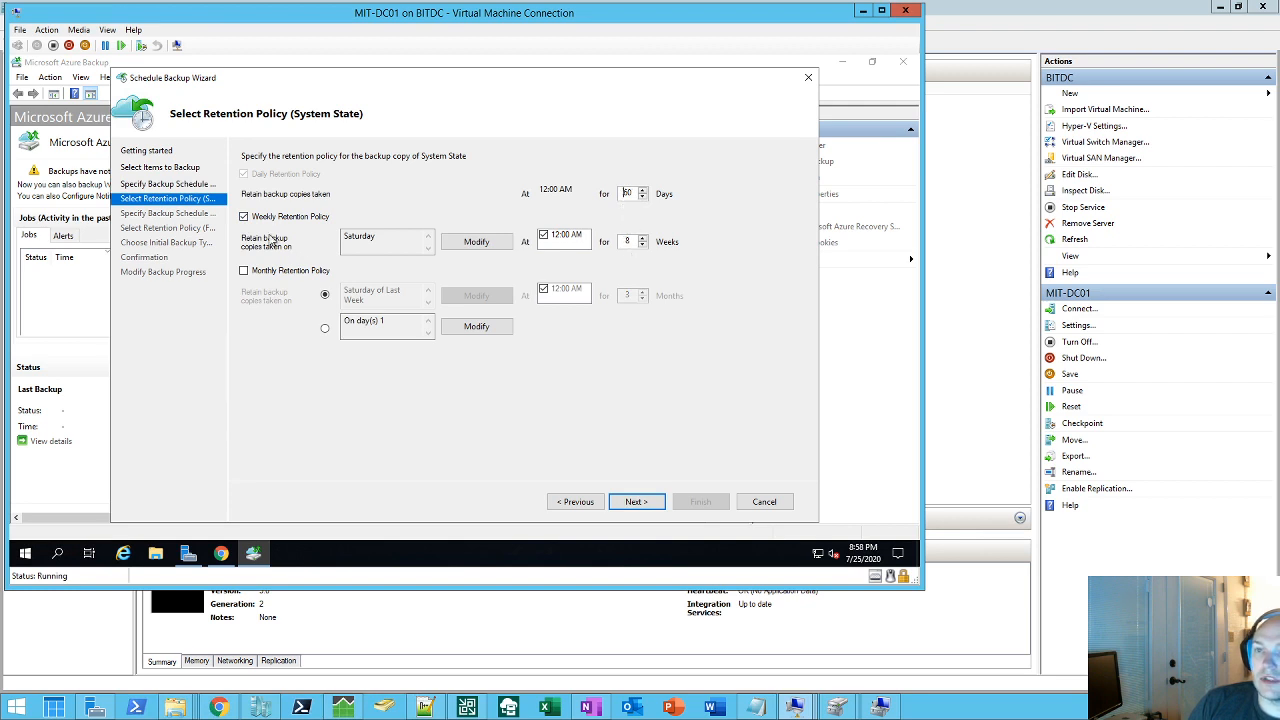
{"action": "left_click", "coordinate": [244, 216]}
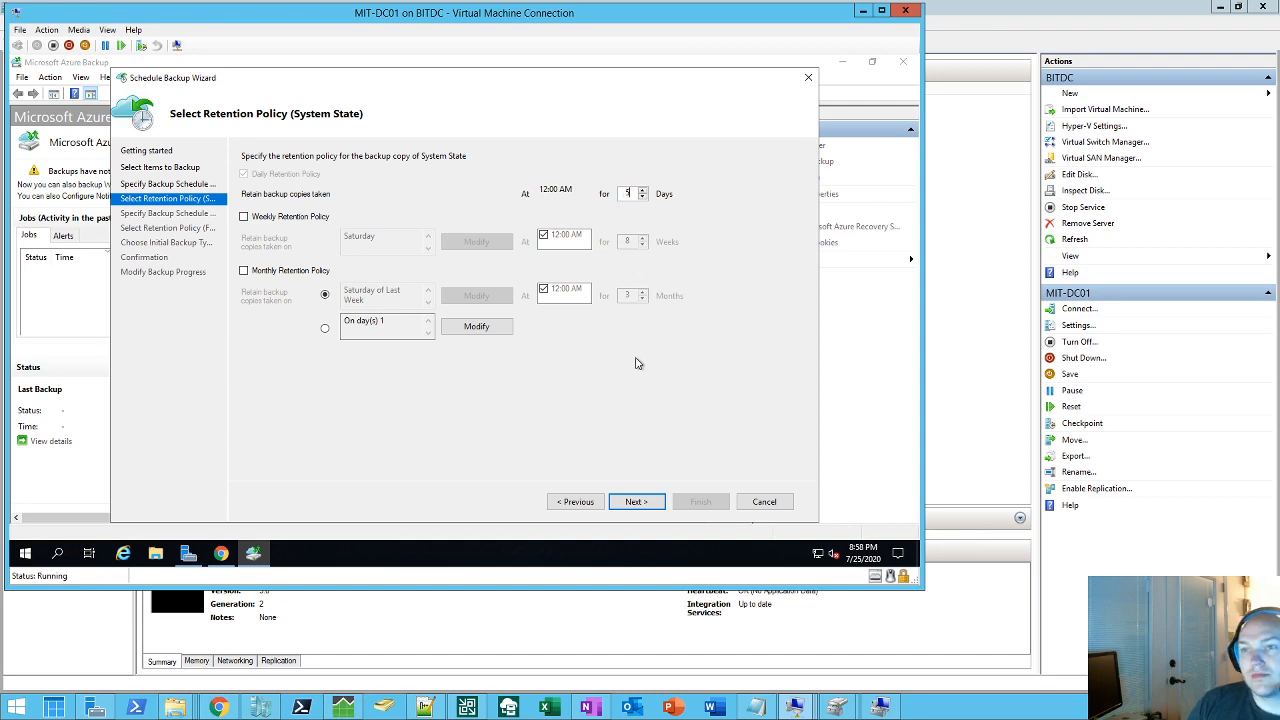
{"action": "left_click", "coordinate": [636, 500]}
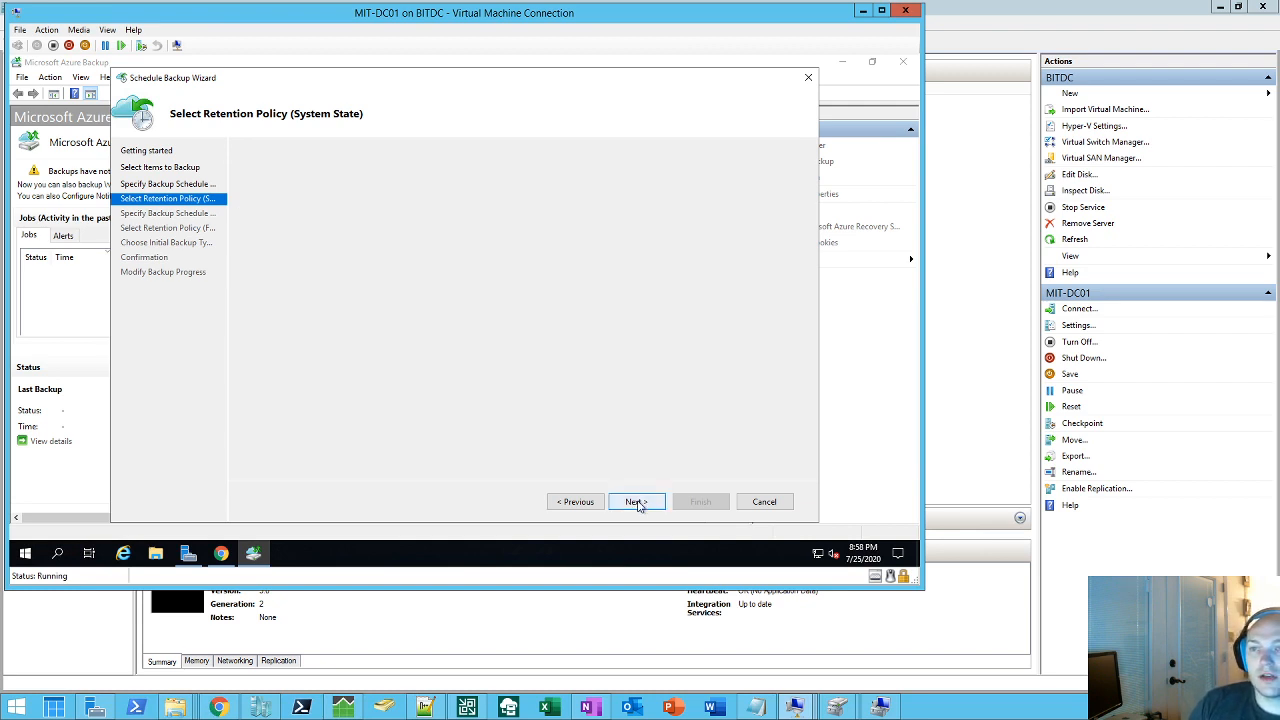
{"action": "left_click", "coordinate": [636, 500]}
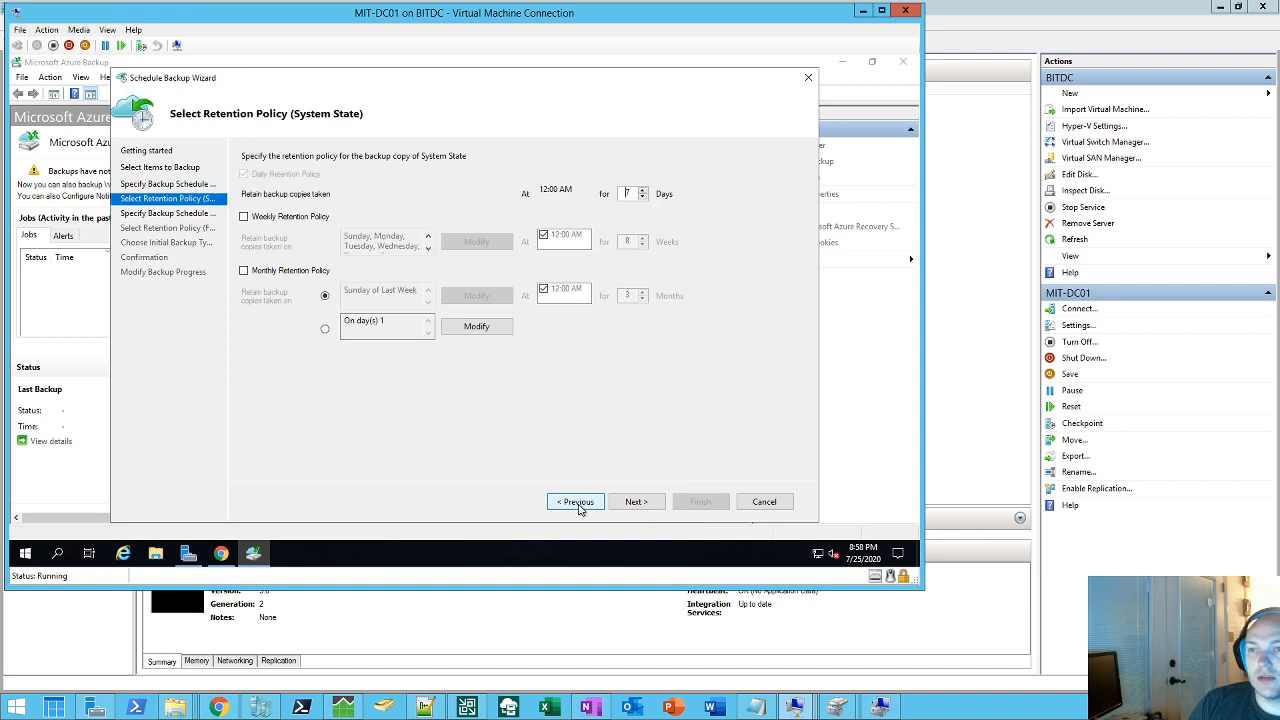
Step: Schedule the Files and Folders backup daily at 6:00 PM and continue
{"action": "left_click", "coordinate": [576, 500]}
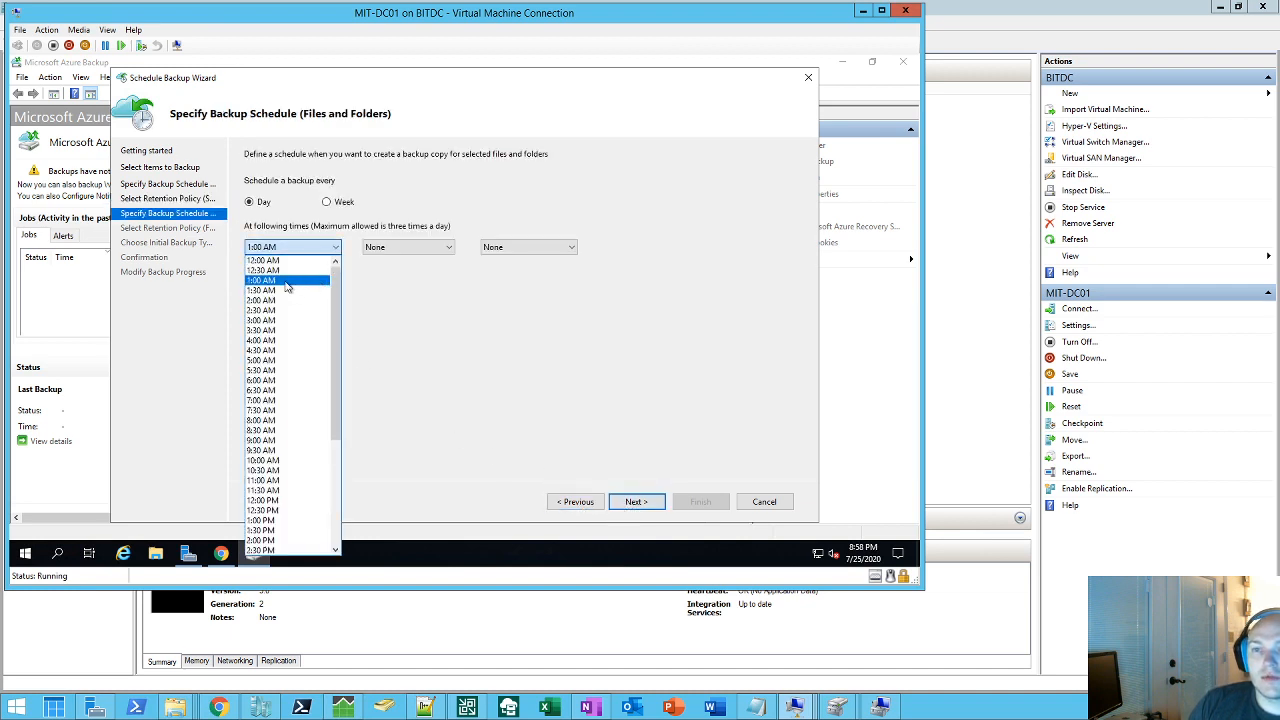
{"action": "left_click", "coordinate": [264, 260]}
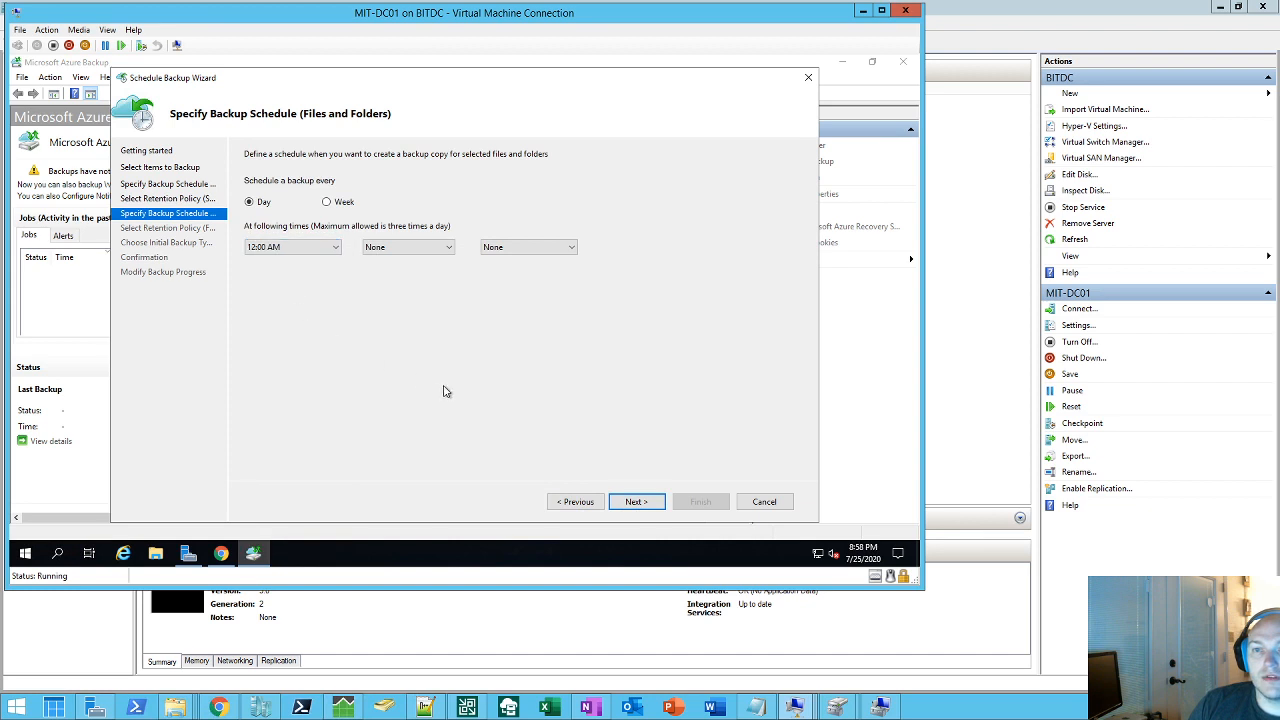
{"action": "left_click", "coordinate": [292, 248]}
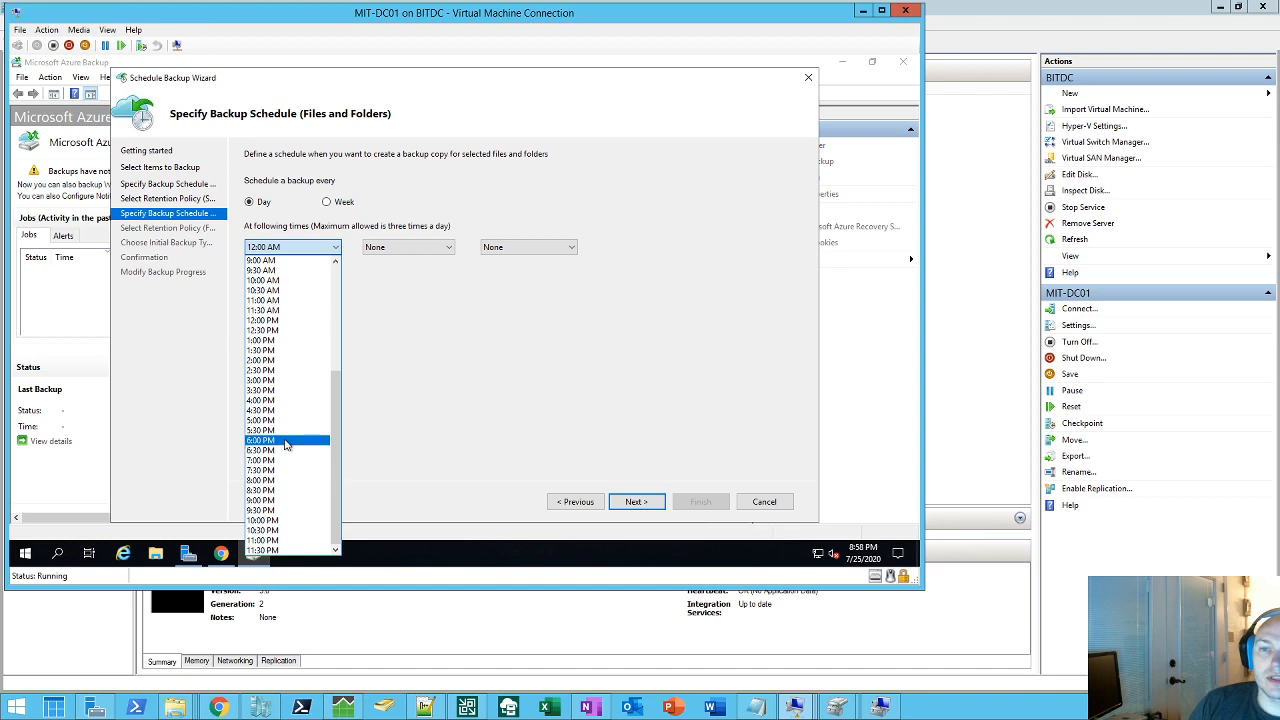
{"action": "left_click", "coordinate": [260, 440]}
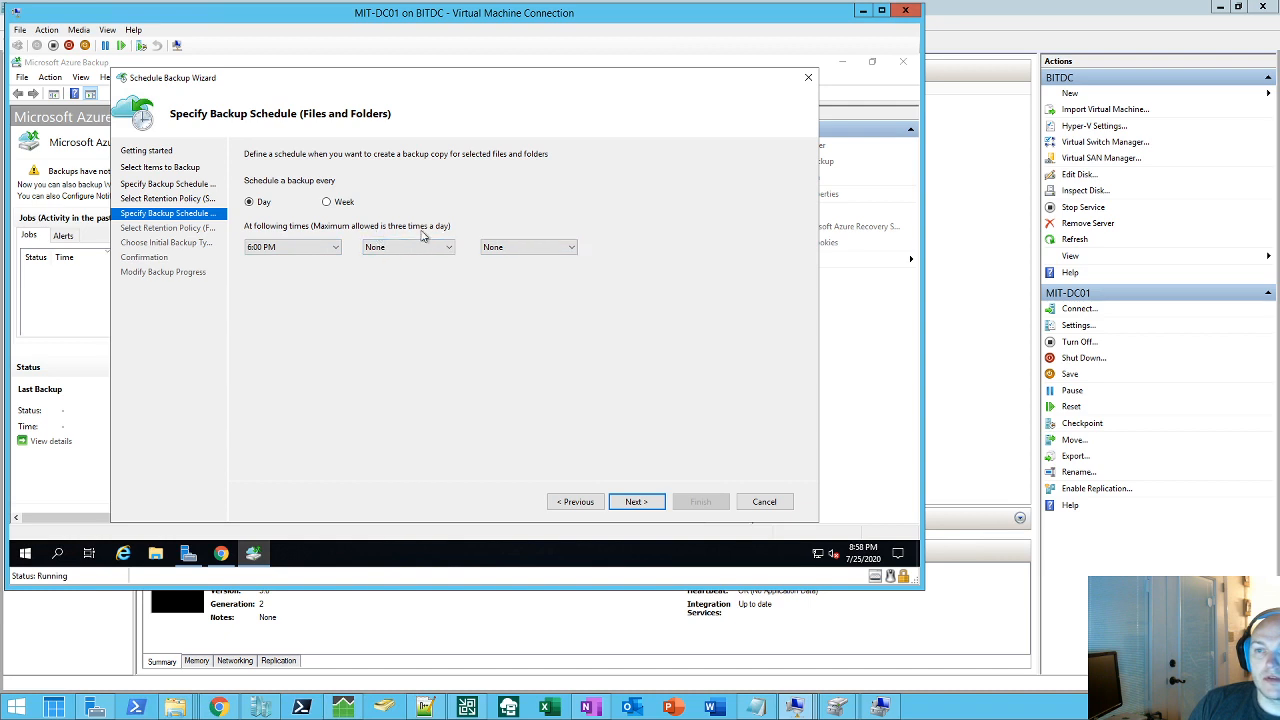
{"action": "mouse_move", "coordinate": [440, 376]}
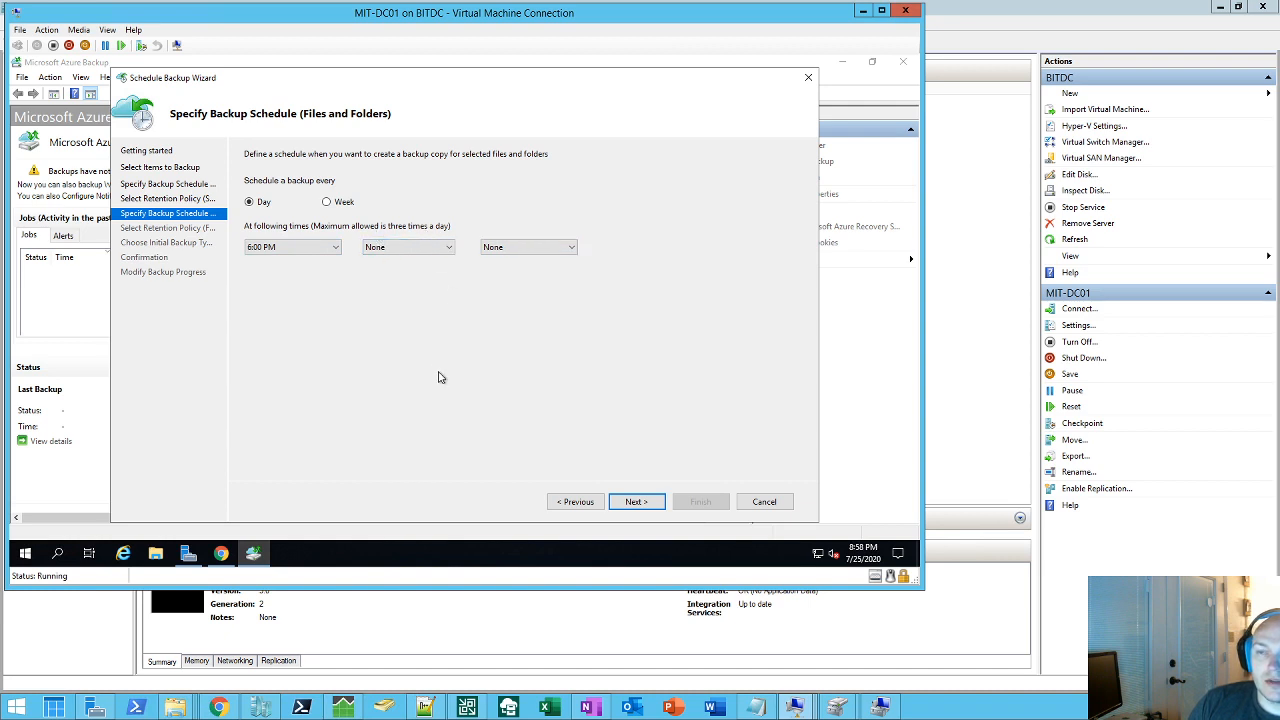
{"action": "mouse_move", "coordinate": [542, 436]}
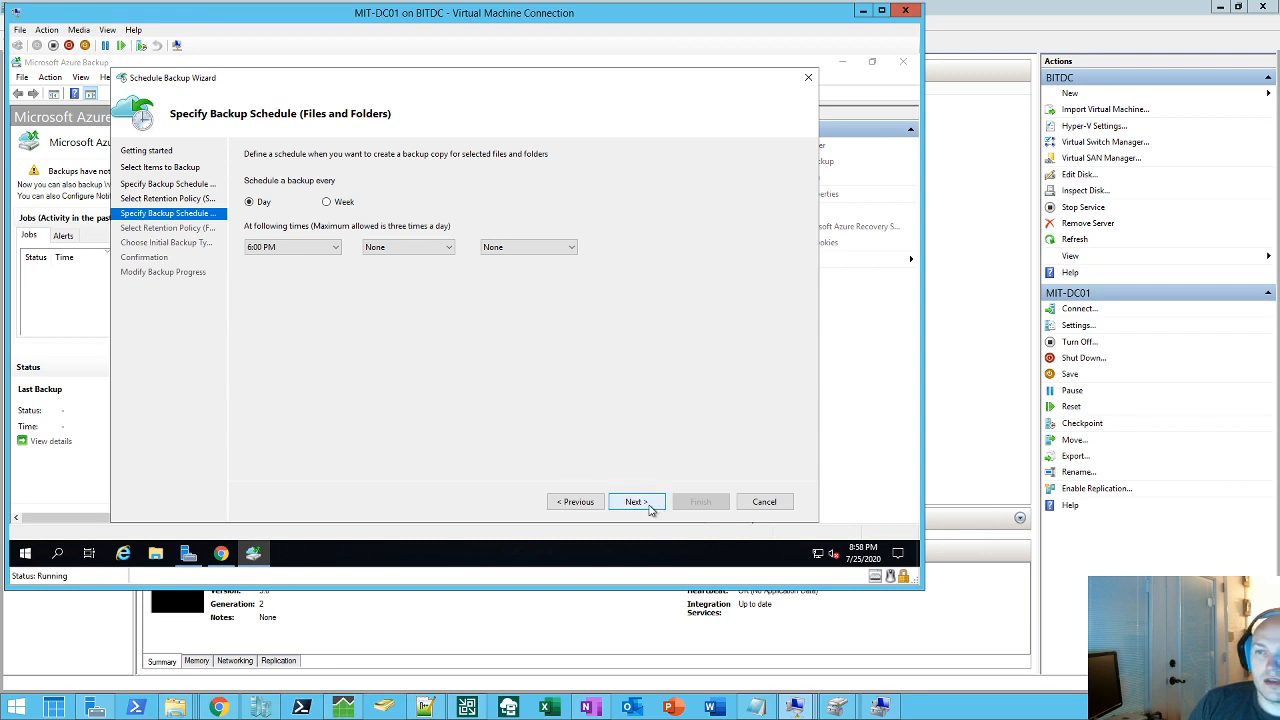
{"action": "mouse_move", "coordinate": [524, 310]}
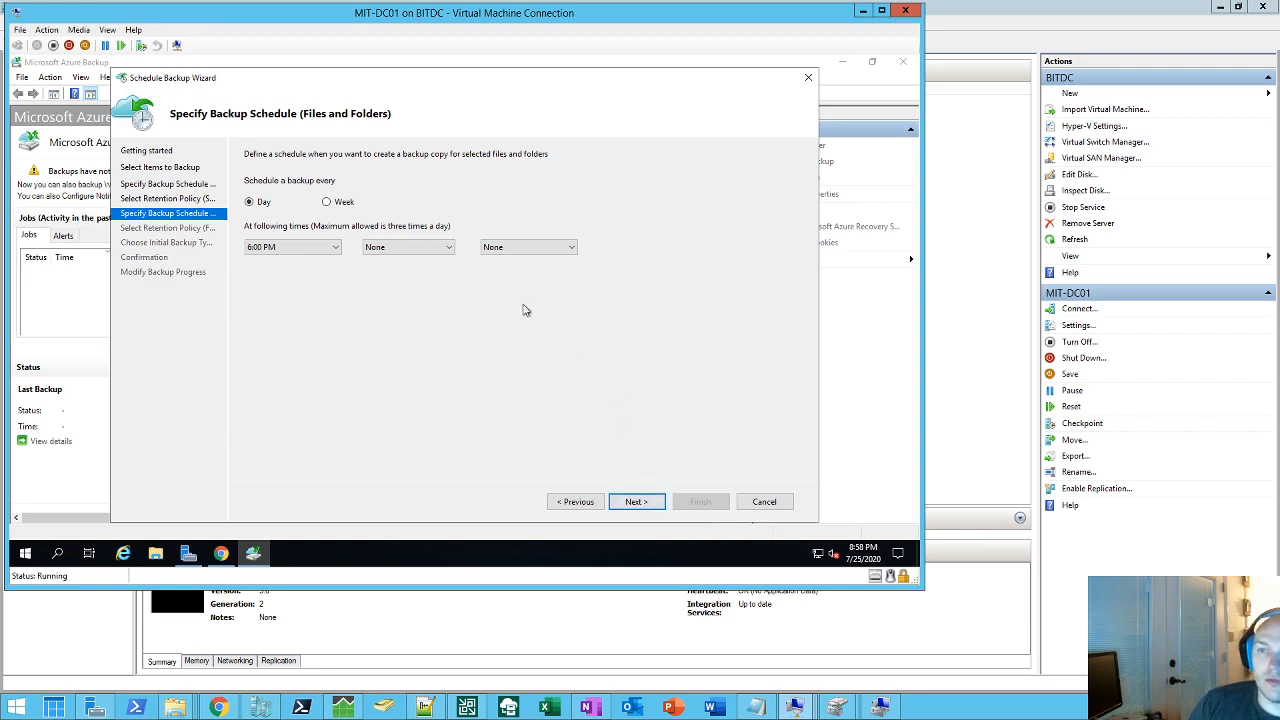
{"action": "left_click", "coordinate": [636, 500]}
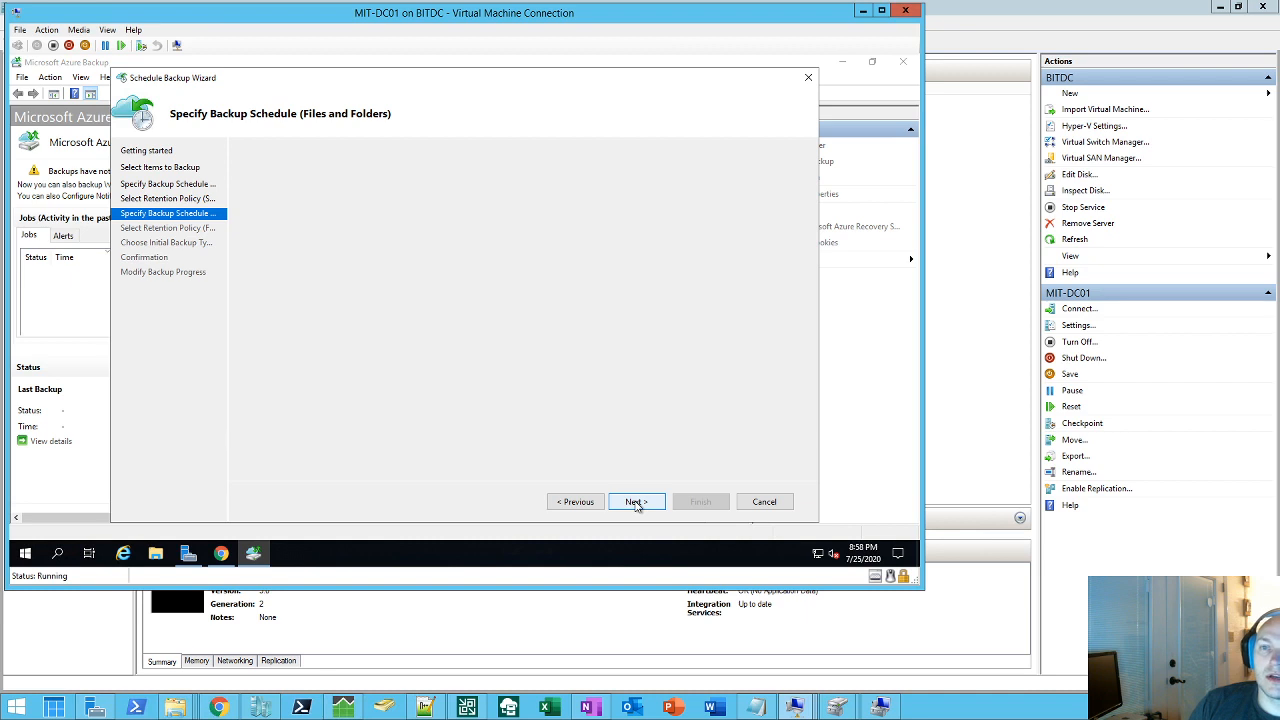
Step: Turn off yearly, monthly and weekly retention for Files and Folders, keeping 7 daily days, then continue
{"action": "left_click", "coordinate": [636, 500]}
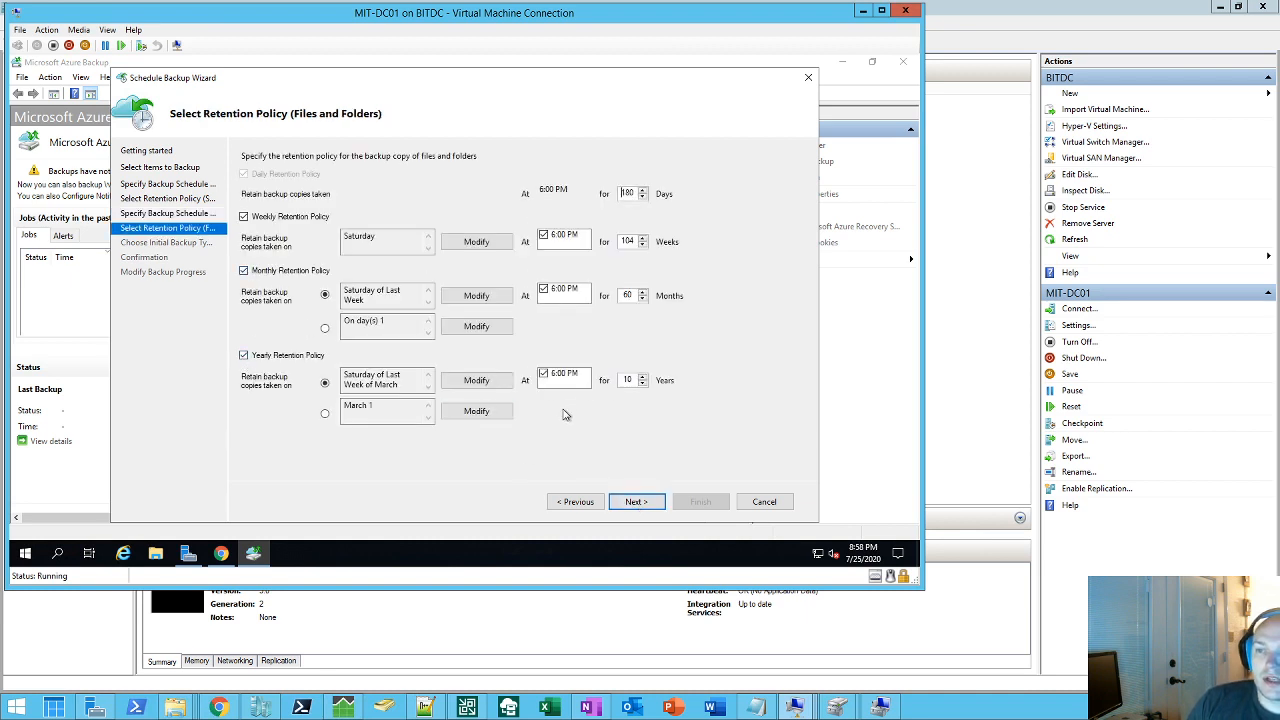
{"action": "left_click", "coordinate": [244, 356]}
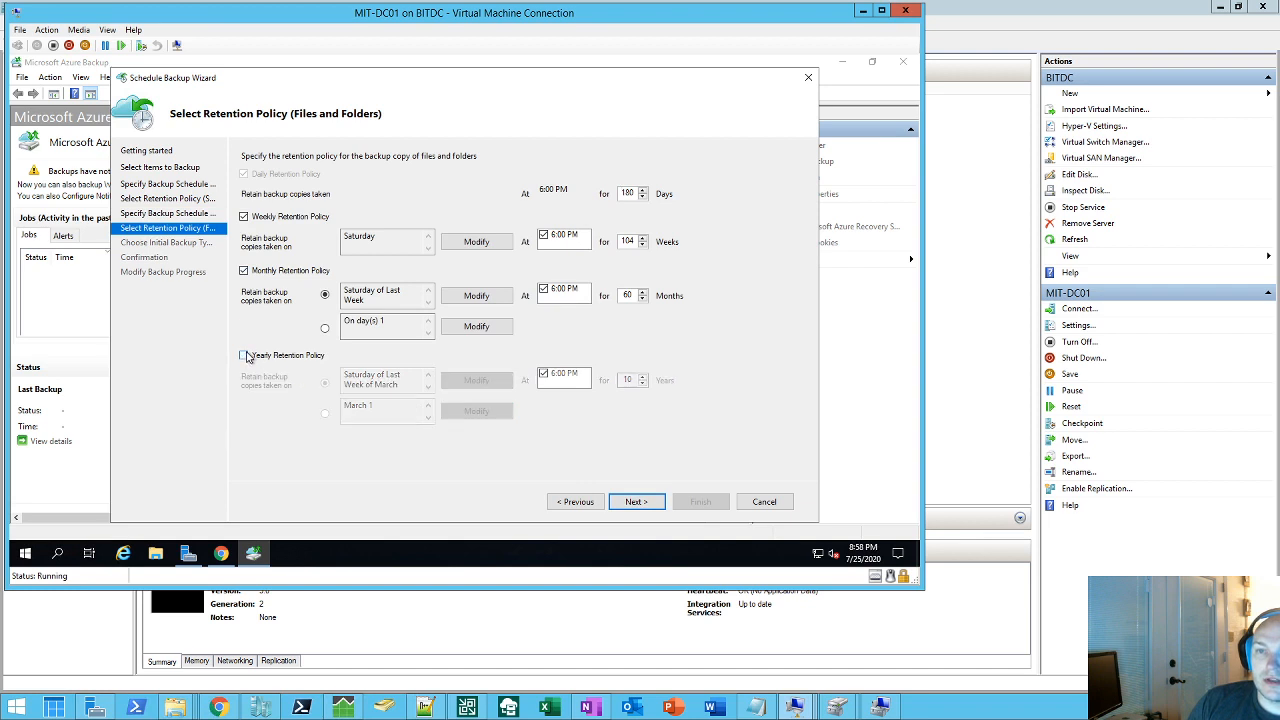
{"action": "left_click", "coordinate": [244, 270]}
{"action": "type", "text": "7"}
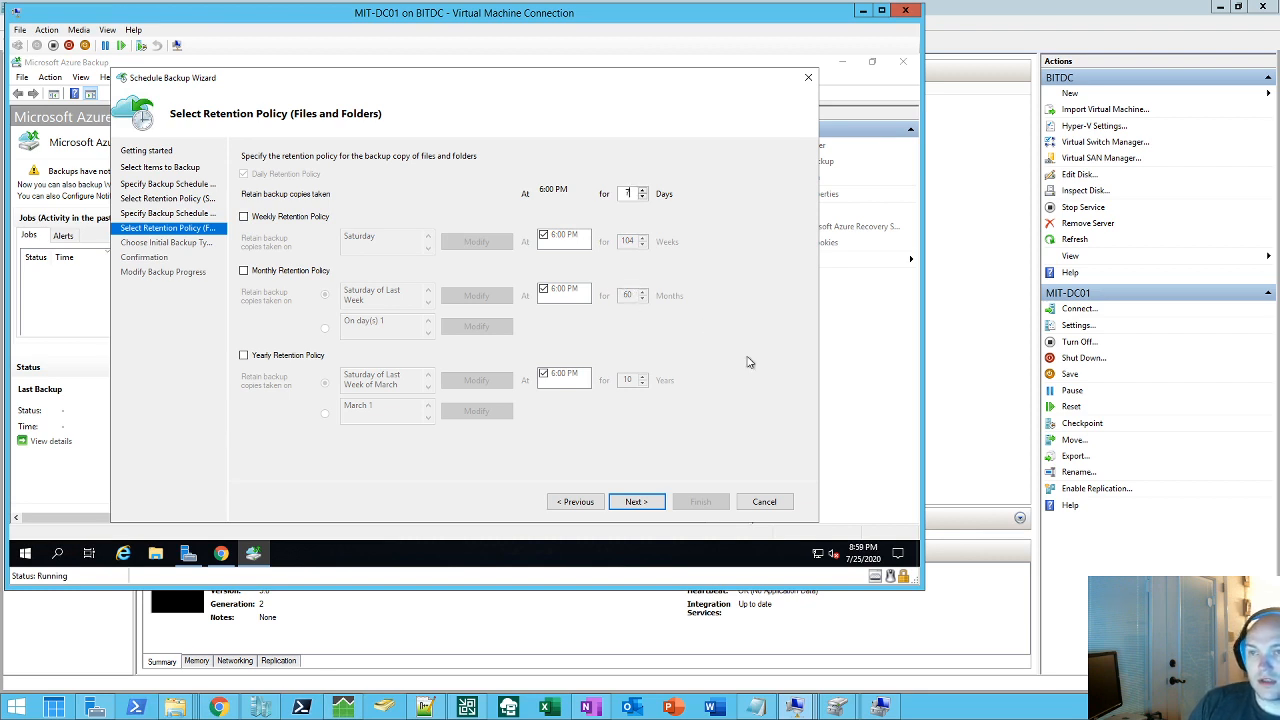
{"action": "mouse_move", "coordinate": [576, 252]}
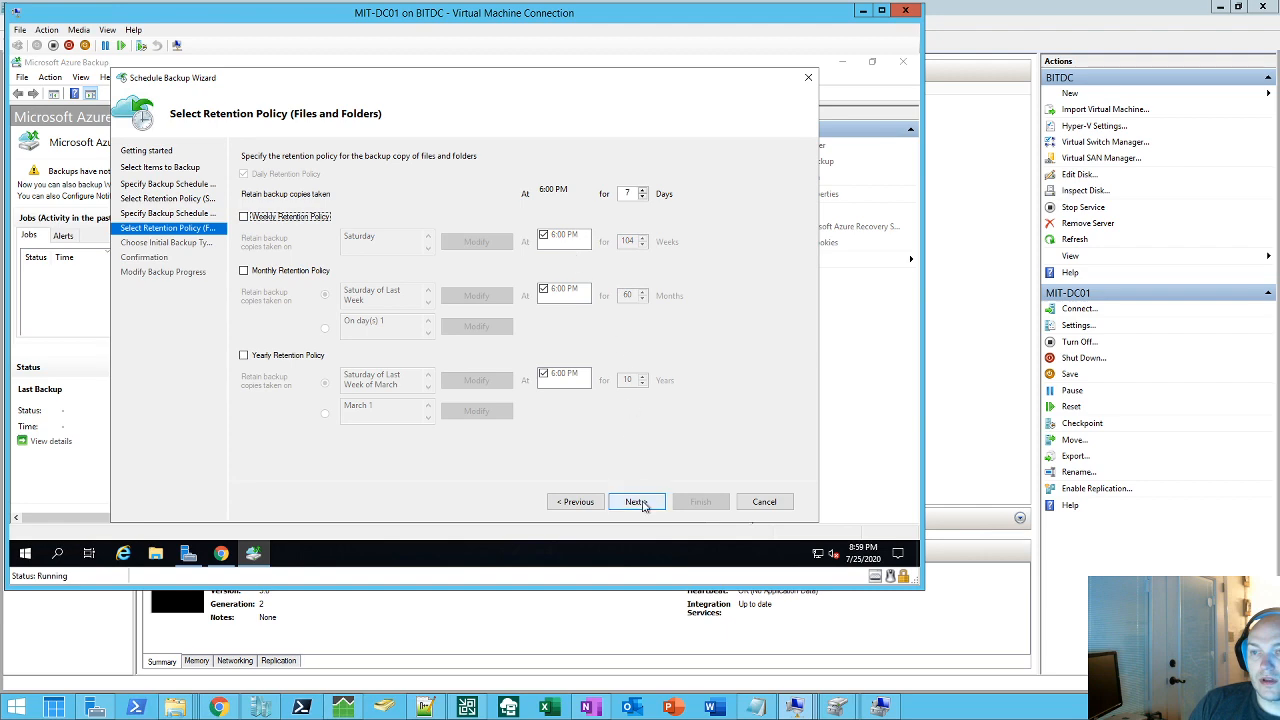
{"action": "left_click", "coordinate": [636, 500]}
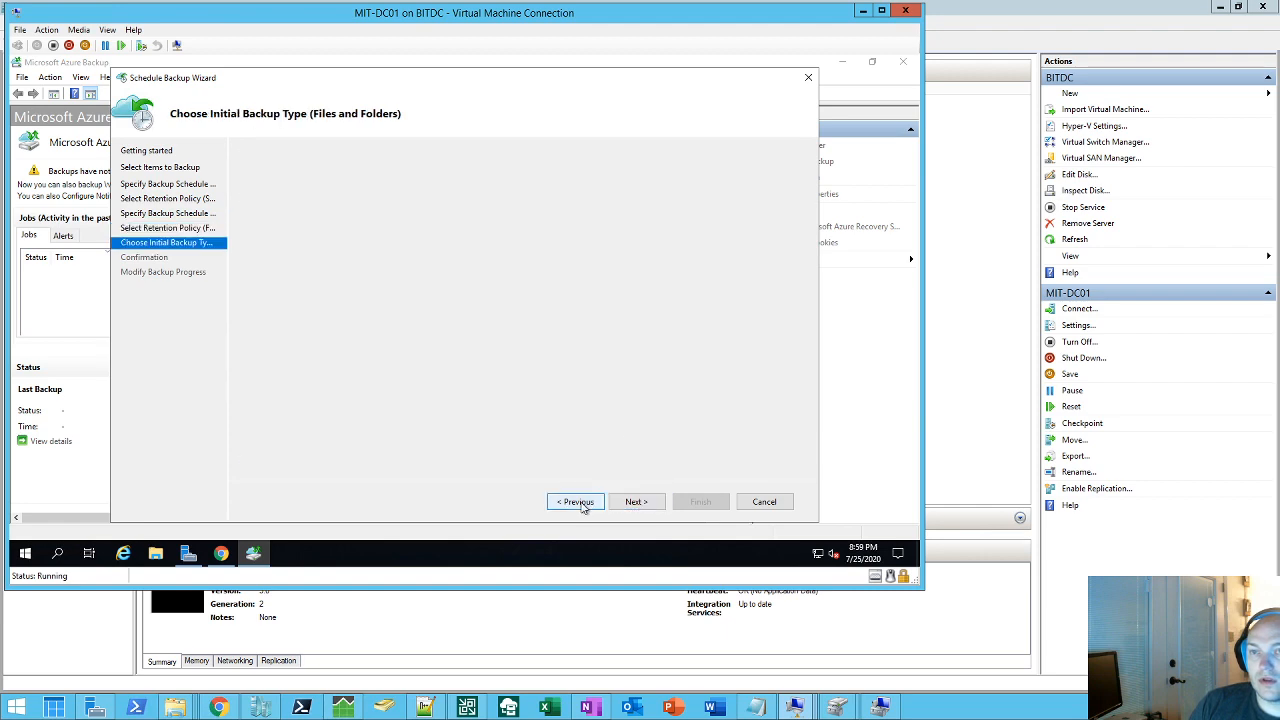
{"action": "left_click", "coordinate": [576, 500]}
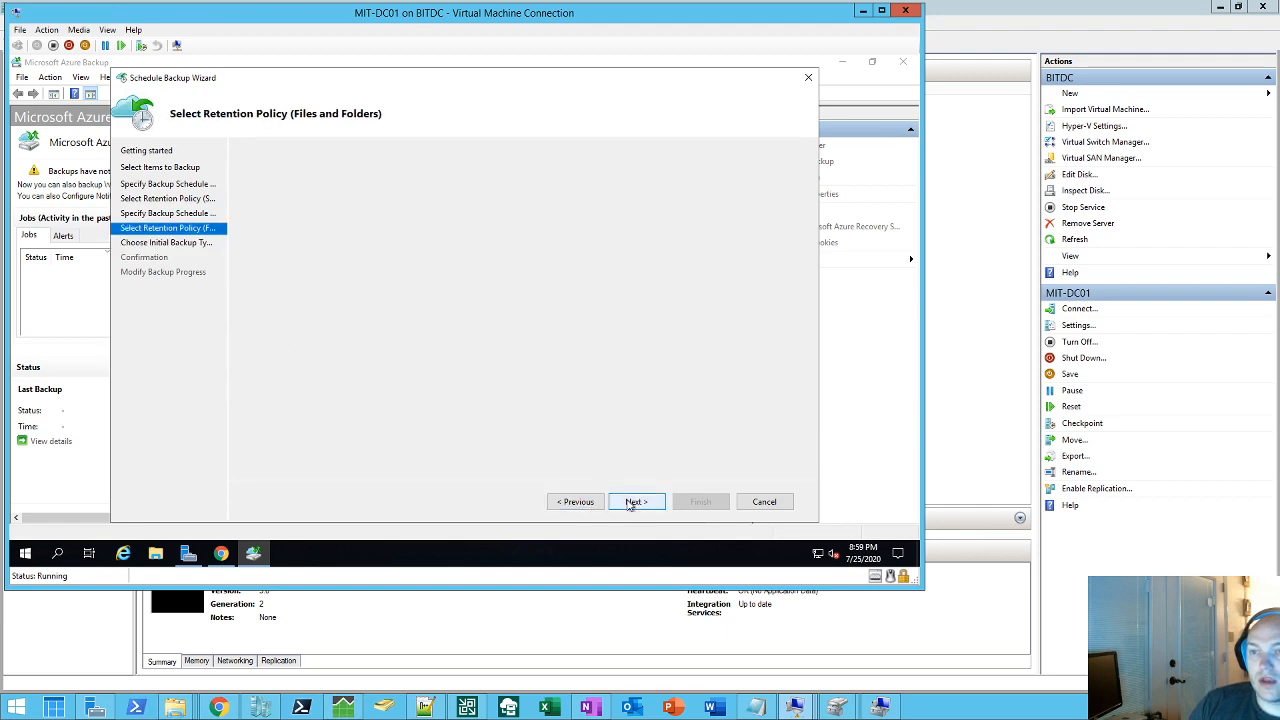
{"action": "left_click", "coordinate": [636, 500]}
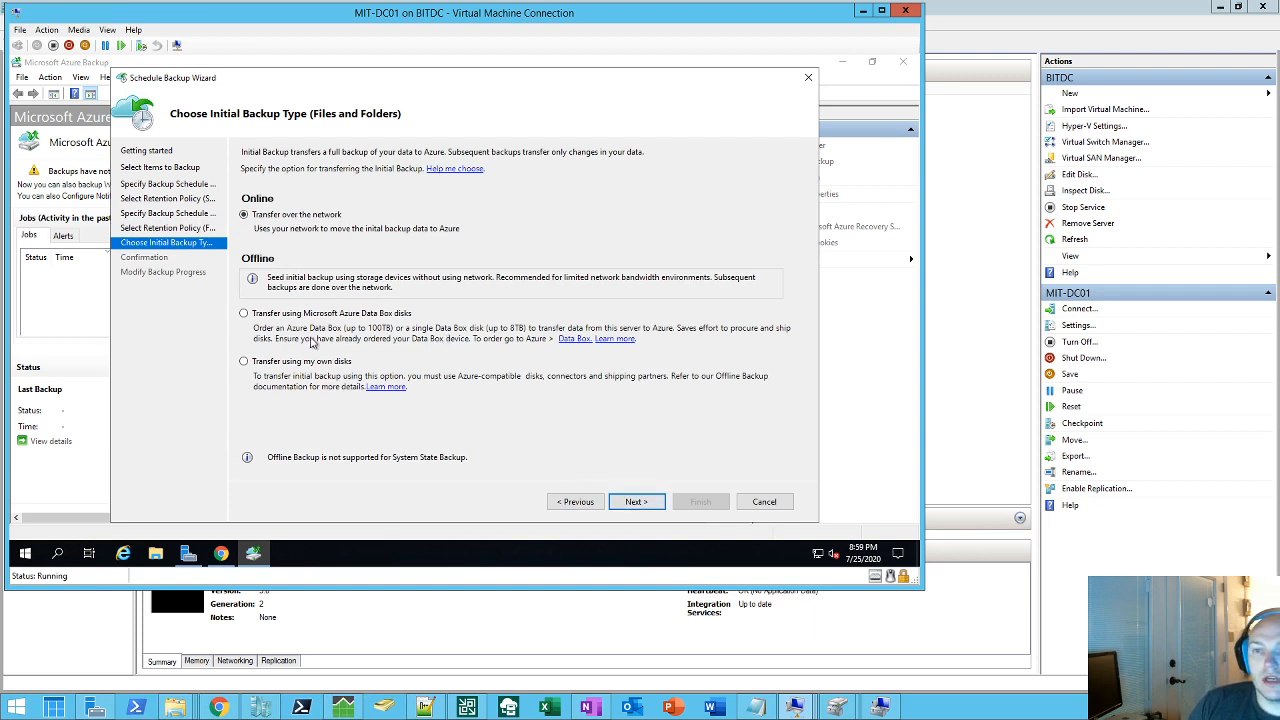
{"action": "mouse_move", "coordinate": [312, 344]}
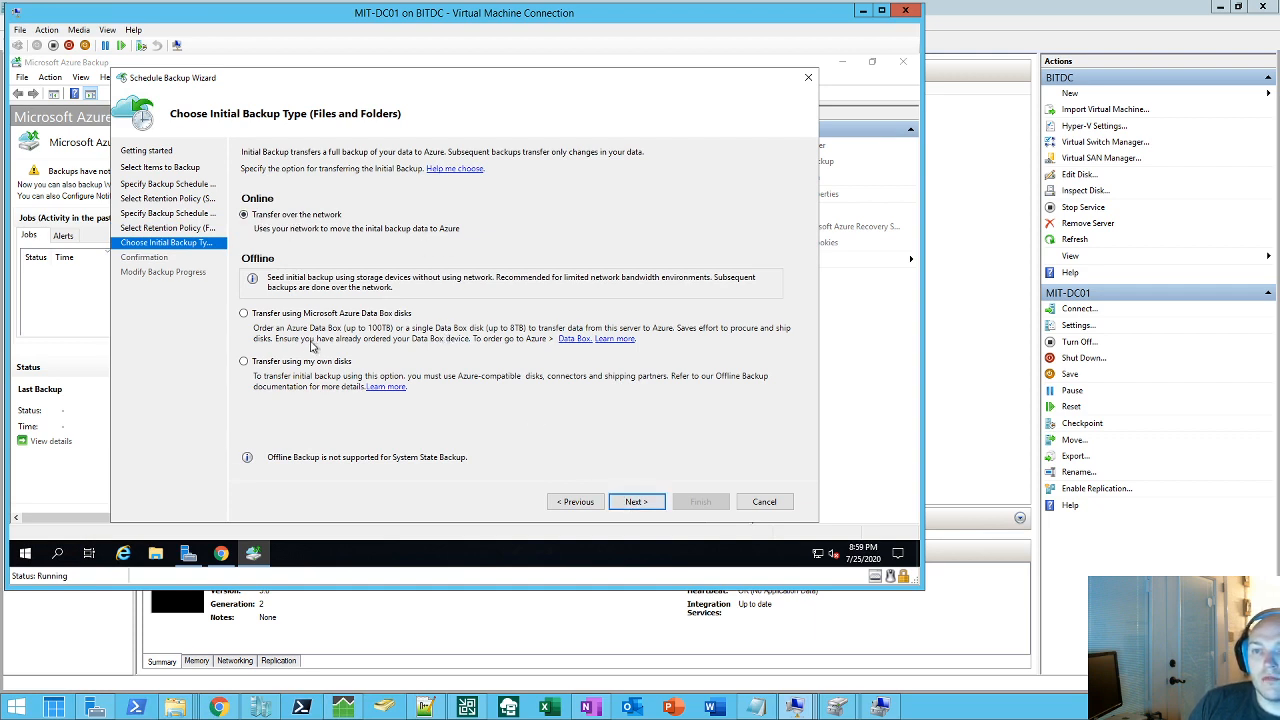
{"action": "mouse_move", "coordinate": [324, 390]}
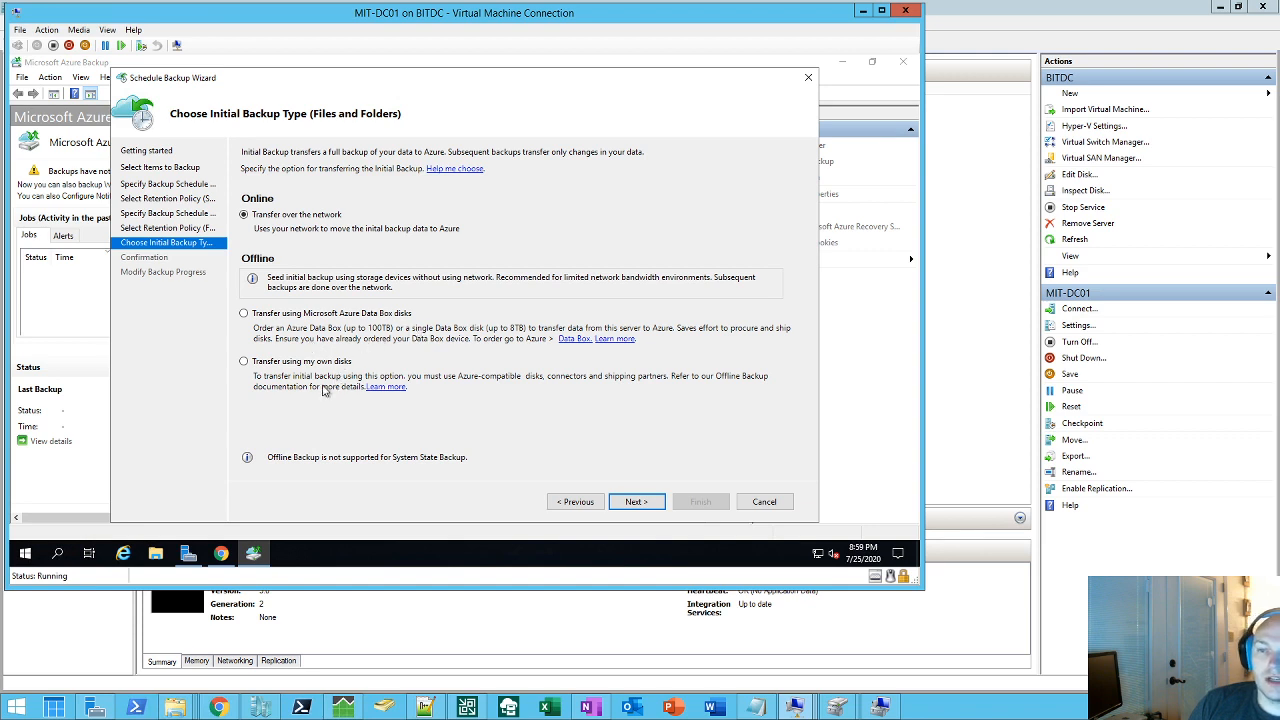
{"action": "mouse_move", "coordinate": [444, 460]}
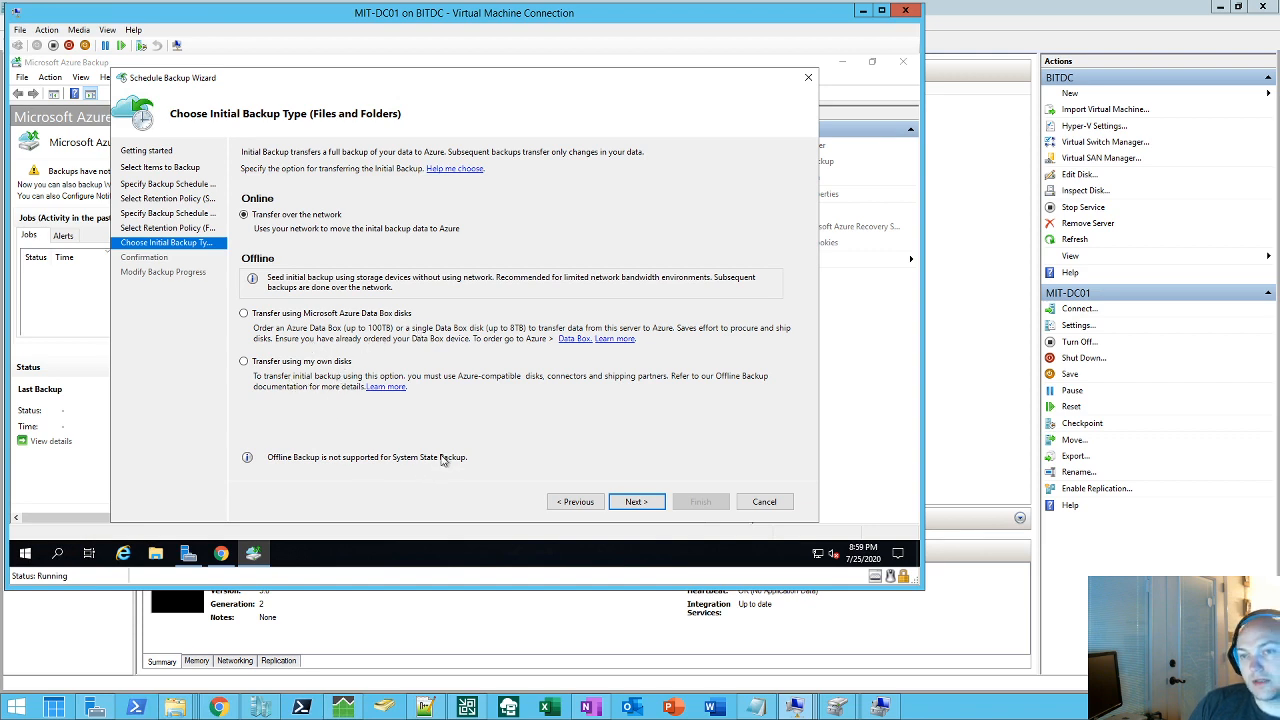
{"action": "mouse_move", "coordinate": [452, 448]}
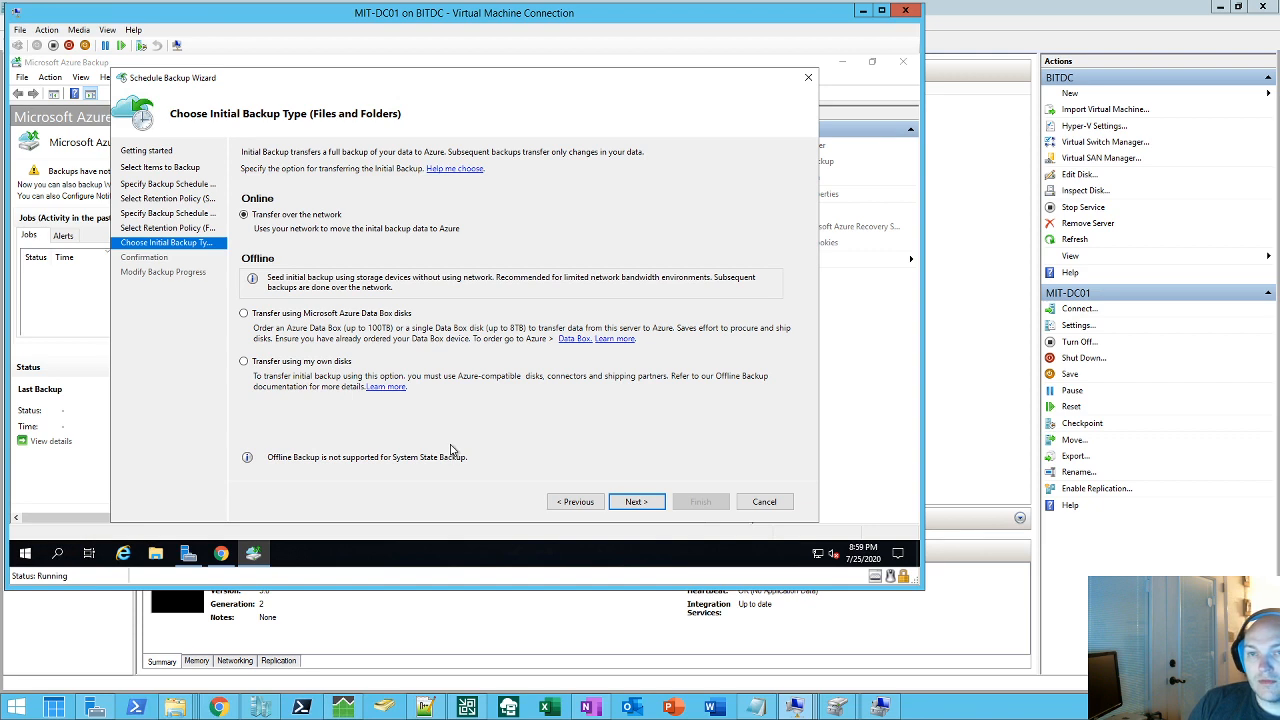
{"action": "mouse_move", "coordinate": [464, 448]}
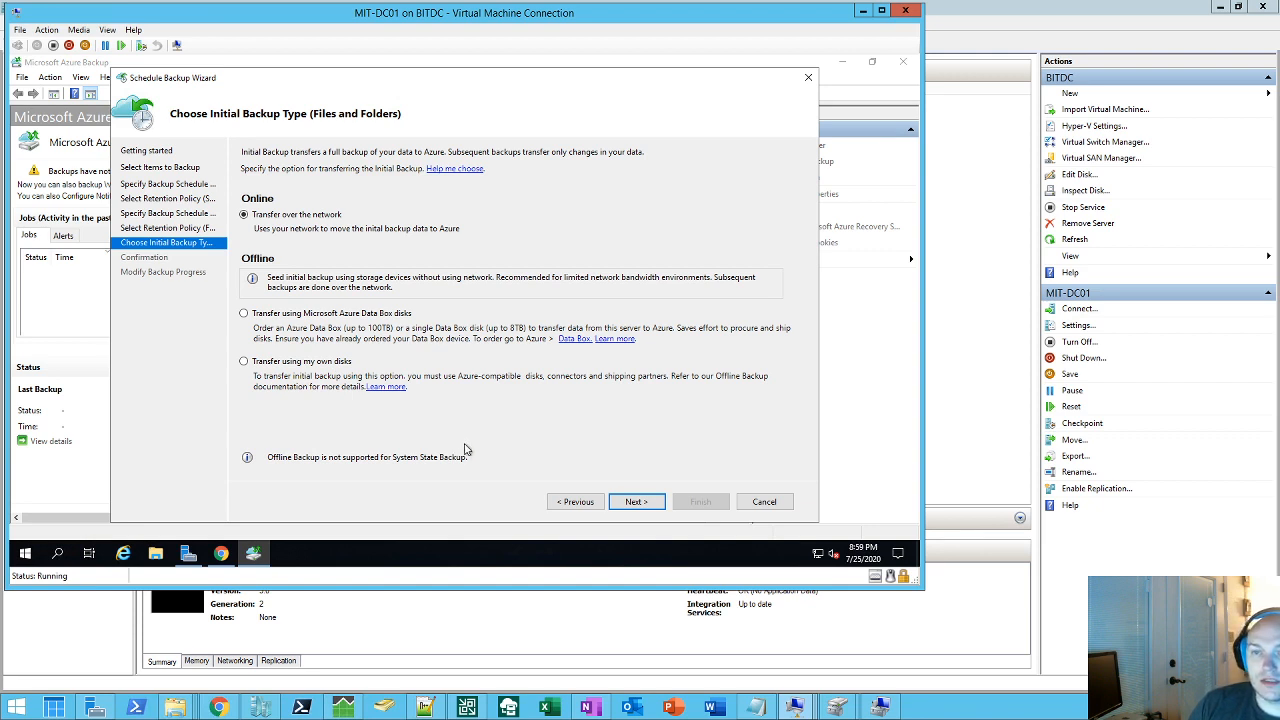
{"action": "mouse_move", "coordinate": [504, 448]}
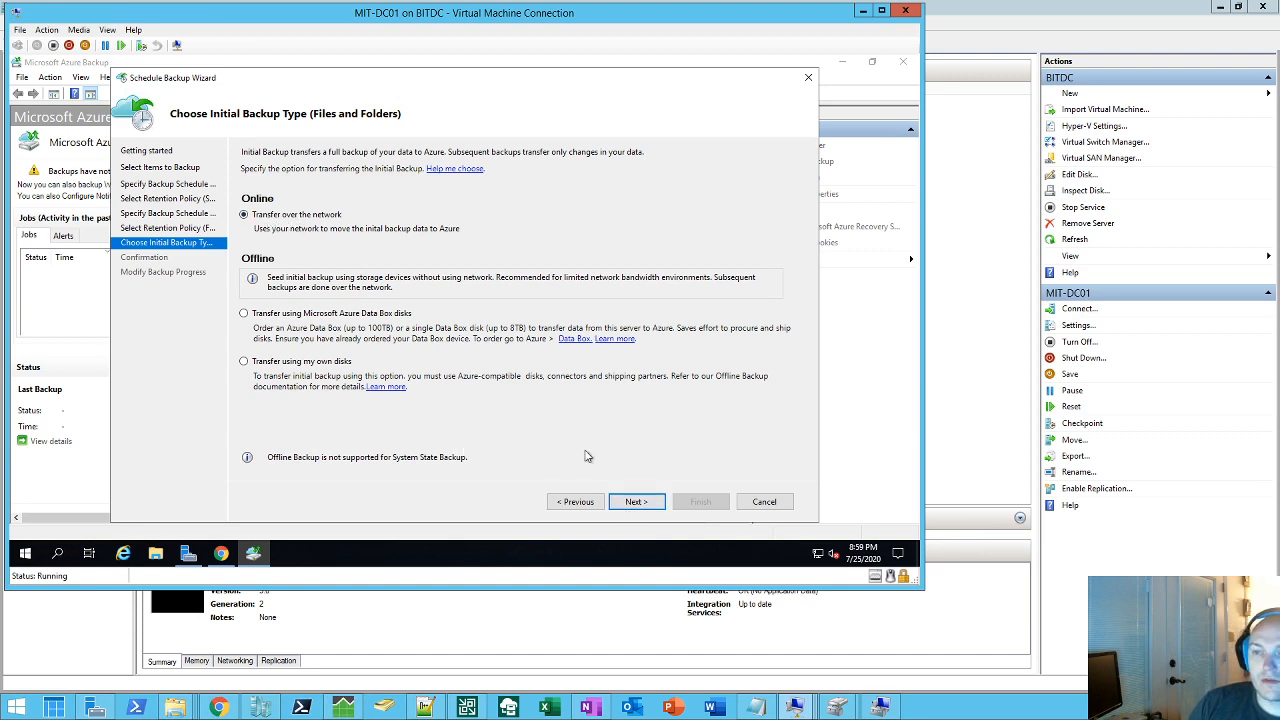
Step: Review the confirmation summary and finish creating the backup schedule
{"action": "left_click", "coordinate": [636, 500]}
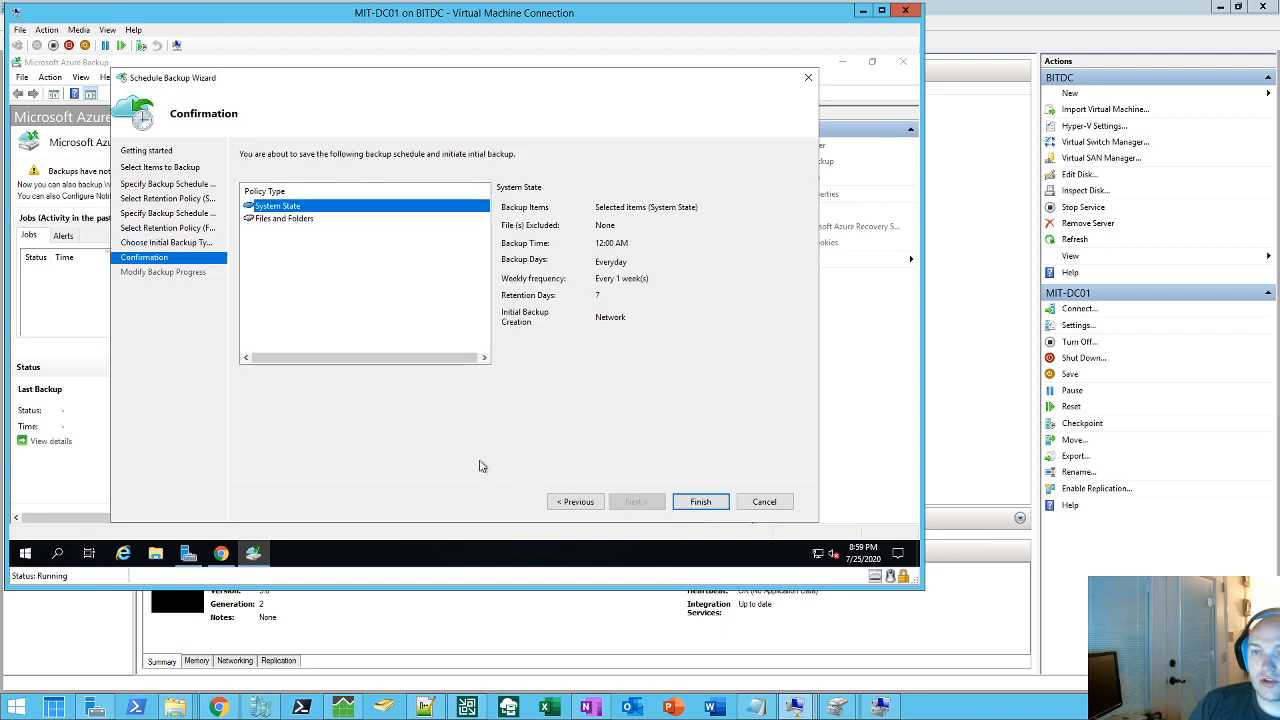
{"action": "mouse_move", "coordinate": [644, 220]}
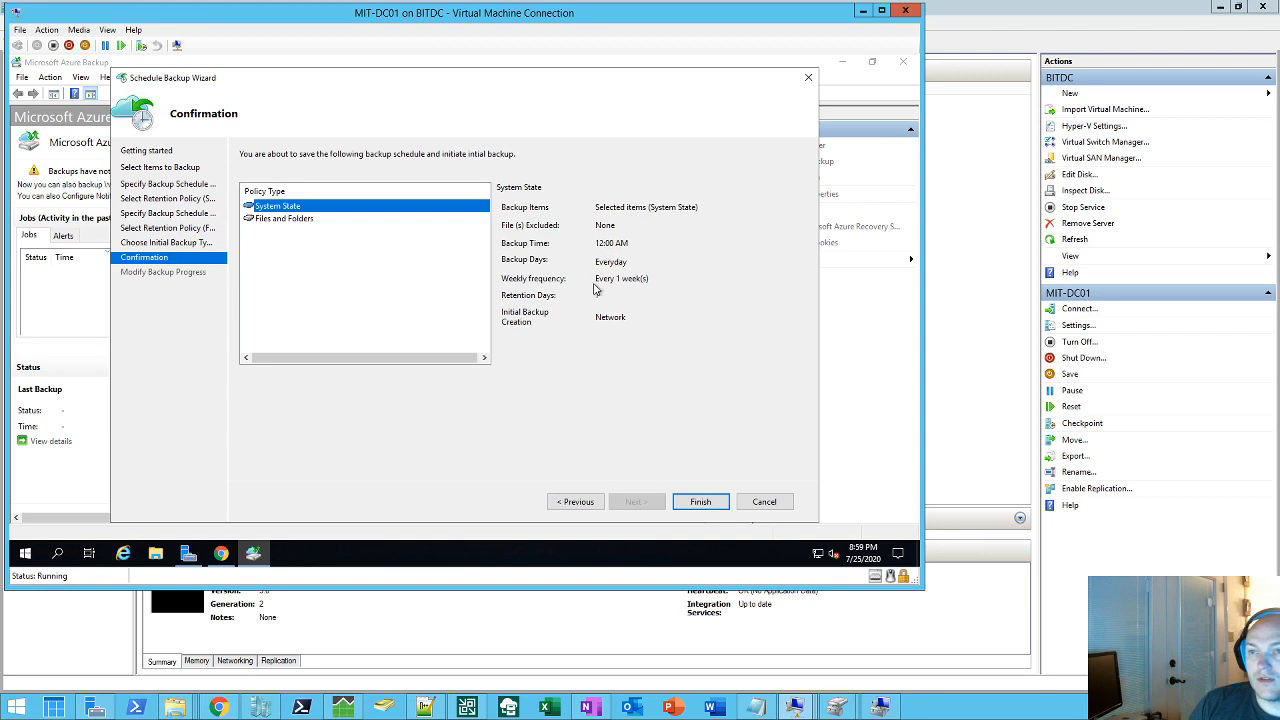
{"action": "mouse_move", "coordinate": [596, 296]}
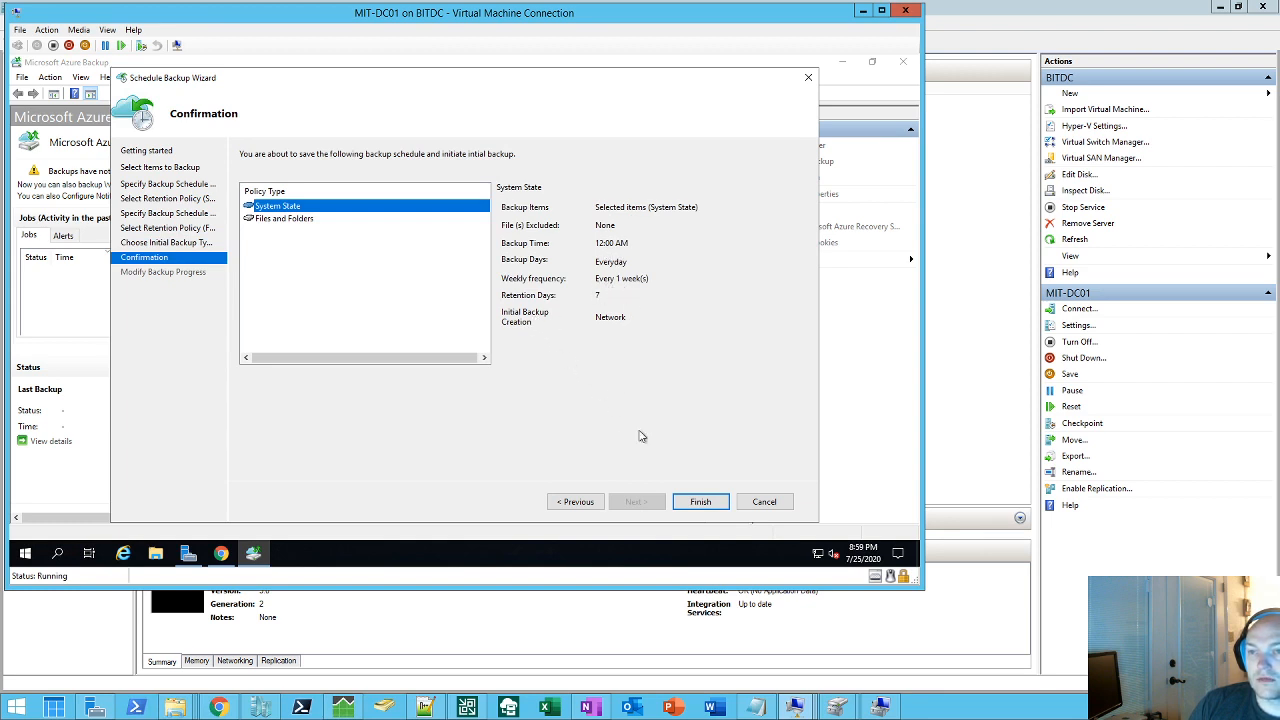
{"action": "left_click", "coordinate": [700, 500]}
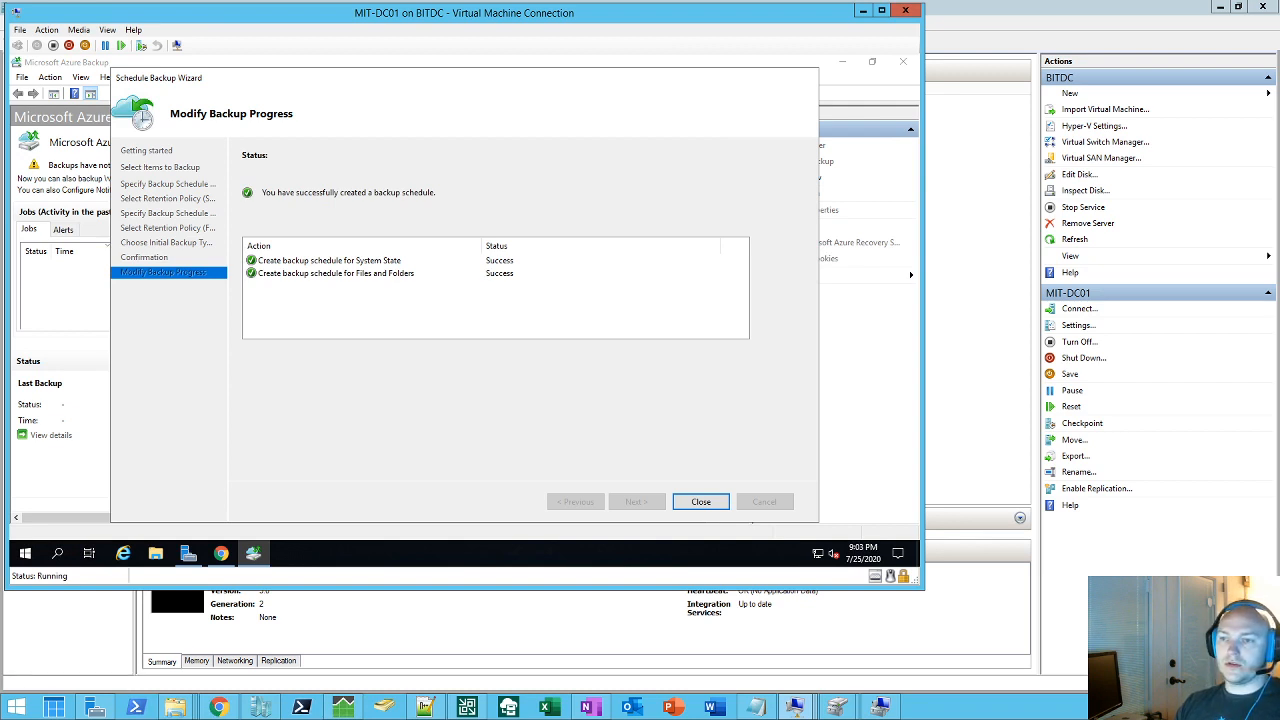
Step: Run Back Up Now for Files and Folders, retained until 8/24/2020
{"action": "left_click", "coordinate": [700, 500]}
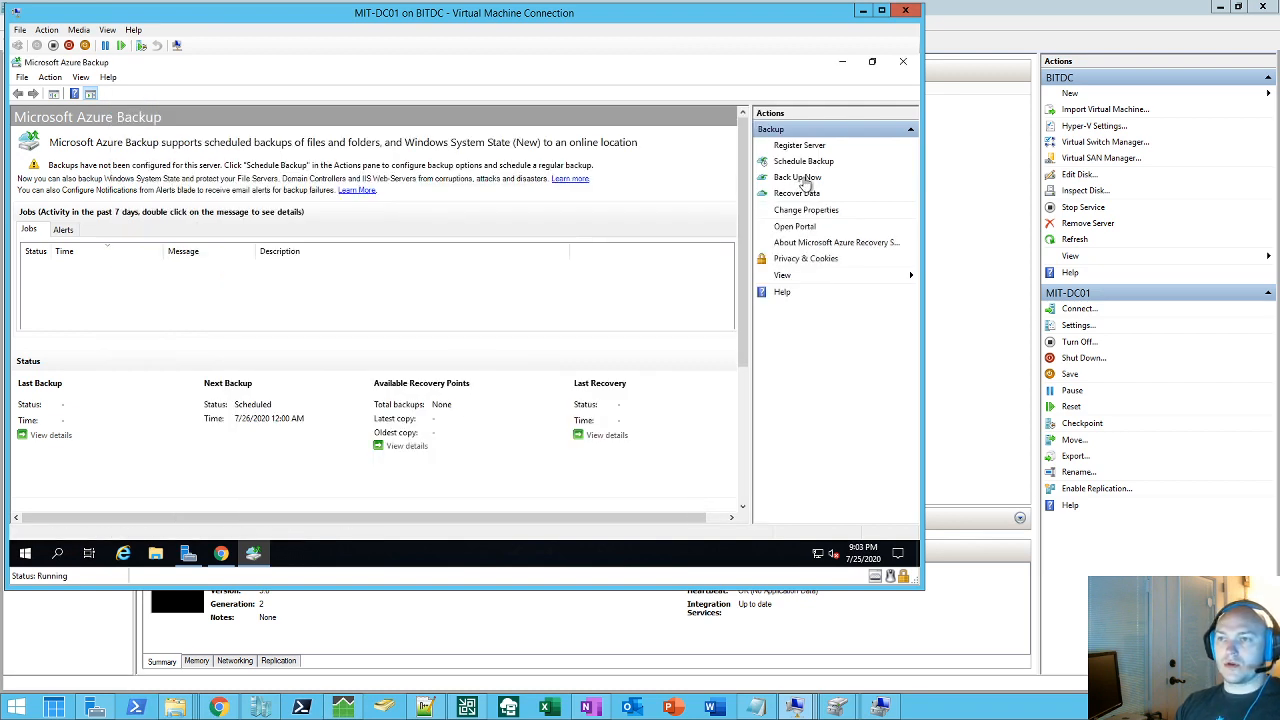
{"action": "left_click", "coordinate": [796, 176]}
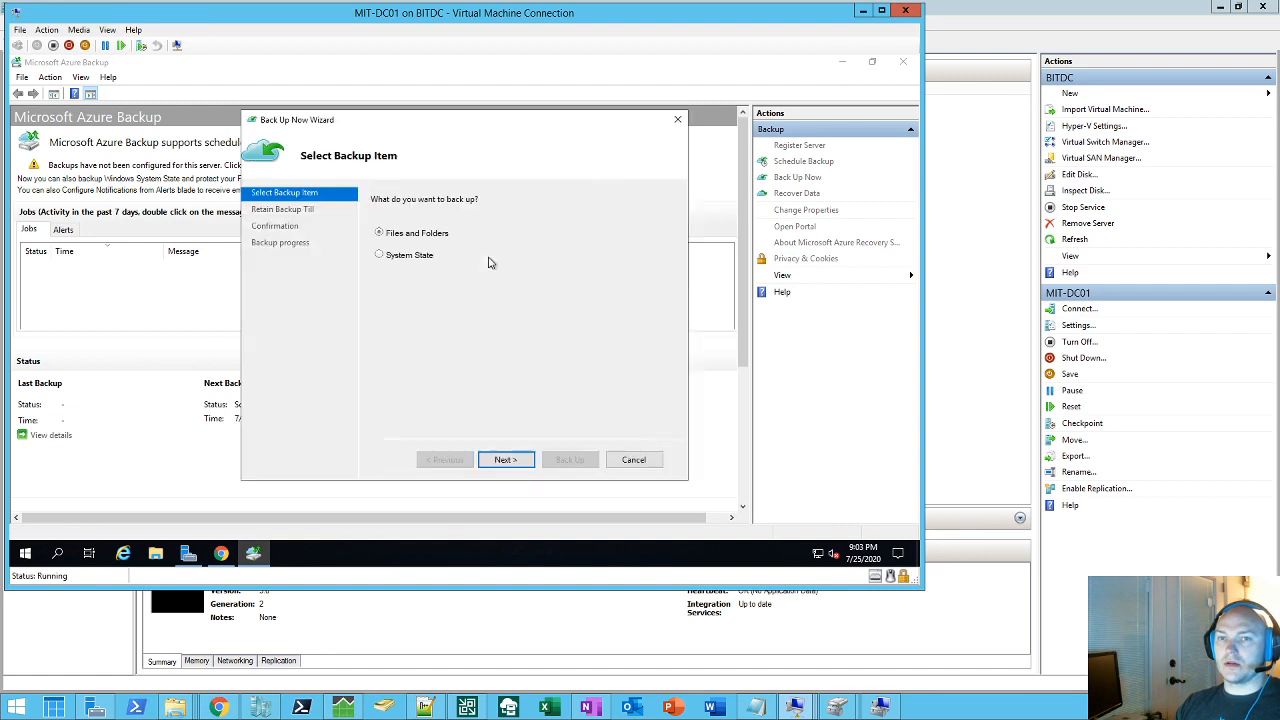
{"action": "mouse_move", "coordinate": [478, 406]}
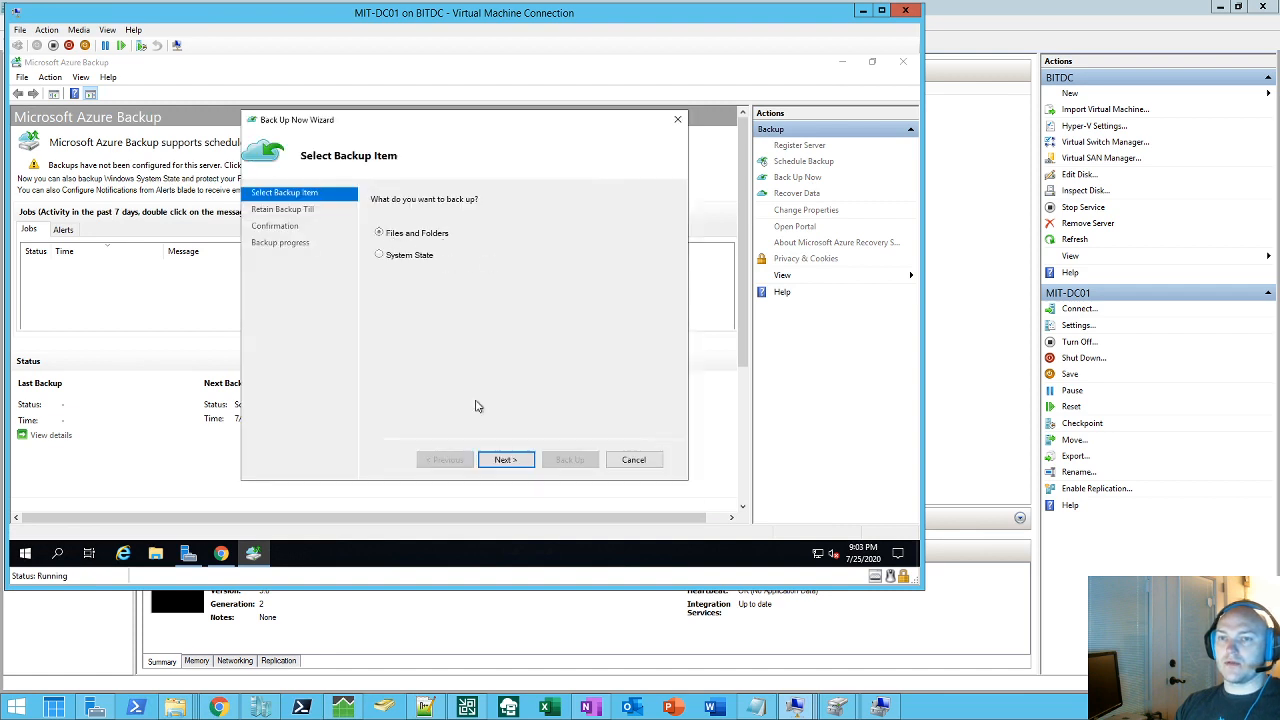
{"action": "left_click", "coordinate": [504, 458]}
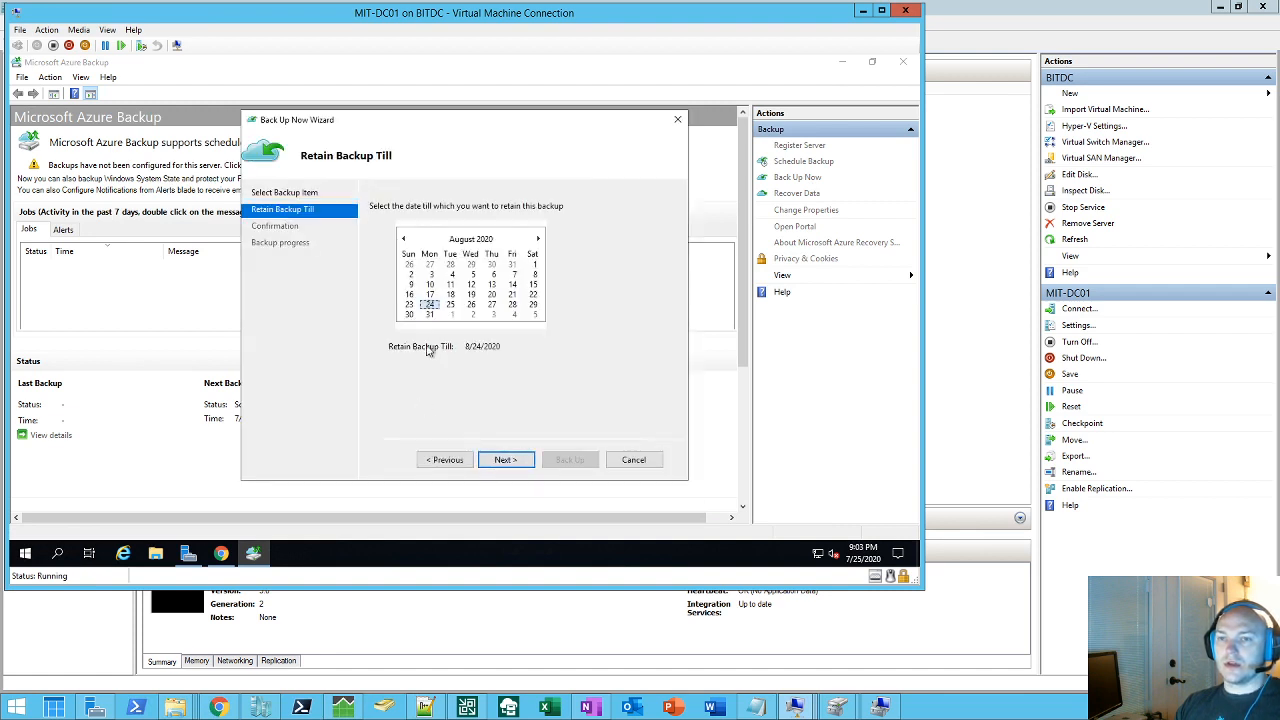
{"action": "mouse_move", "coordinate": [472, 358]}
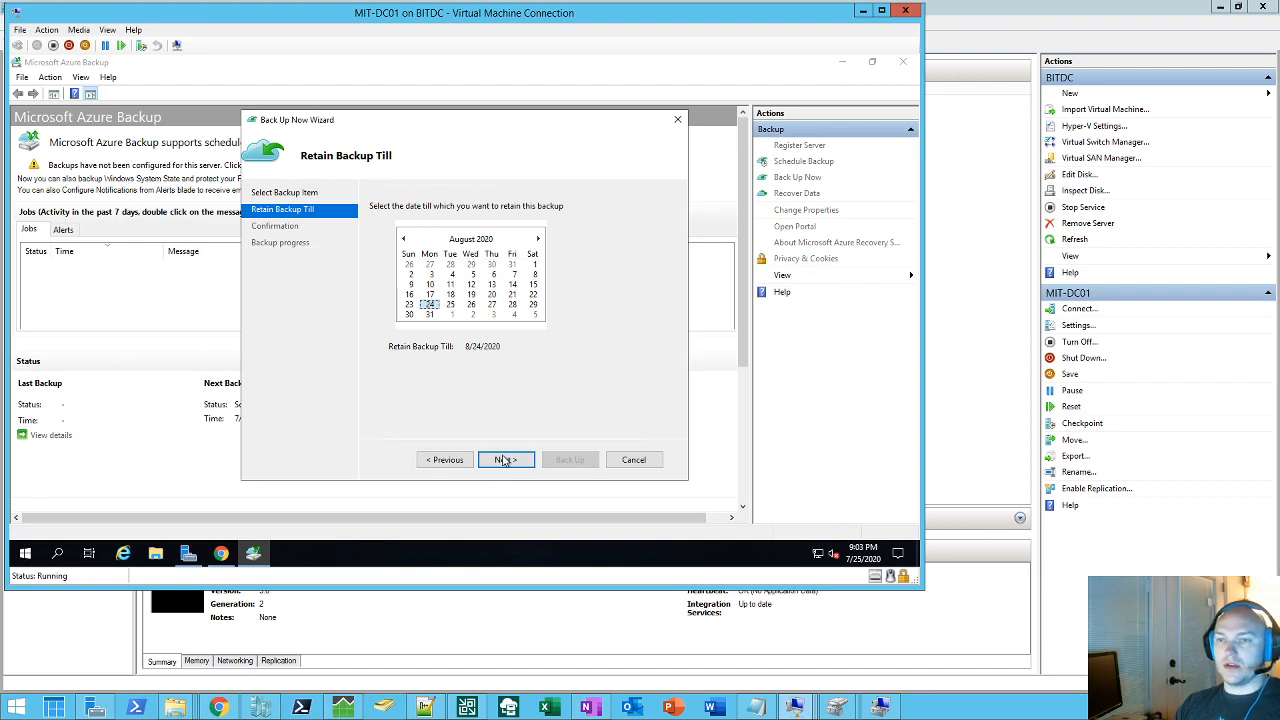
{"action": "left_click", "coordinate": [504, 458]}
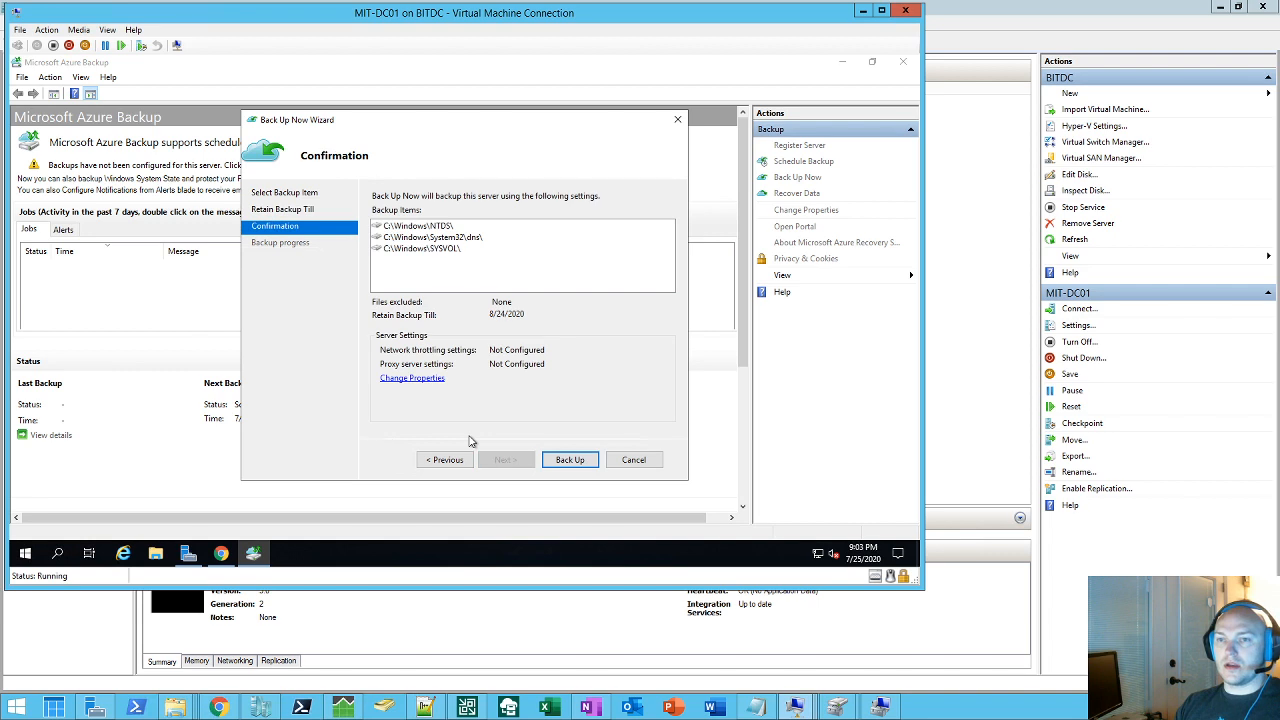
{"action": "left_click", "coordinate": [568, 458]}
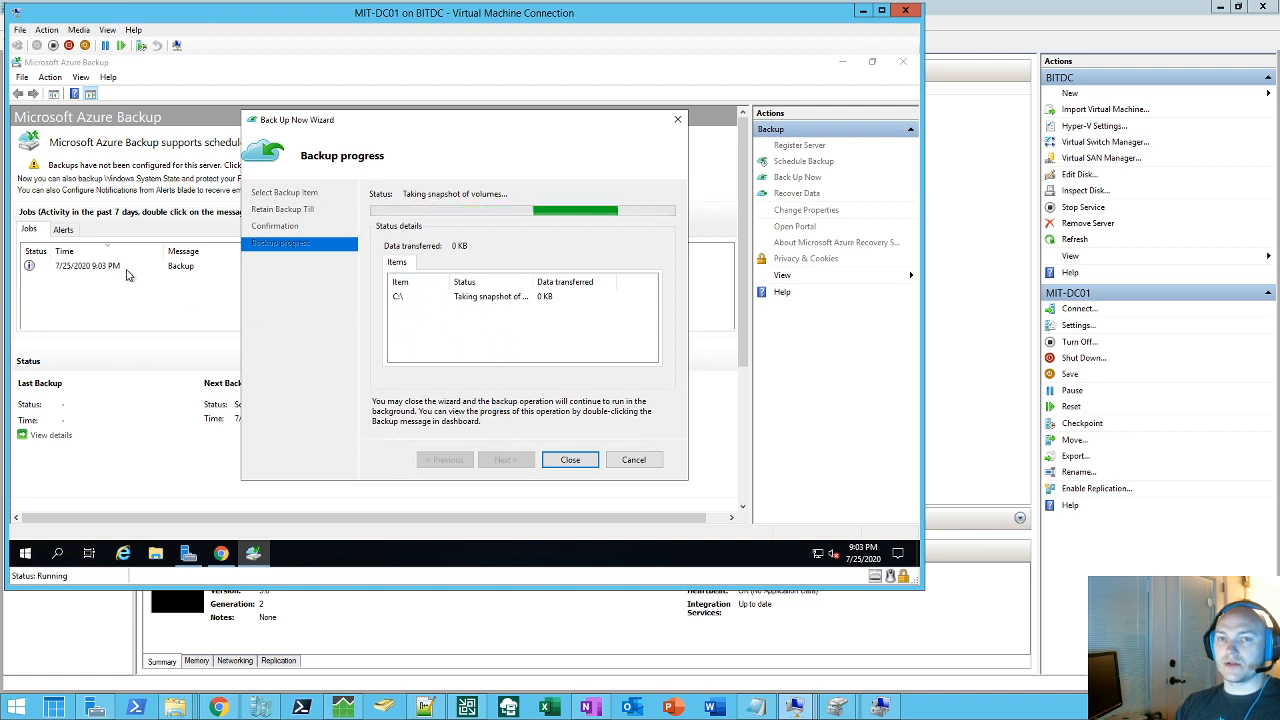
{"action": "mouse_move", "coordinate": [192, 496]}
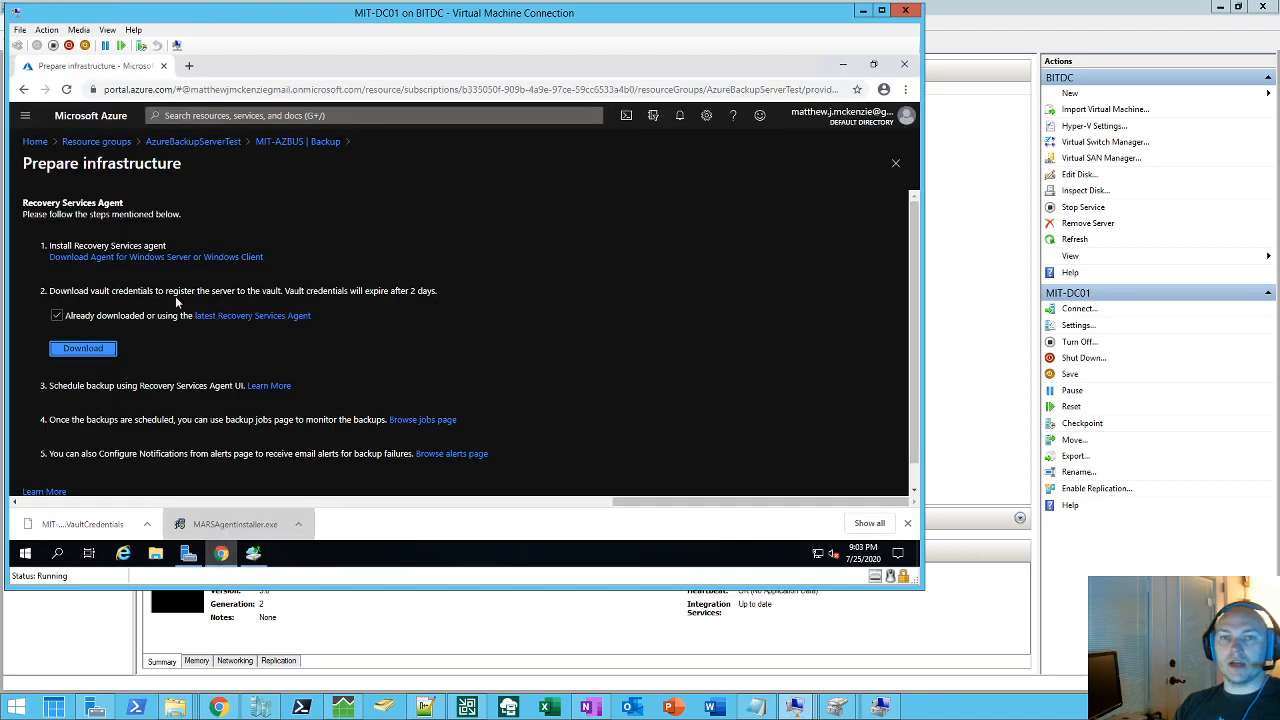
{"action": "mouse_move", "coordinate": [192, 140]}
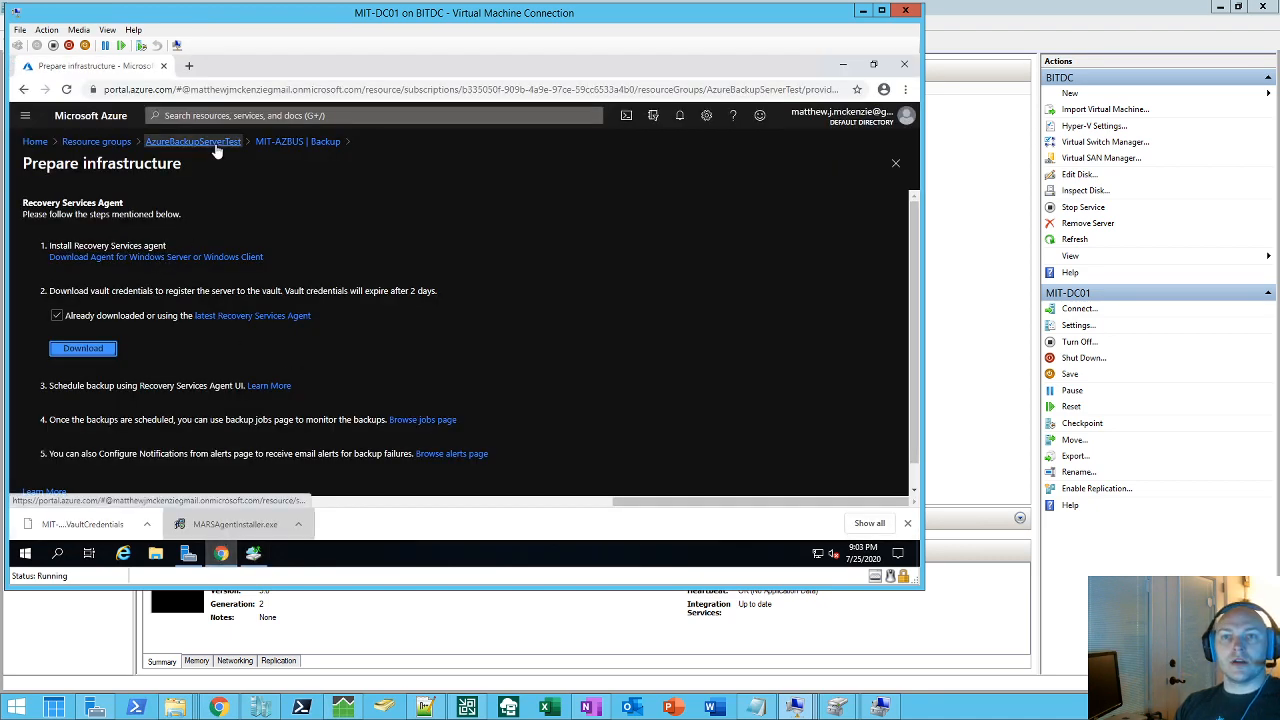
{"action": "mouse_move", "coordinate": [192, 140]}
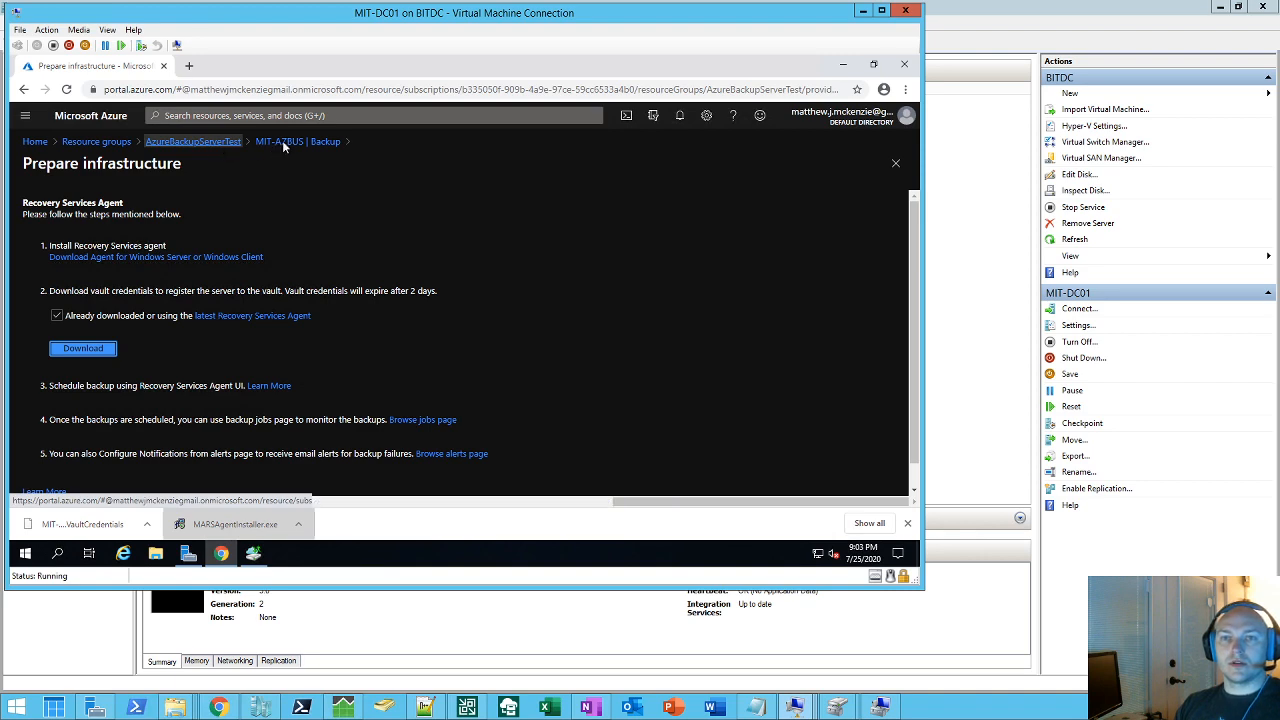
Step: From the AzureBackupServerTest resource group, reach the MIT-AZBUS vault's Backup Alerts page
{"action": "left_click", "coordinate": [192, 140]}
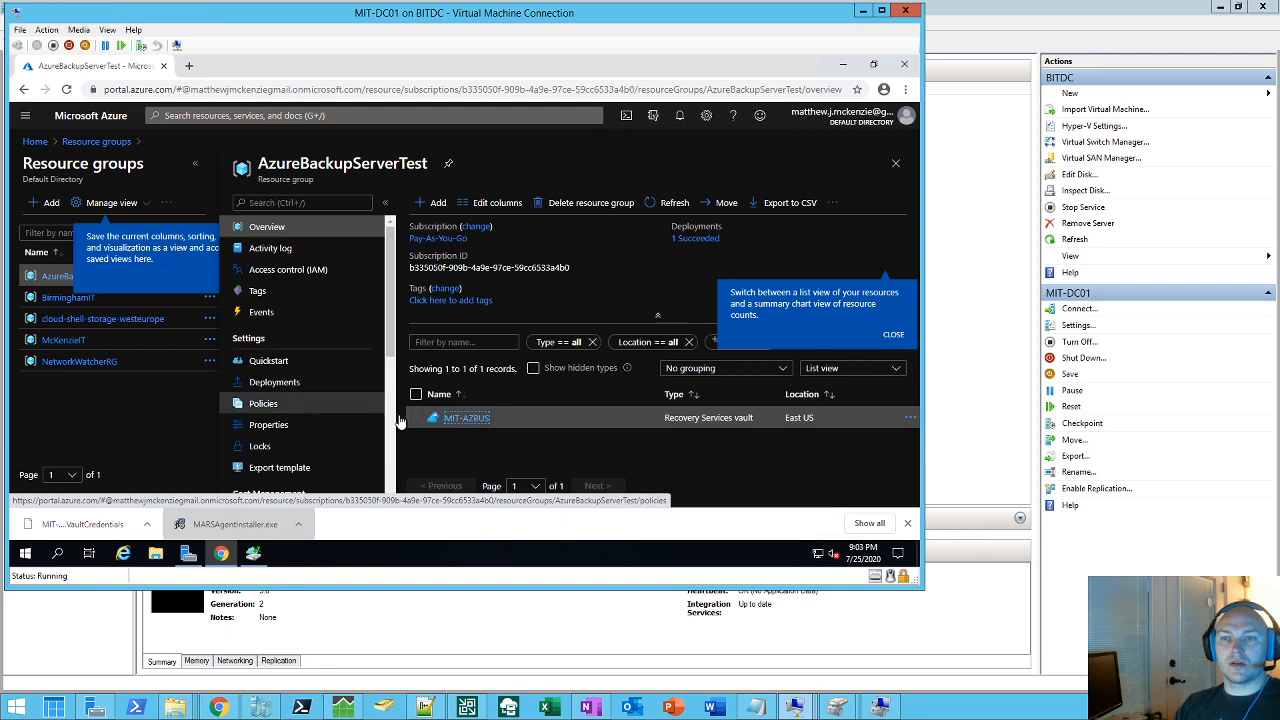
{"action": "left_click", "coordinate": [468, 418]}
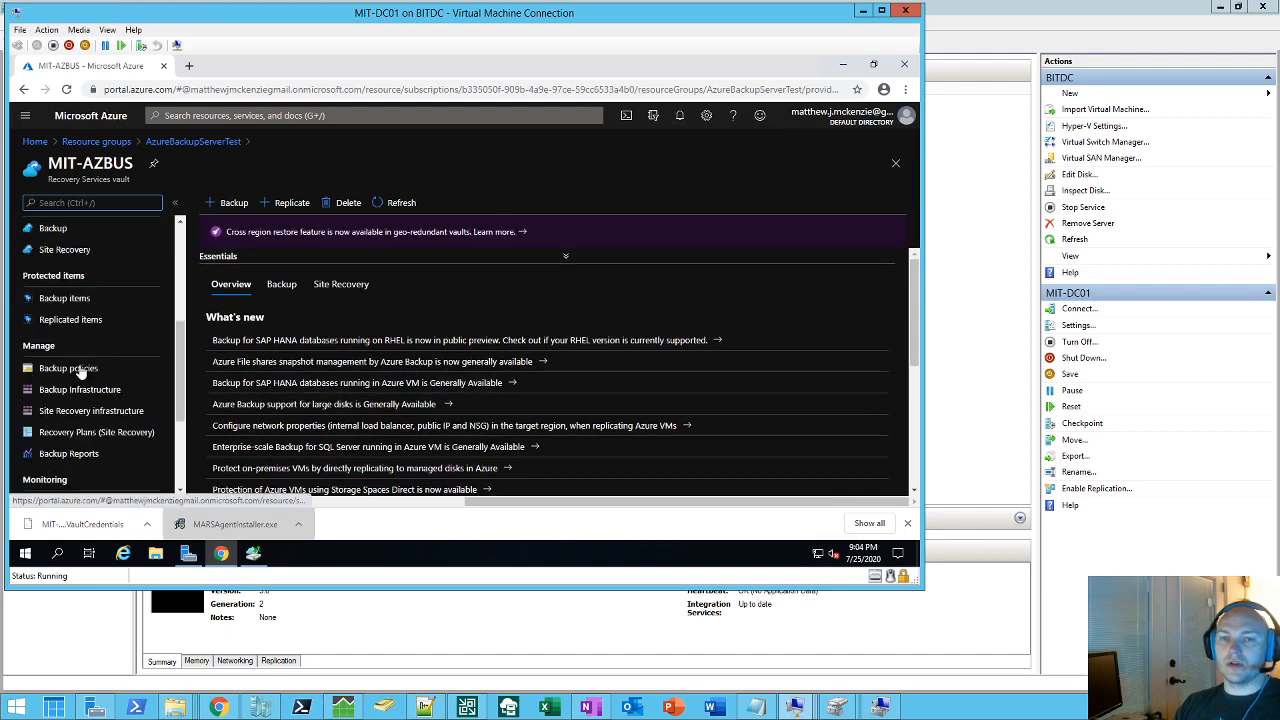
{"action": "scroll", "scroll_direction": "down", "scroll_amount": 3}
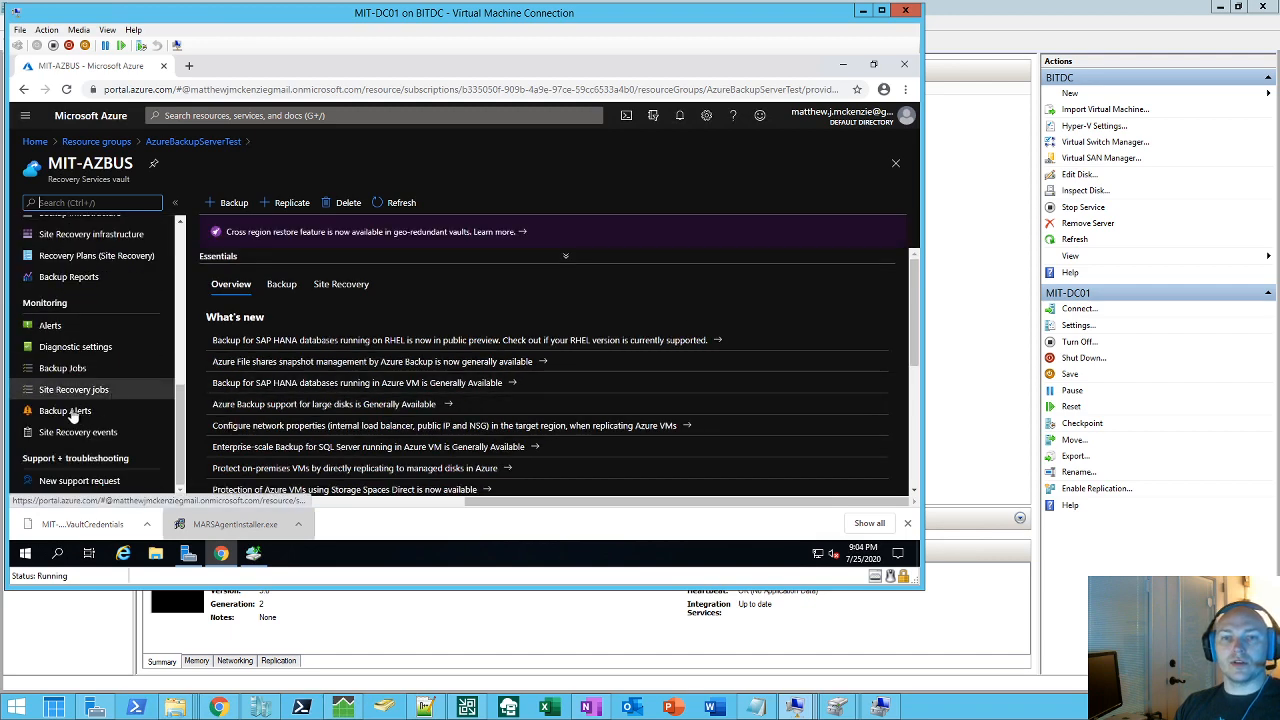
{"action": "left_click", "coordinate": [64, 412]}
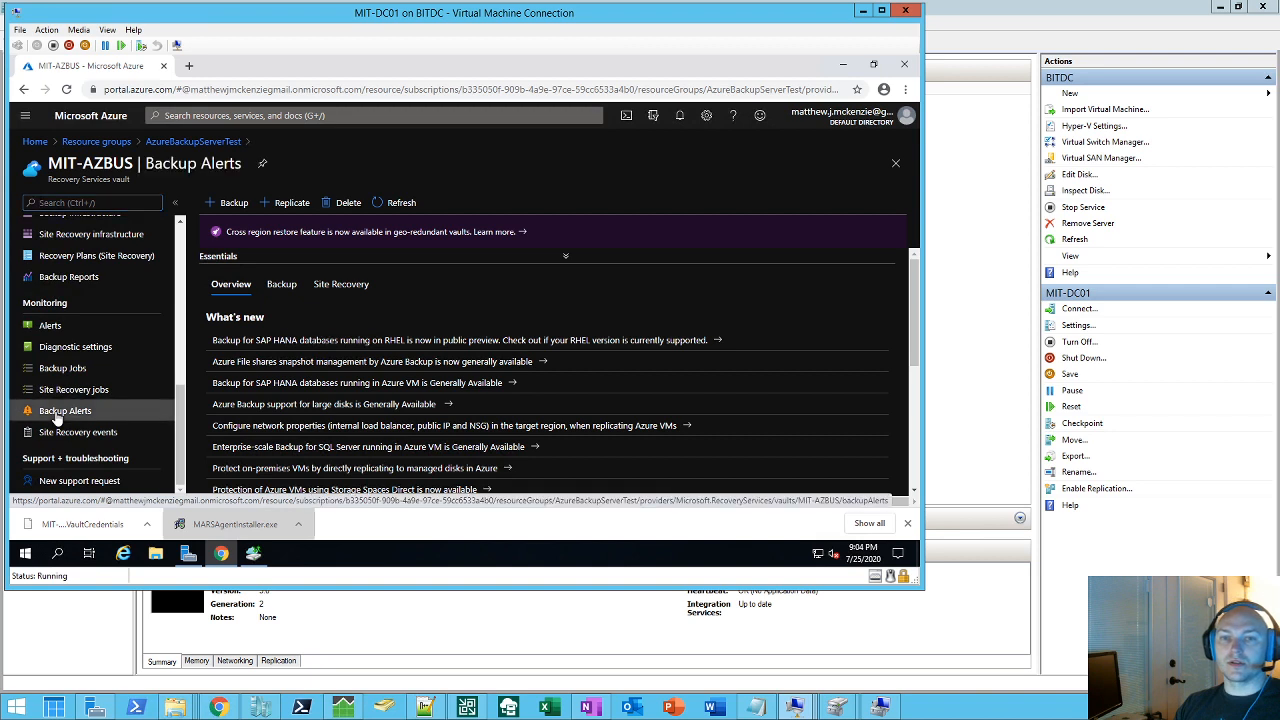
Step: In Configure notifications, turn email notifications on with Warning and Information severities included
{"action": "left_click", "coordinate": [64, 410]}
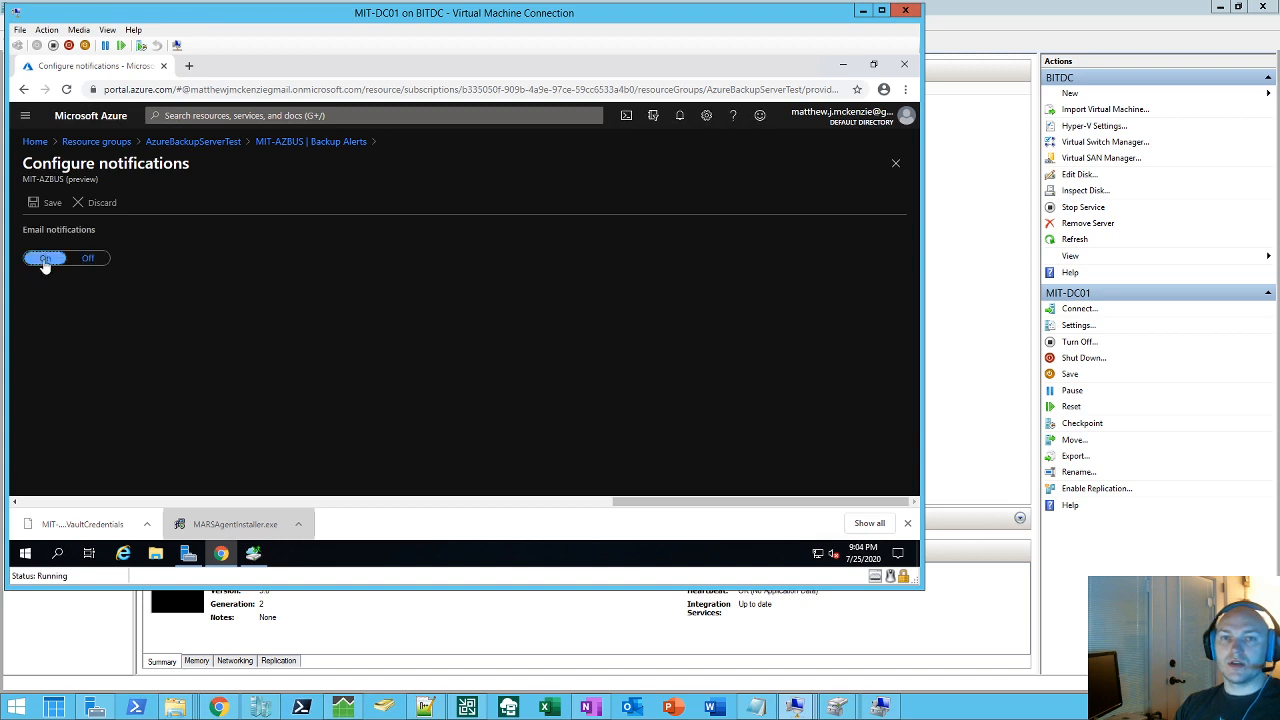
{"action": "left_click", "coordinate": [44, 258]}
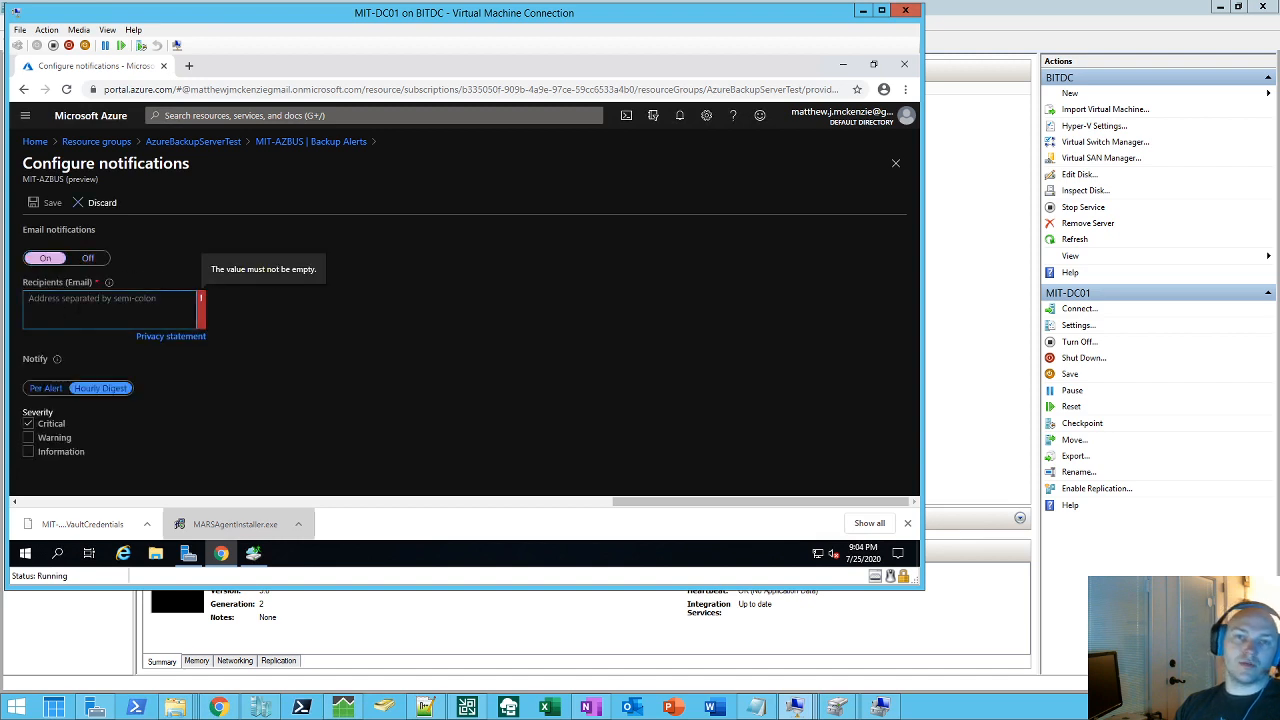
{"action": "left_click", "coordinate": [28, 452]}
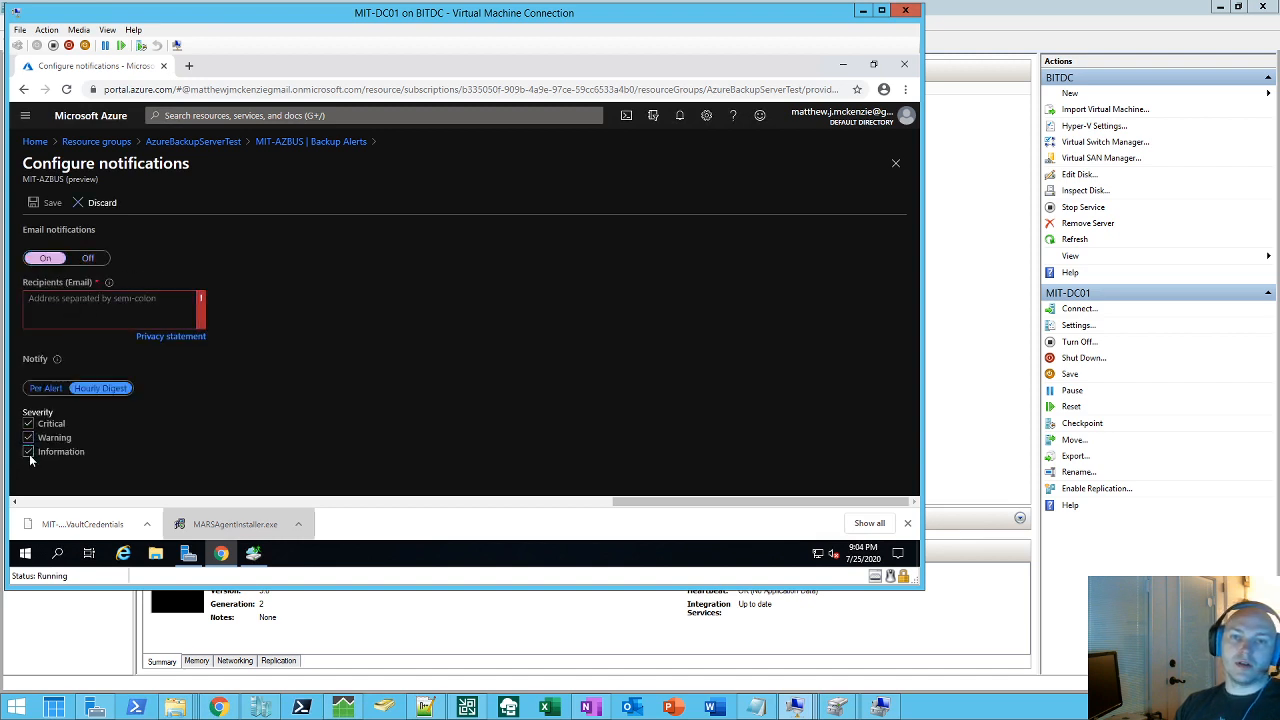
{"action": "left_click", "coordinate": [110, 308]}
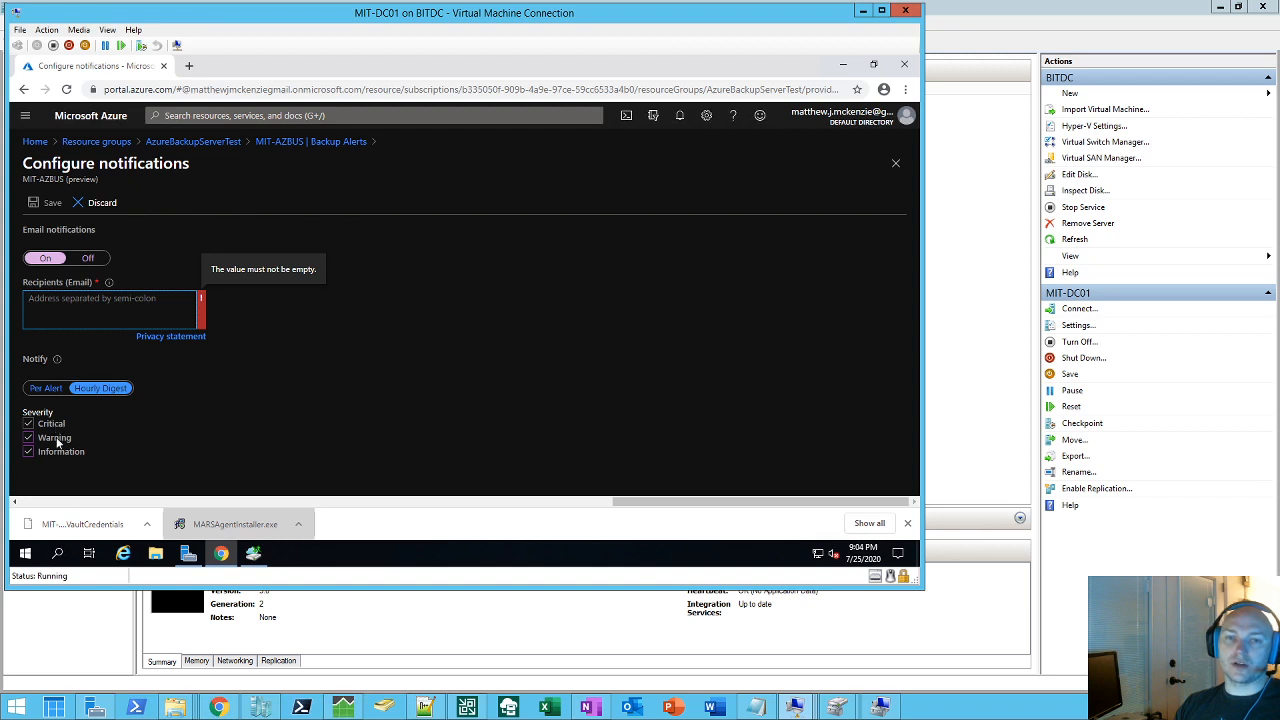
{"action": "mouse_move", "coordinate": [122, 442]}
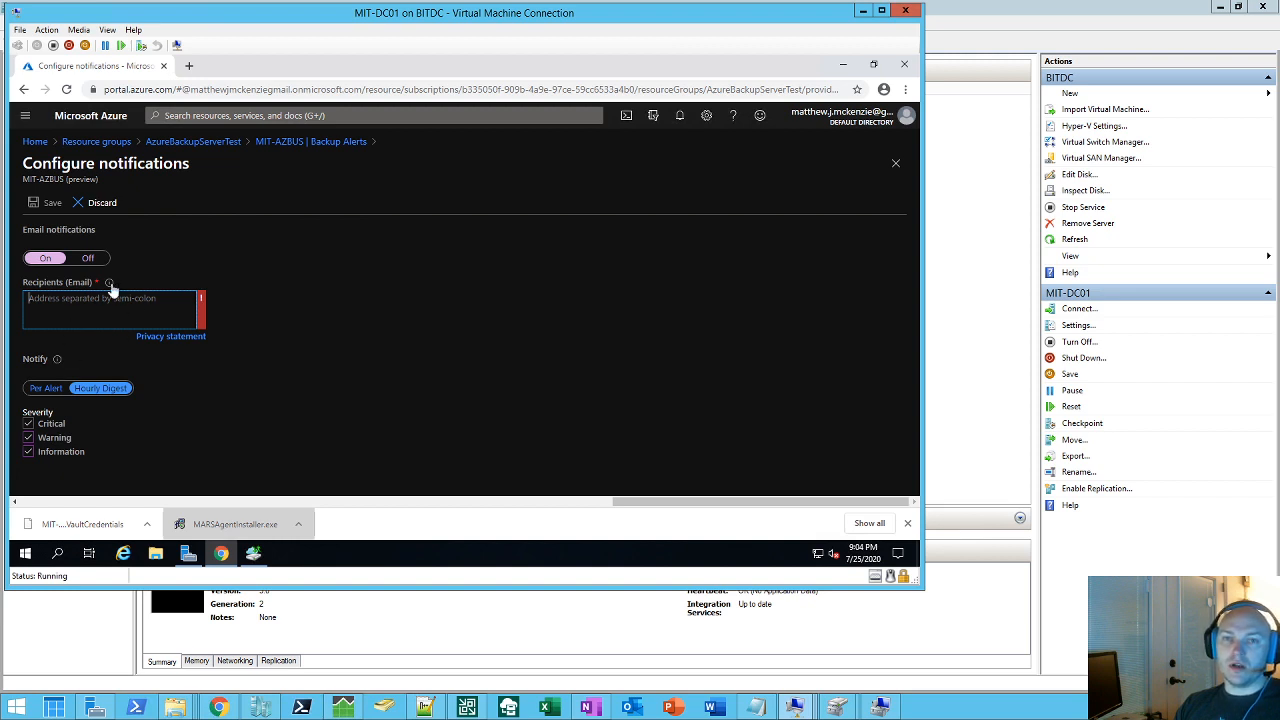
{"action": "mouse_move", "coordinate": [110, 284]}
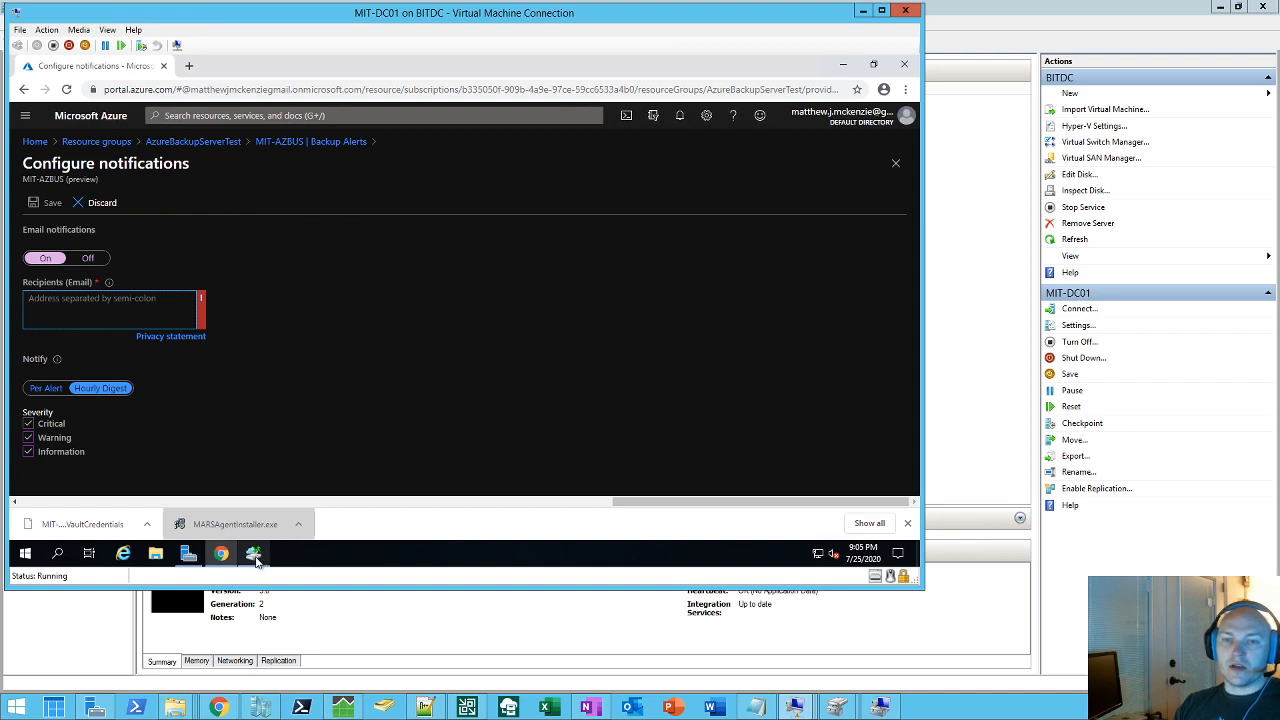
Step: Back in the MARS agent, close the backup progress page and dismiss the completed 20.22 MB job details
{"action": "left_click", "coordinate": [88, 258]}
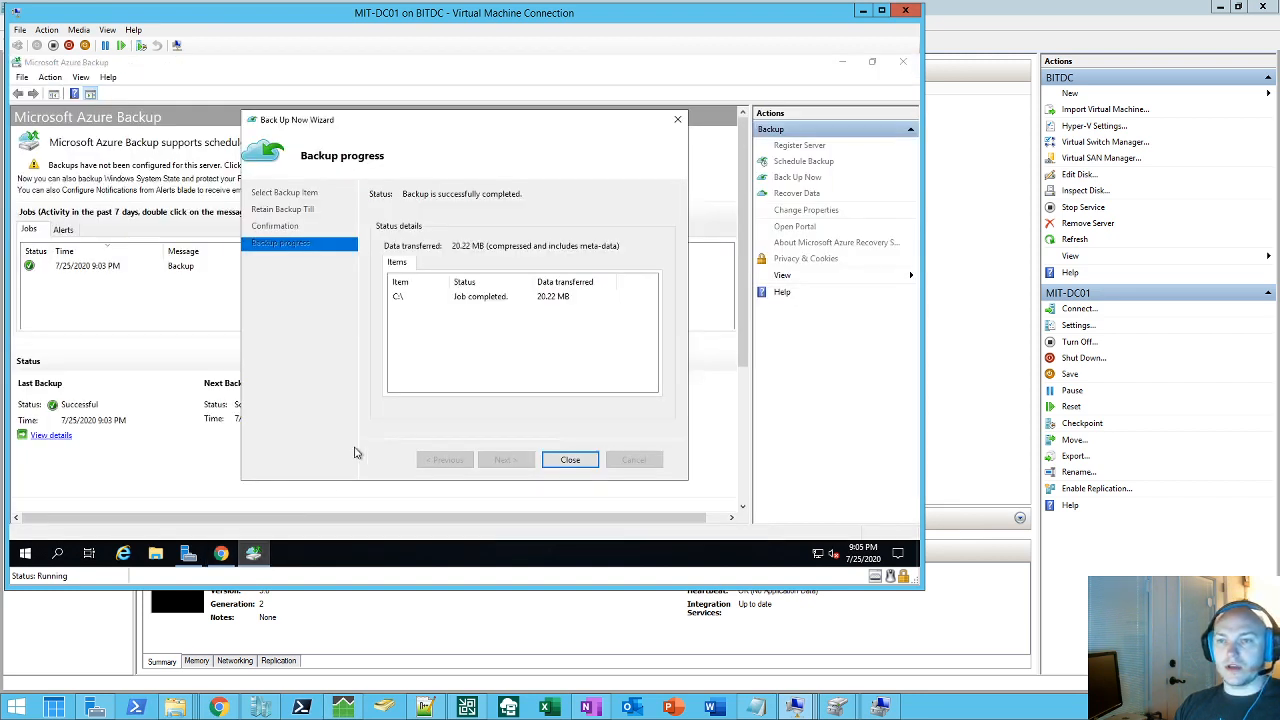
{"action": "mouse_move", "coordinate": [484, 308]}
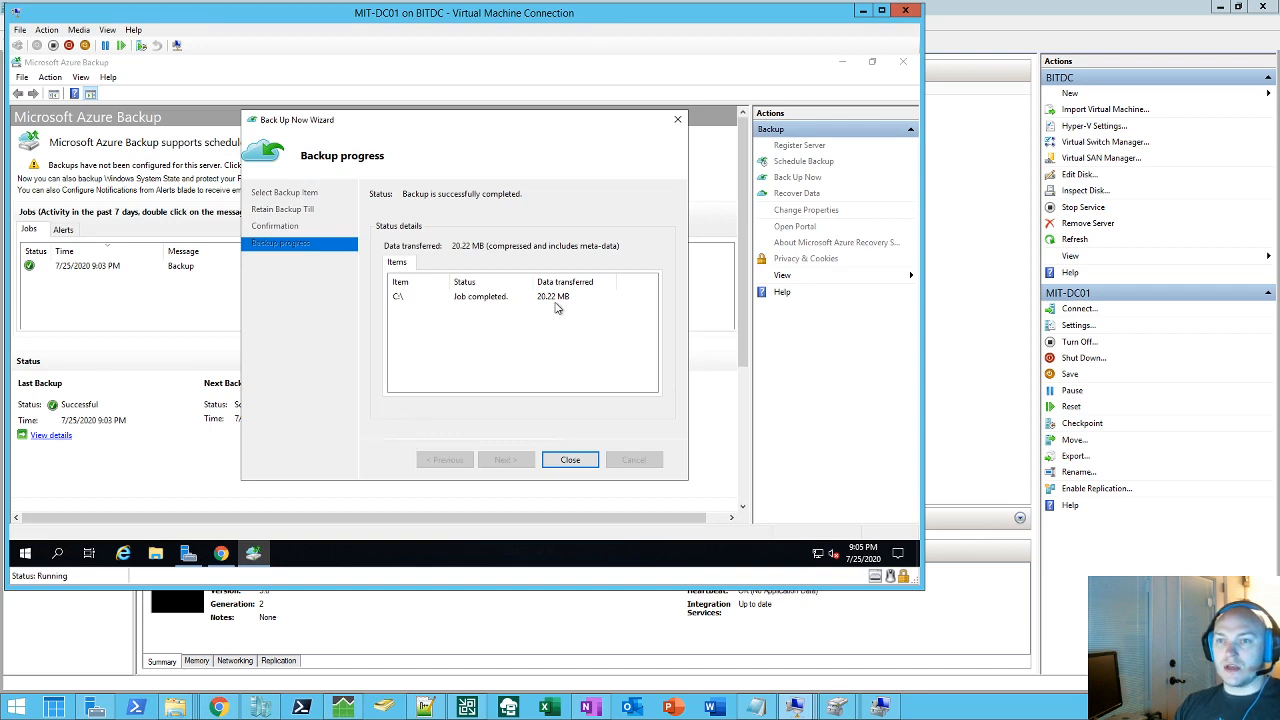
{"action": "left_click", "coordinate": [570, 458]}
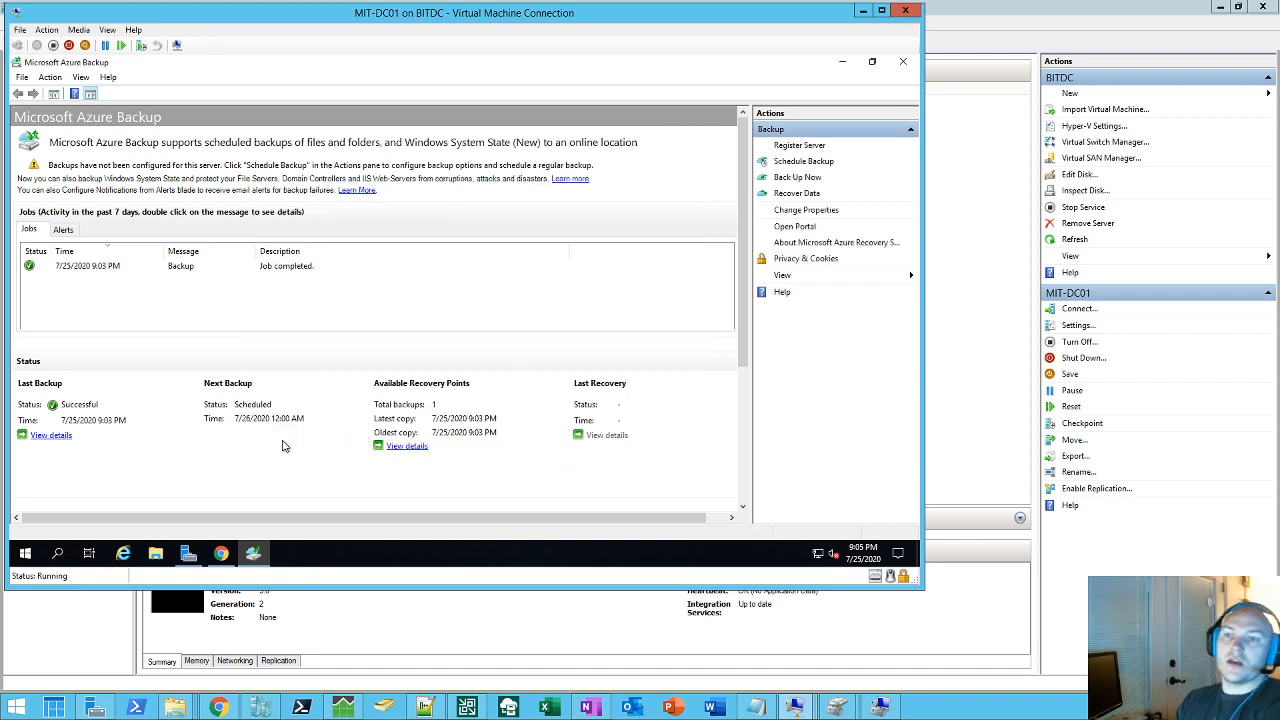
{"action": "mouse_move", "coordinate": [148, 282]}
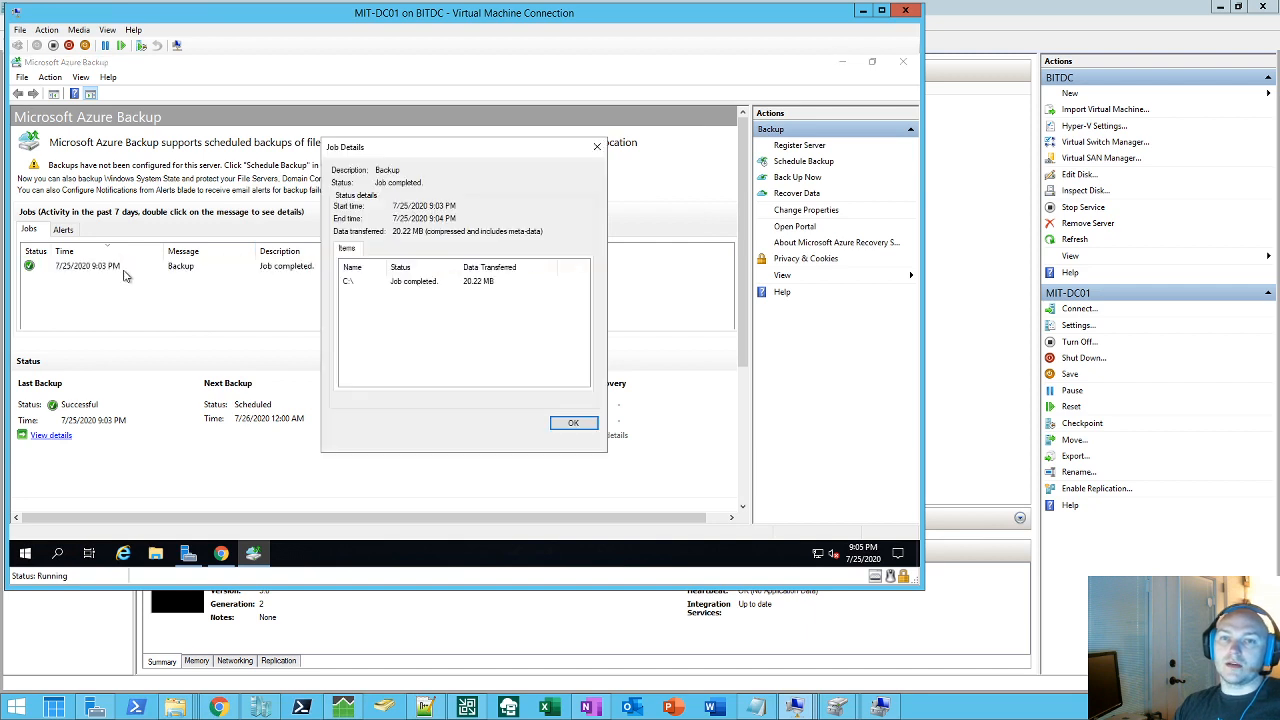
{"action": "mouse_move", "coordinate": [416, 292]}
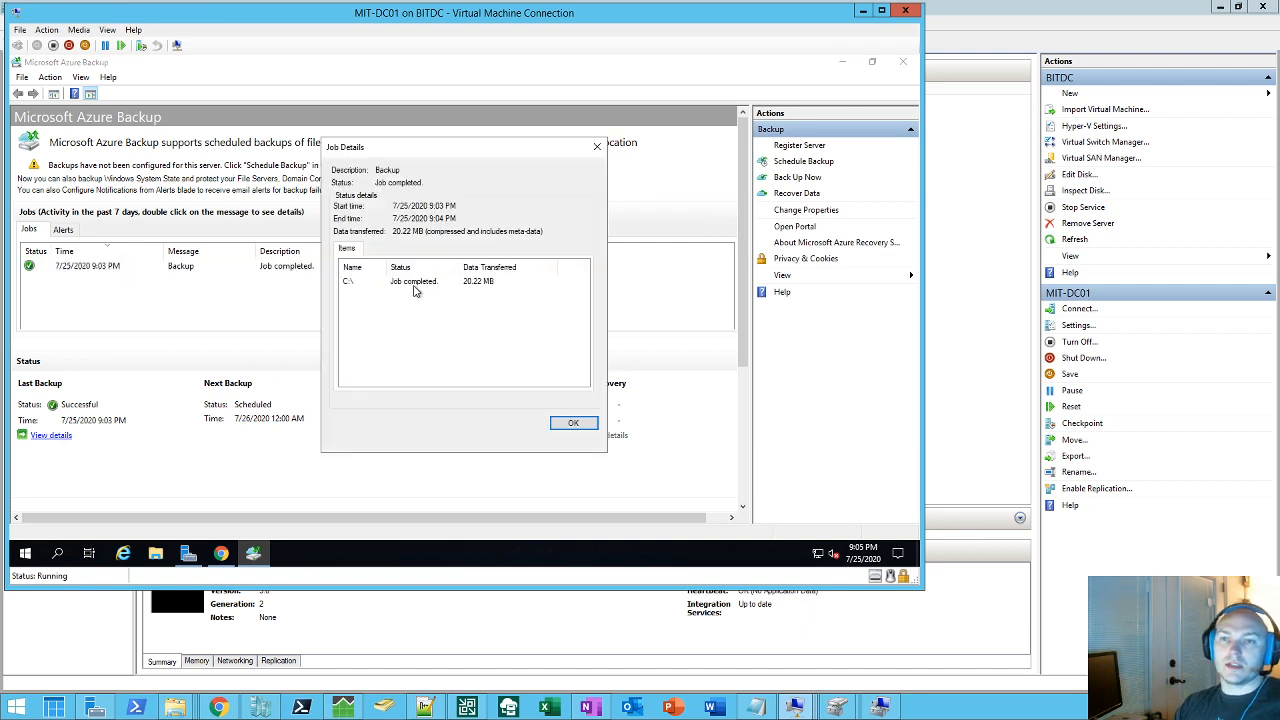
{"action": "left_click", "coordinate": [572, 422]}
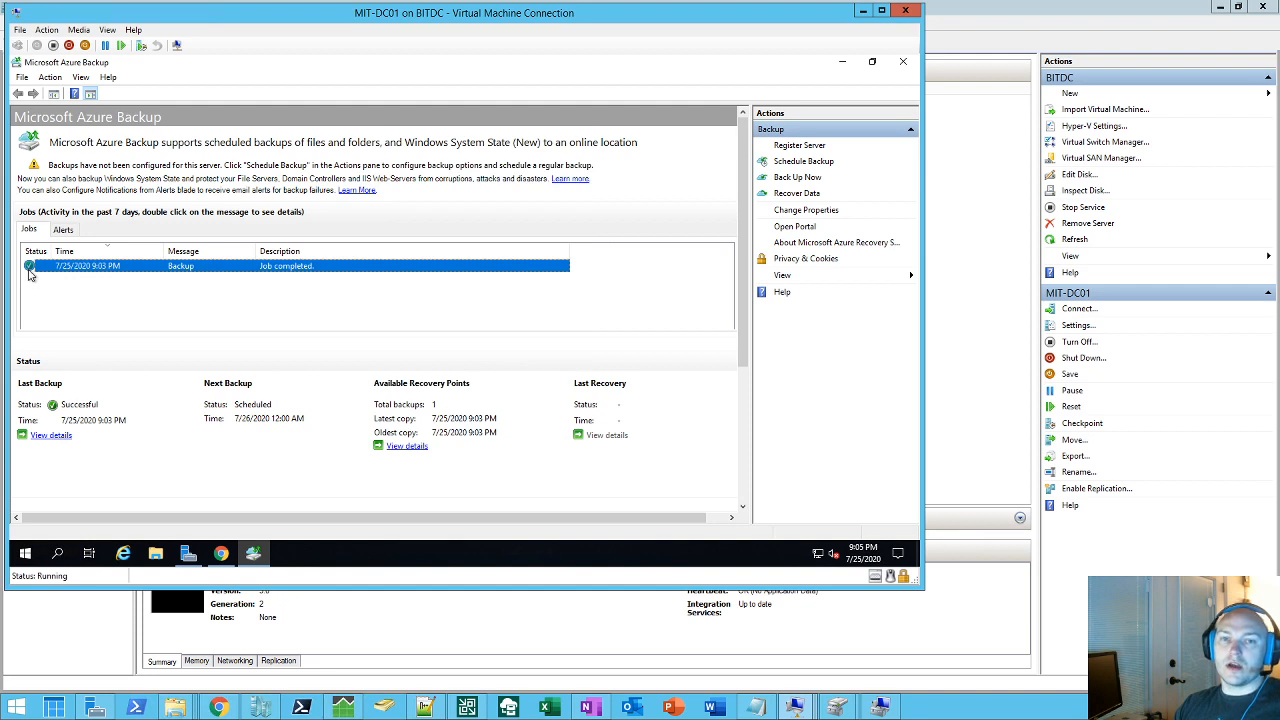
{"action": "mouse_move", "coordinate": [556, 280]}
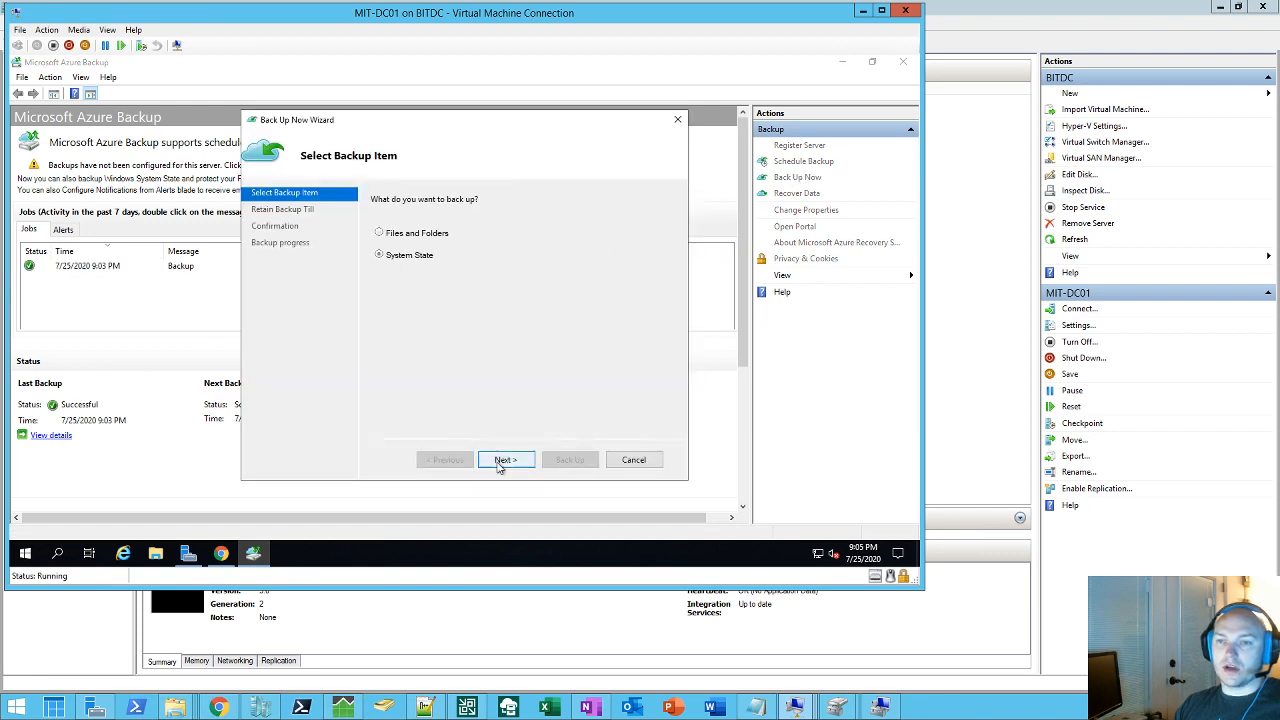
Step: Run a System State backup now and let it continue in the background
{"action": "left_click", "coordinate": [504, 458]}
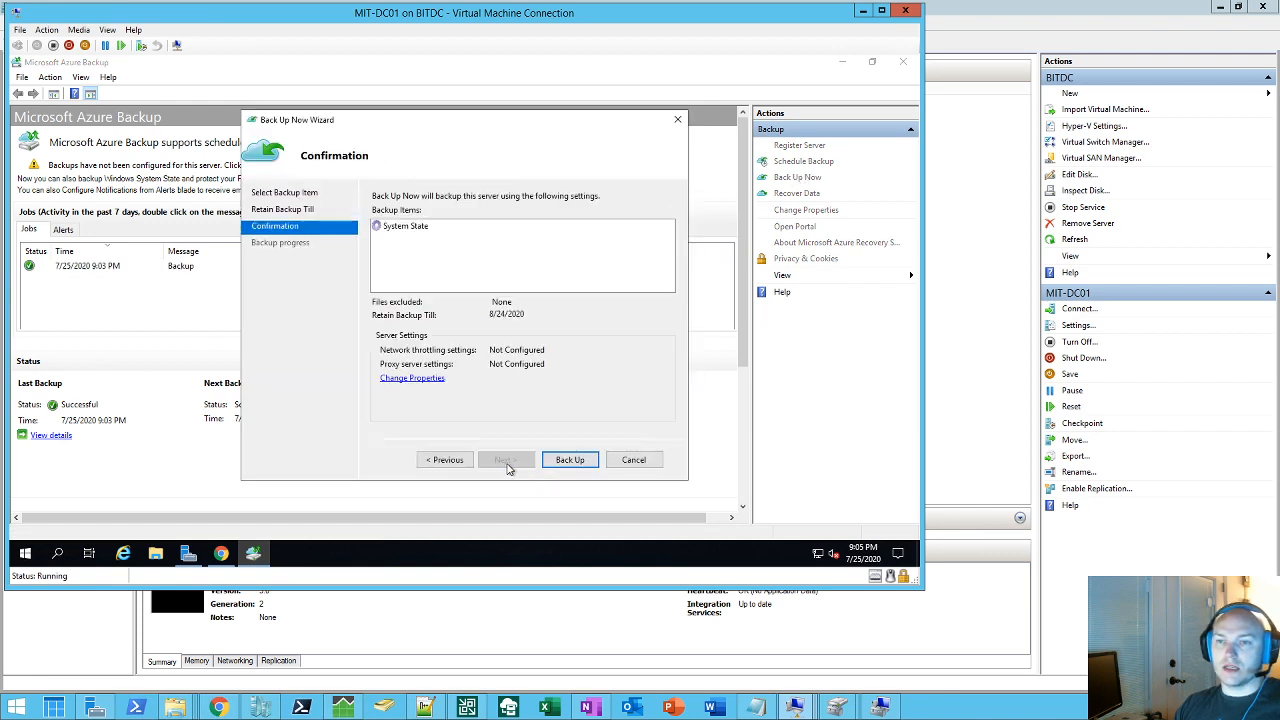
{"action": "left_click", "coordinate": [568, 458]}
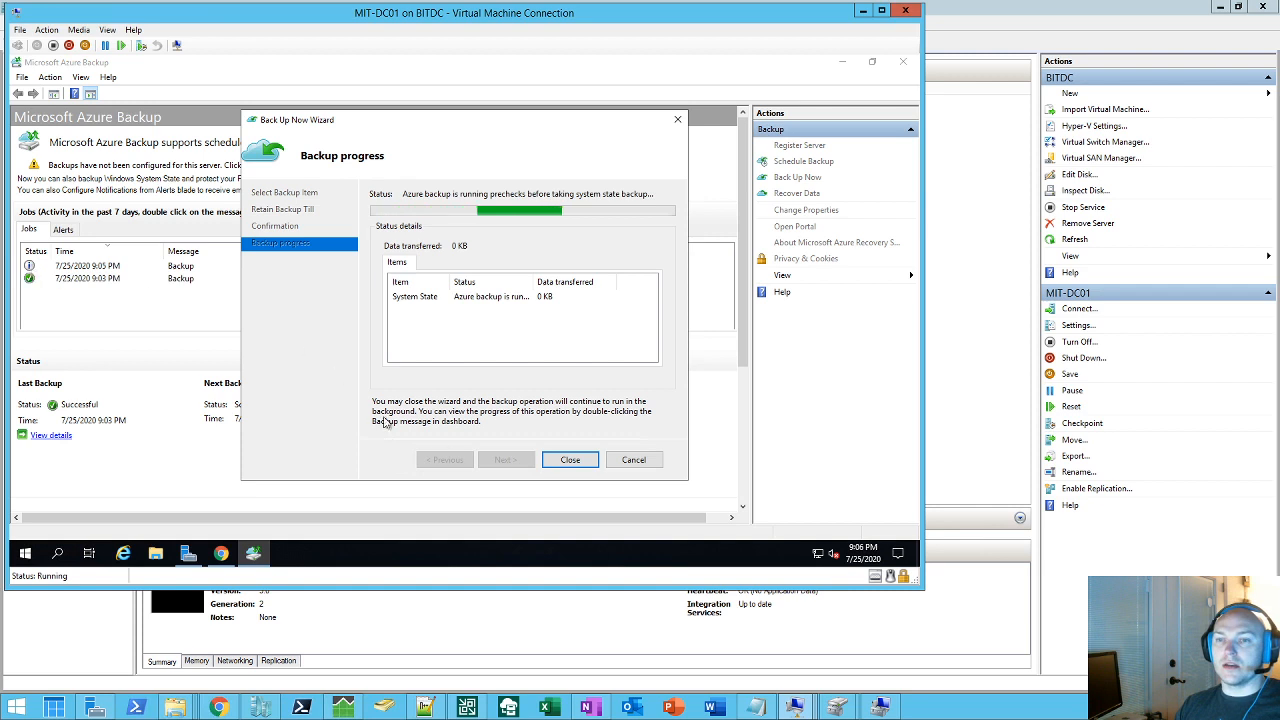
{"action": "left_click", "coordinate": [570, 458]}
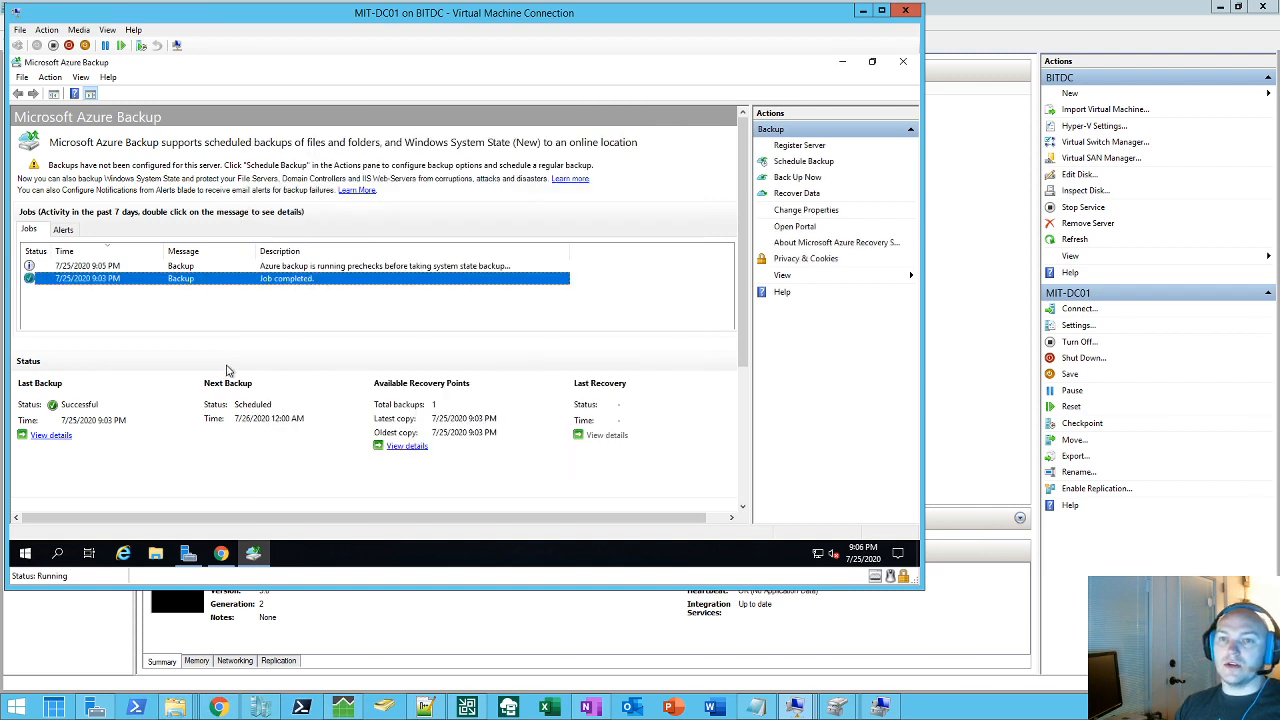
{"action": "mouse_move", "coordinate": [322, 300]}
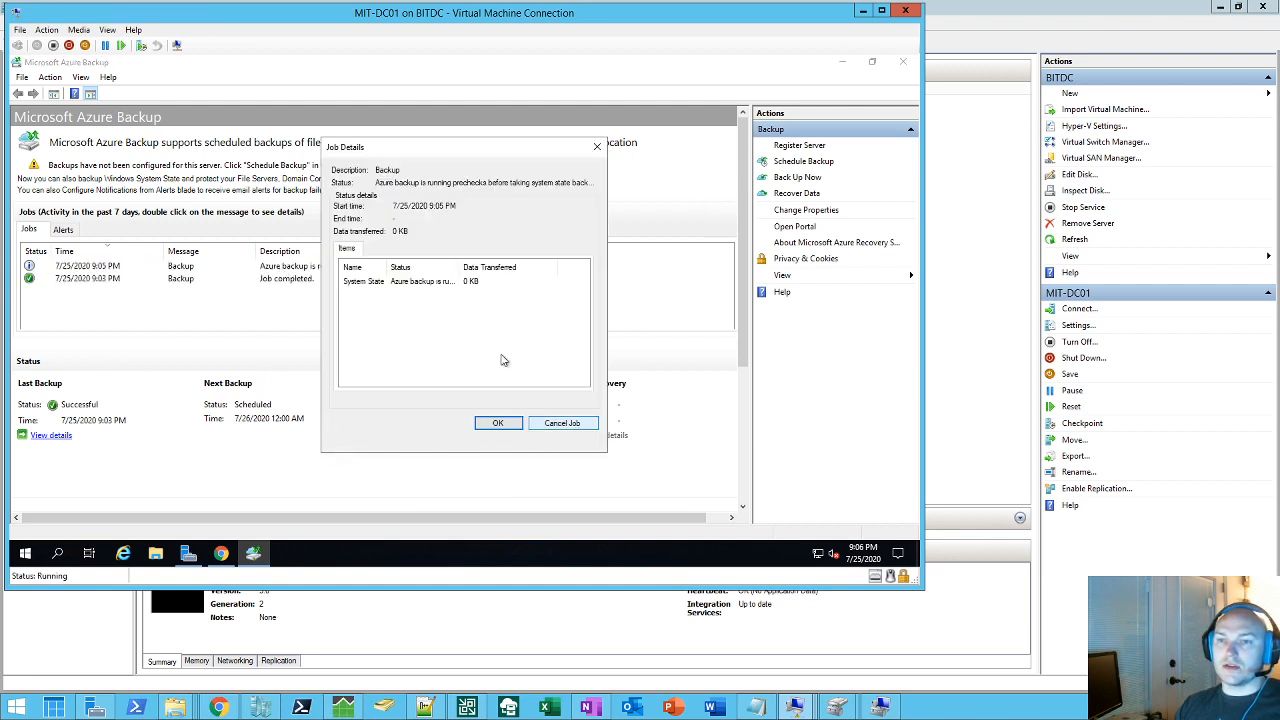
{"action": "mouse_move", "coordinate": [412, 284]}
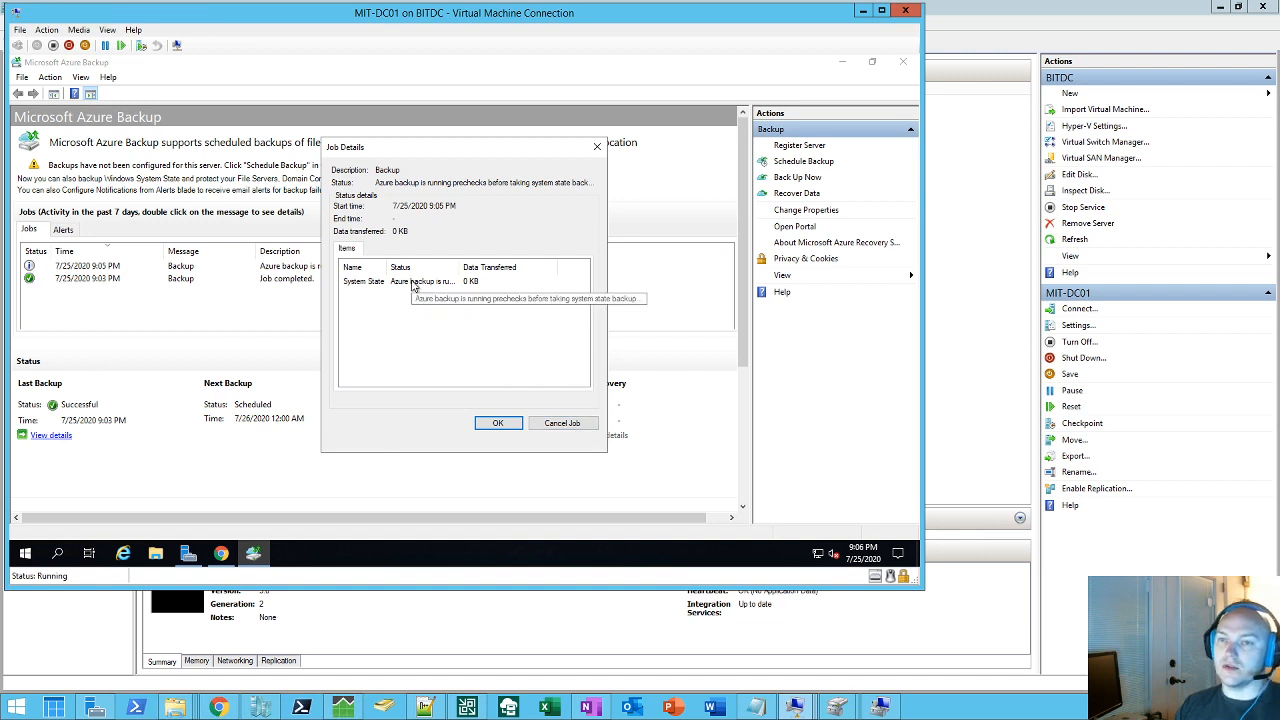
{"action": "mouse_move", "coordinate": [480, 362]}
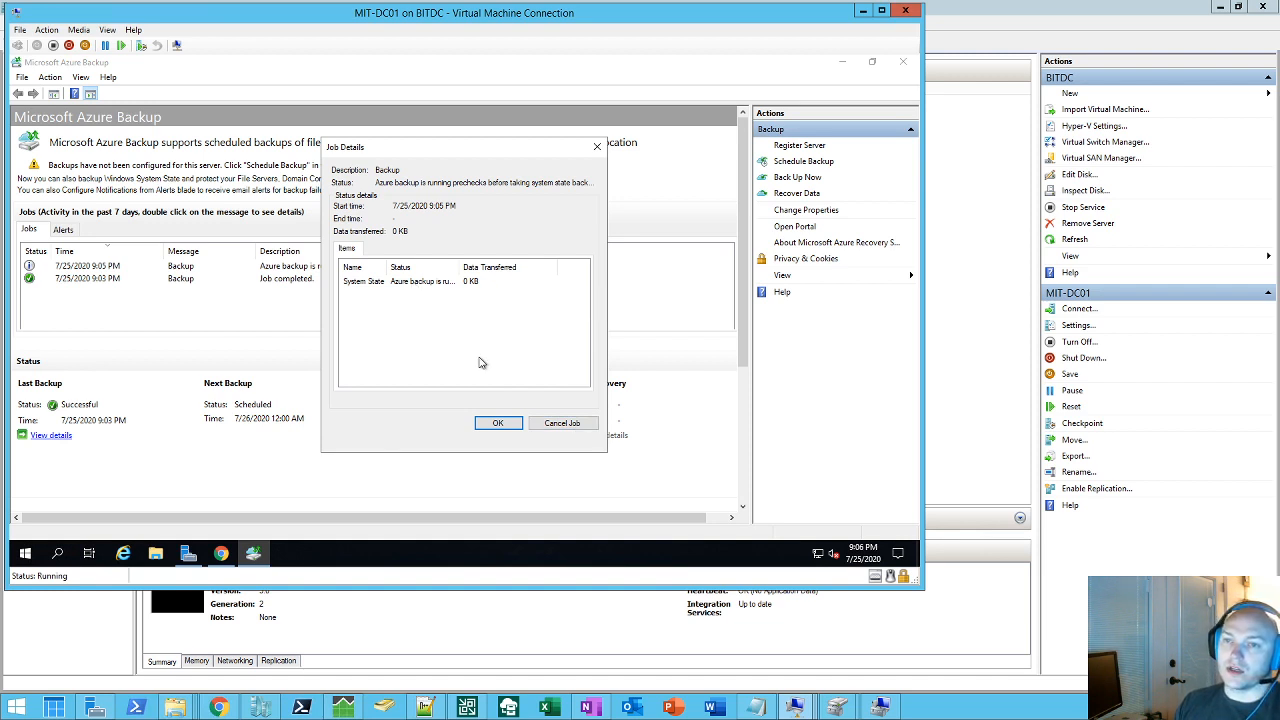
{"action": "mouse_move", "coordinate": [482, 348]}
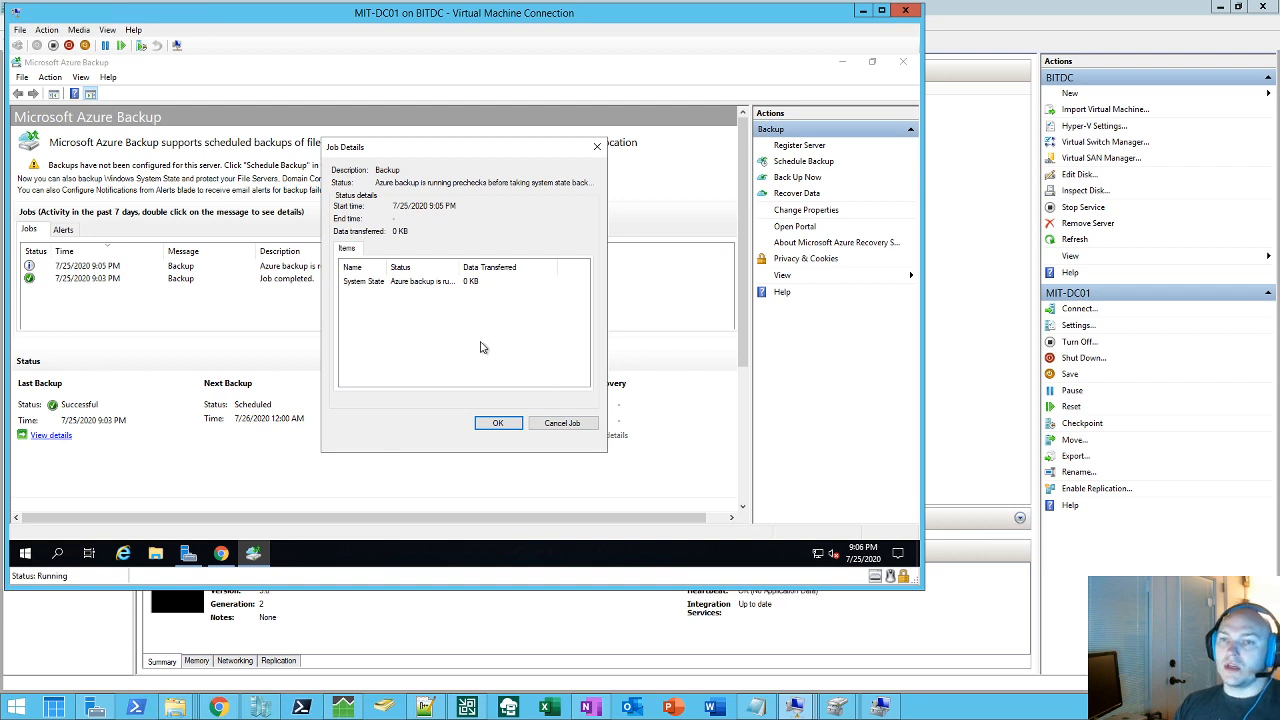
{"action": "mouse_move", "coordinate": [478, 372]}
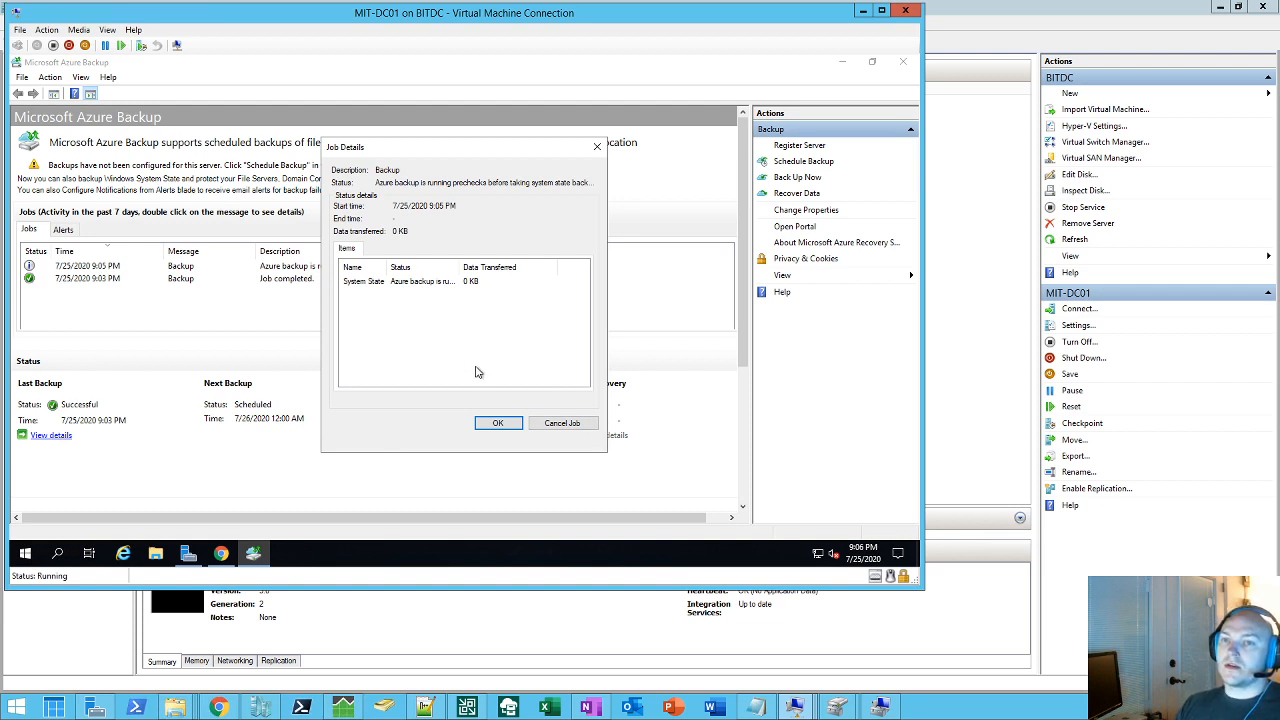
{"action": "mouse_move", "coordinate": [430, 312]}
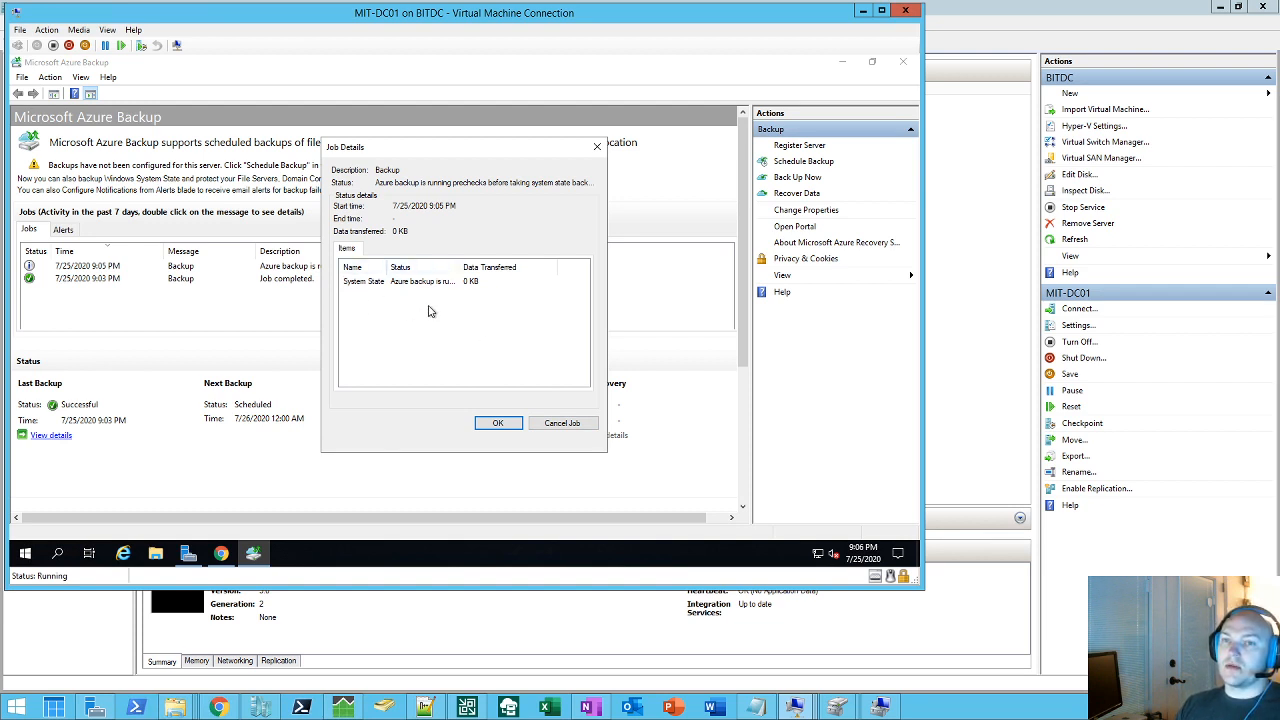
{"action": "mouse_move", "coordinate": [456, 312]}
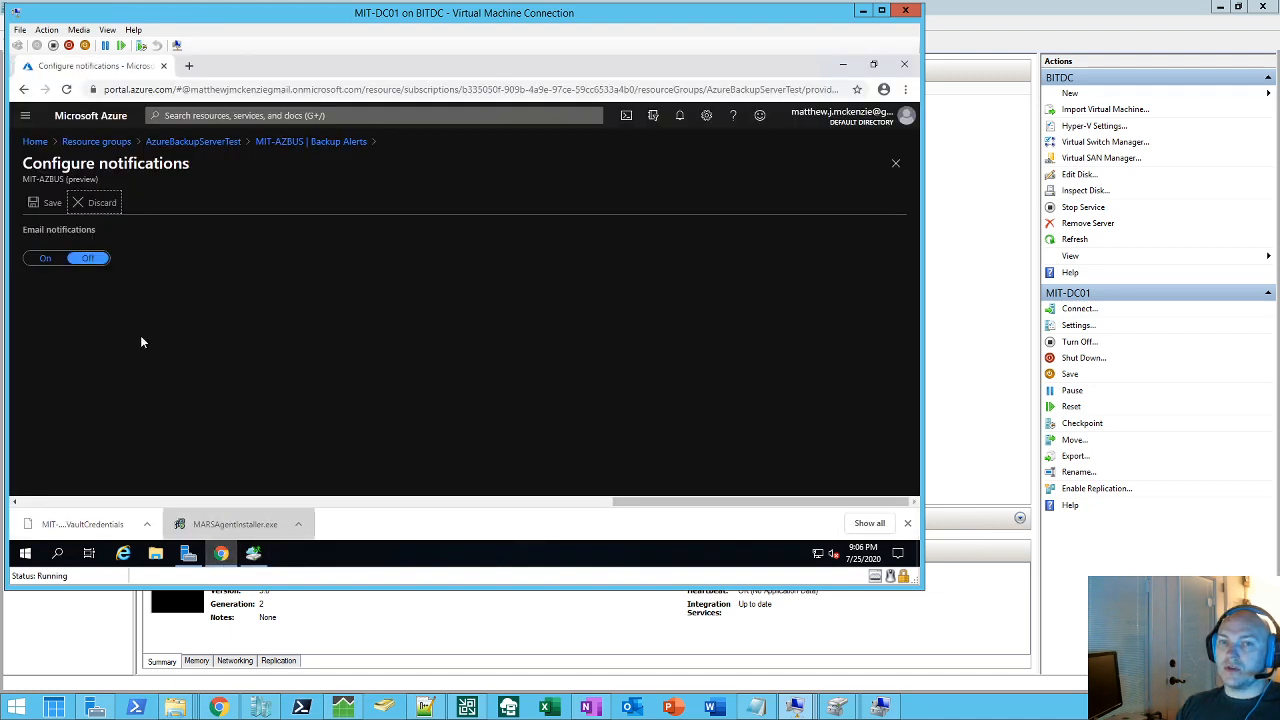
Step: Close notification settings and refresh the vault's Backup Jobs list, showing no jobs yet
{"action": "left_click", "coordinate": [100, 202]}
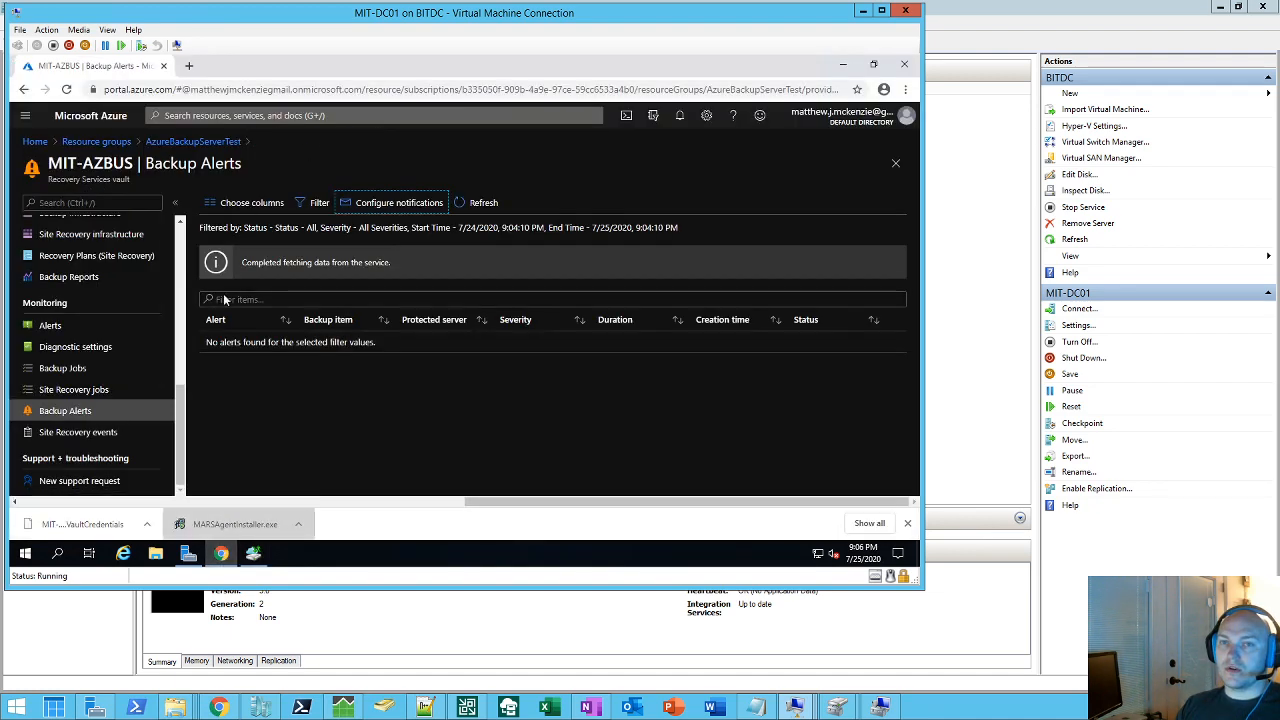
{"action": "left_click", "coordinate": [62, 368]}
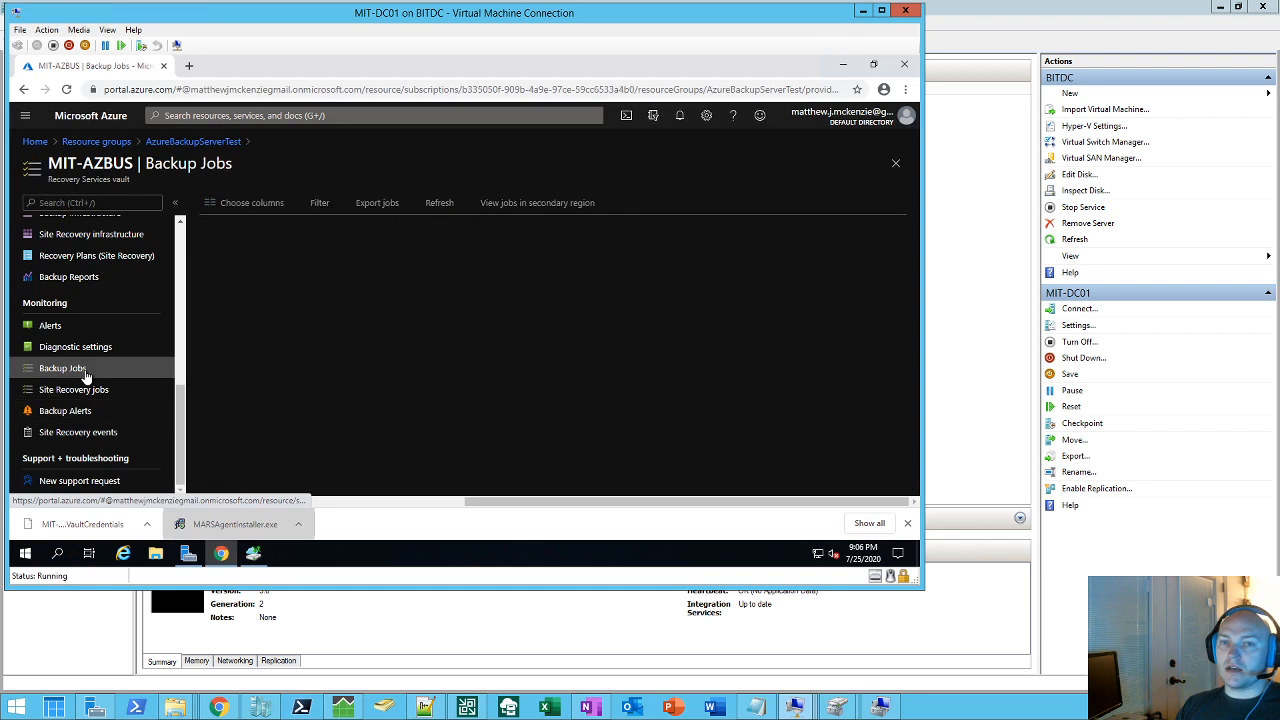
{"action": "left_click", "coordinate": [62, 368]}
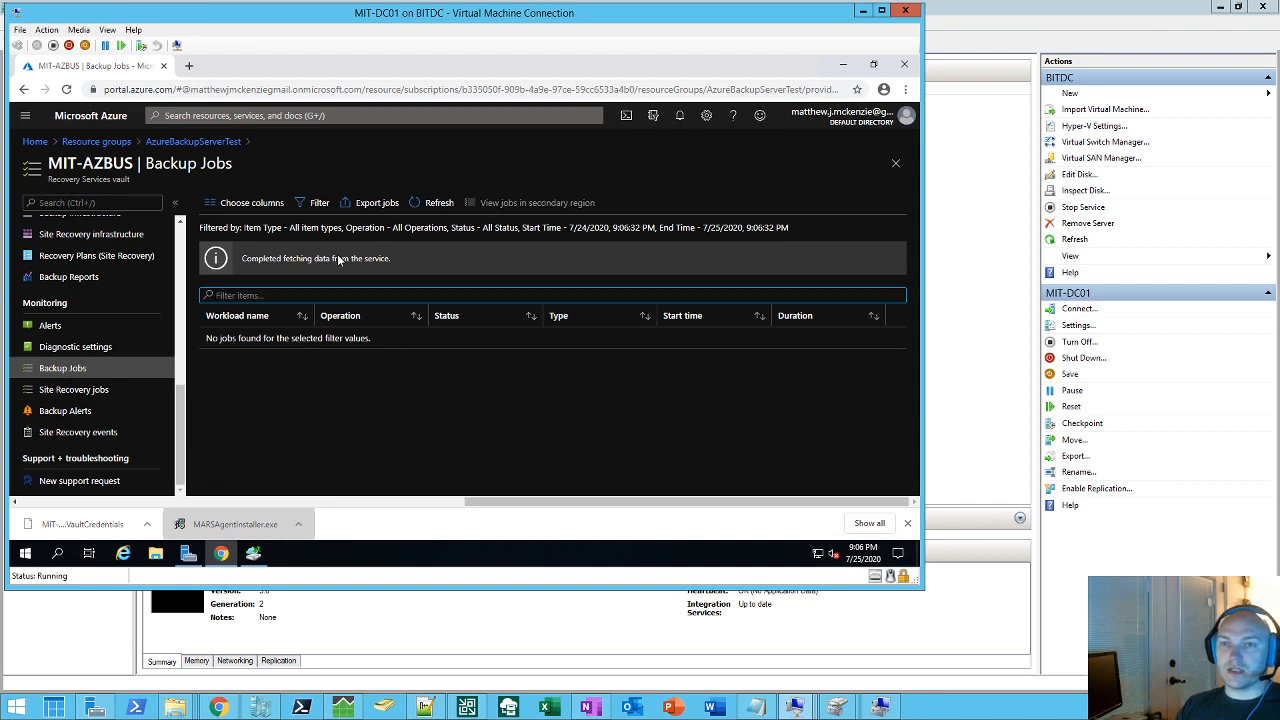
{"action": "left_click", "coordinate": [438, 202]}
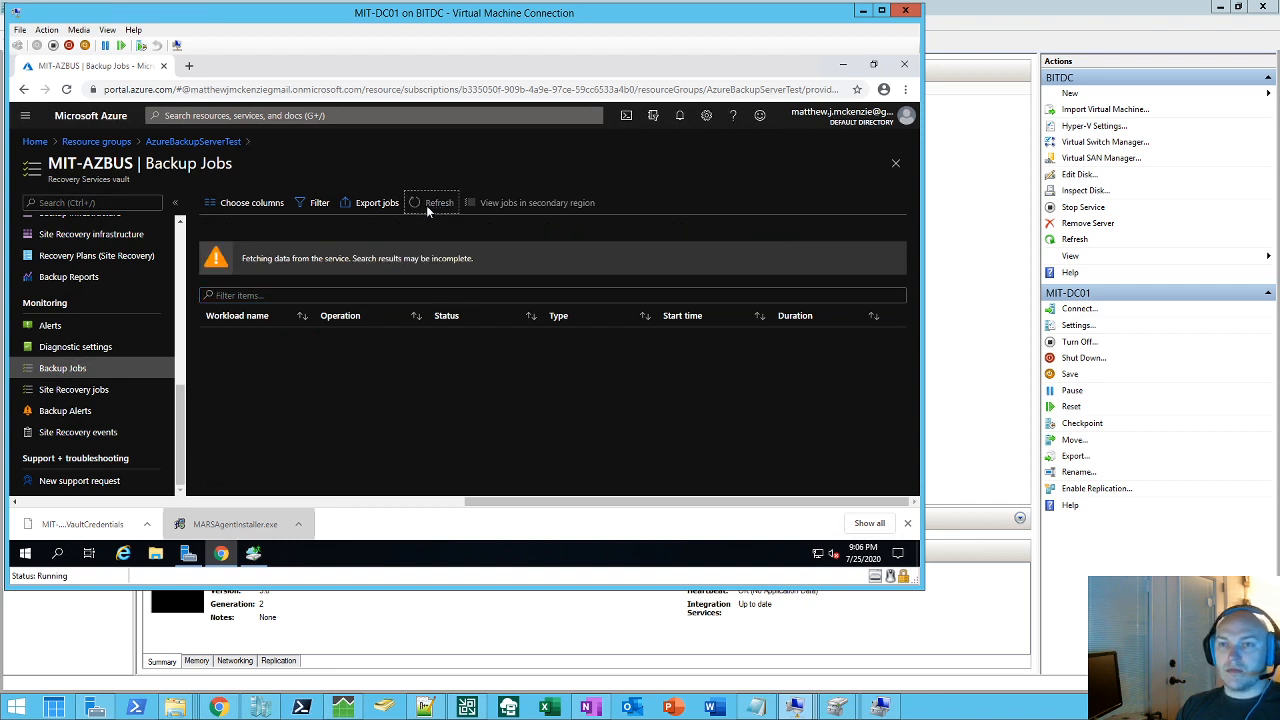
{"action": "left_click", "coordinate": [438, 202]}
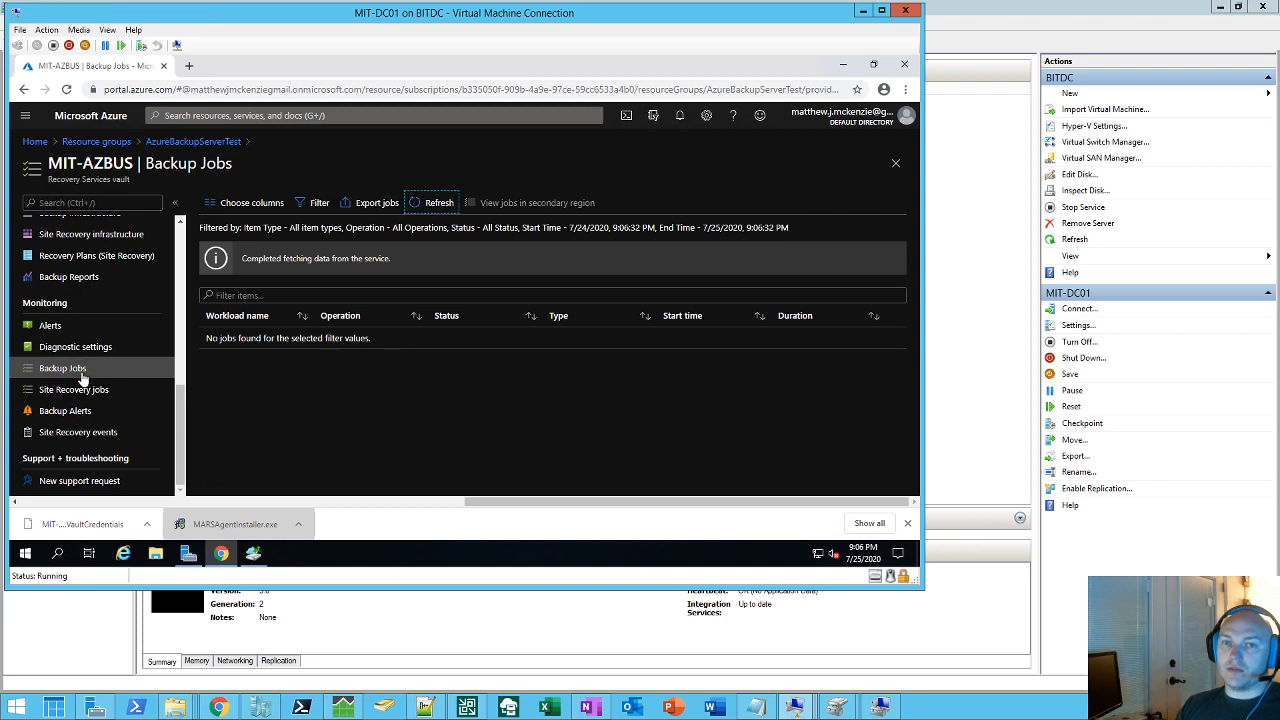
{"action": "mouse_move", "coordinate": [252, 392]}
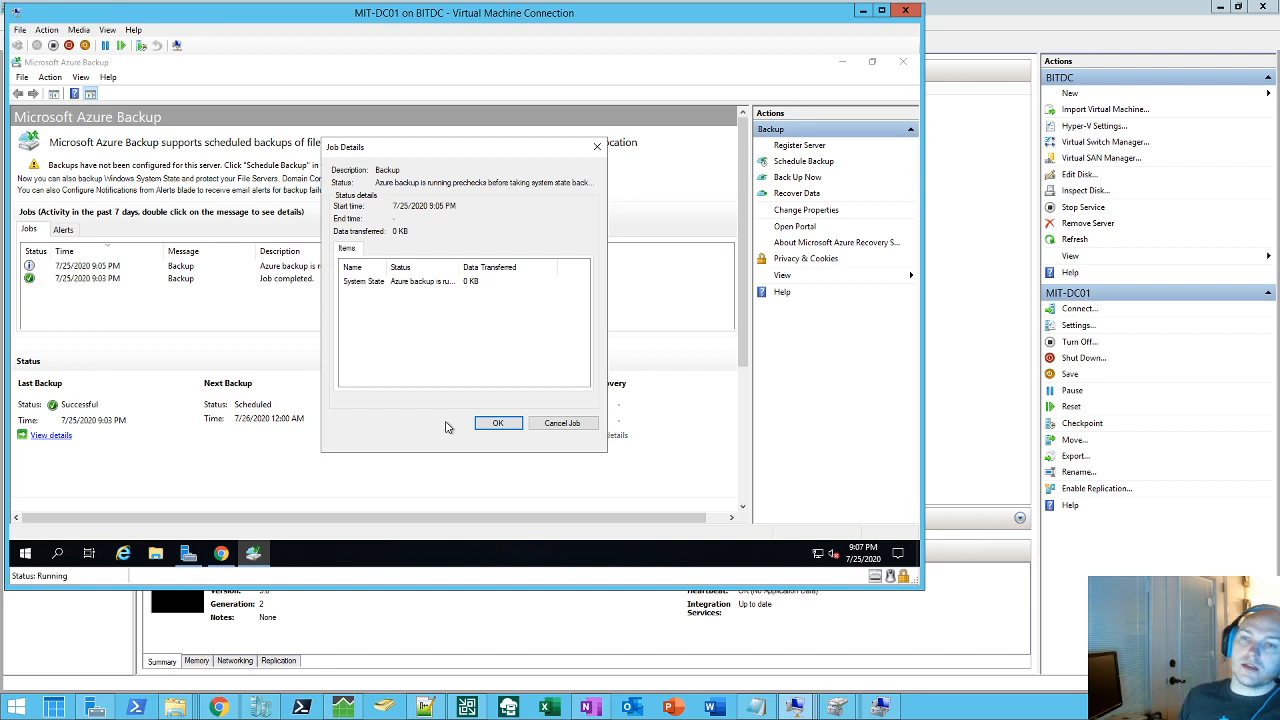
Step: Dismiss the running System State job's details with OK
{"action": "left_click", "coordinate": [496, 422]}
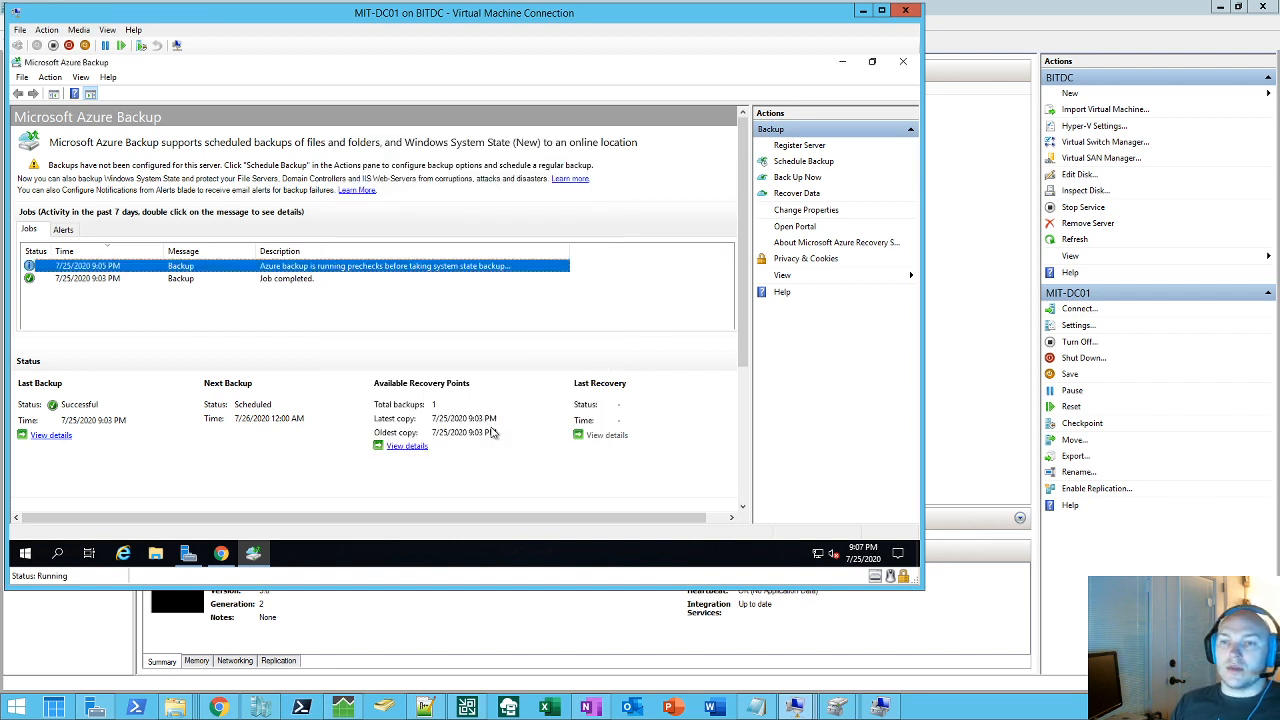
{"action": "mouse_move", "coordinate": [392, 356]}
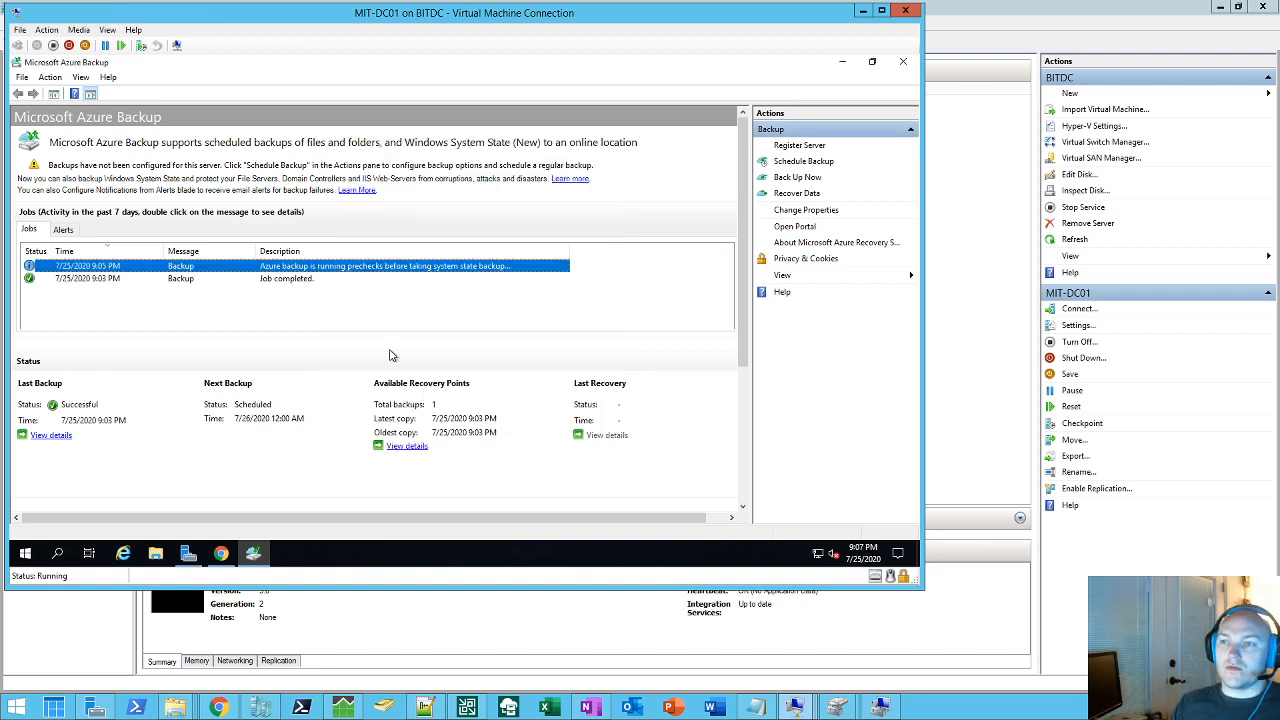
{"action": "mouse_move", "coordinate": [434, 348]}
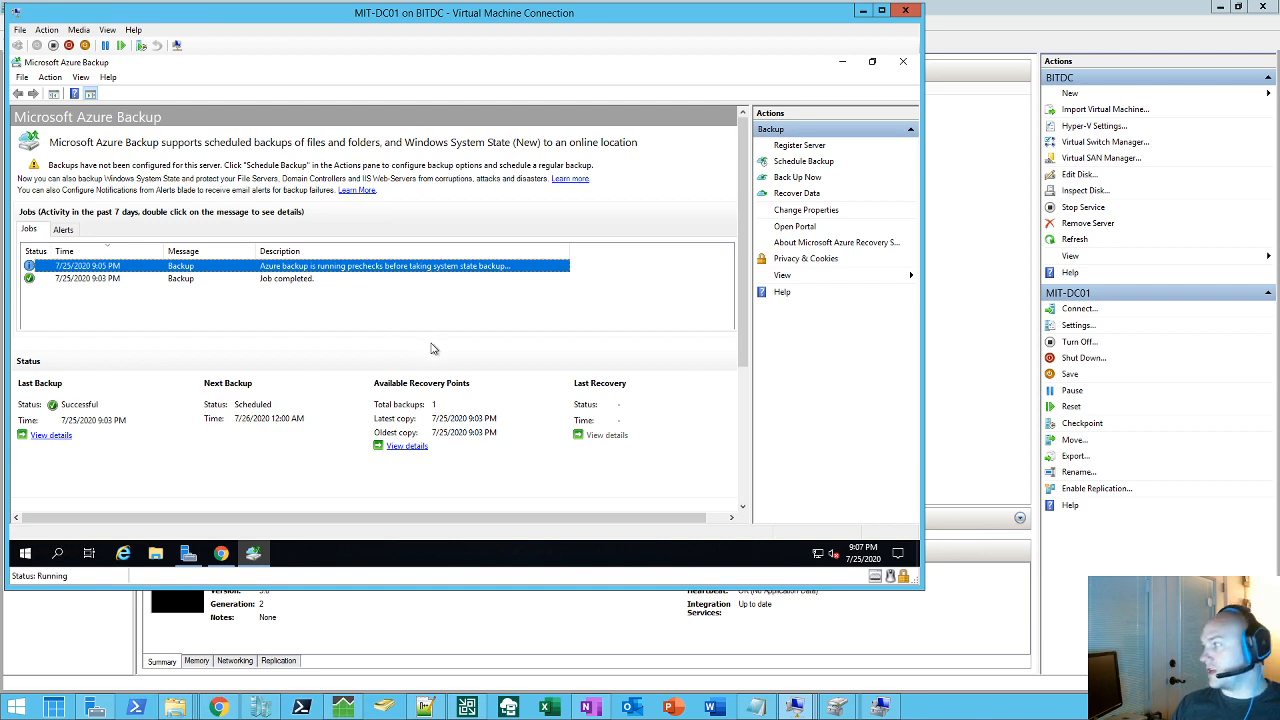